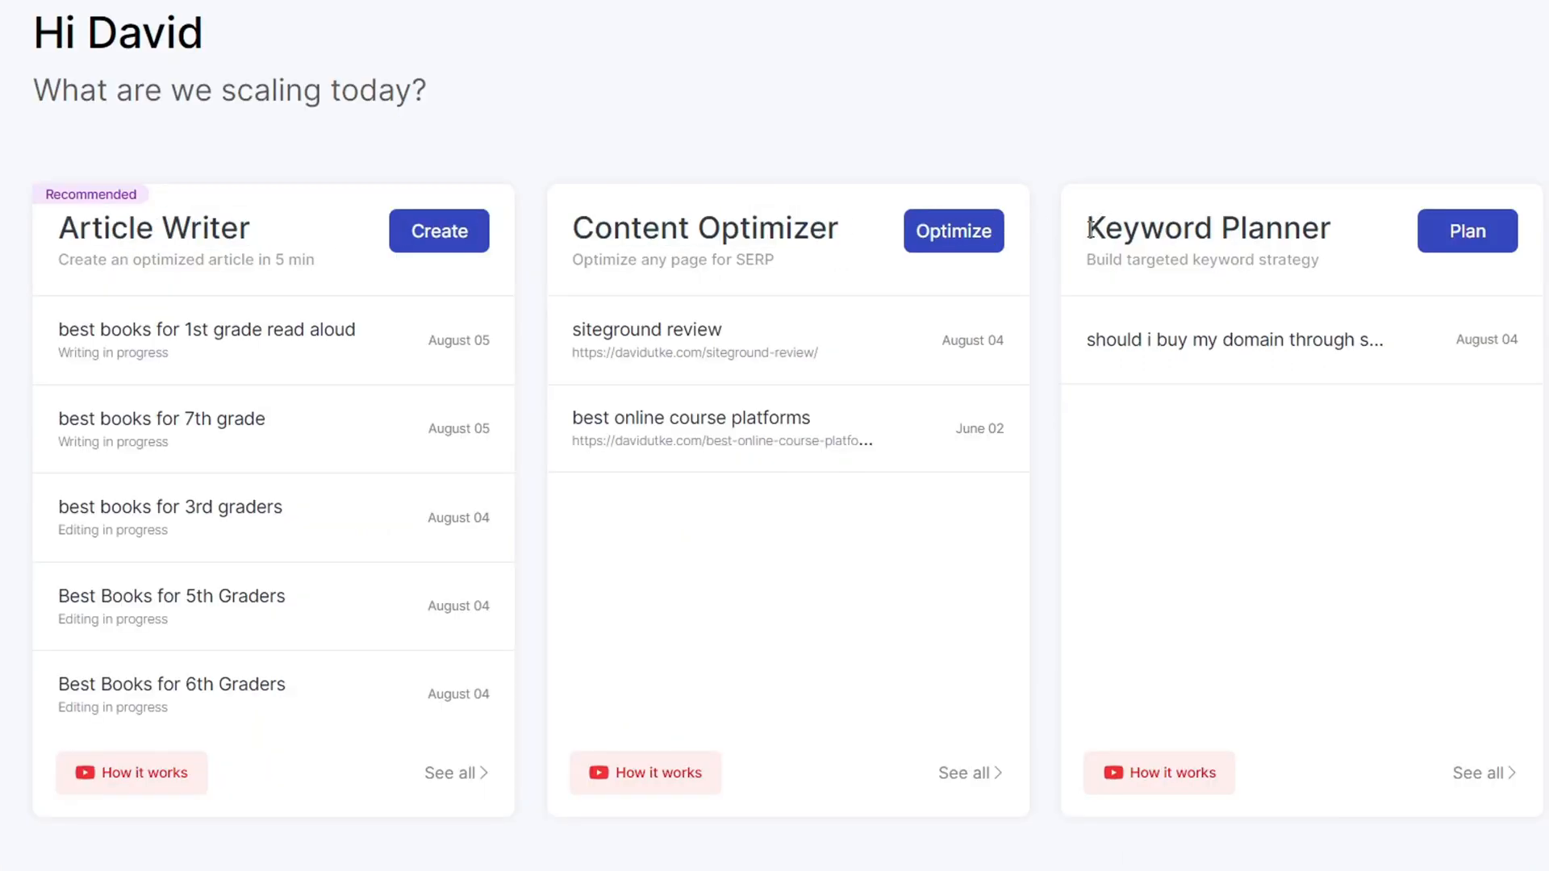
pyautogui.moveTo(700, 89)
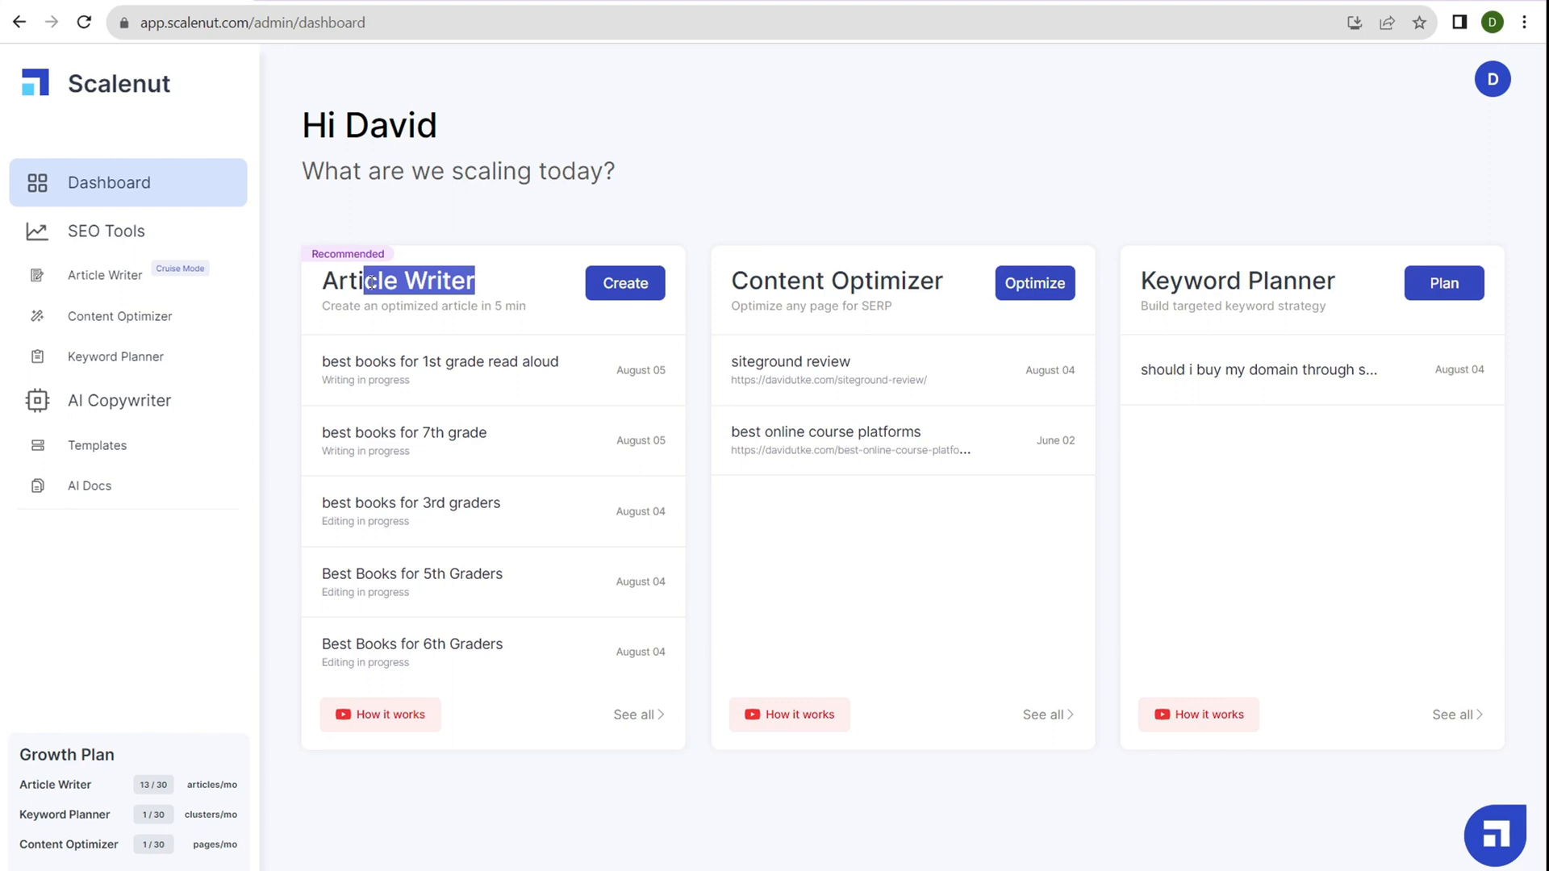
pyautogui.moveTo(488, 232)
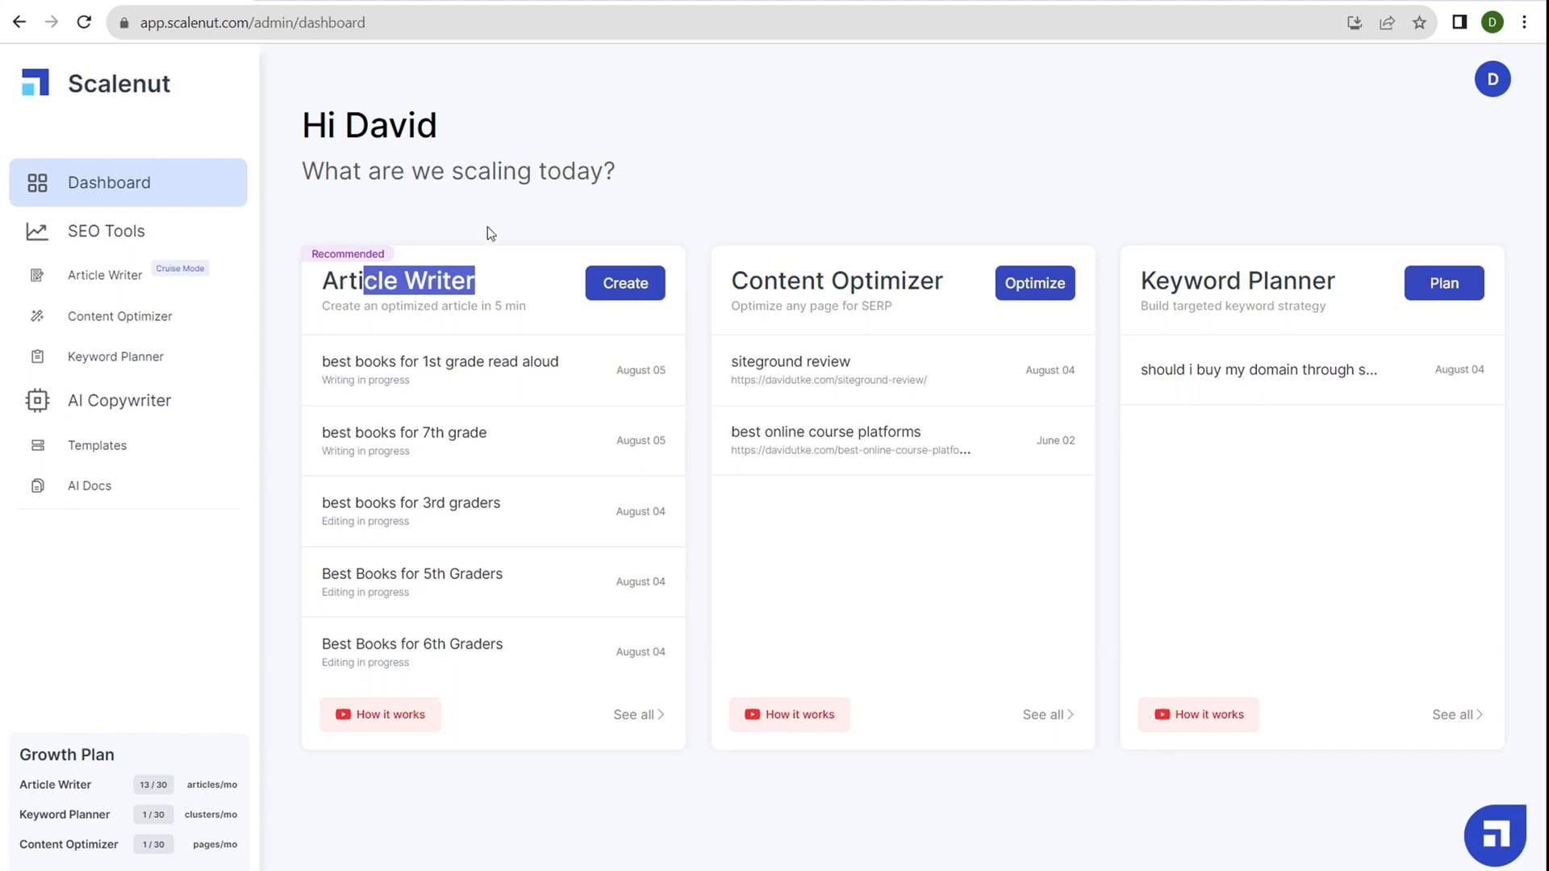
# Start a new Article Writer brief, keeping Top 20 ranking pages in United States
pyautogui.click(624, 283)
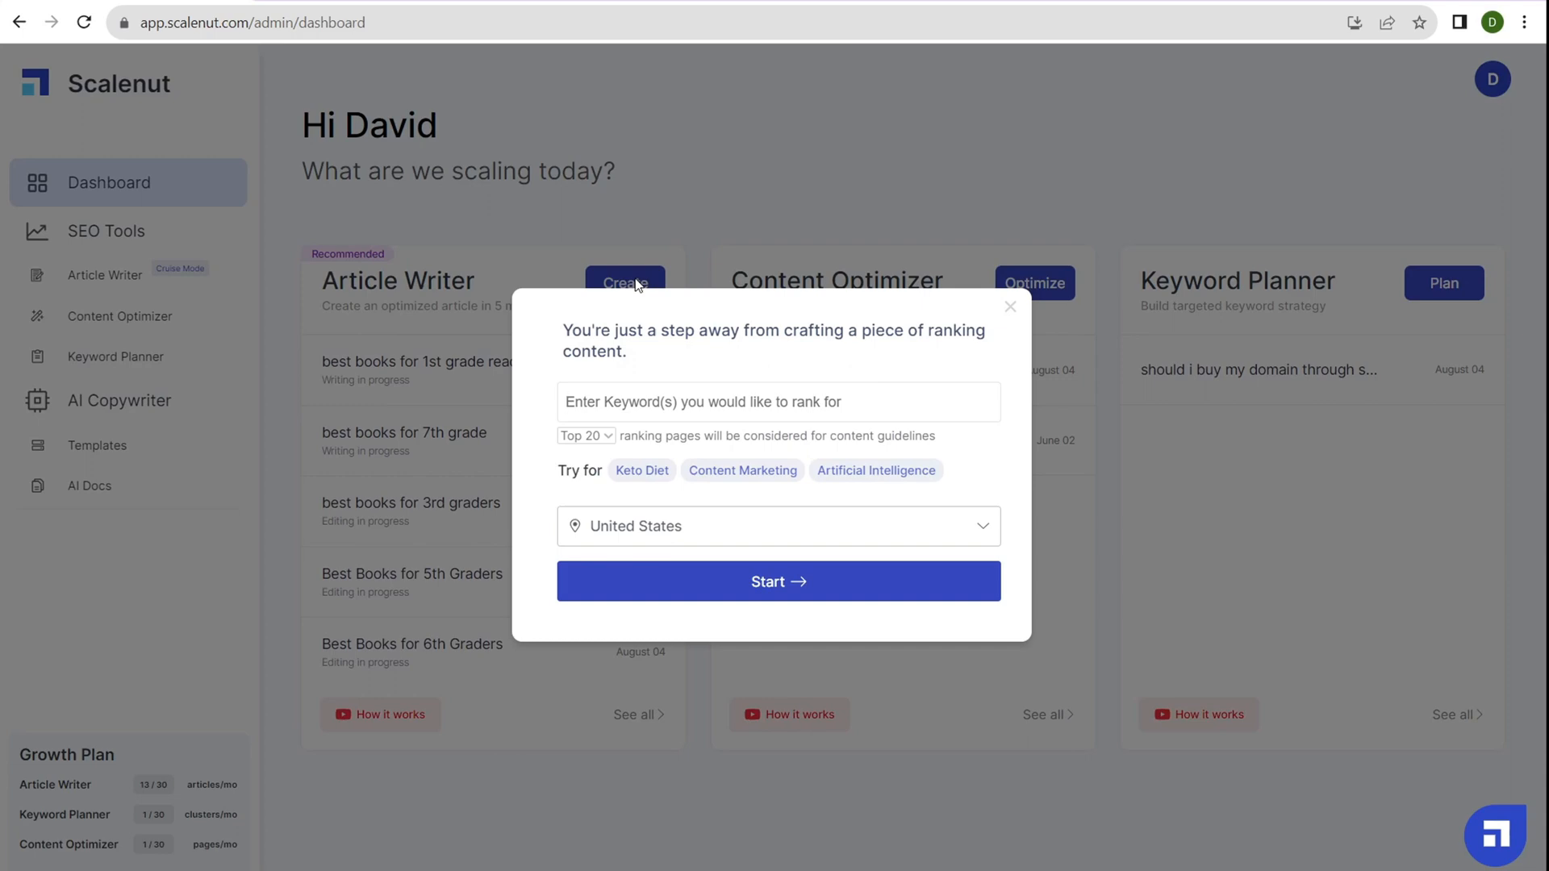
pyautogui.moveTo(644, 402)
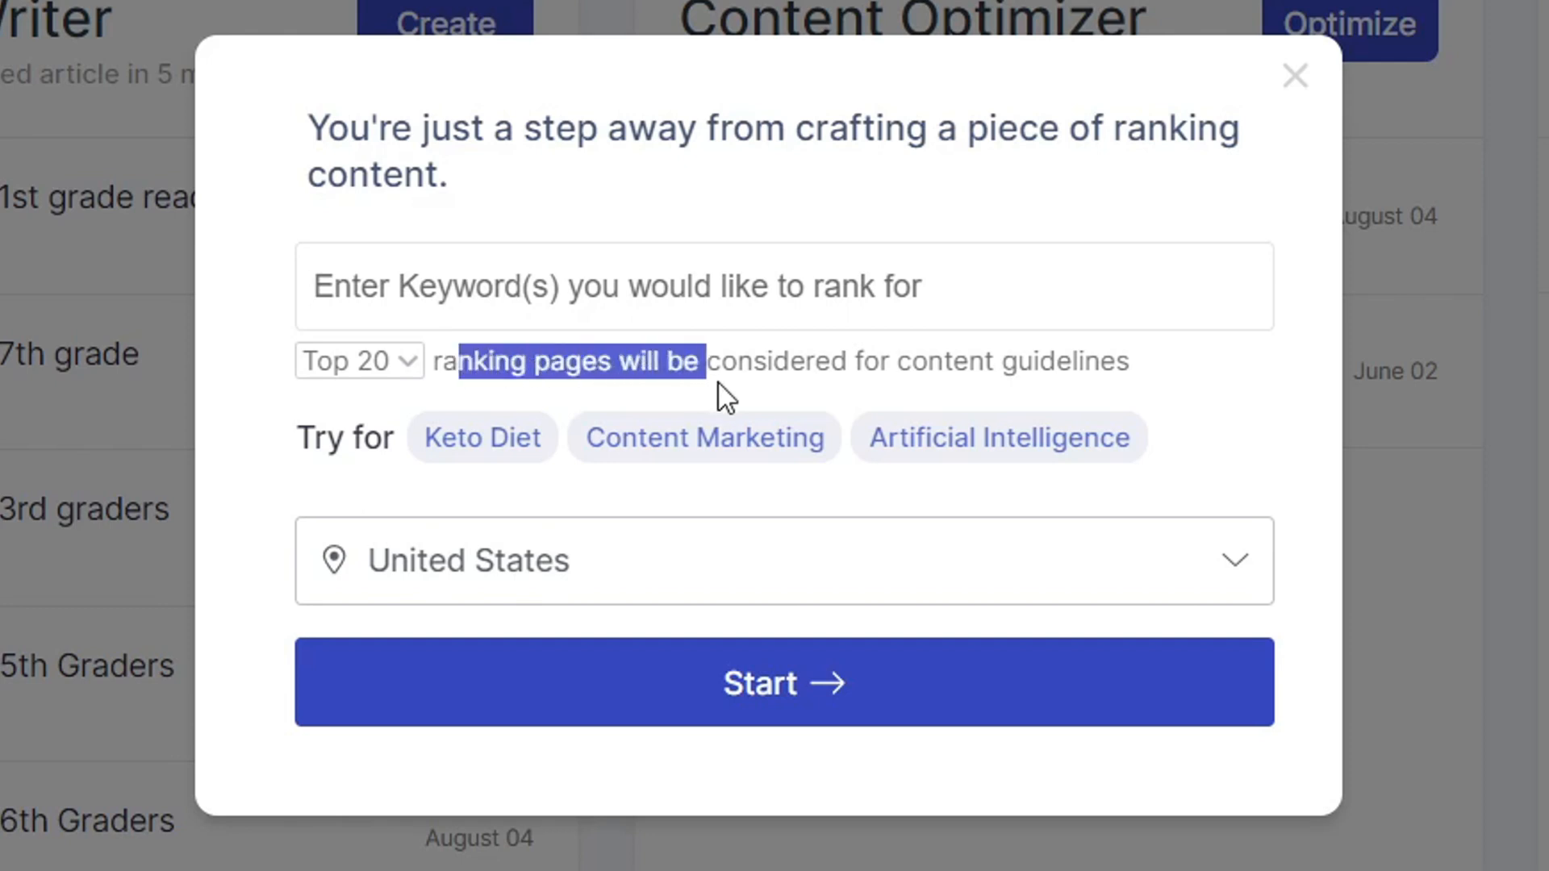
pyautogui.click(357, 360)
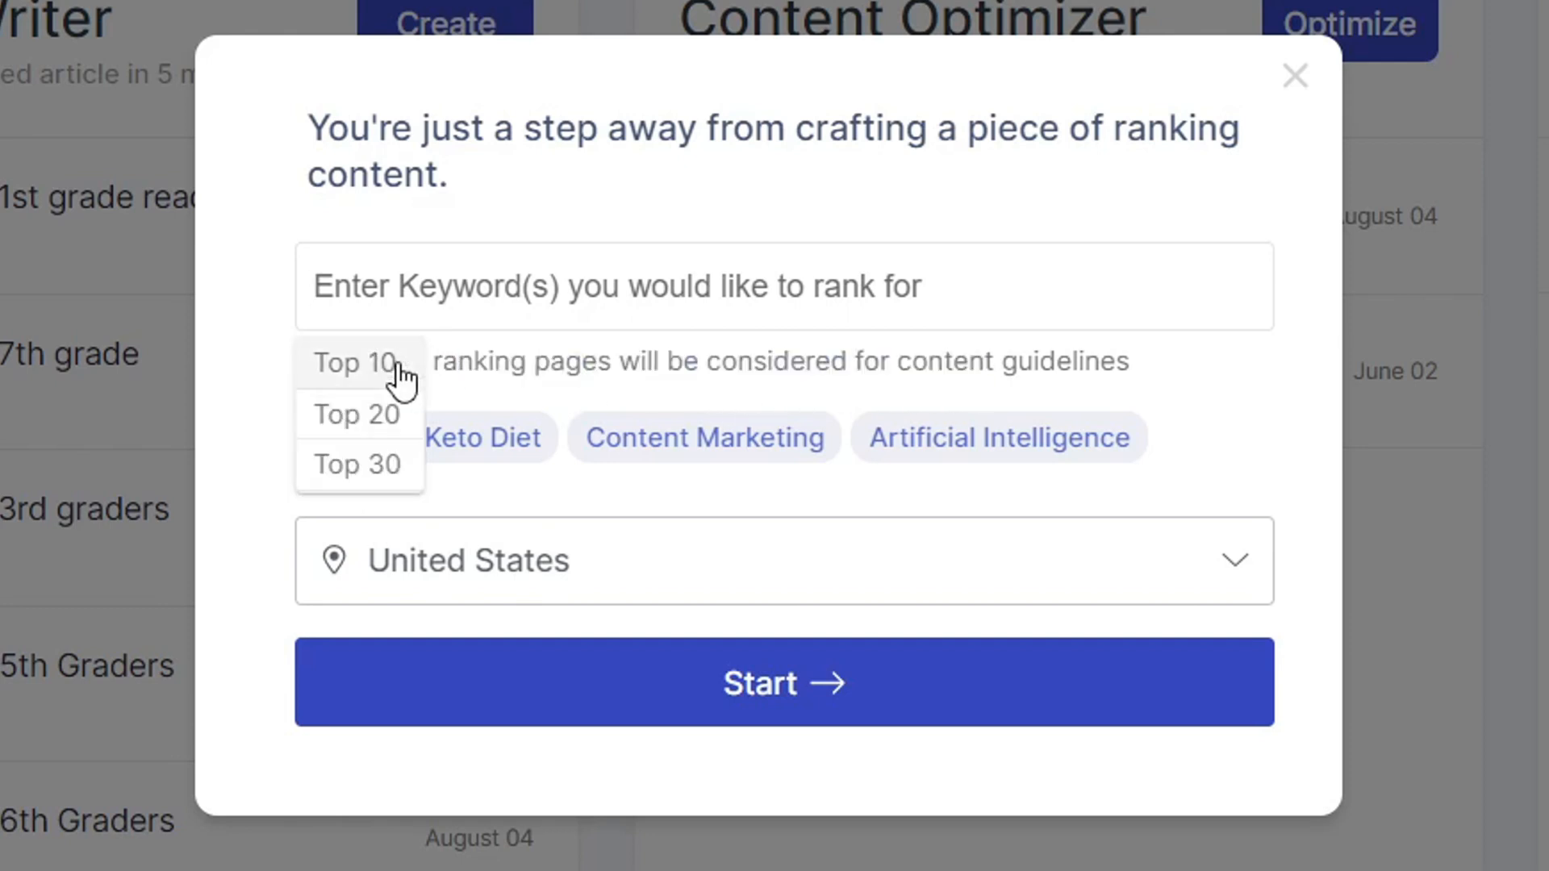
pyautogui.moveTo(386, 415)
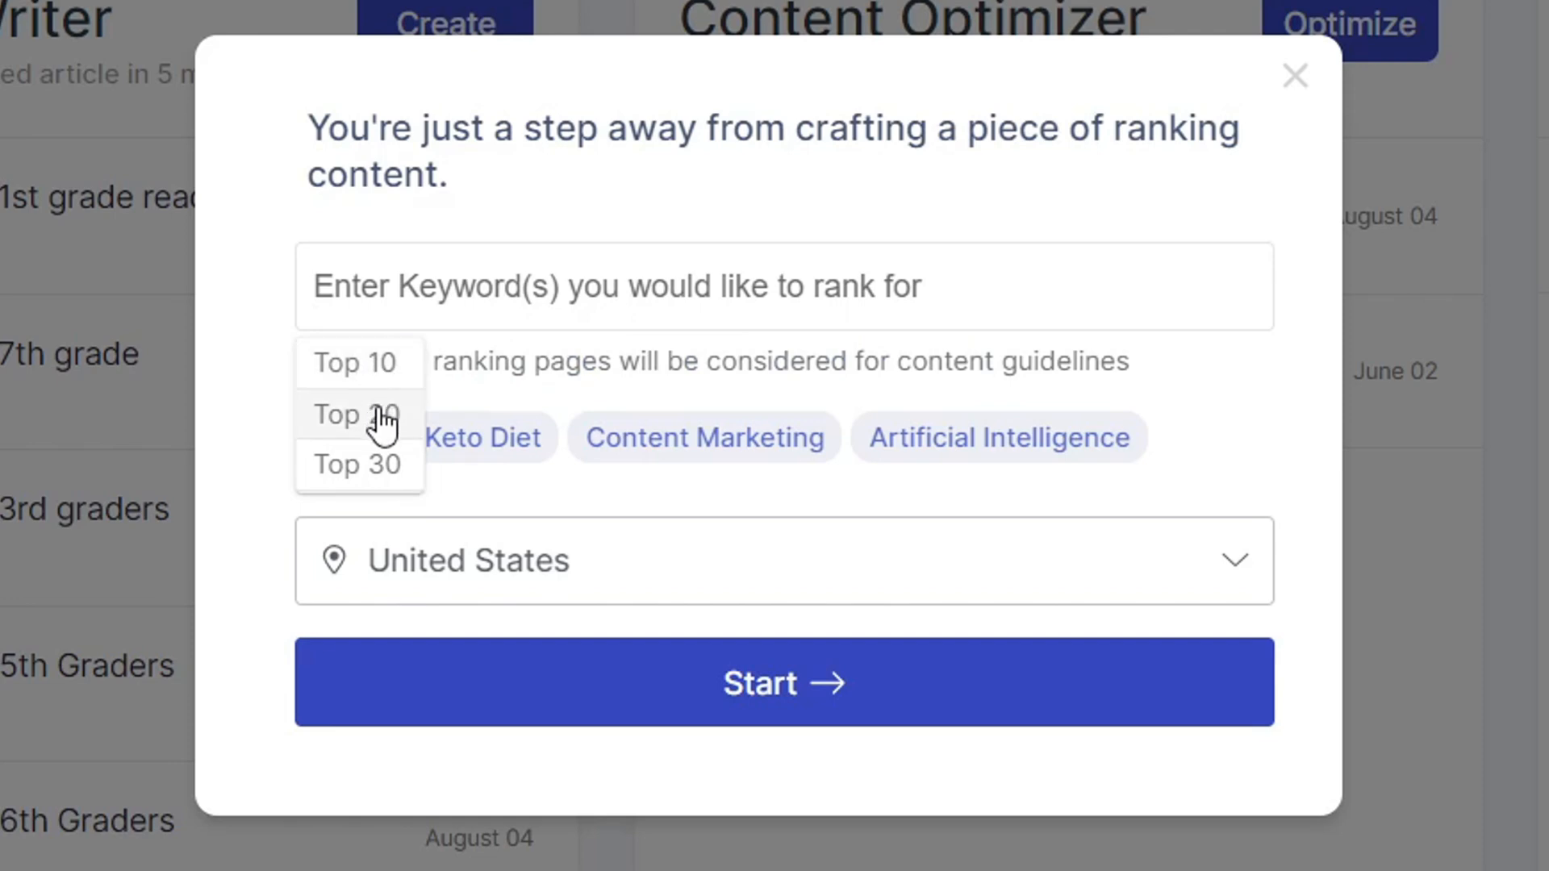
pyautogui.click(355, 414)
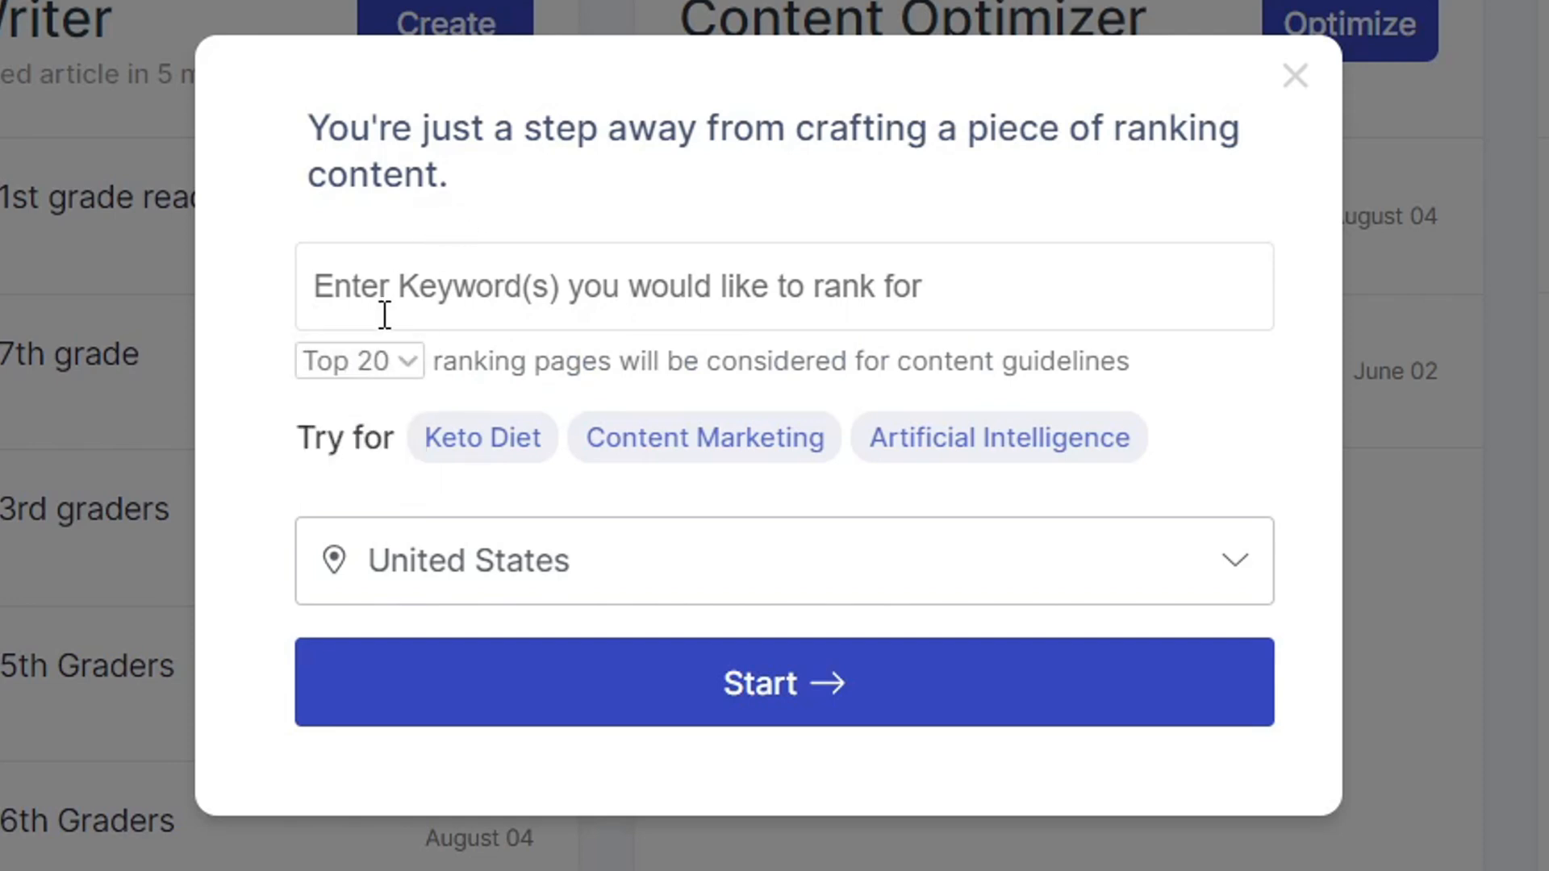
pyautogui.click(358, 360)
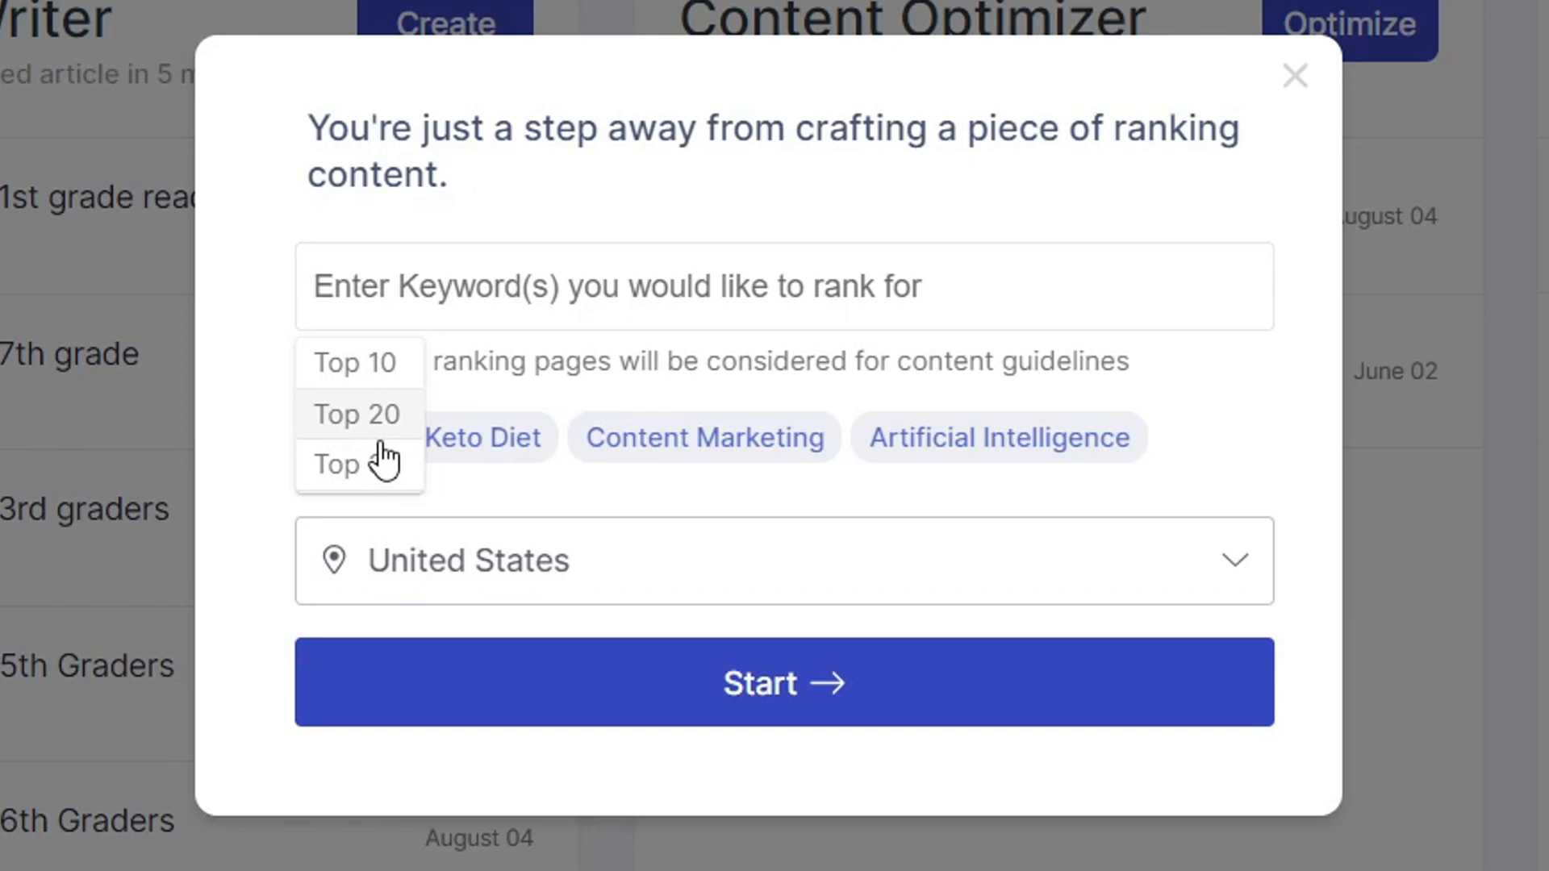
pyautogui.click(356, 414)
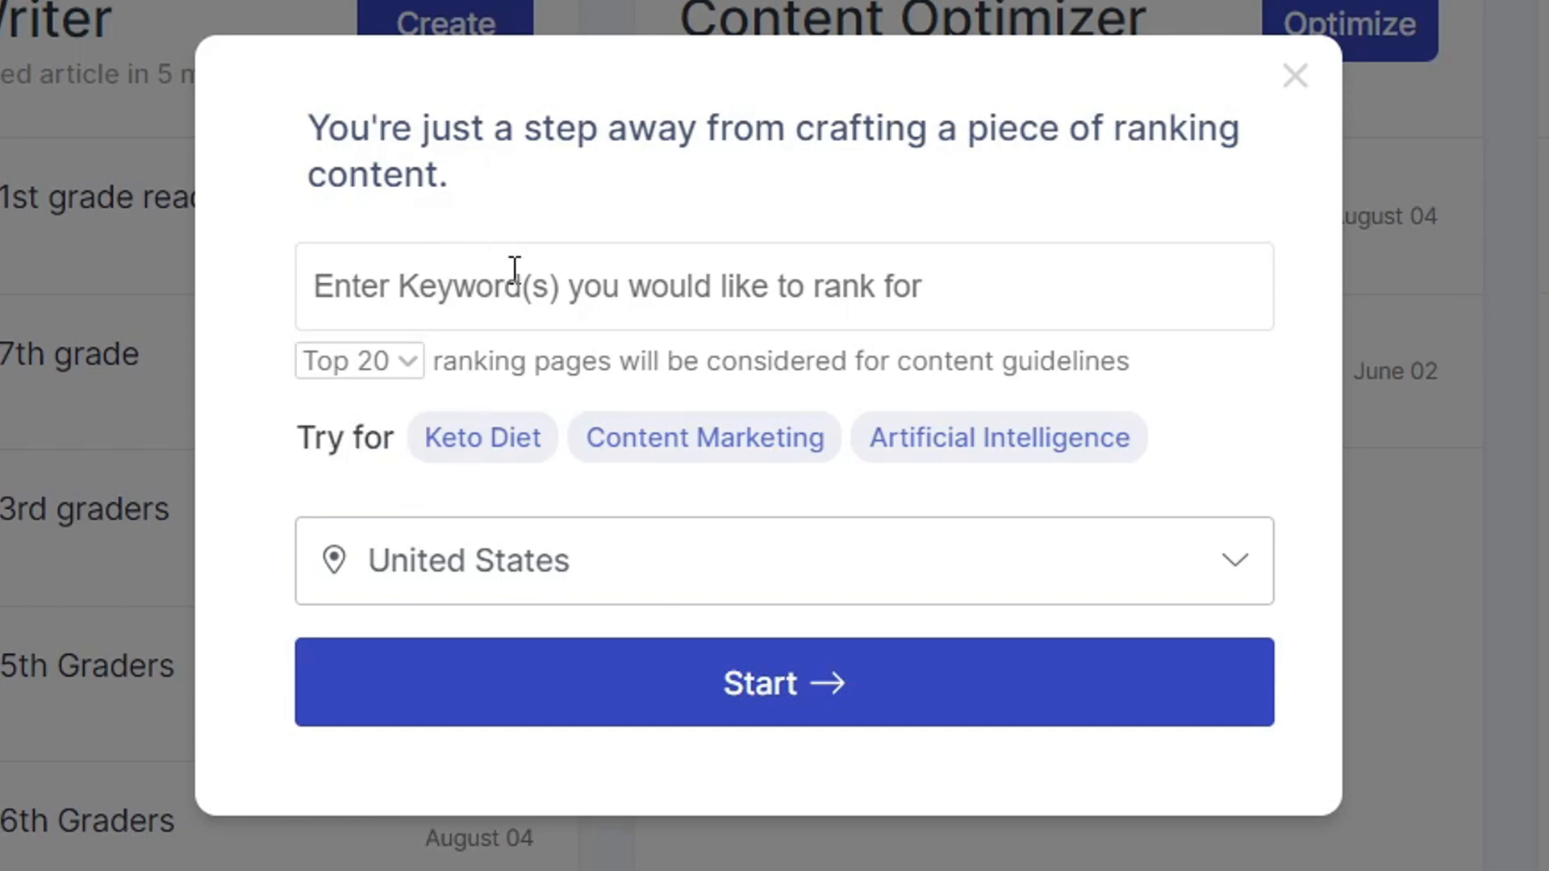
# Enter the keyword 'best books for teenagers' and pick it from the suggestions
pyautogui.write('best bo')
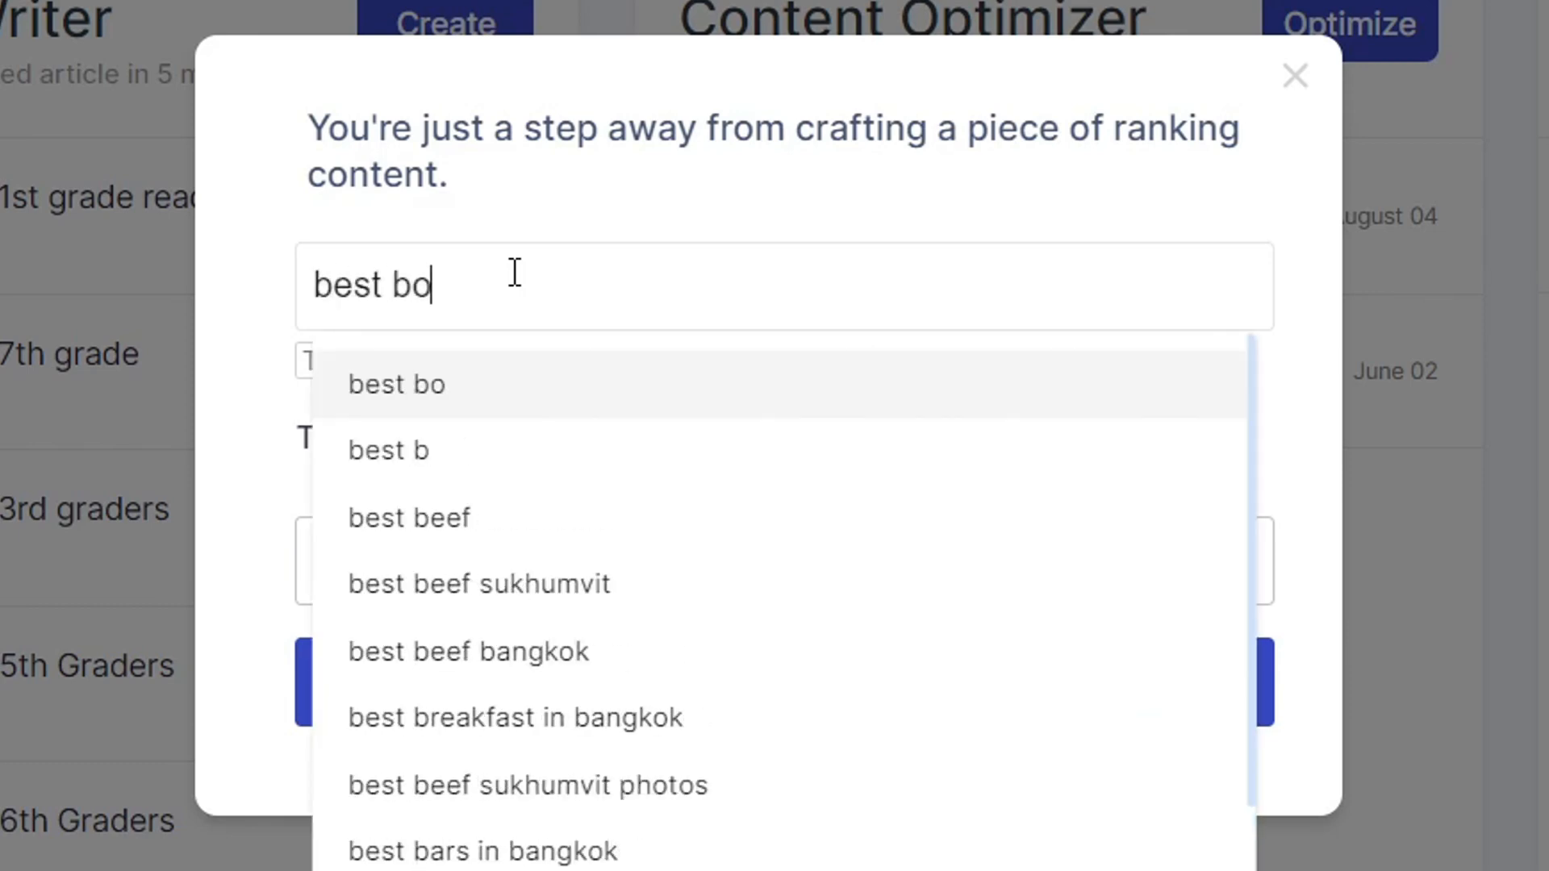
pyautogui.write('oks for teenagers')
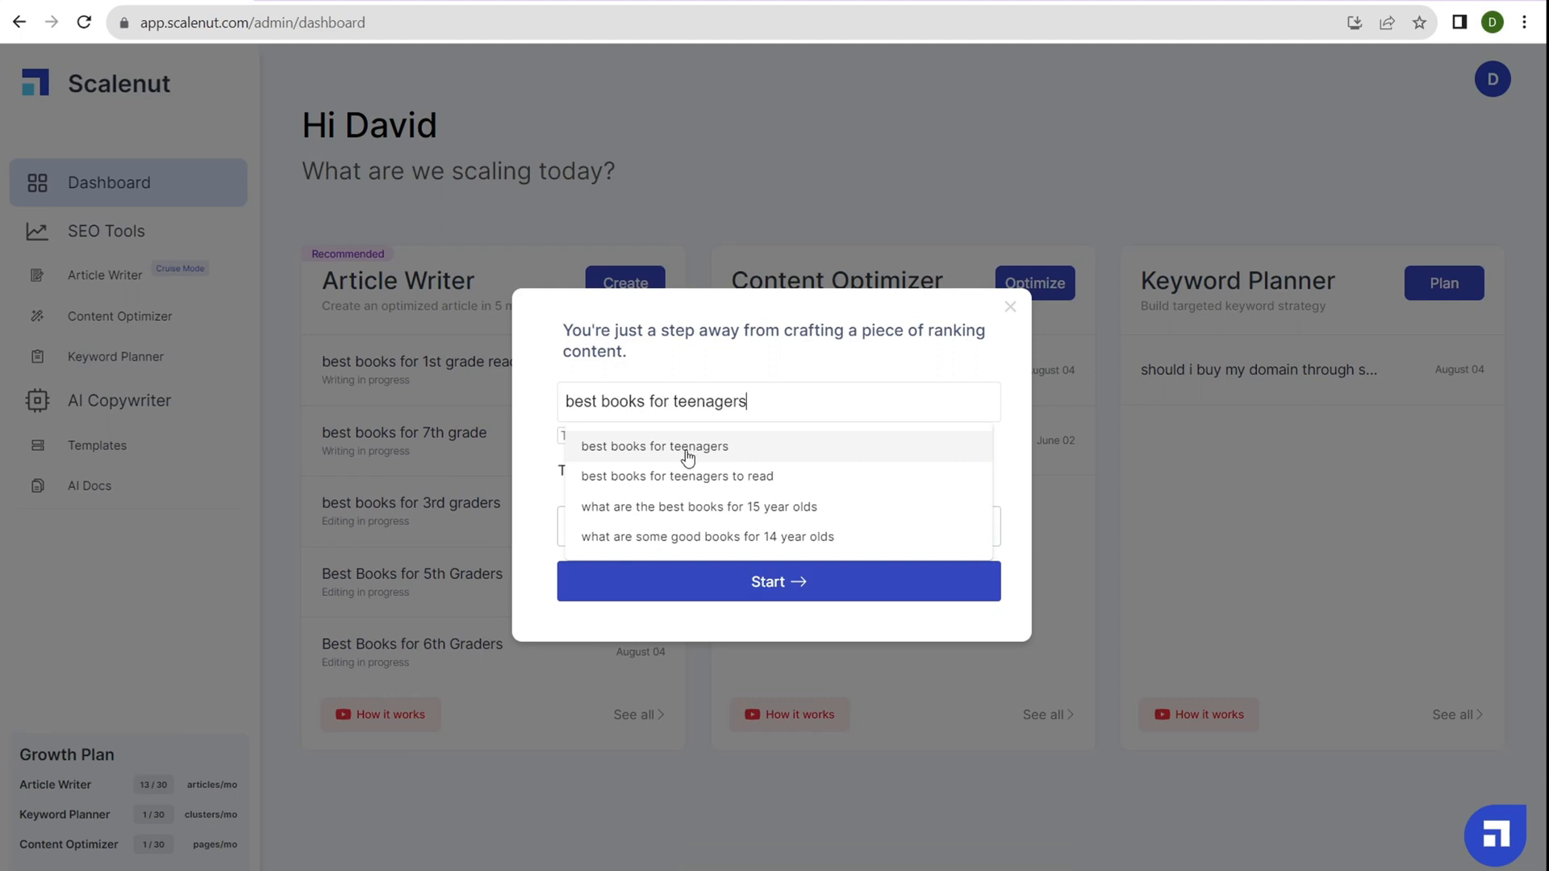
pyautogui.click(655, 445)
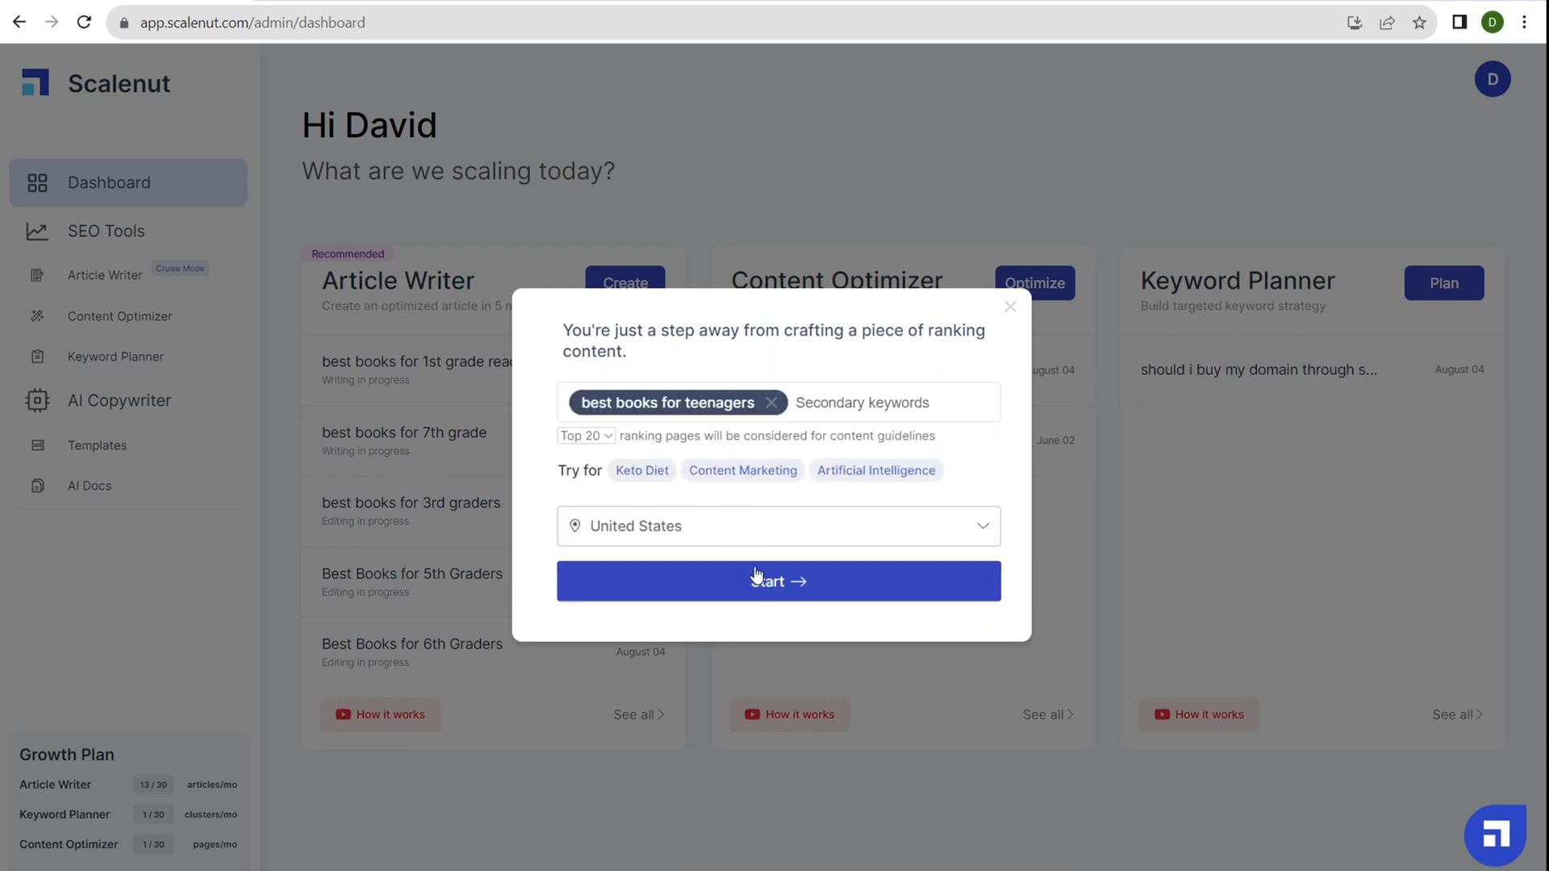
# Start generating the SEO report for 'best books for teenagers'
pyautogui.click(778, 580)
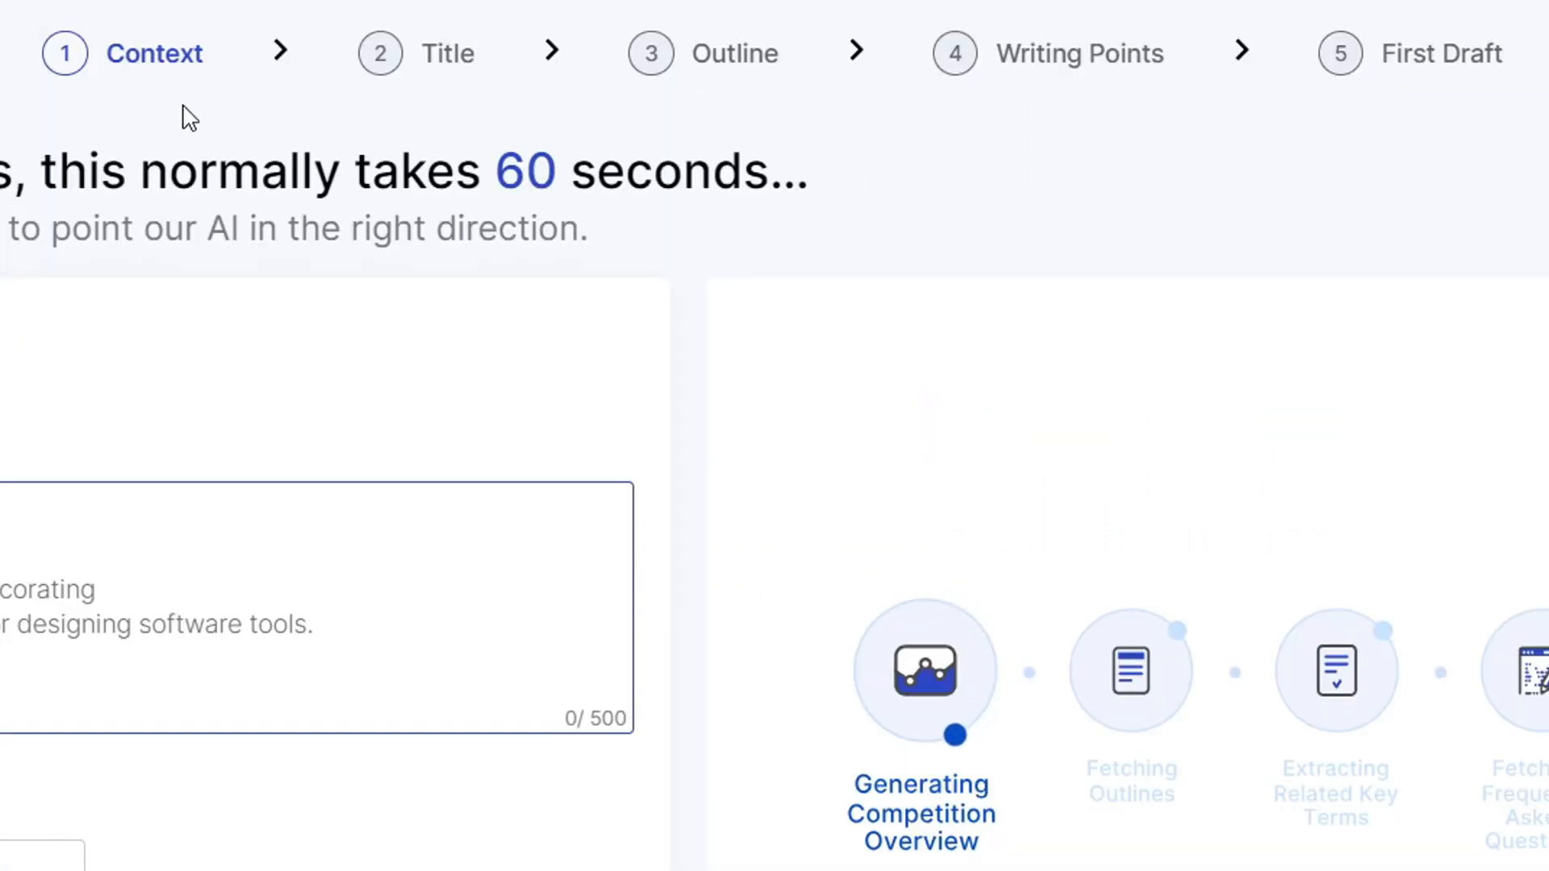
pyautogui.moveTo(801, 8)
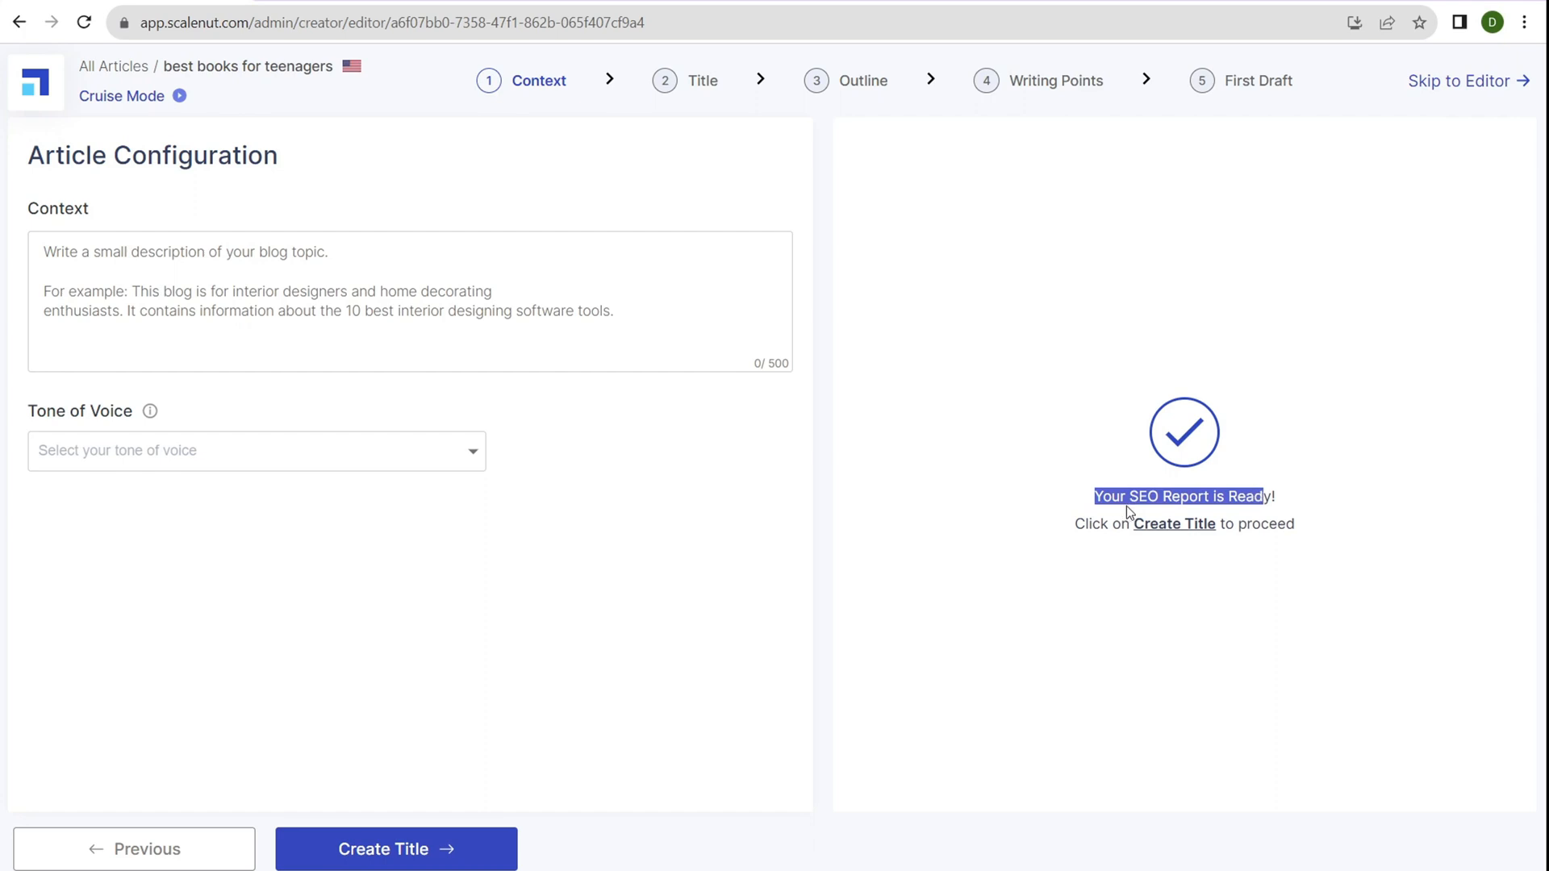
pyautogui.moveTo(117, 193)
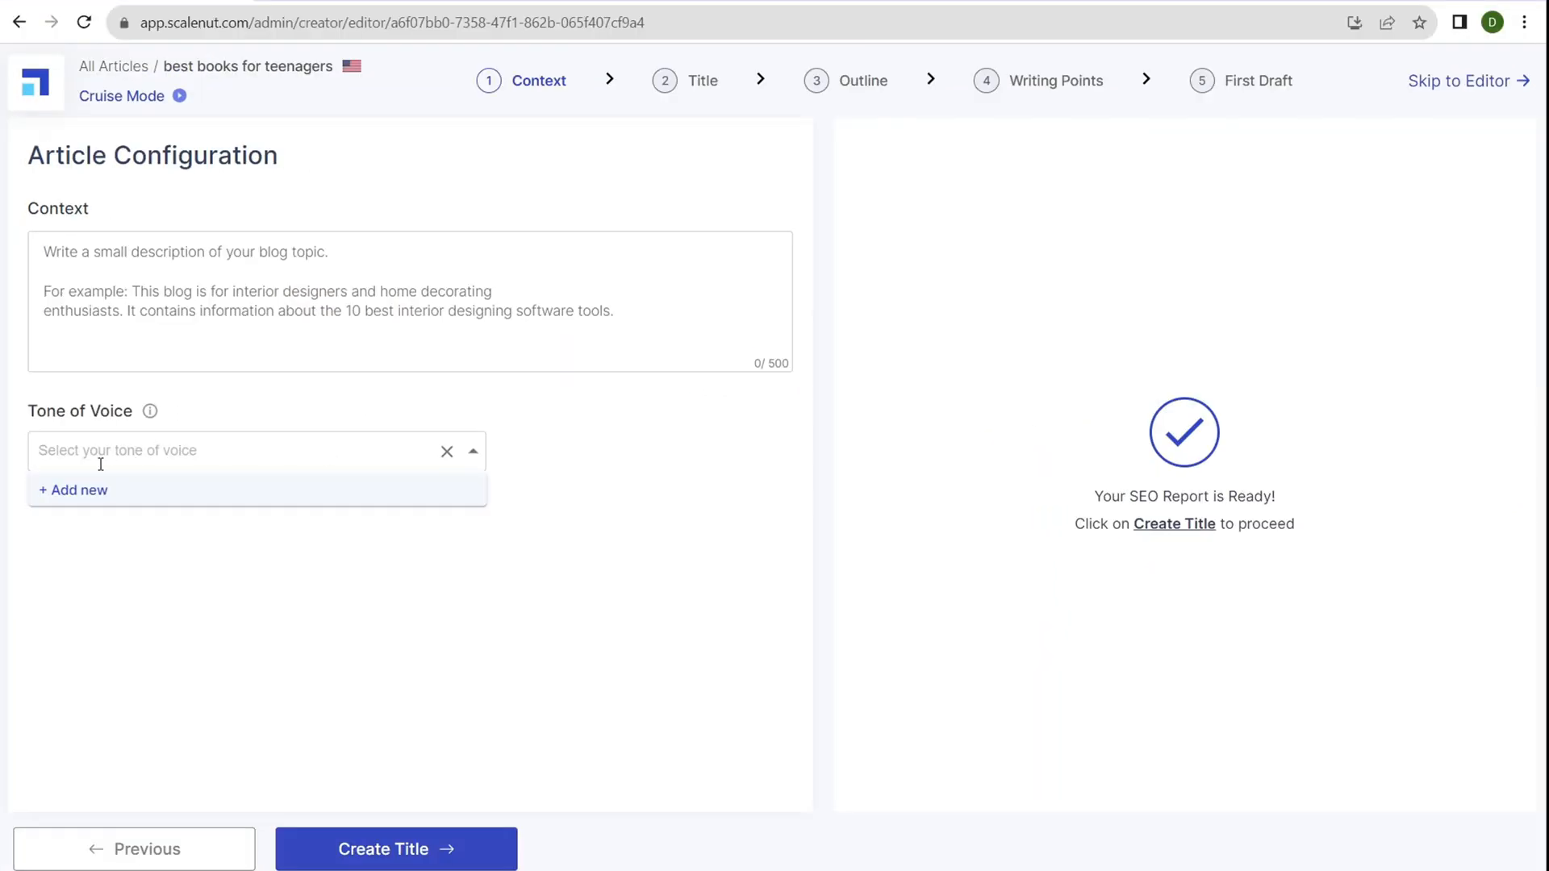
pyautogui.click(73, 489)
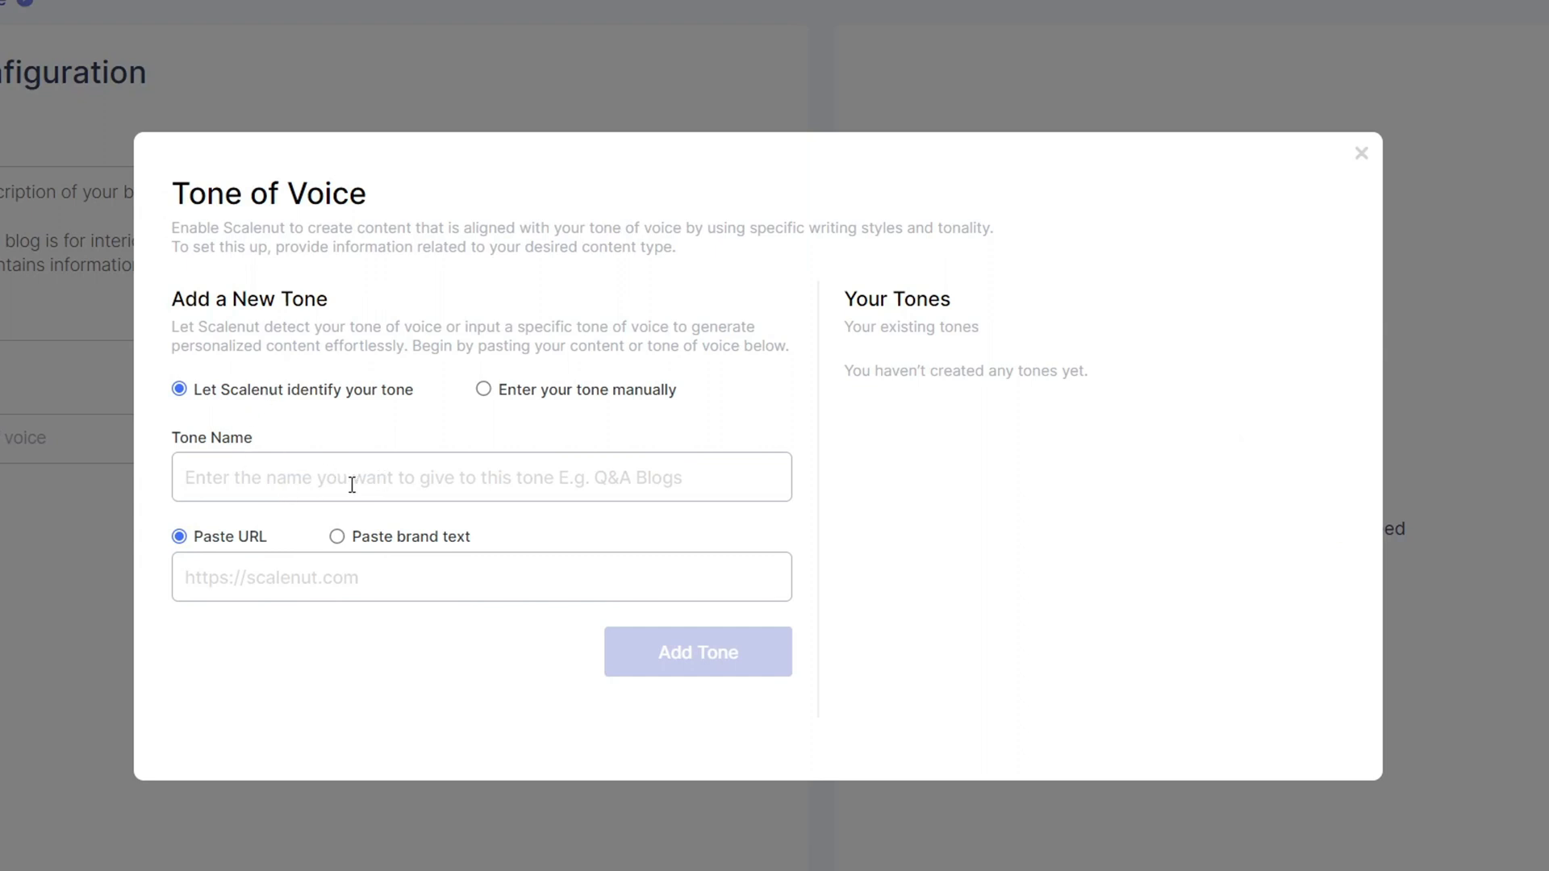
pyautogui.moveTo(301, 525)
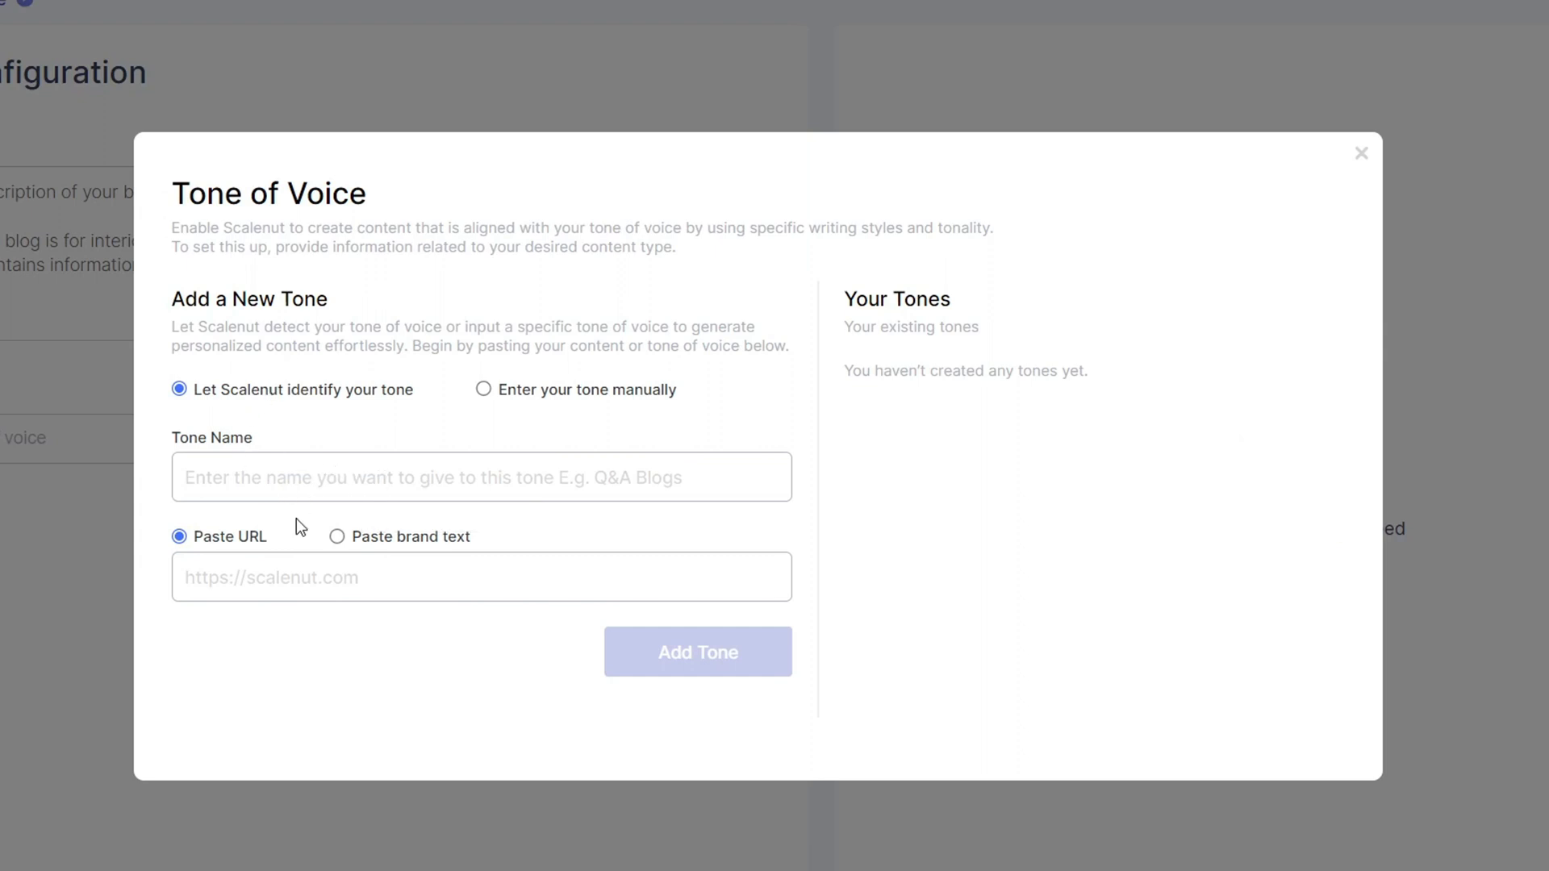
pyautogui.click(483, 389)
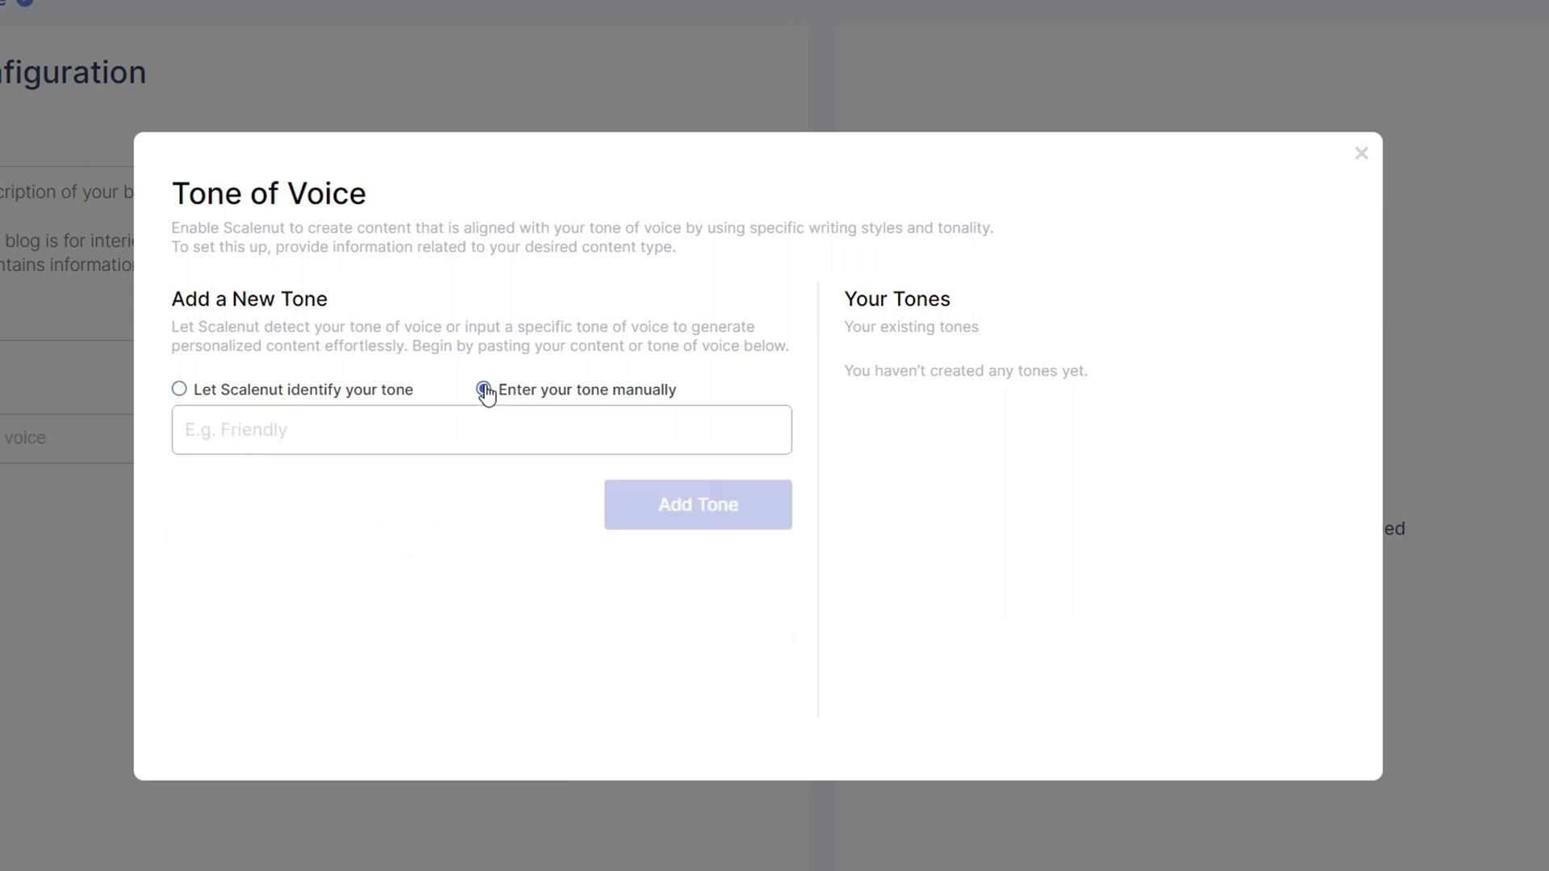
pyautogui.click(1361, 154)
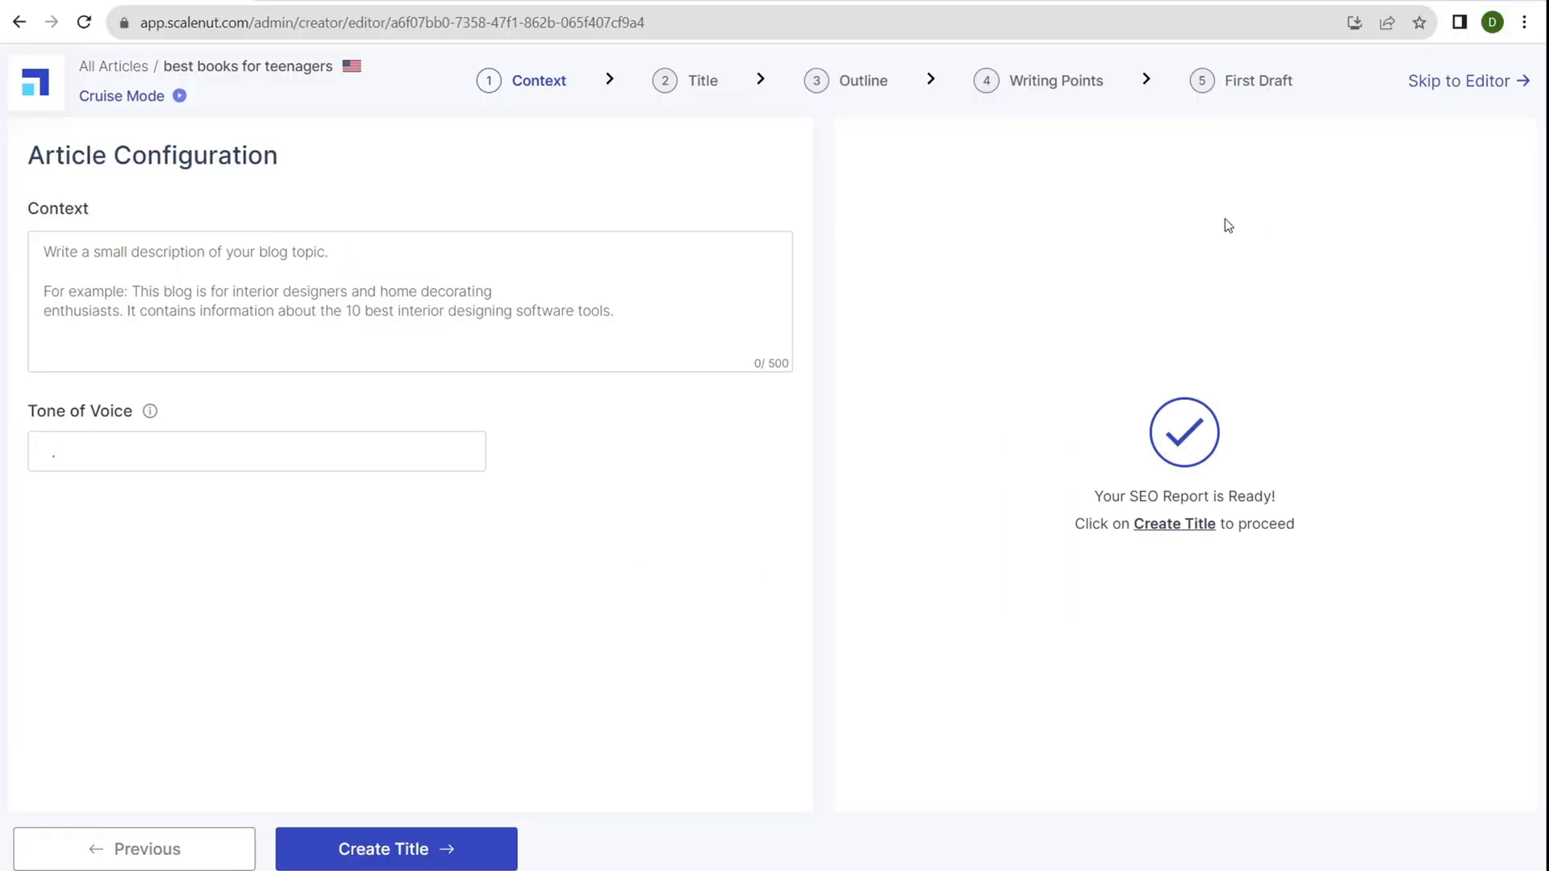
pyautogui.click(257, 450)
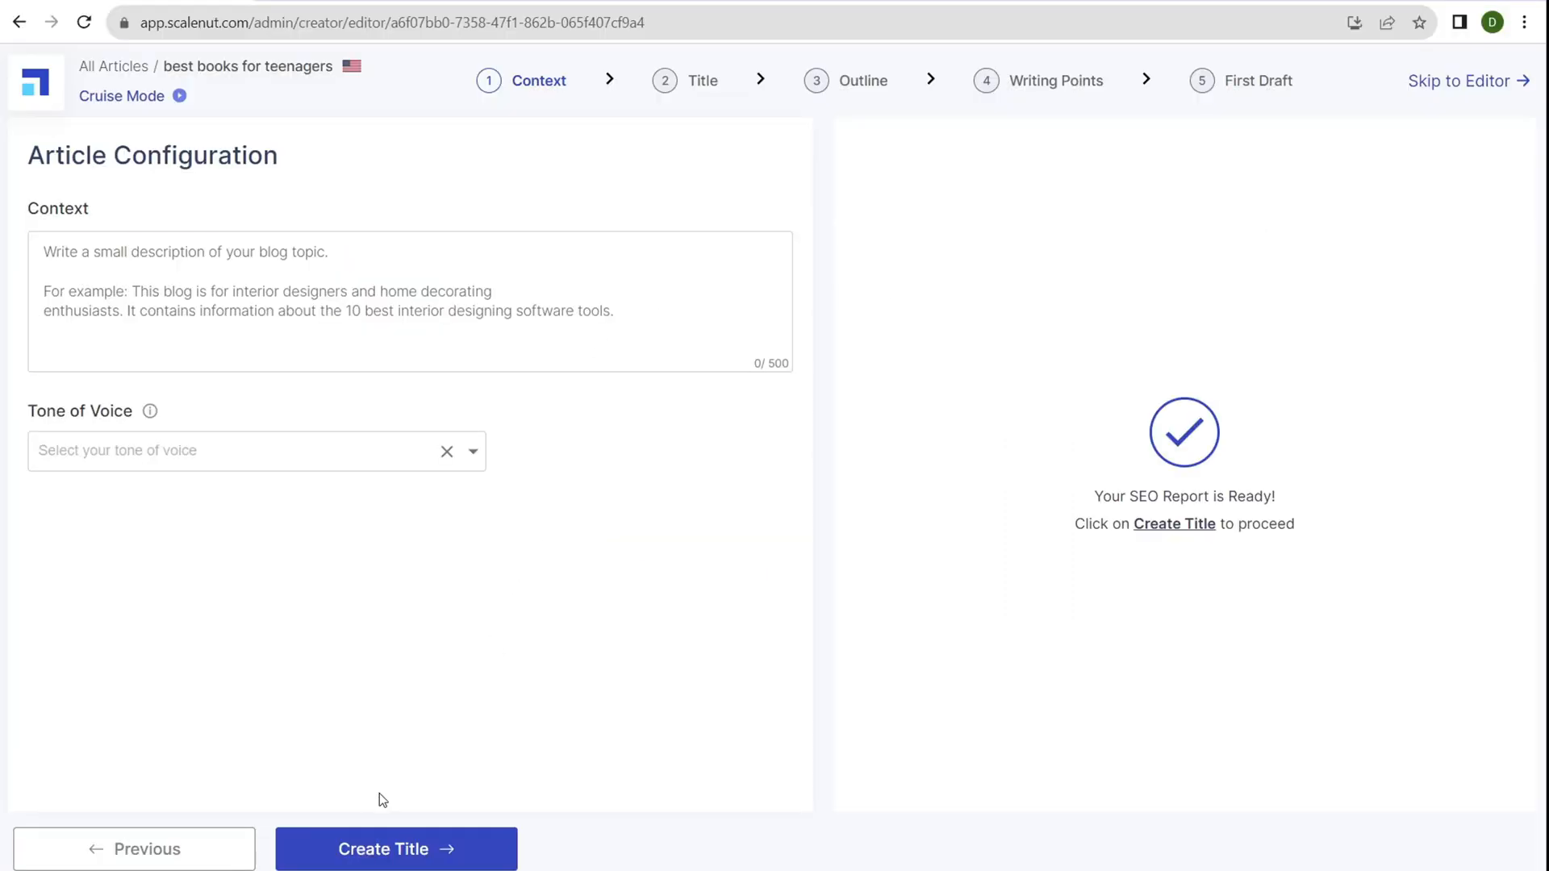
# Move to the Title step and review the title field and top competitor titles
pyautogui.click(395, 849)
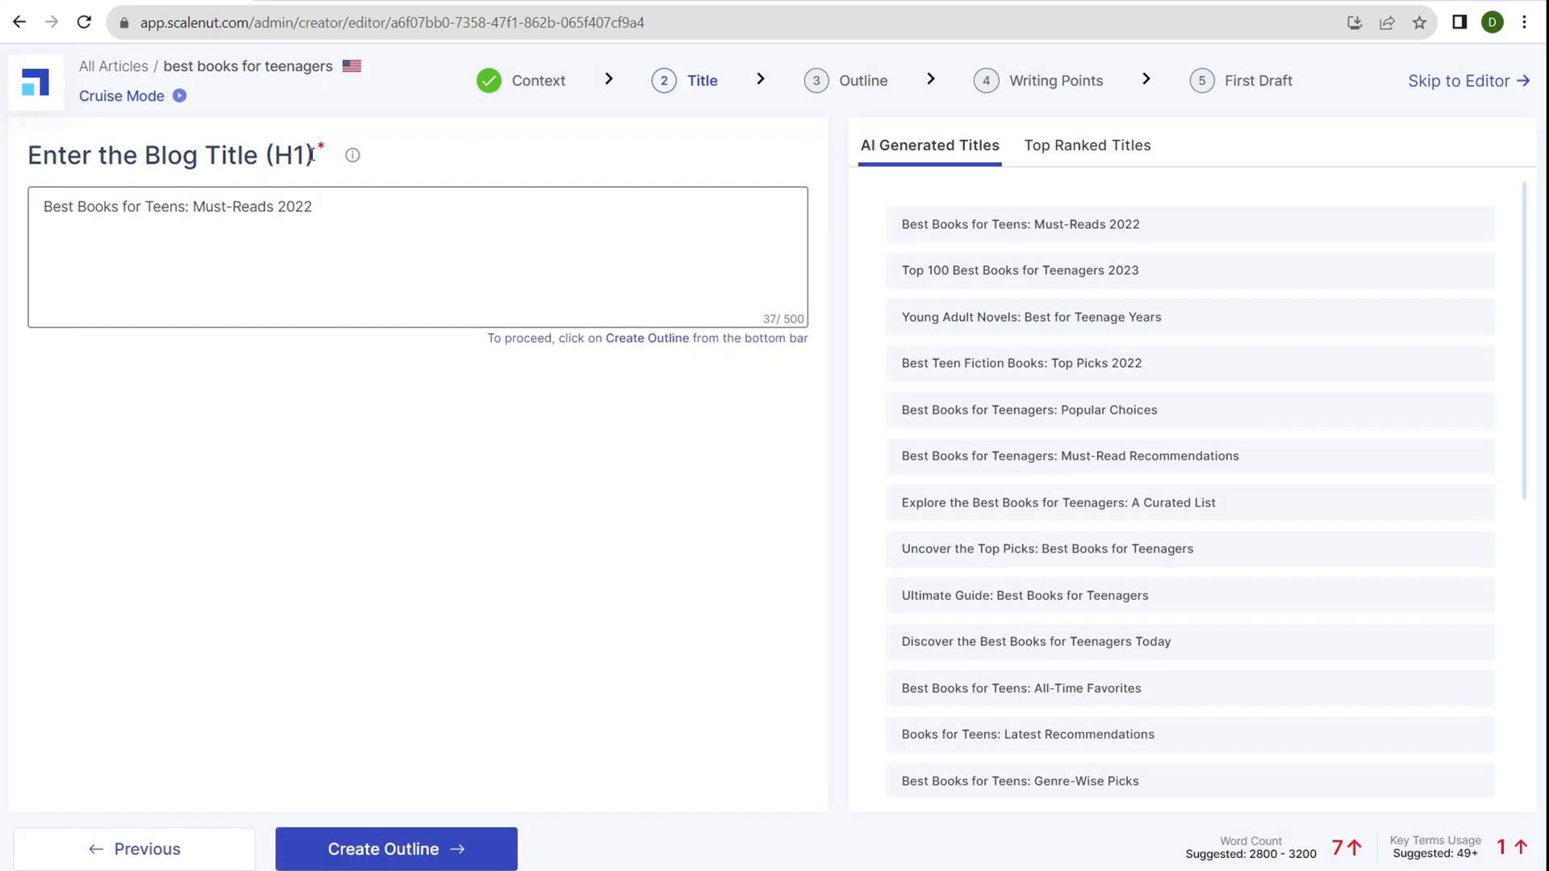
pyautogui.doubleClick(173, 154)
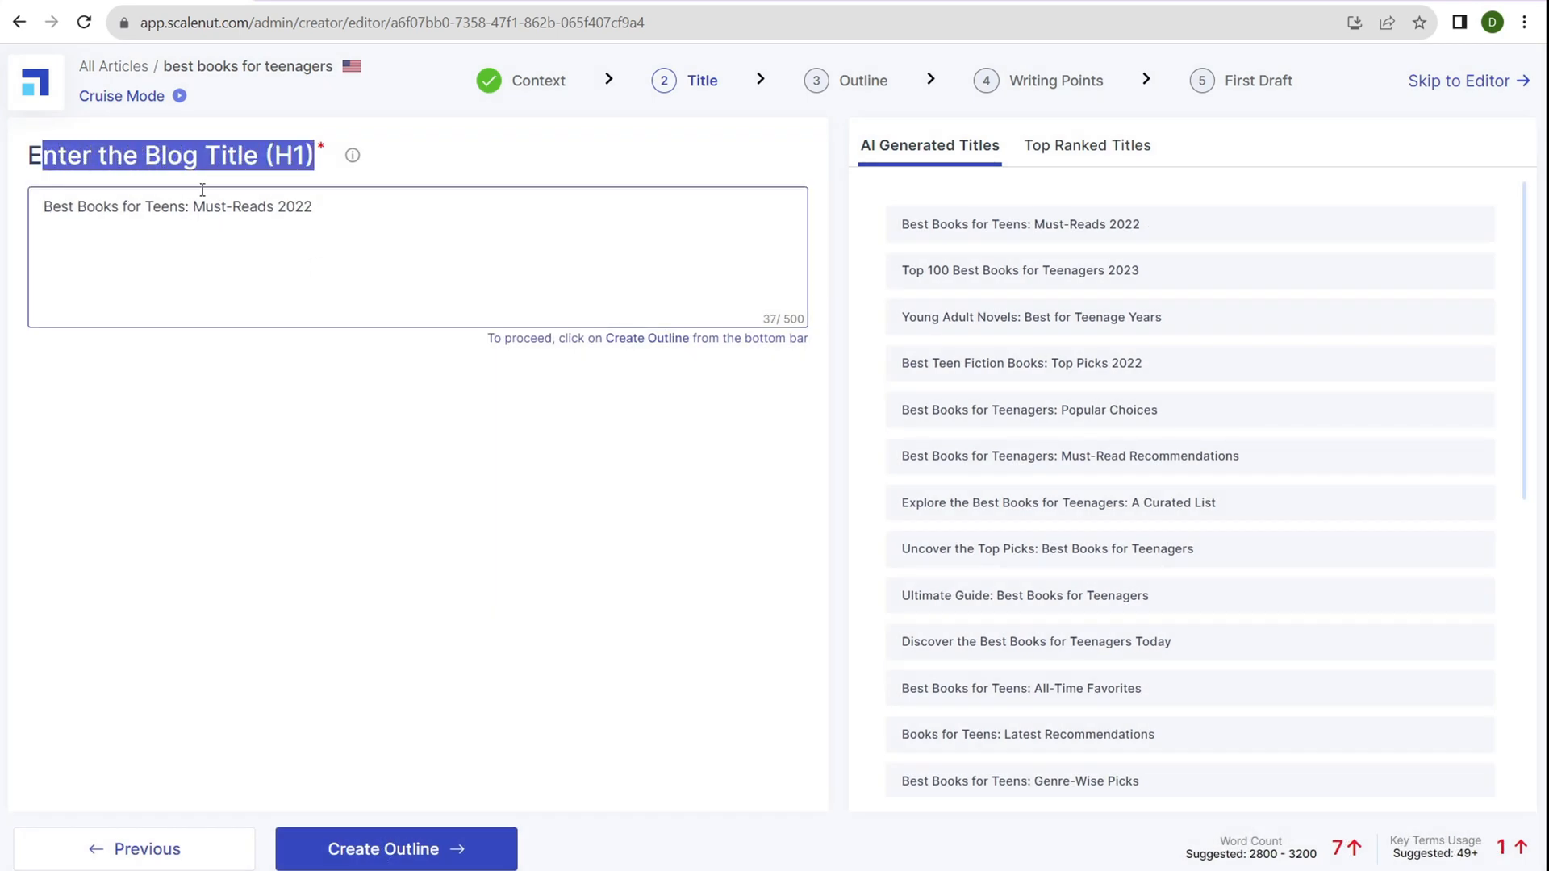
pyautogui.doubleClick(293, 207)
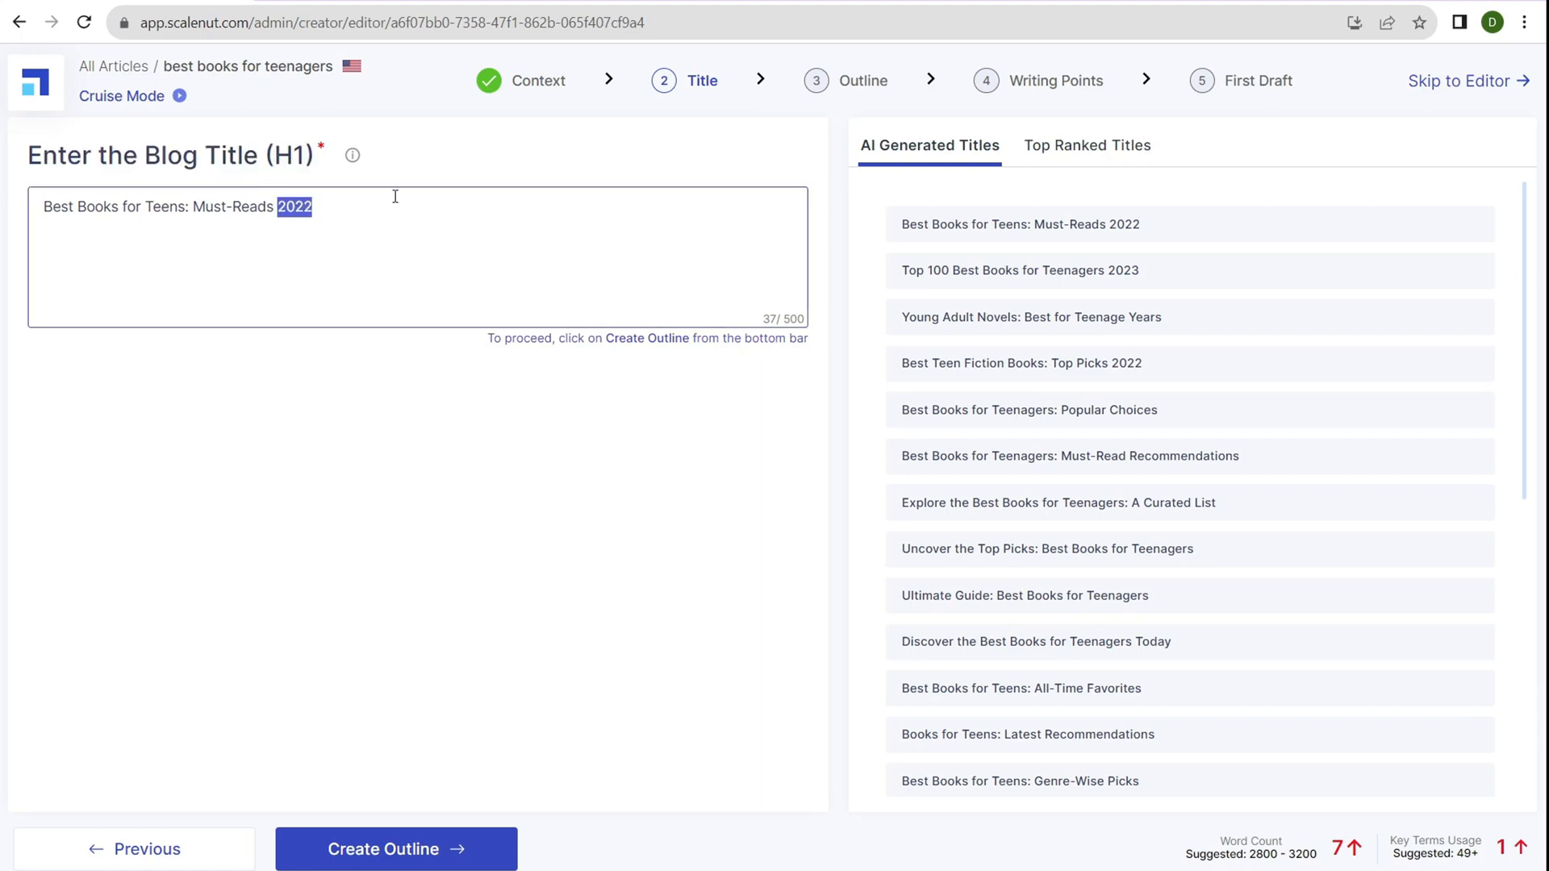
pyautogui.moveTo(724, 190)
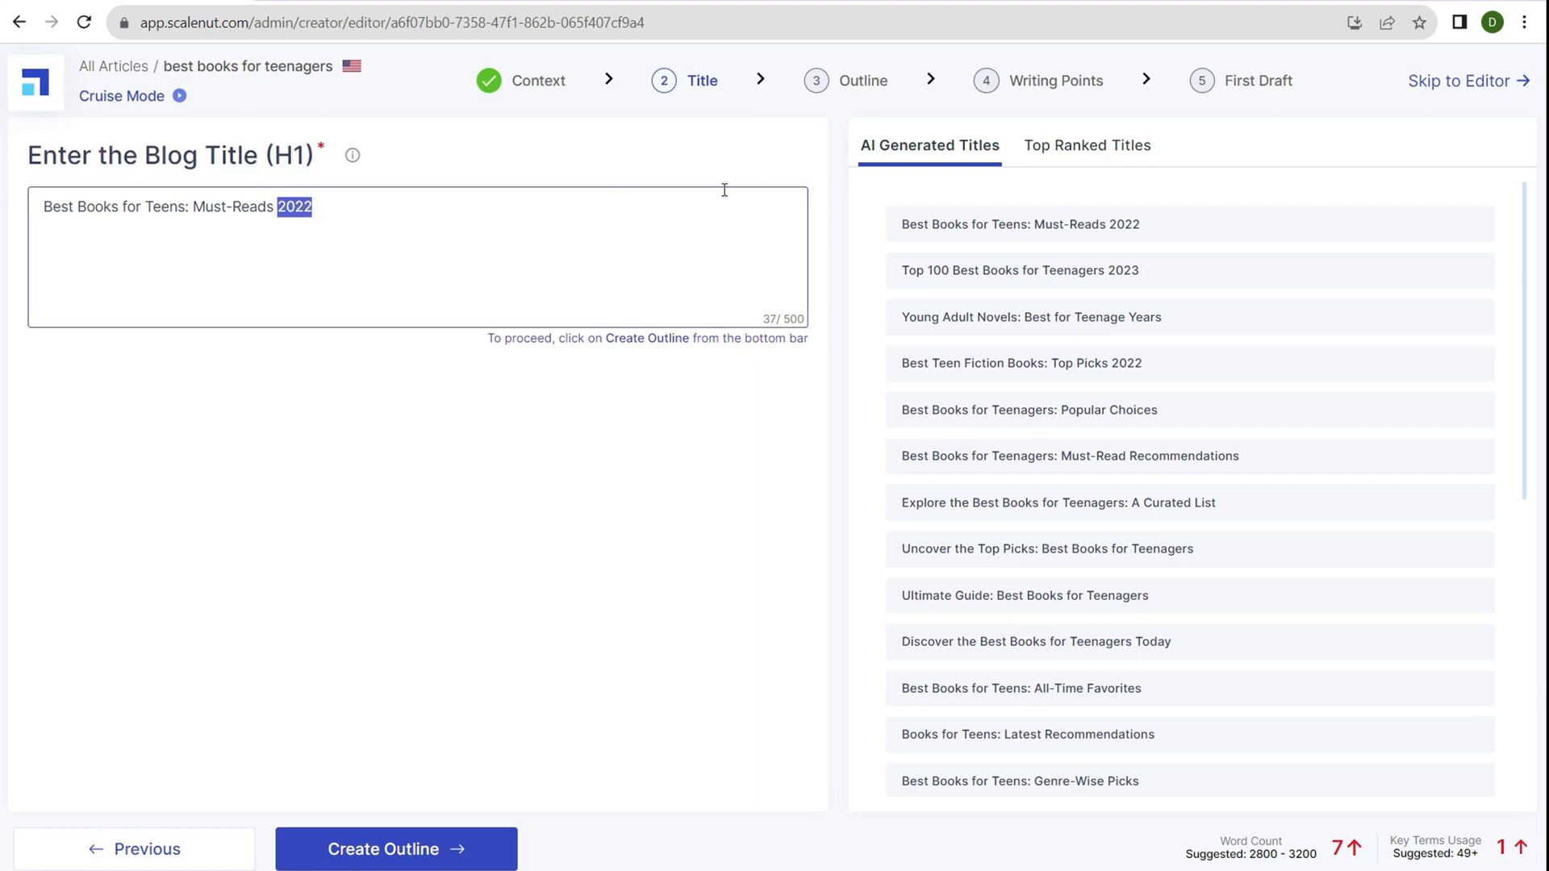
pyautogui.moveTo(928, 145)
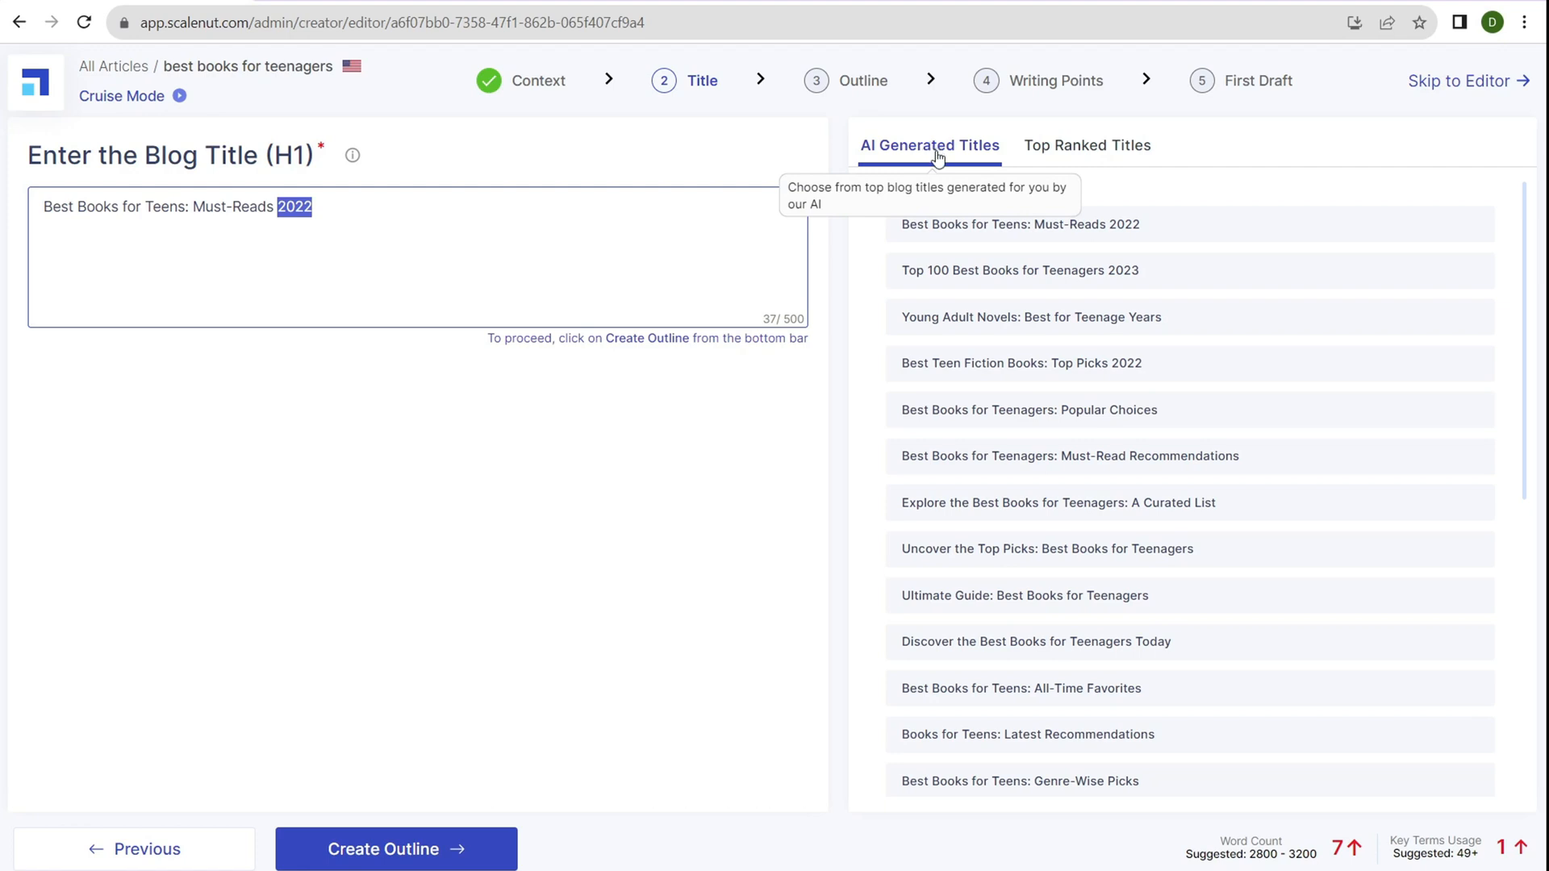
pyautogui.moveTo(1086, 145)
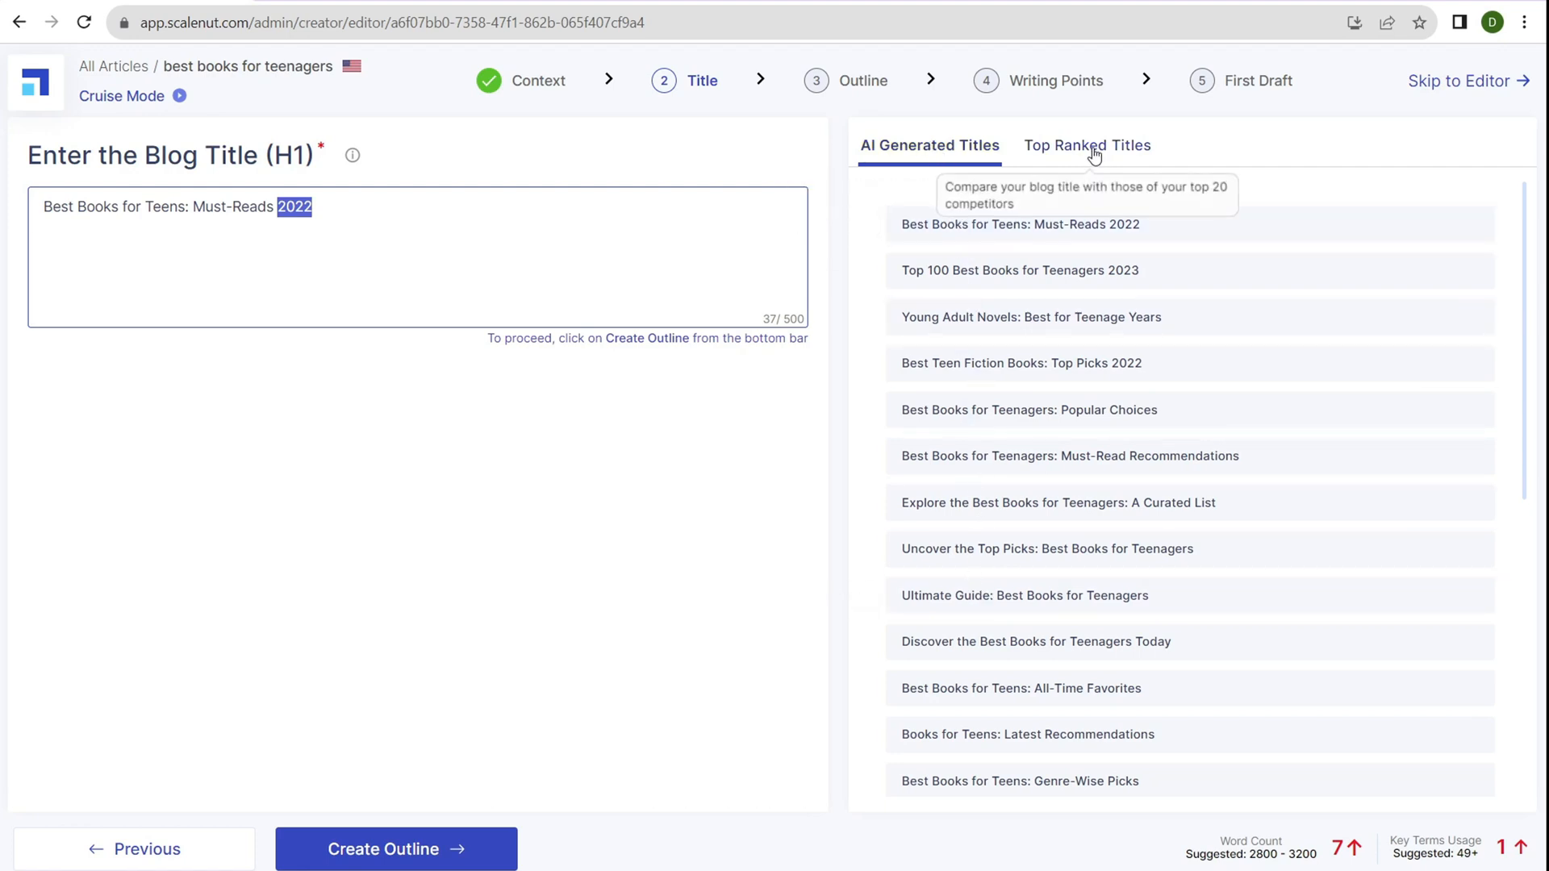
pyautogui.click(1087, 145)
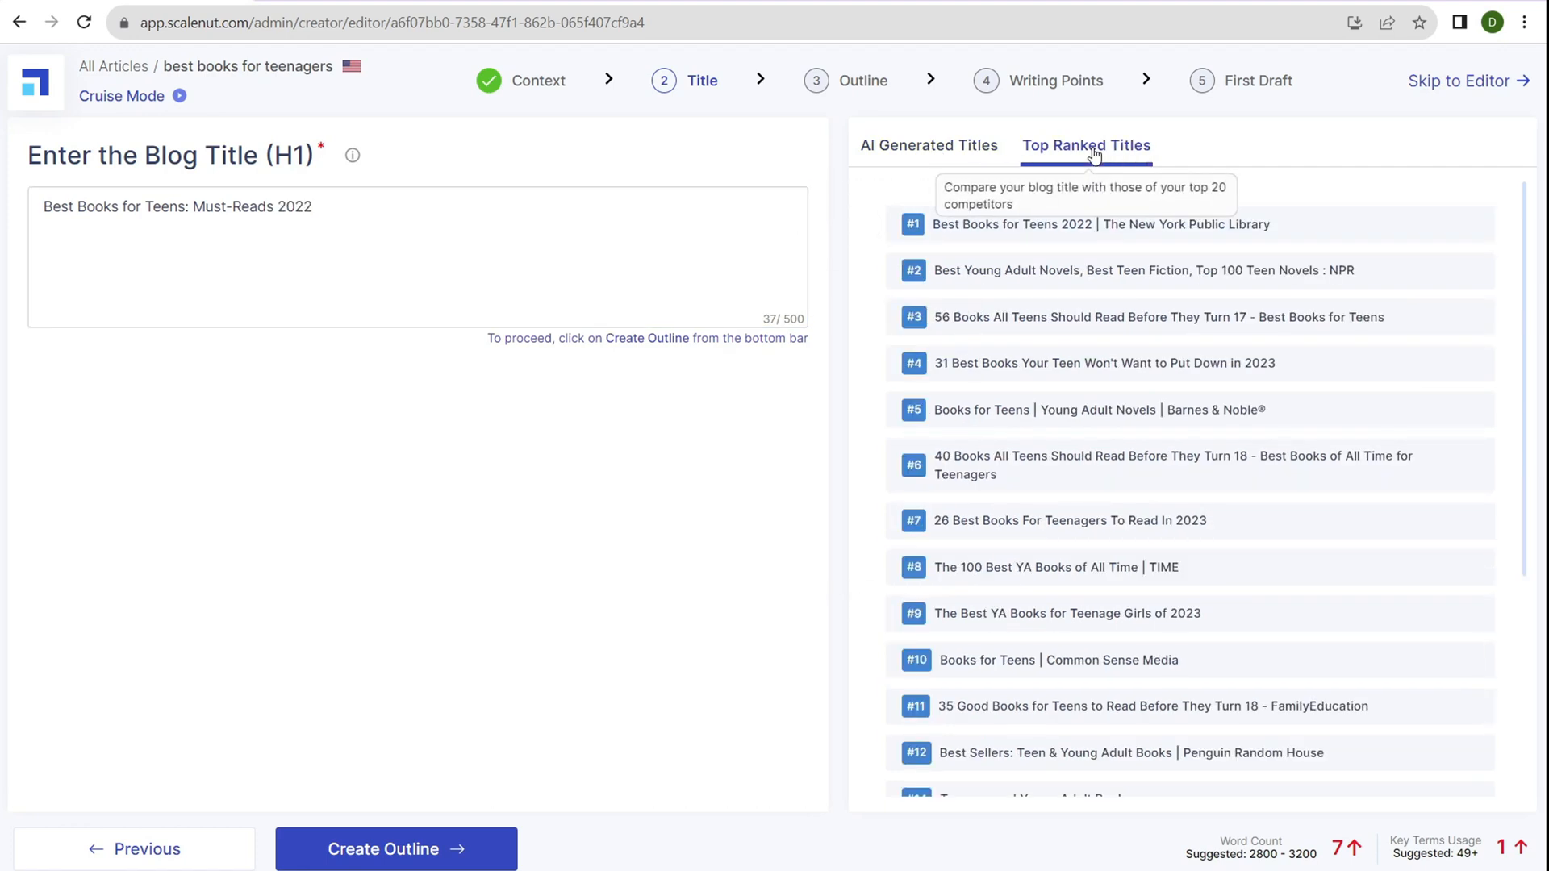
pyautogui.moveTo(958, 132)
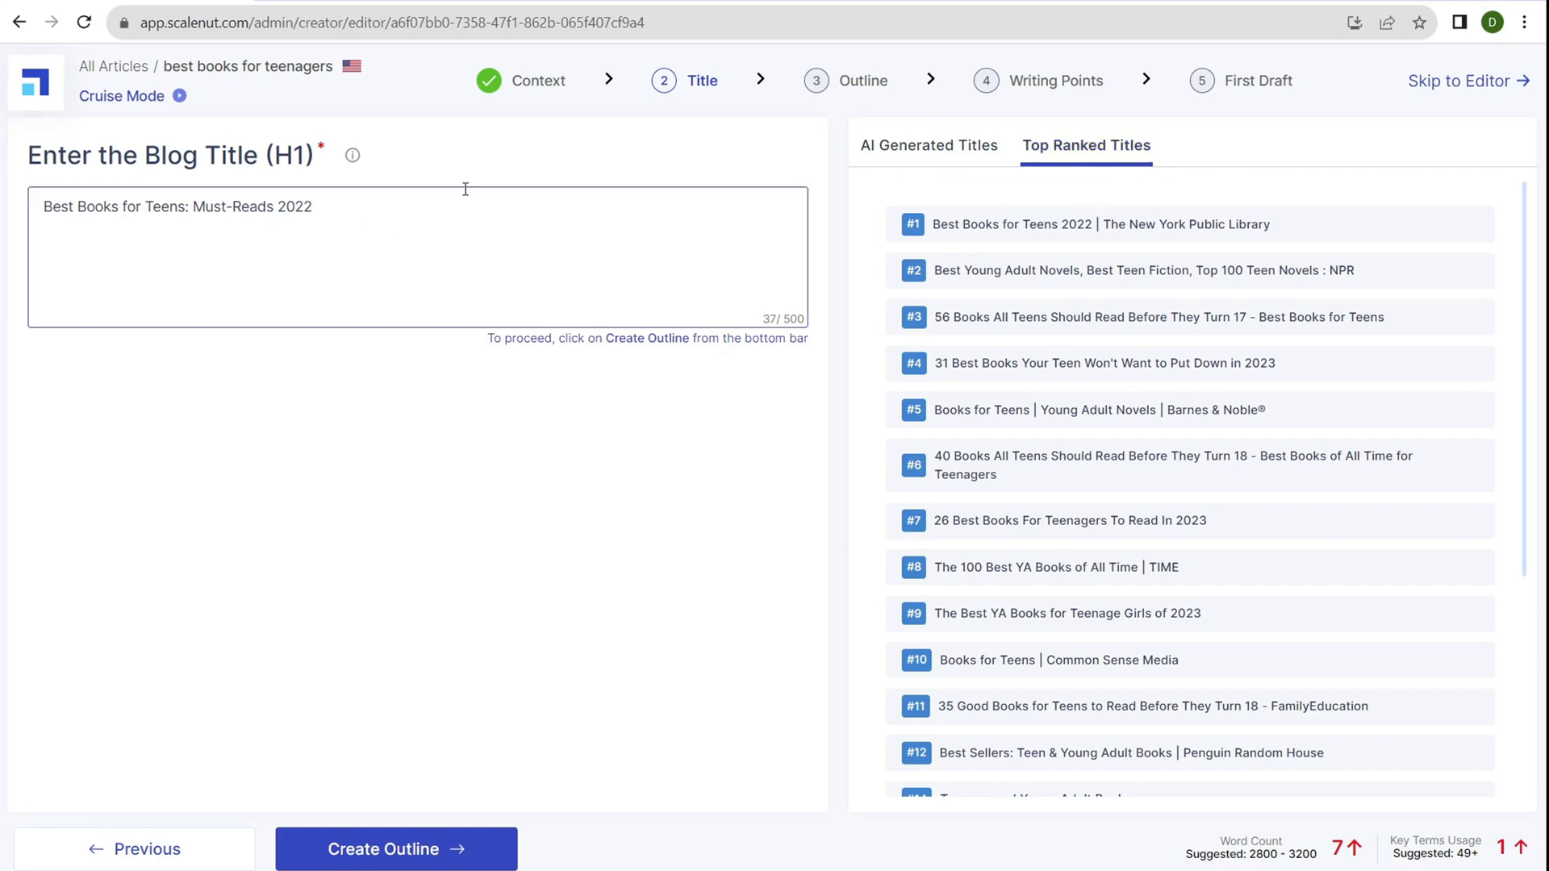
# Use the AI title 'Best Books for Teenagers: Popular Choices' and get a rephrased variant
pyautogui.click(928, 145)
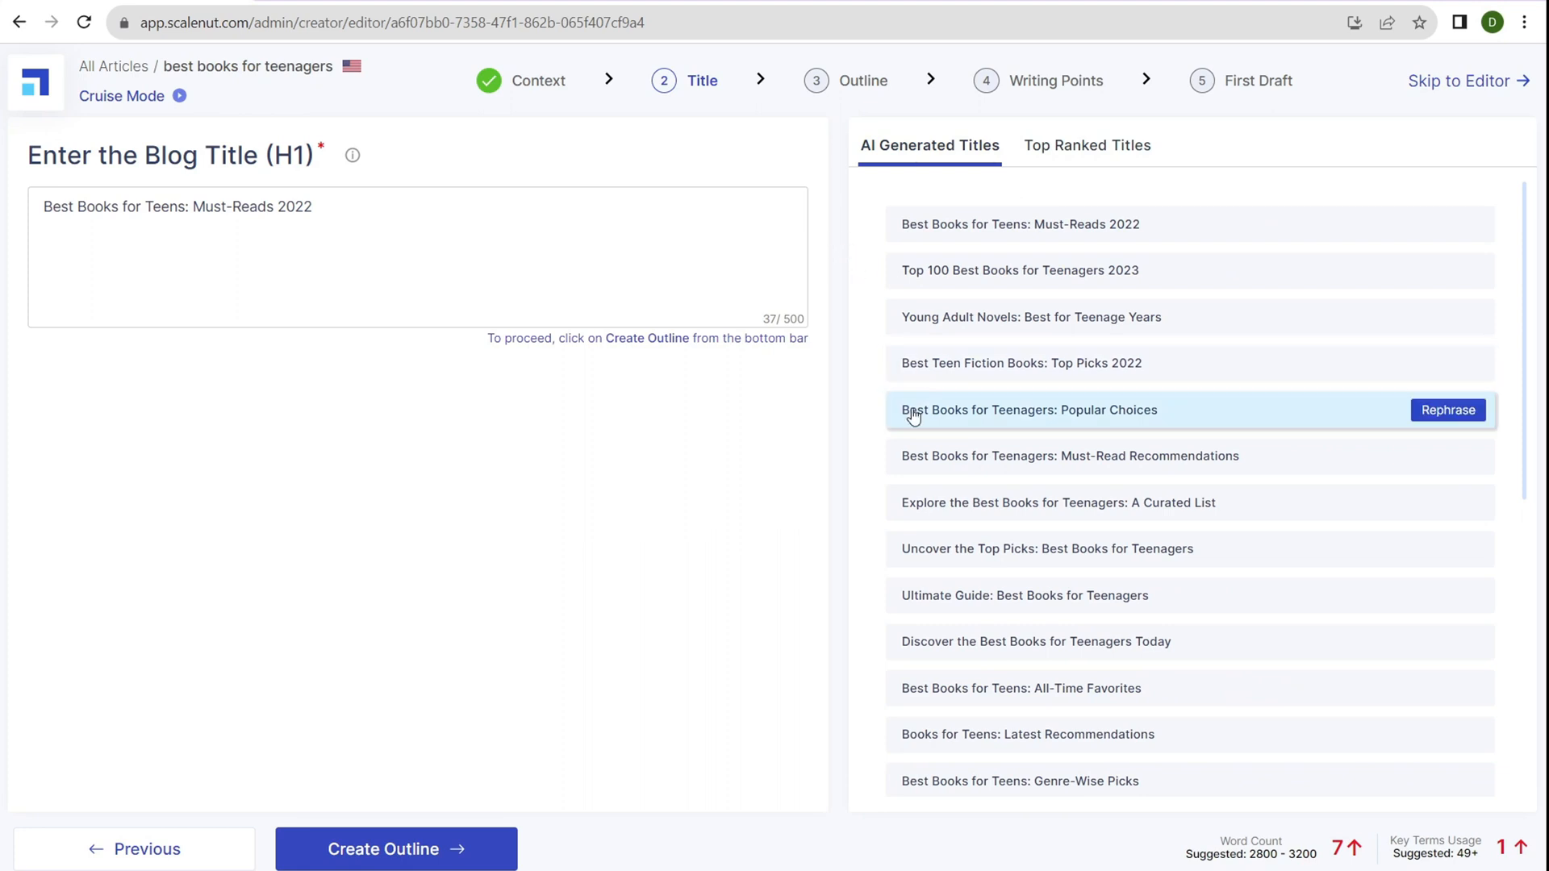
pyautogui.click(1027, 410)
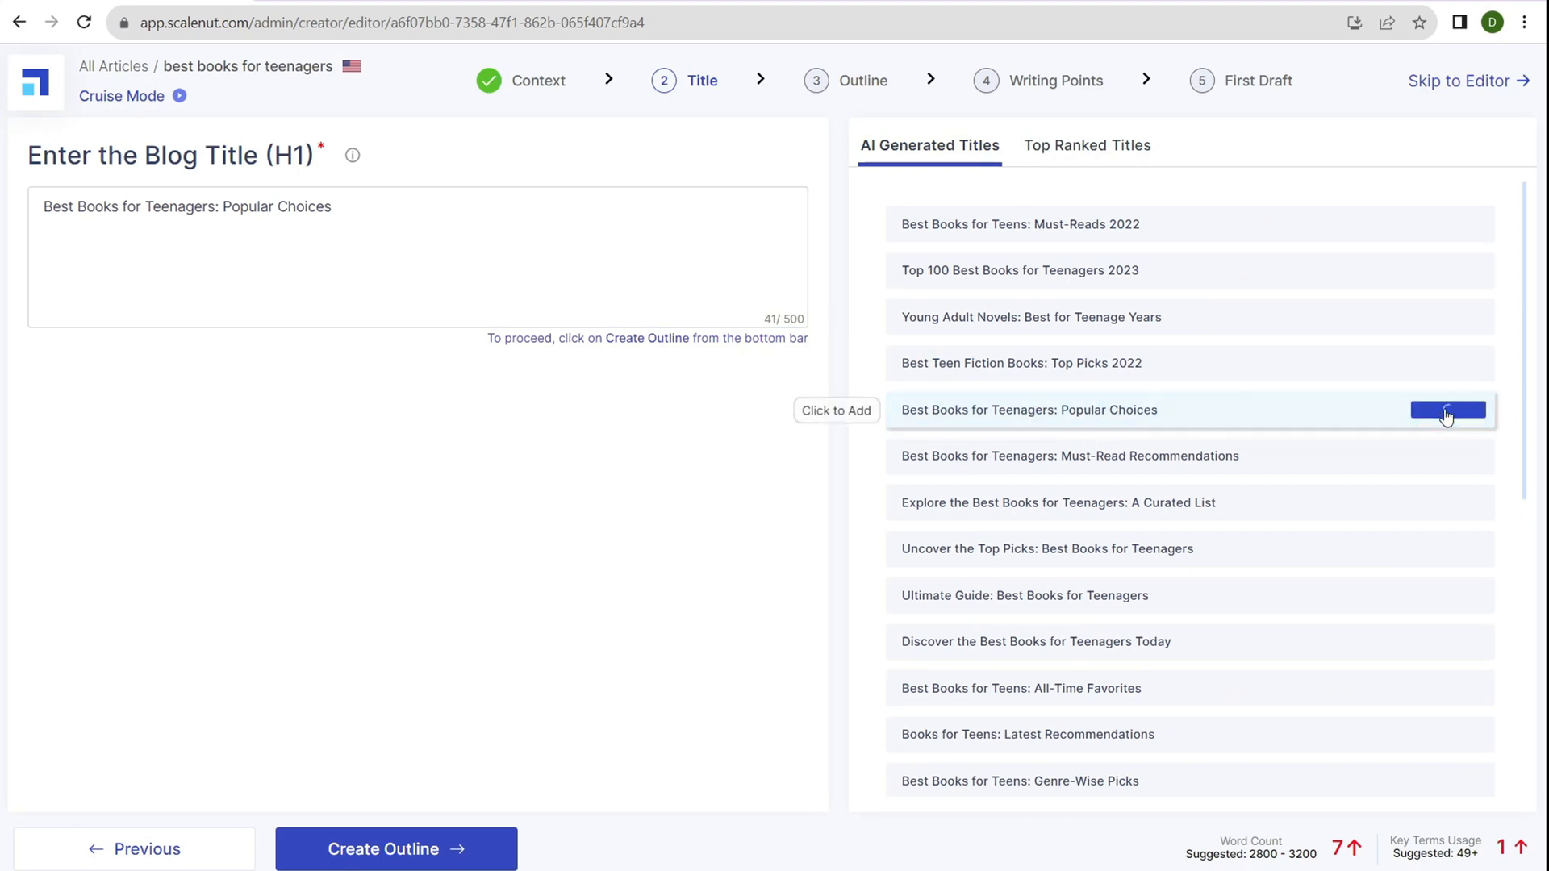
pyautogui.click(1448, 409)
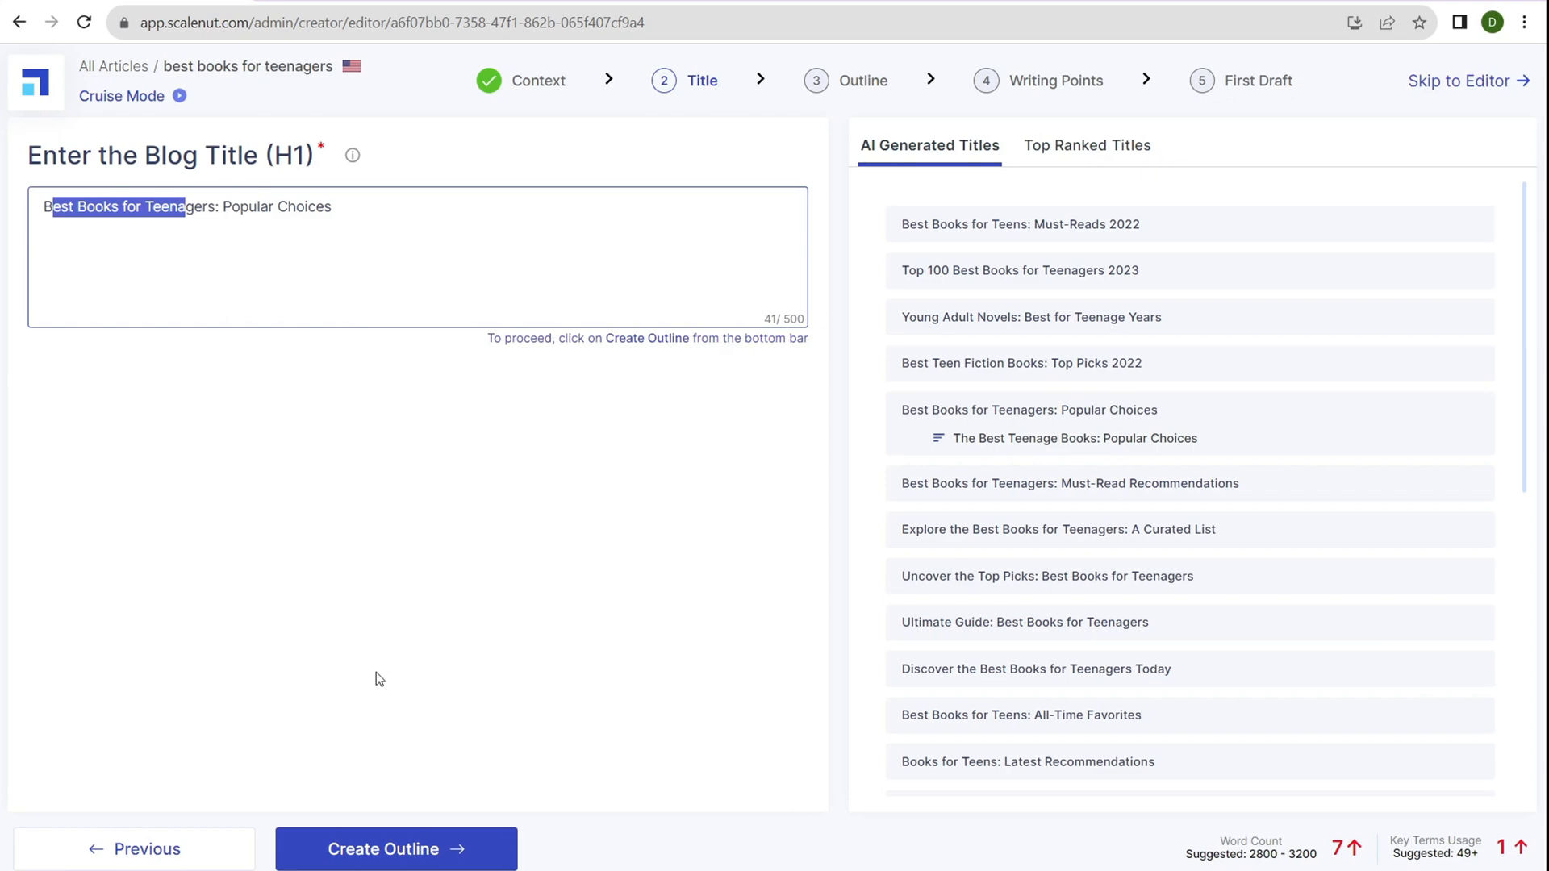
# Create the outline from the chosen title and scroll through its headings
pyautogui.click(396, 849)
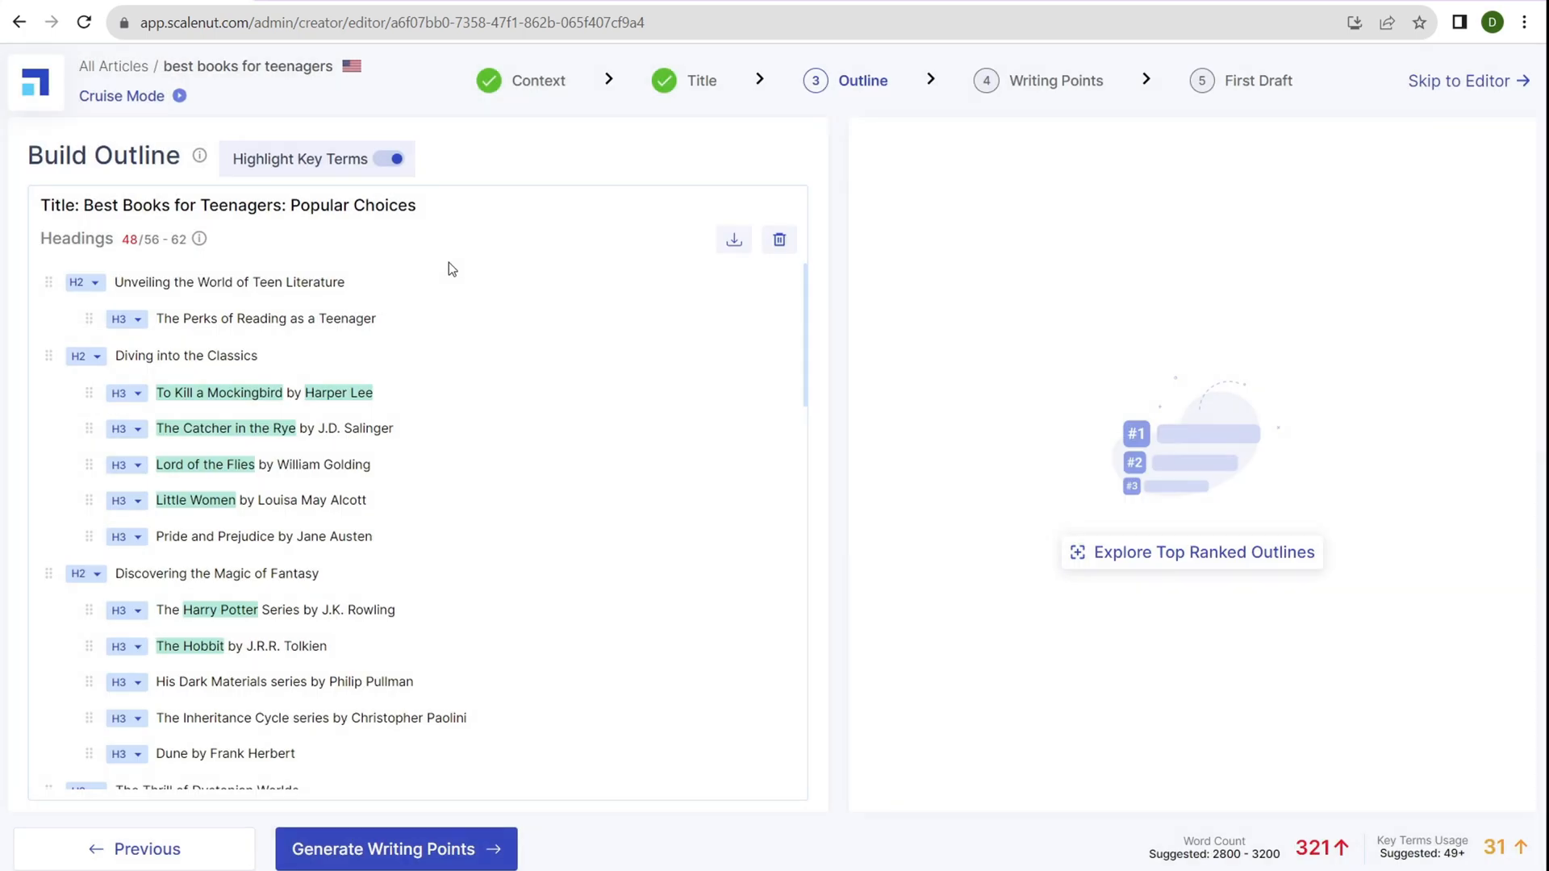
pyautogui.moveTo(450, 225)
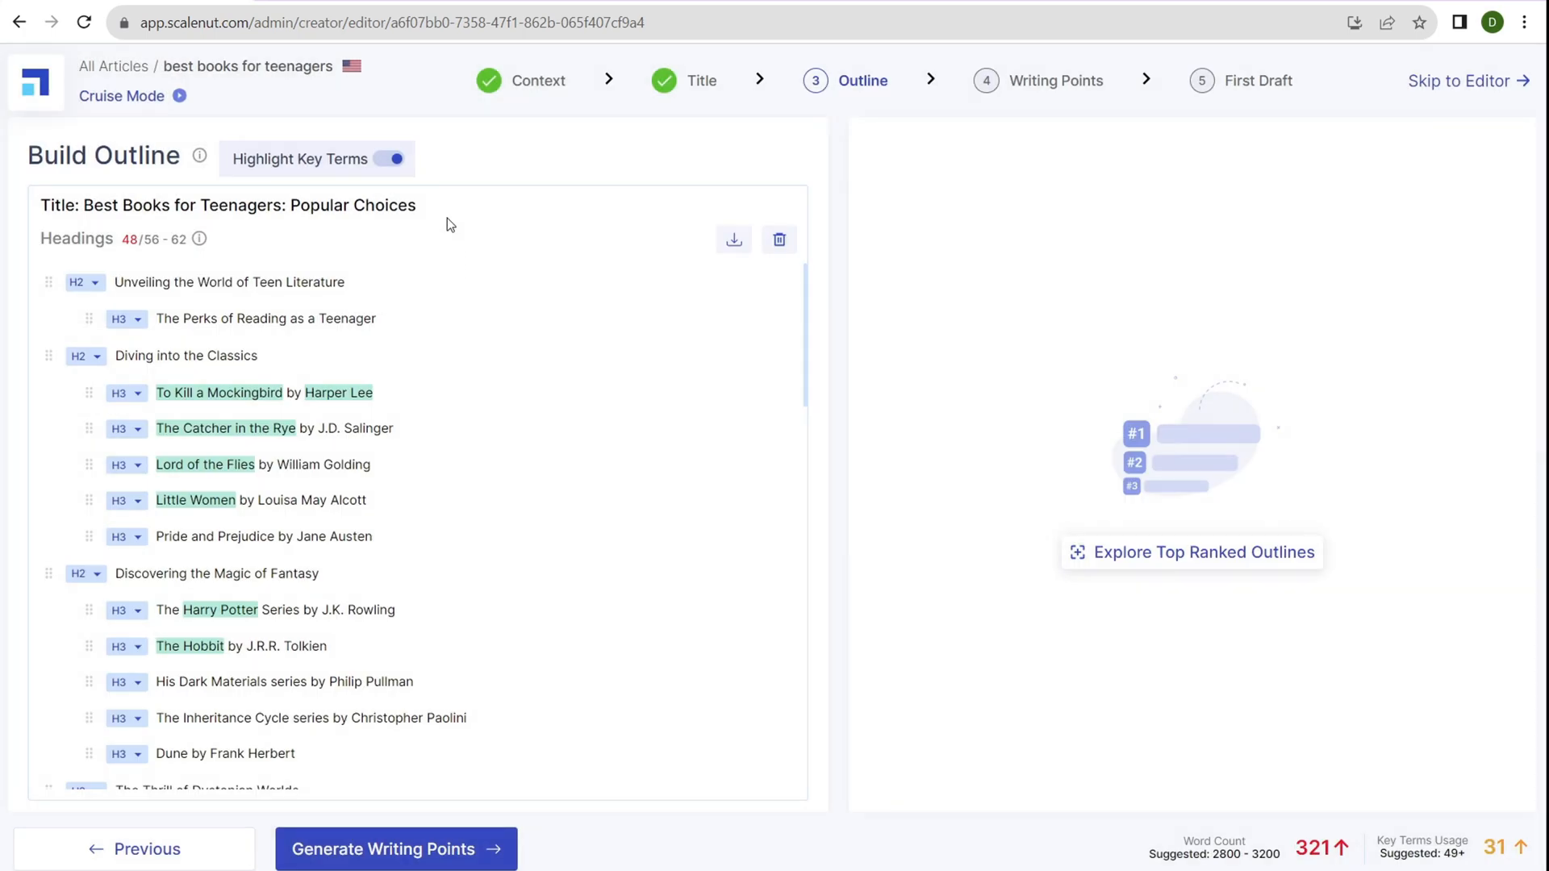
pyautogui.moveTo(278, 263)
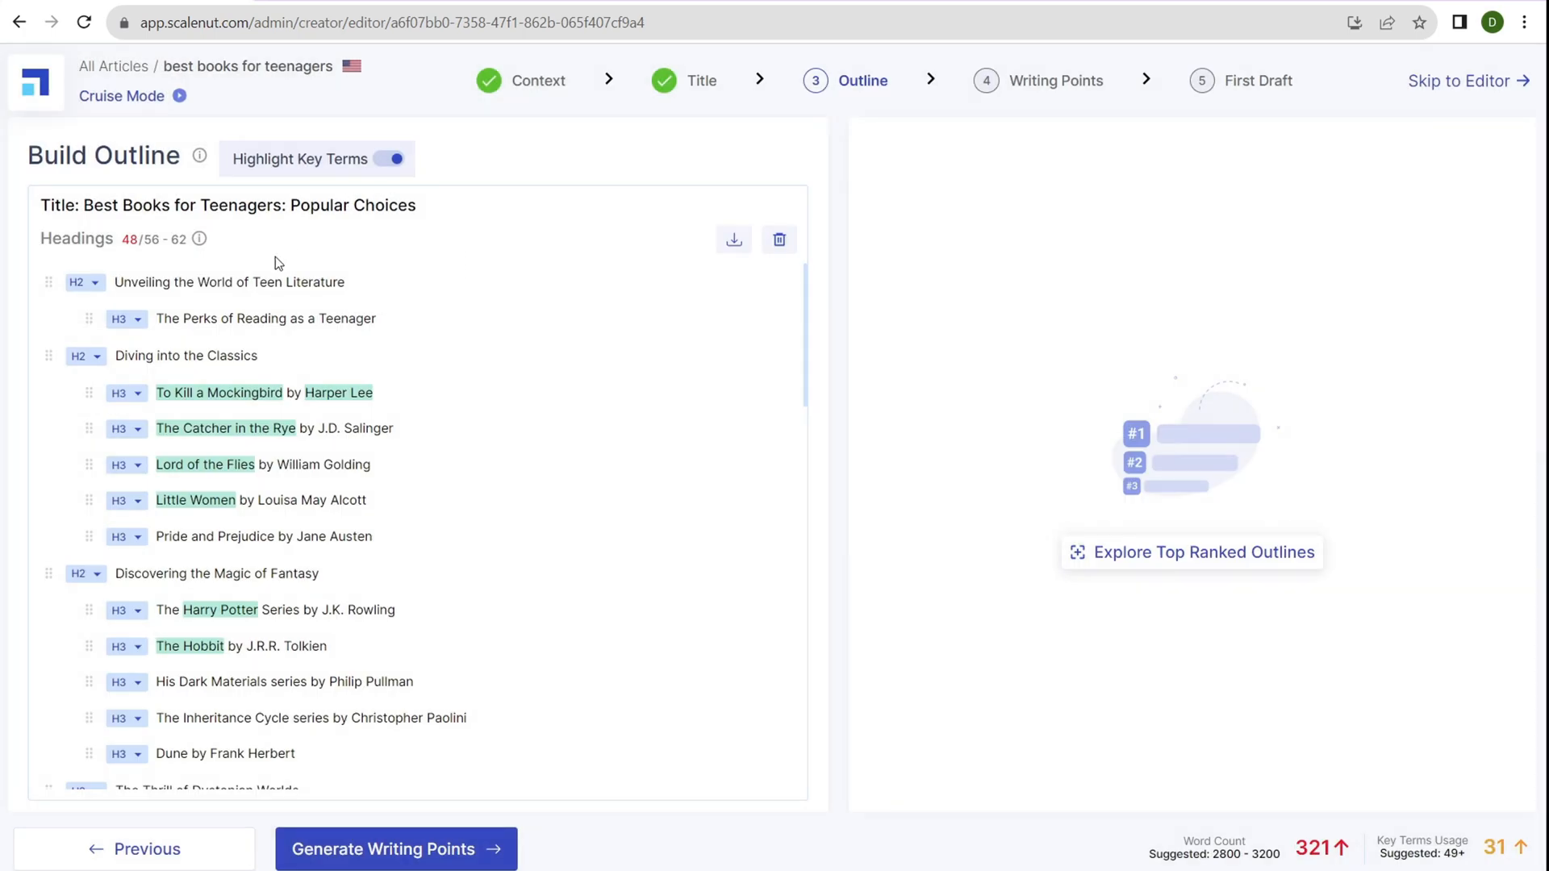
pyautogui.moveTo(329, 355)
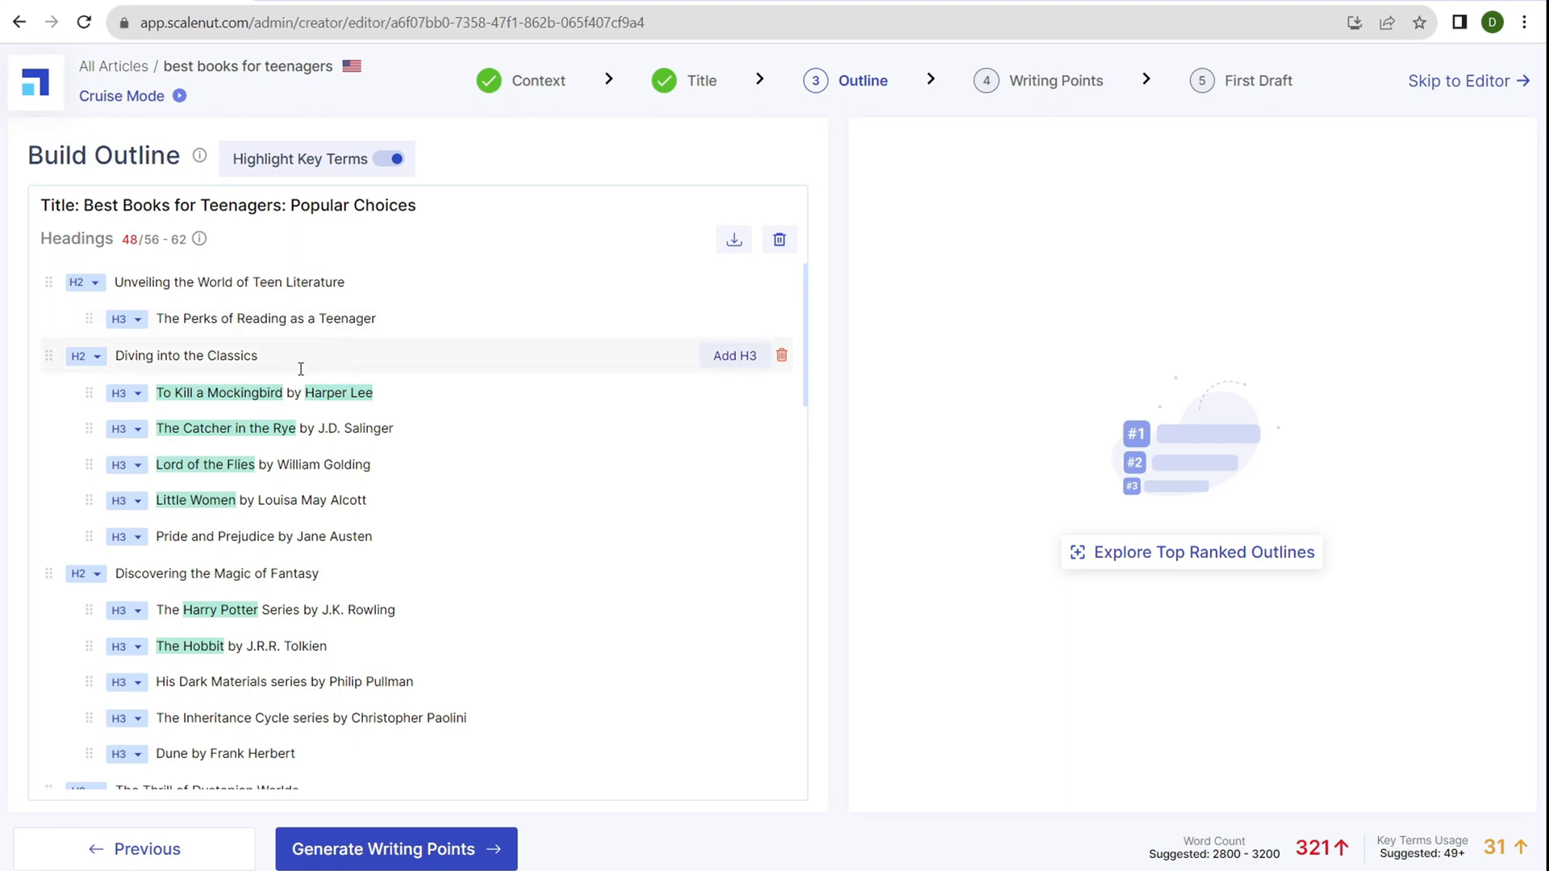
pyautogui.scroll(-3)
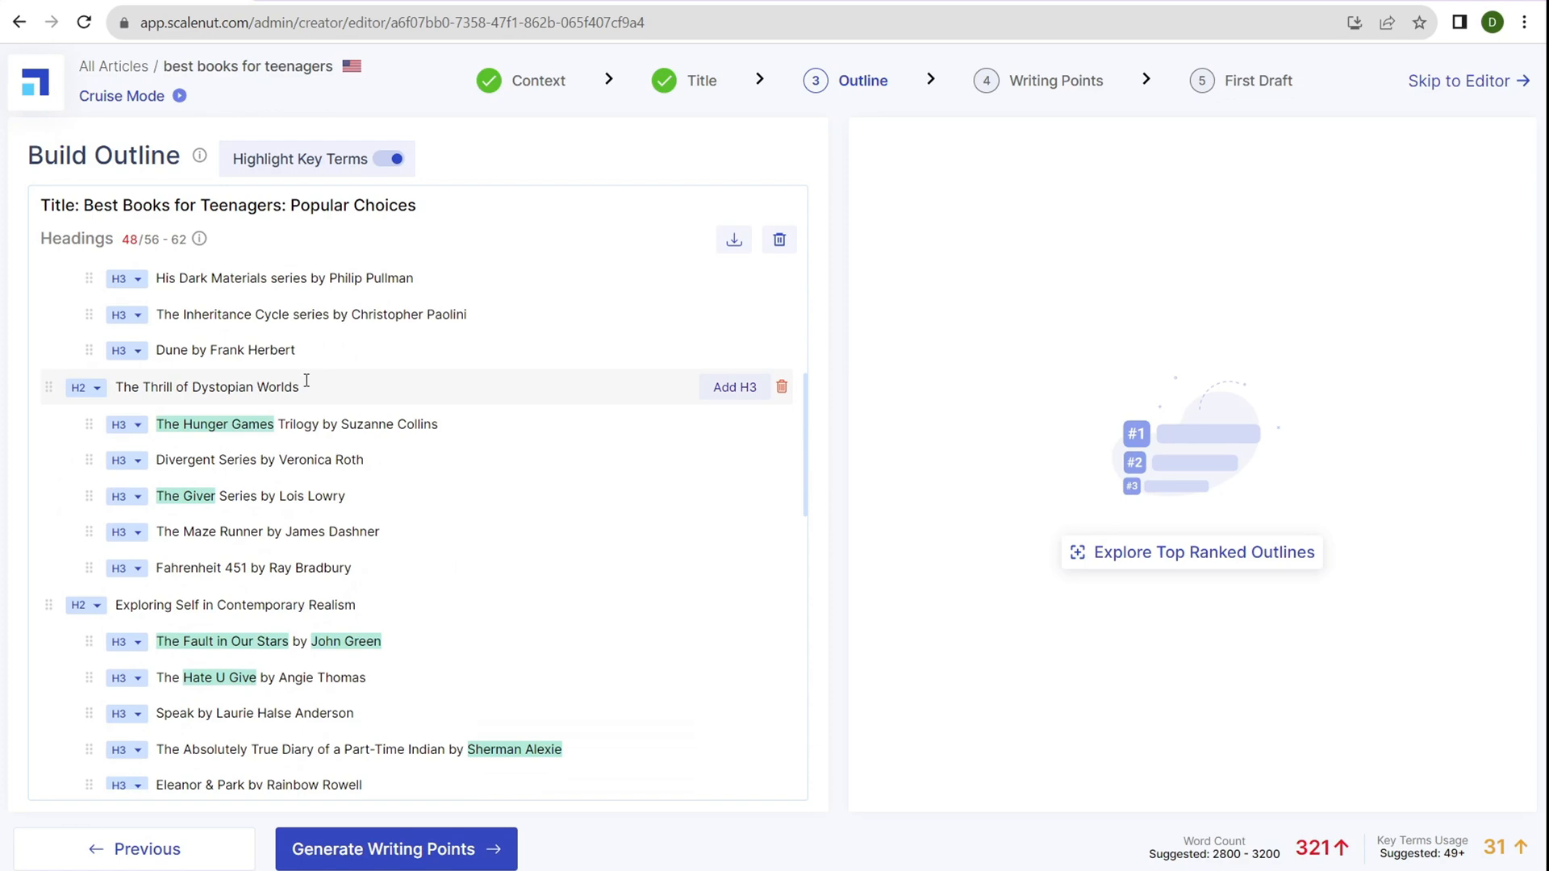
pyautogui.scroll(-3)
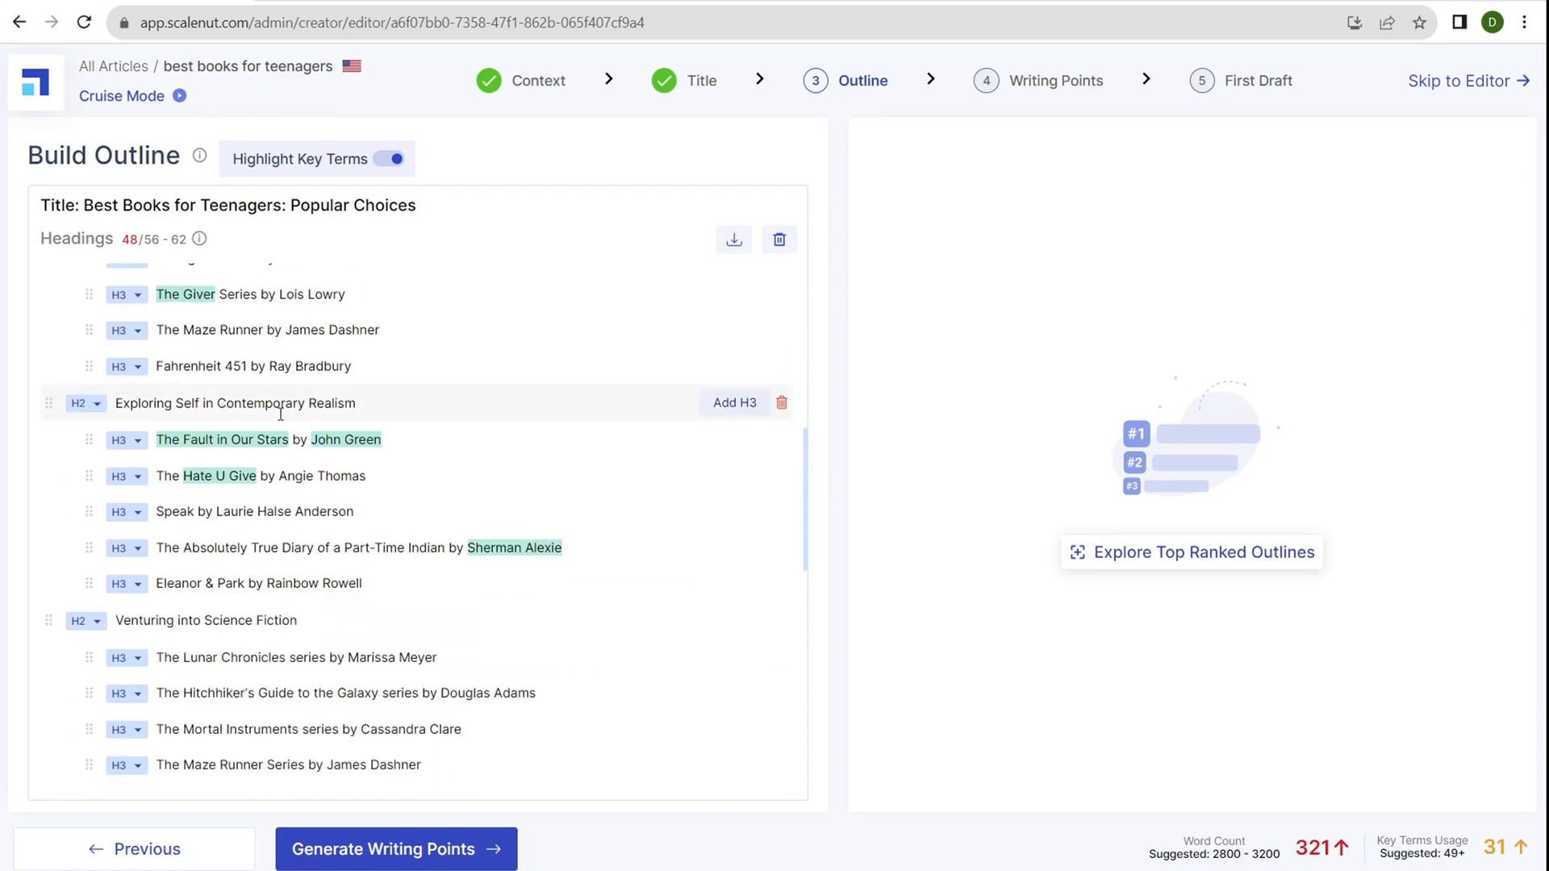
pyautogui.scroll(3)
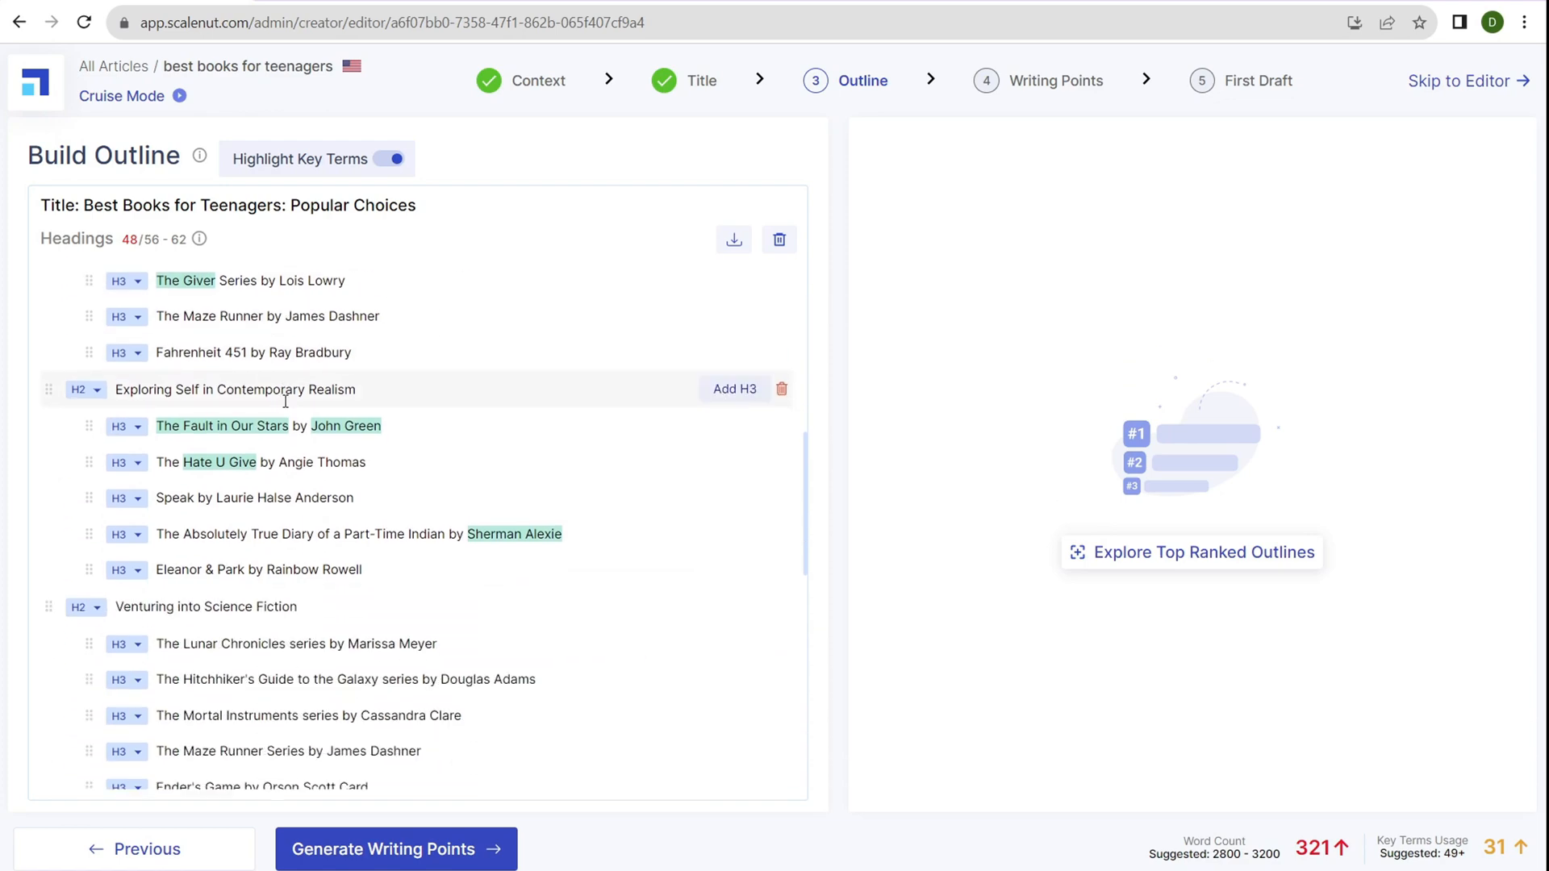
pyautogui.scroll(-3)
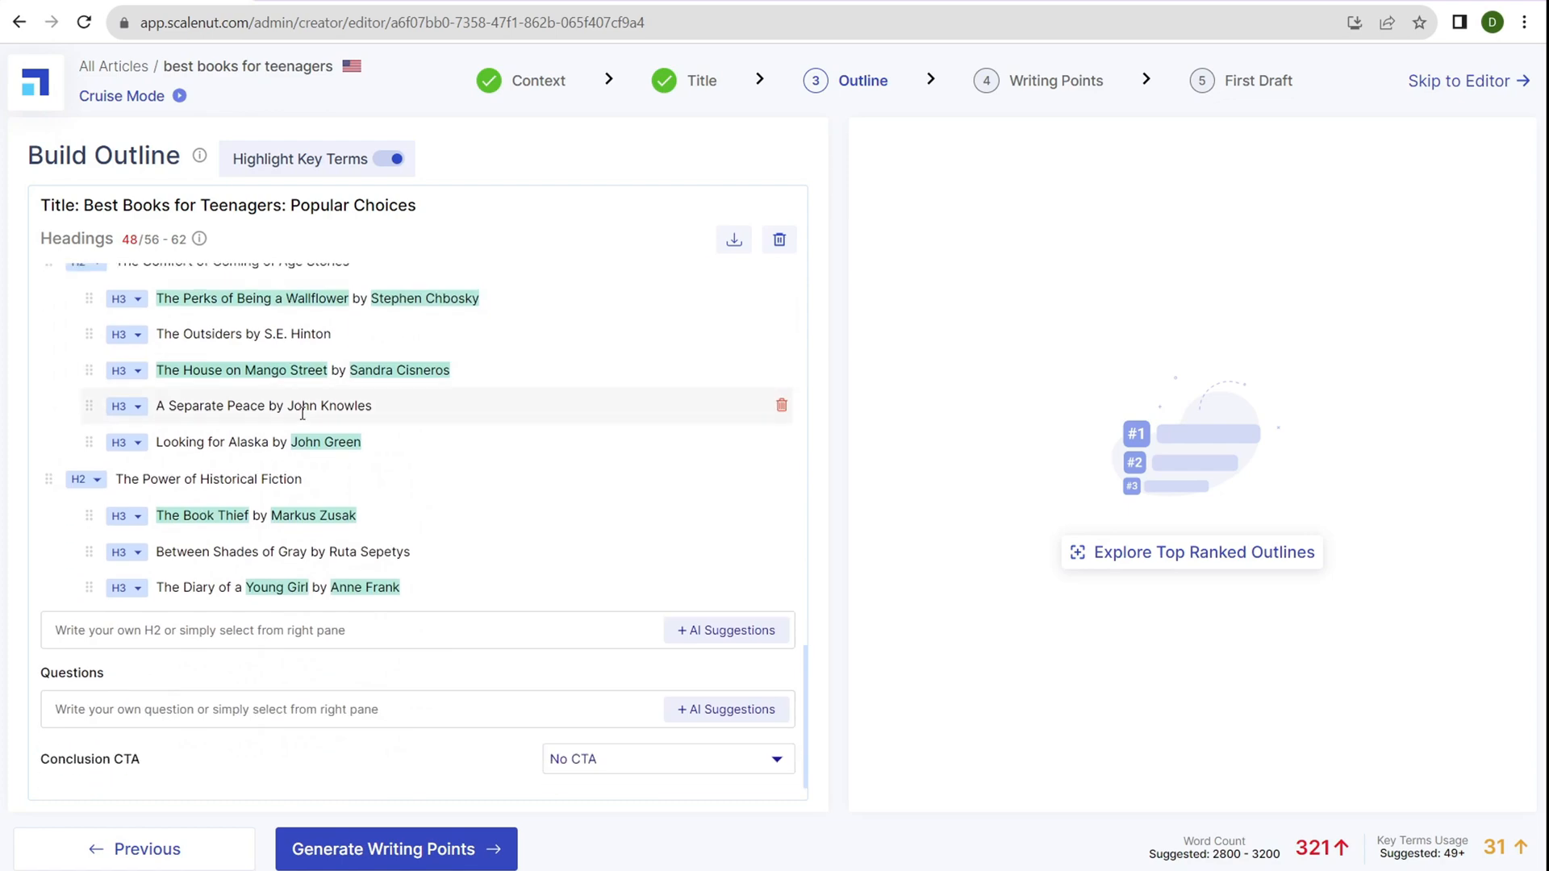
pyautogui.scroll(3)
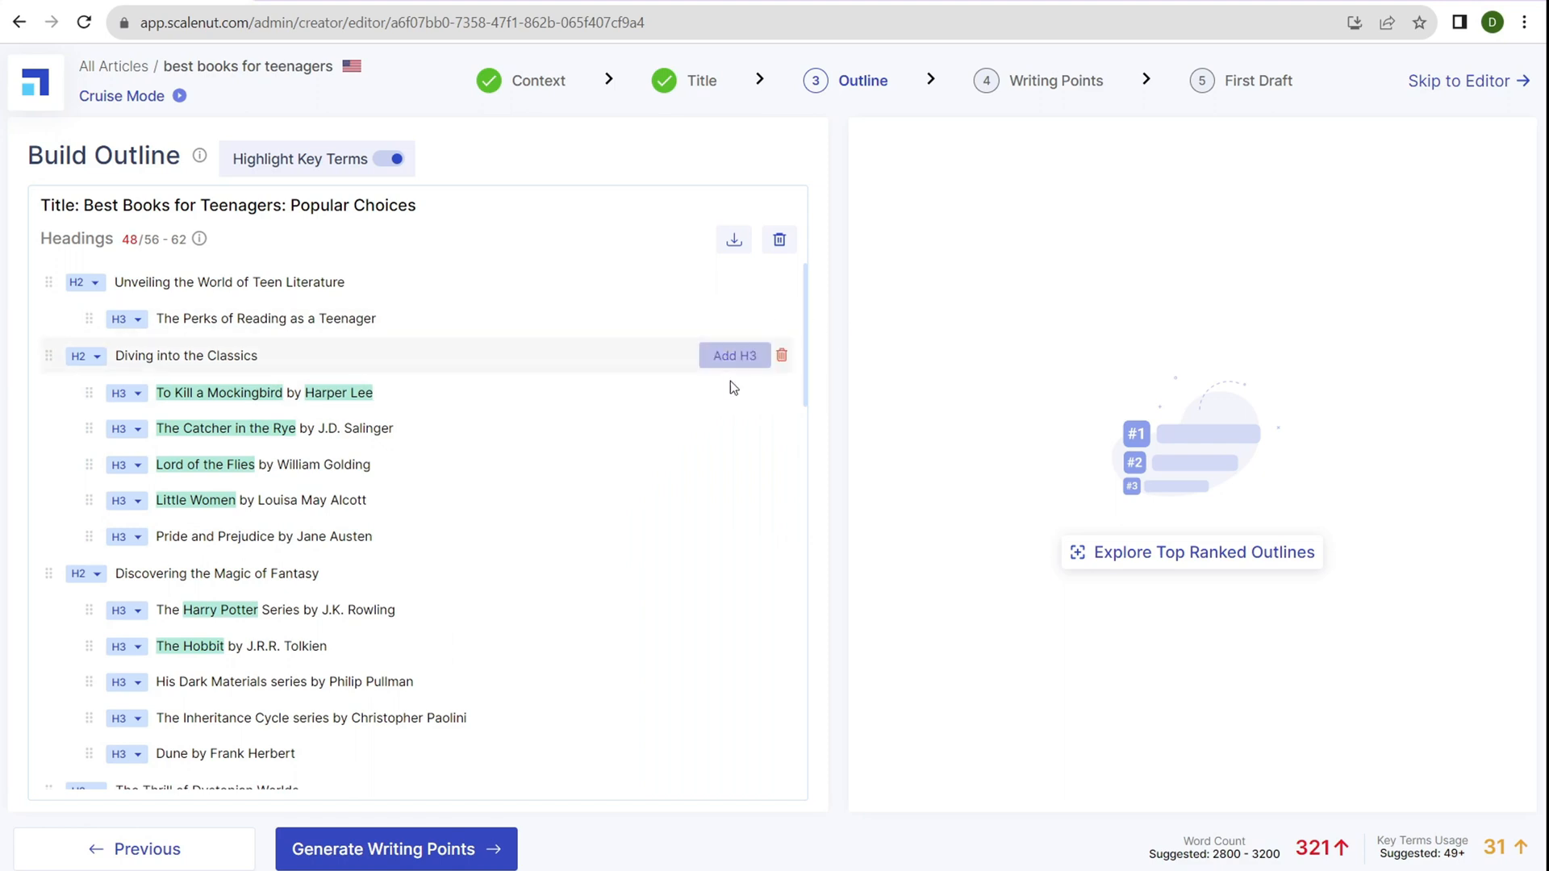
pyautogui.moveTo(783, 356)
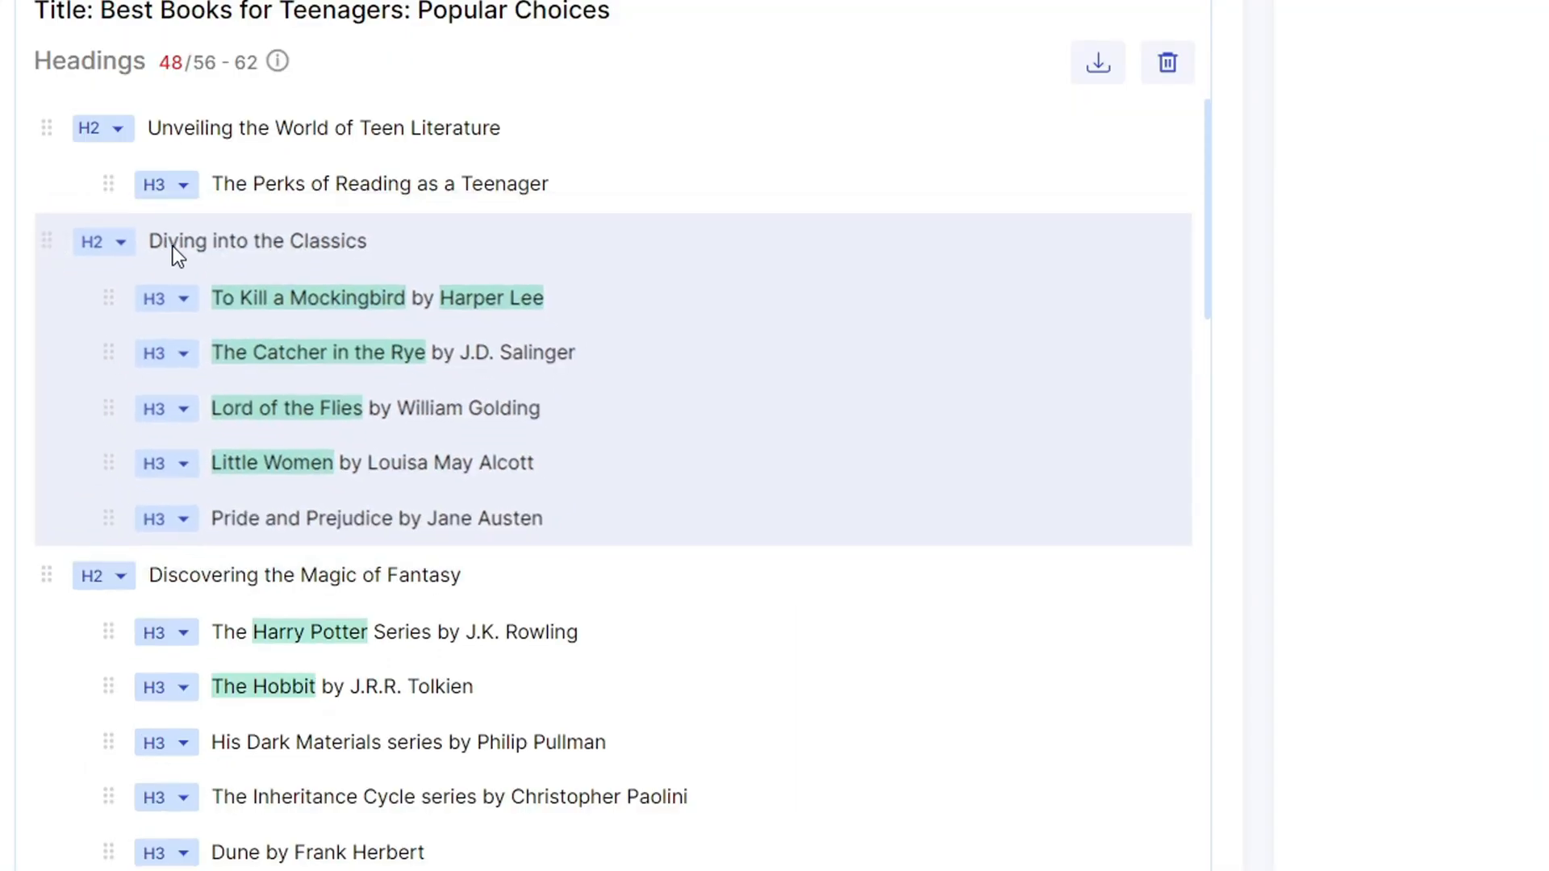
# Switch 'Diving into the Classics' from H2 to H3 and back to H2
pyautogui.click(116, 241)
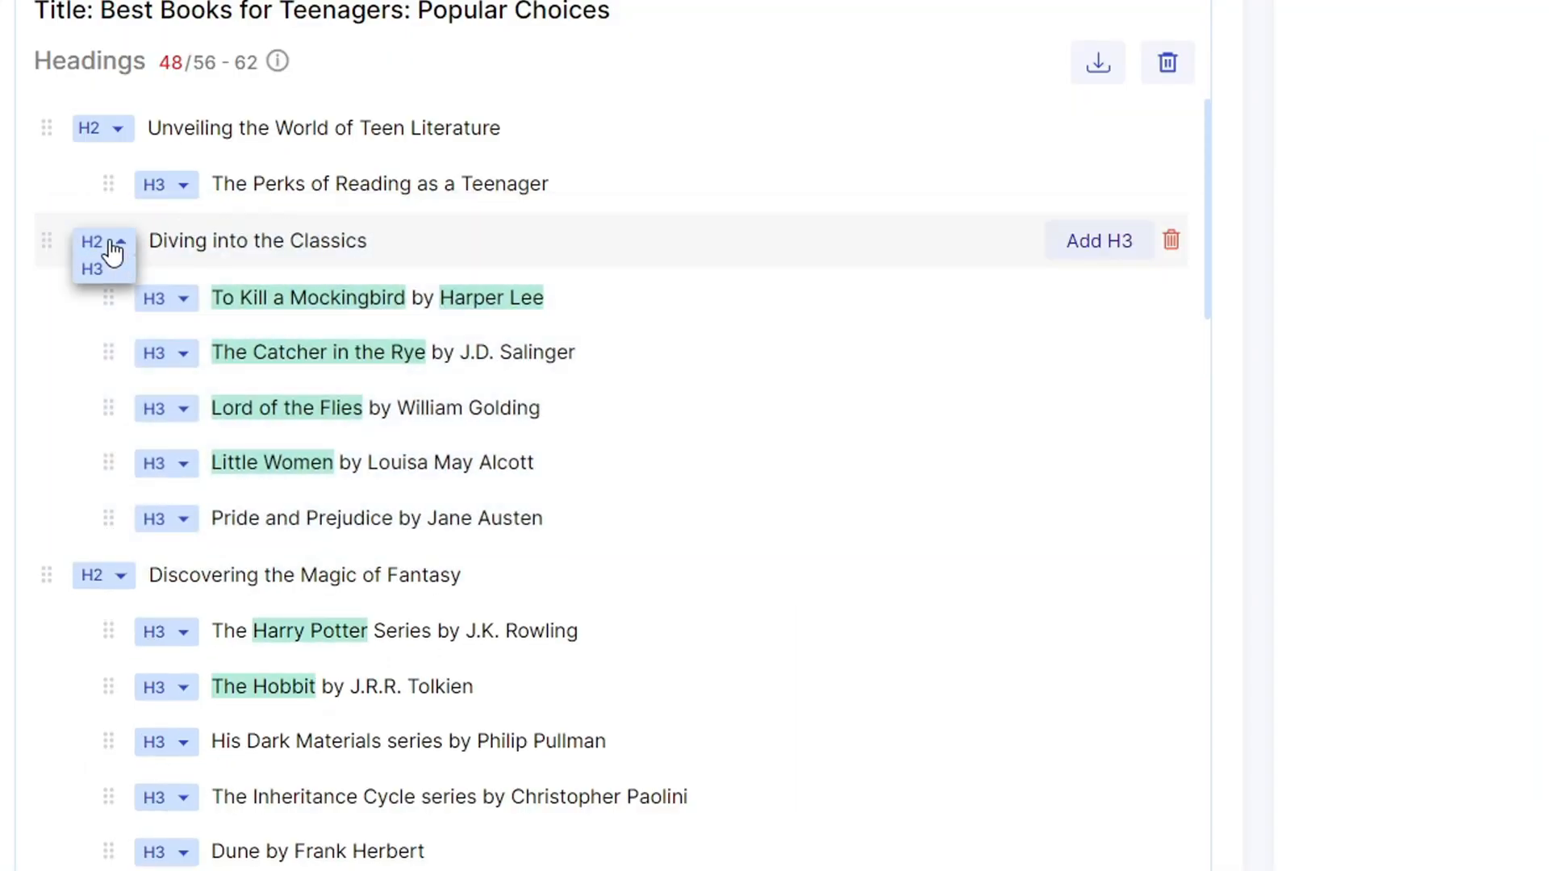
pyautogui.click(92, 269)
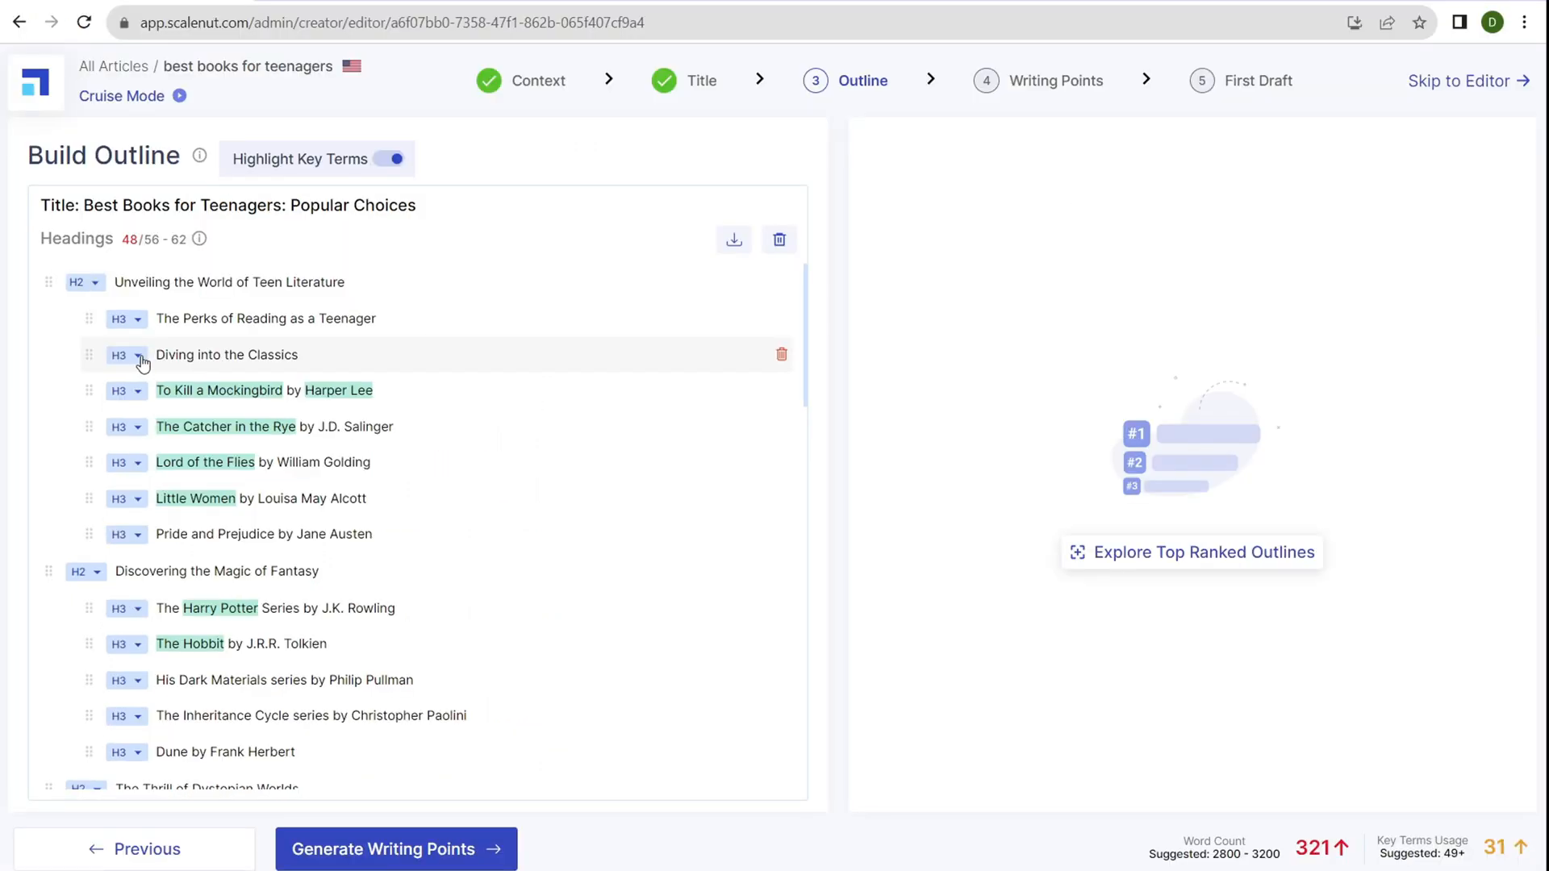
pyautogui.click(138, 361)
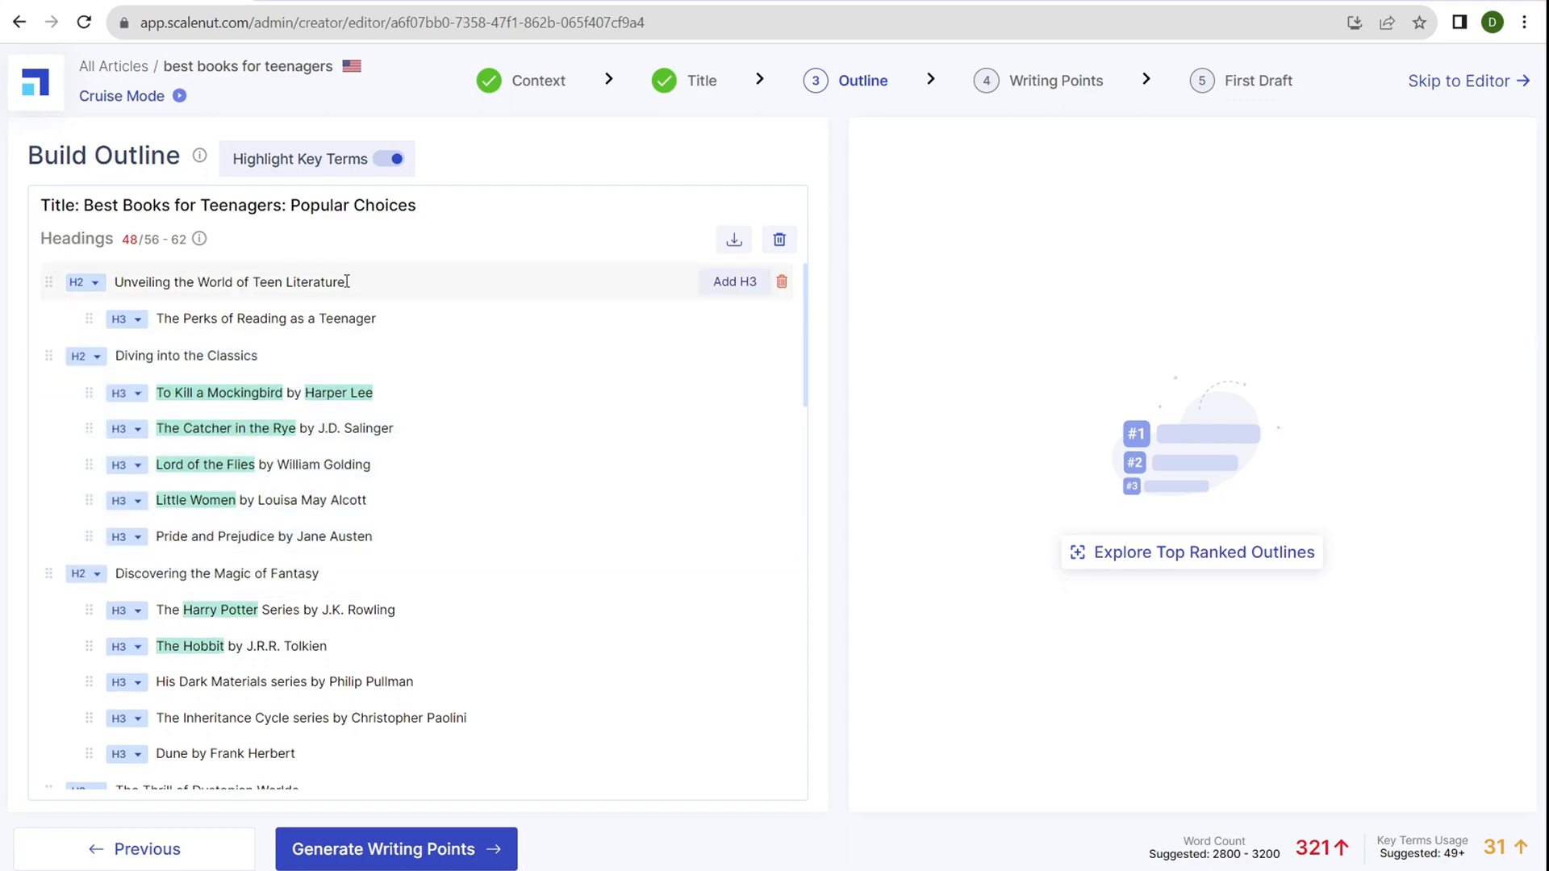
pyautogui.scroll(-3)
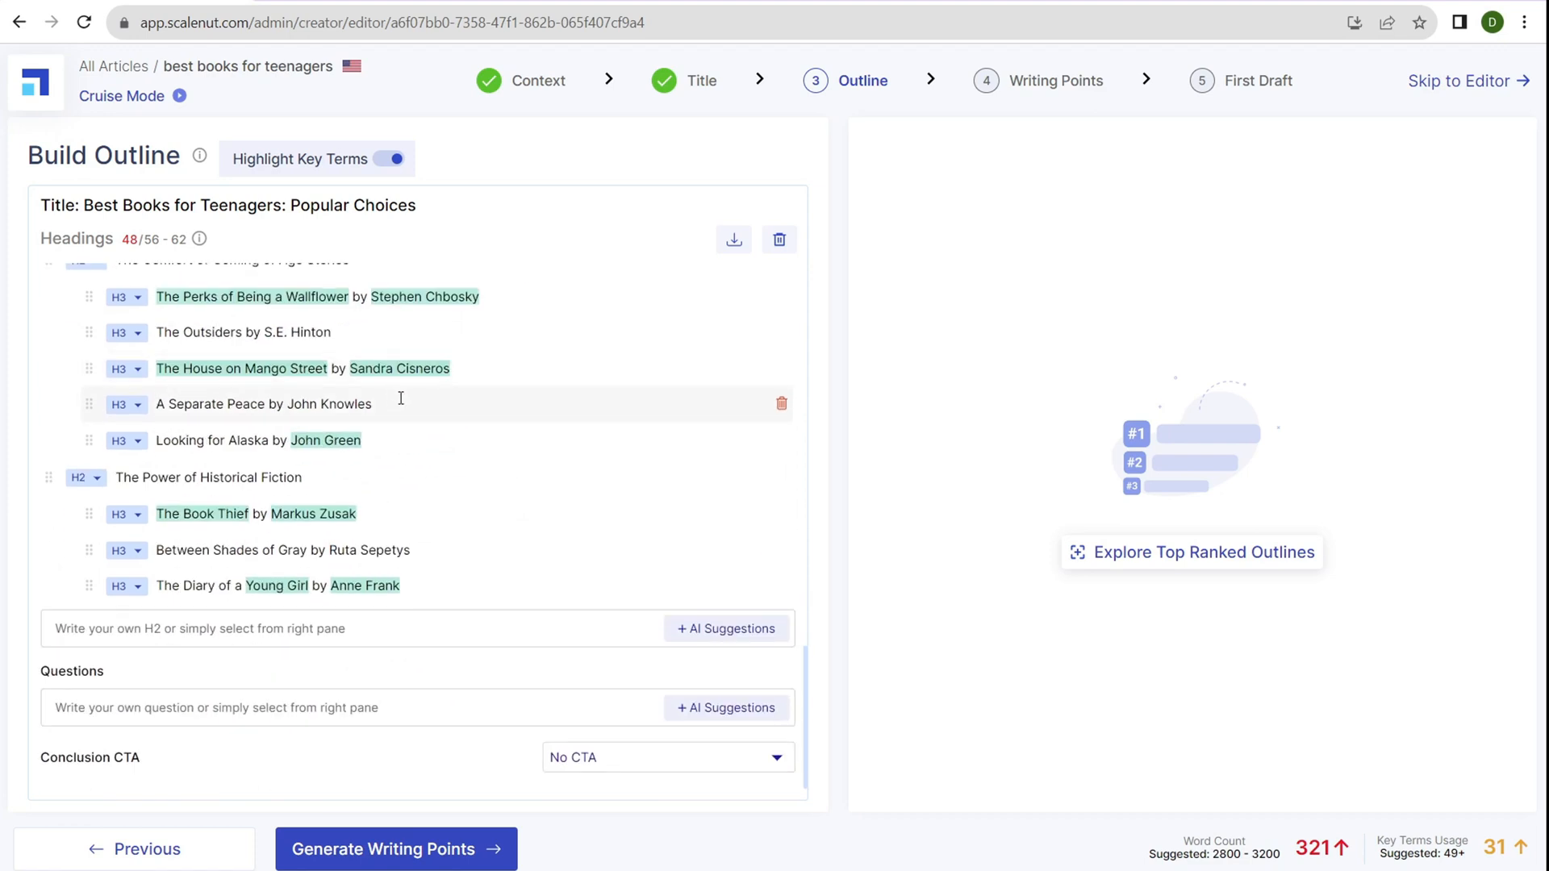
pyautogui.moveTo(504, 654)
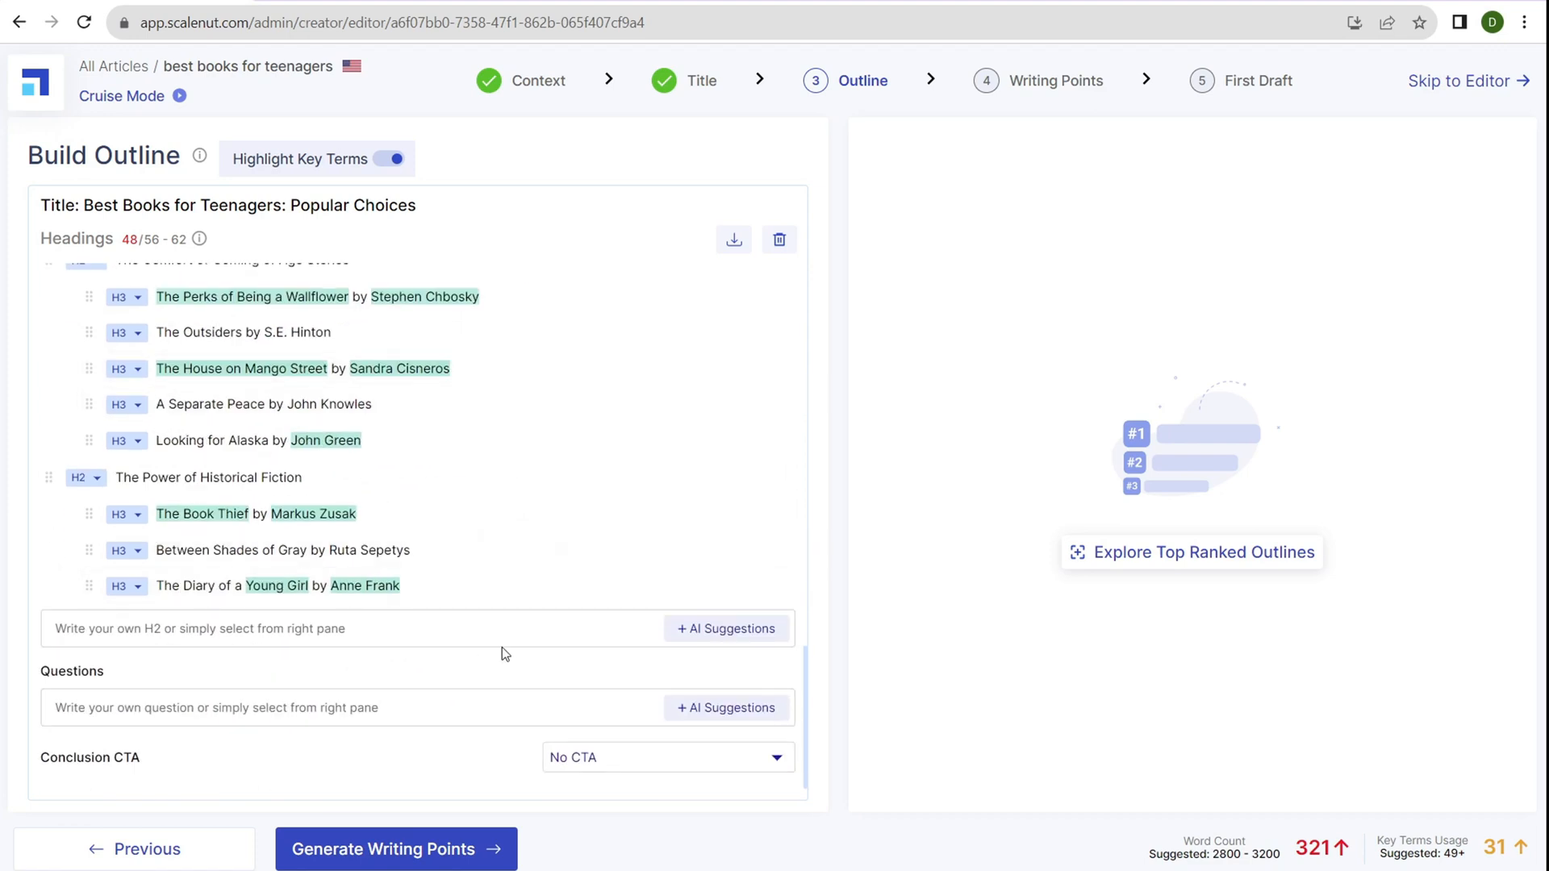
pyautogui.moveTo(306, 655)
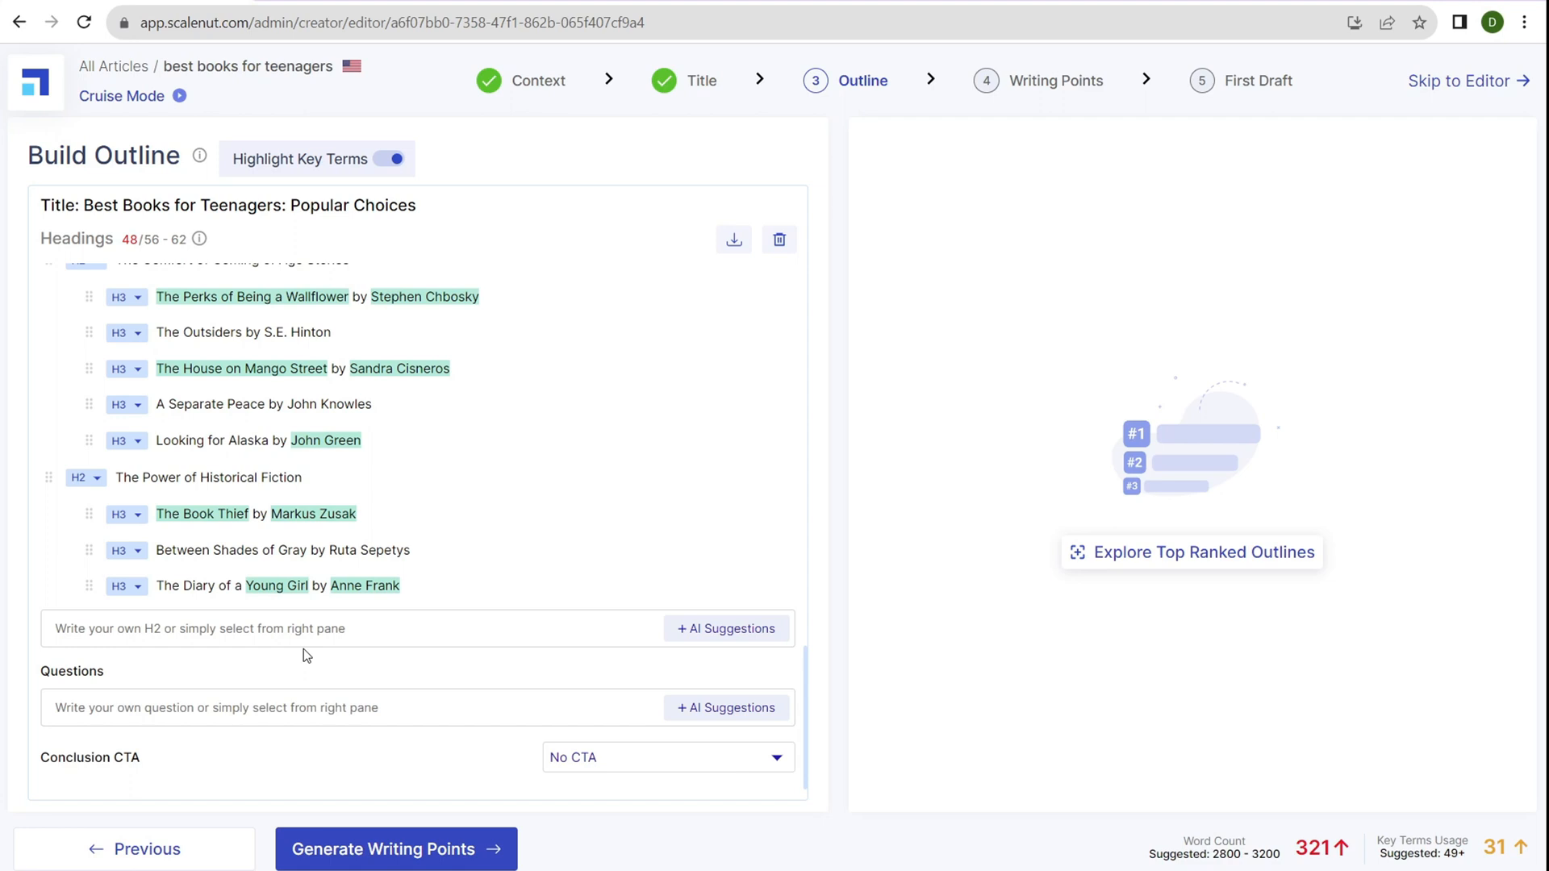
# Generate AI ideas for new H2 headings, review them and close the list
pyautogui.click(725, 628)
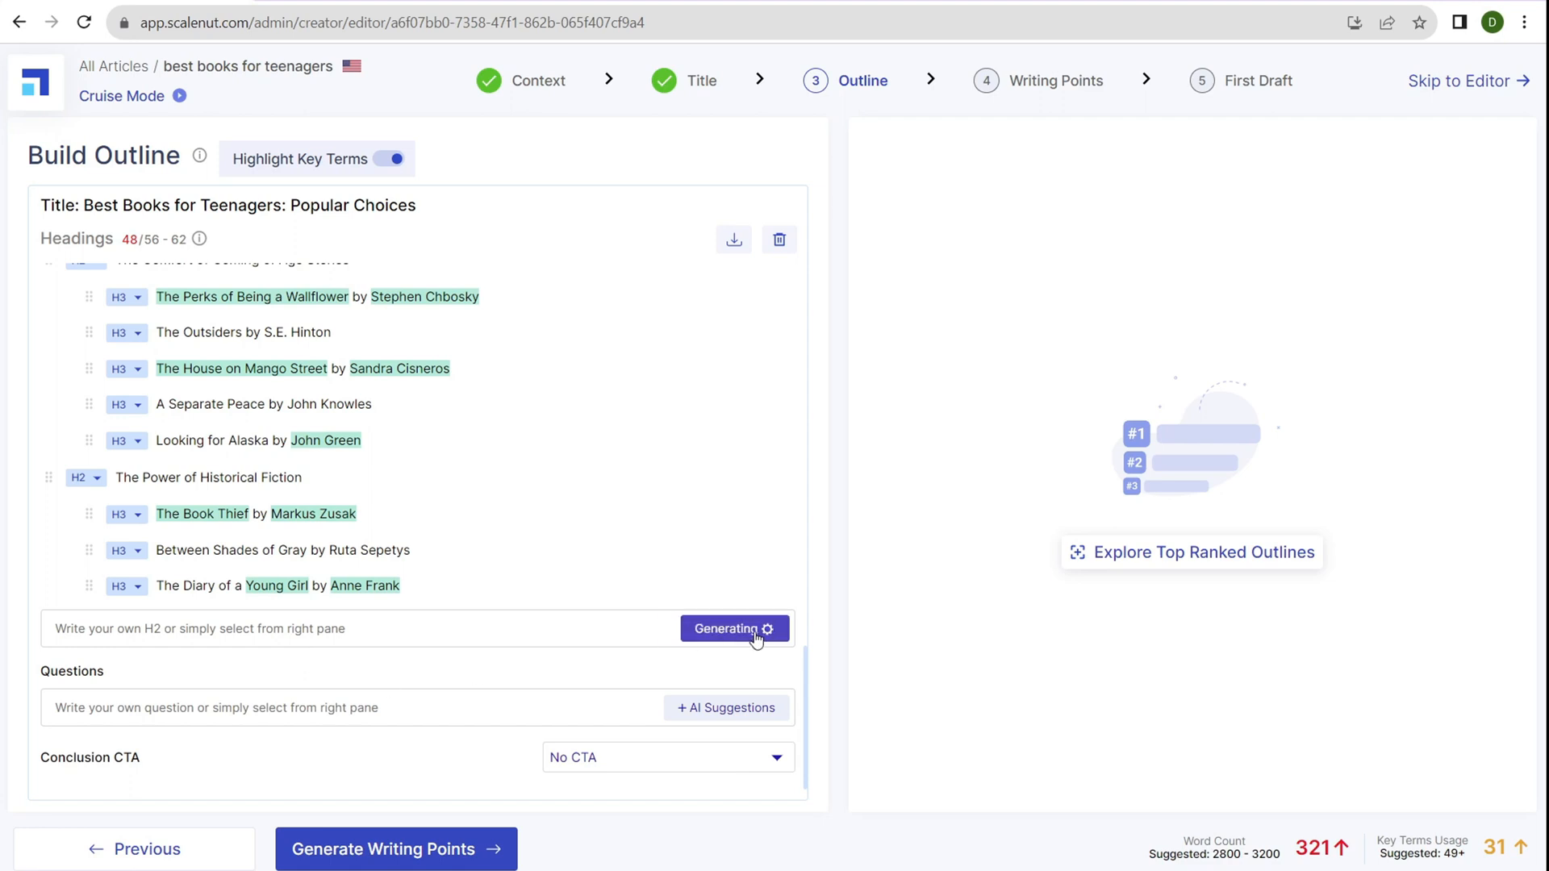
pyautogui.click(732, 628)
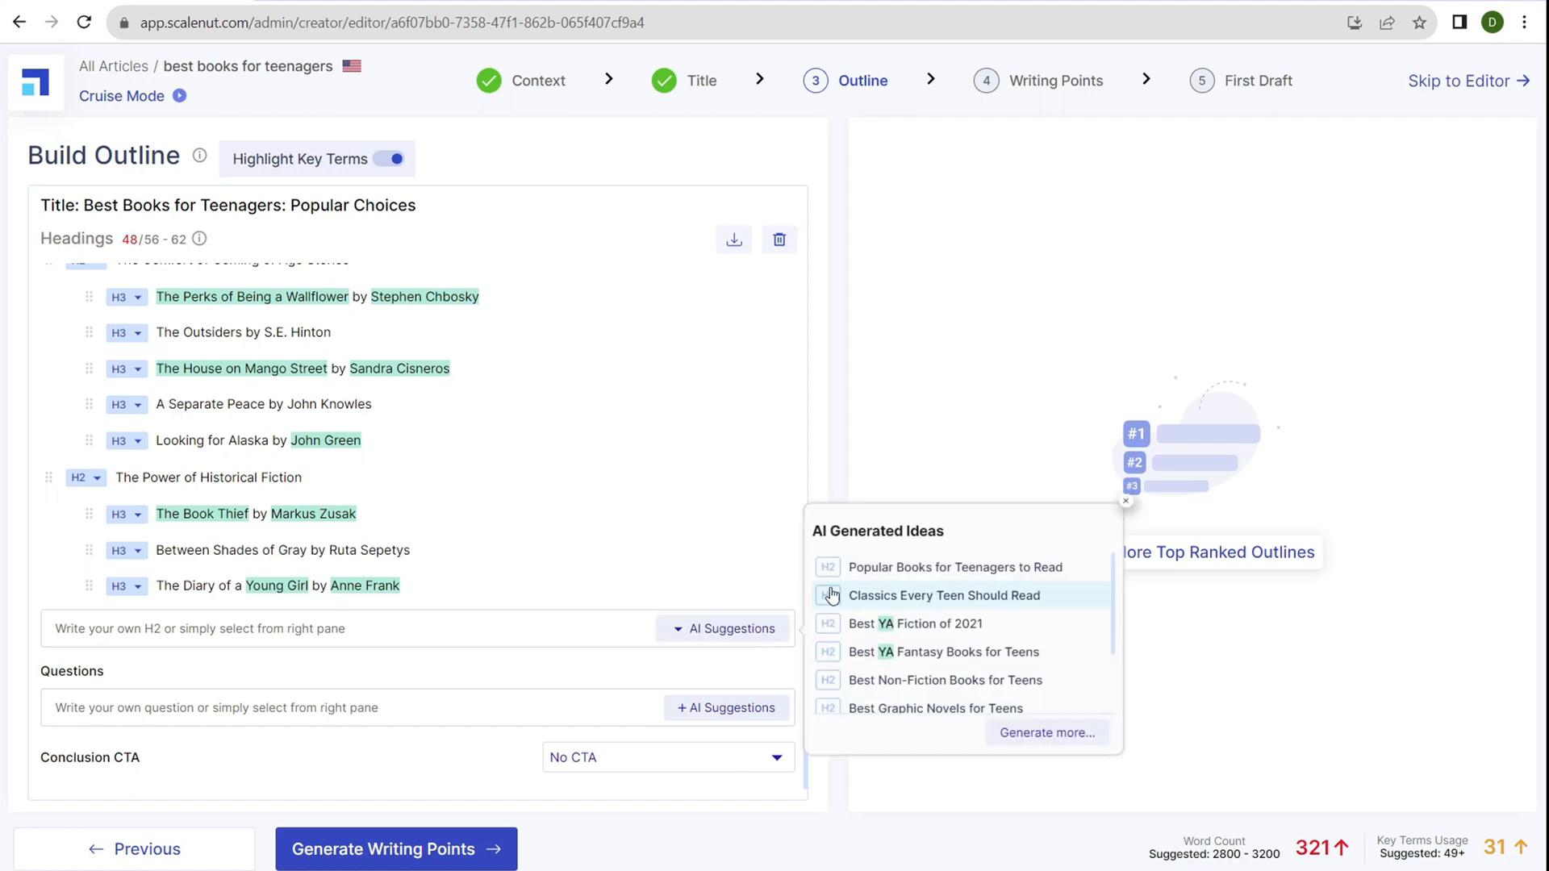
pyautogui.scroll(-3)
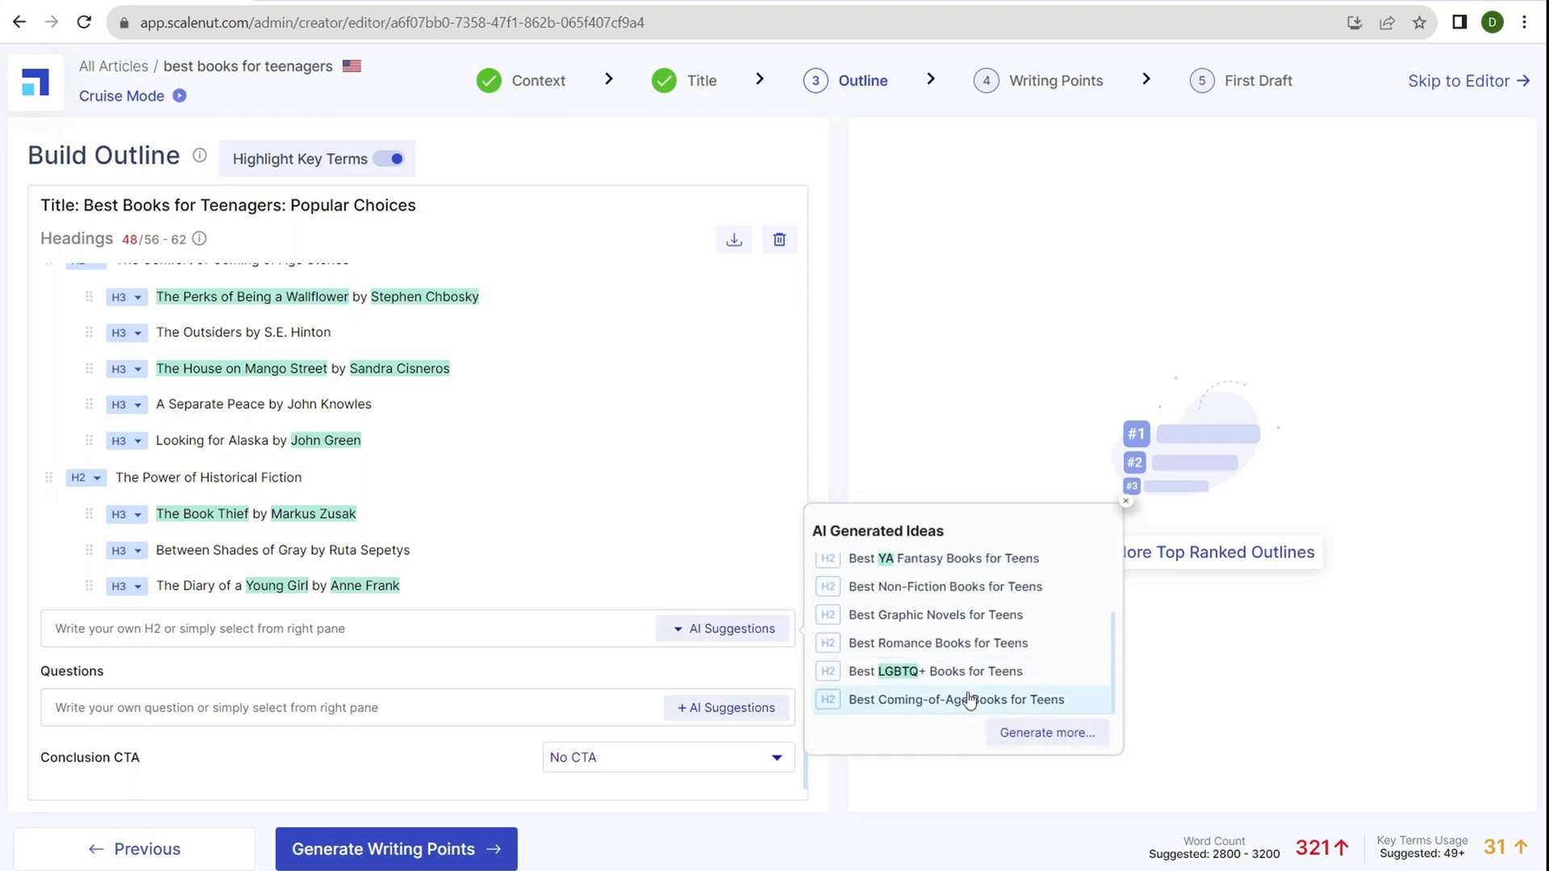
pyautogui.click(595, 682)
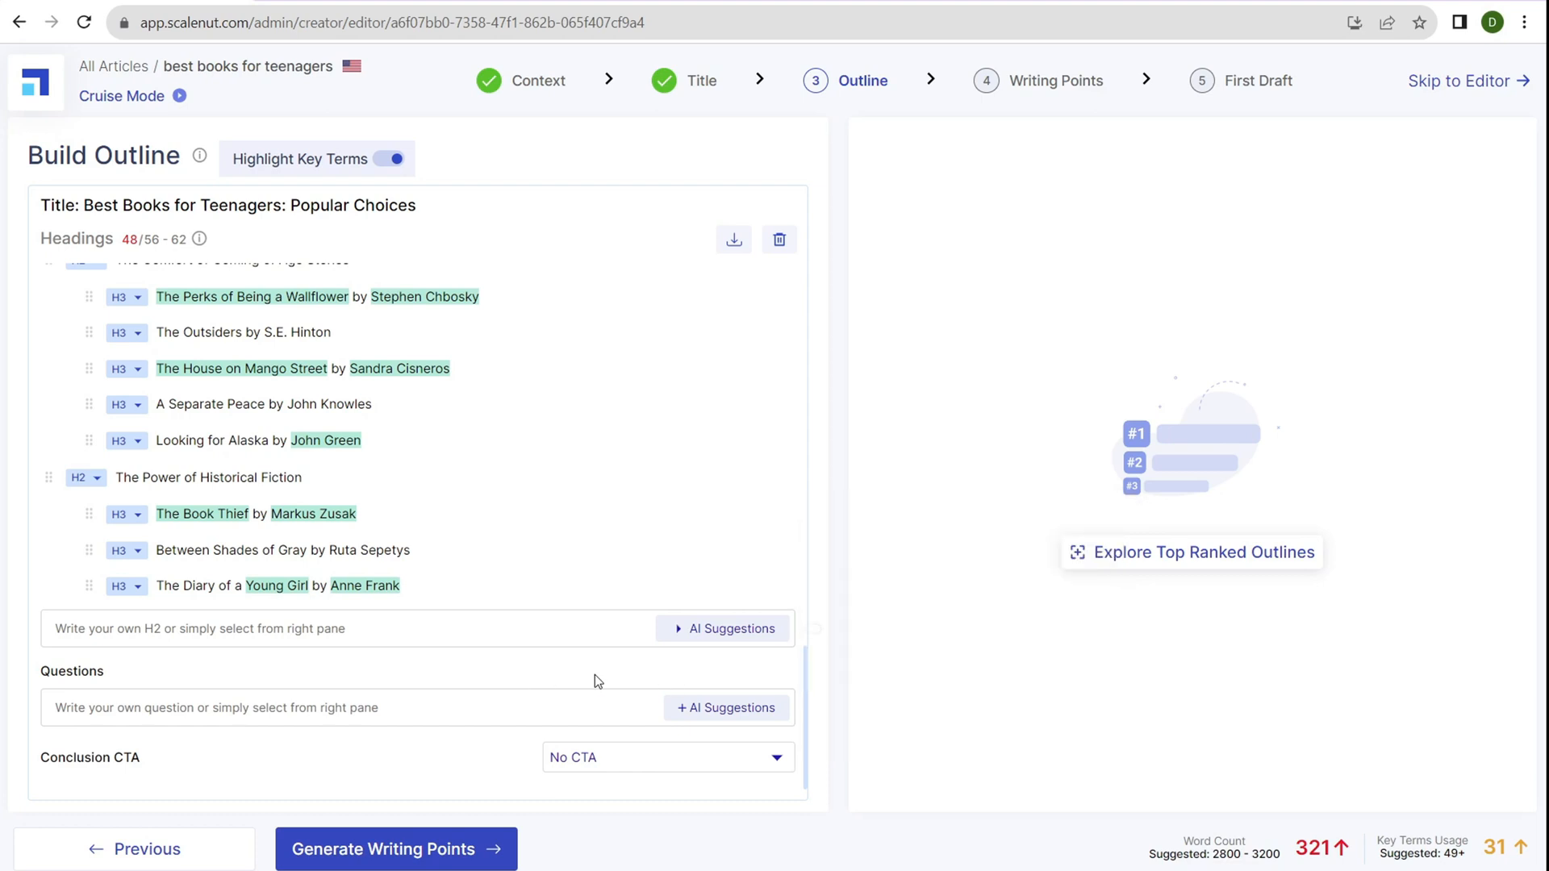
pyautogui.doubleClick(71, 671)
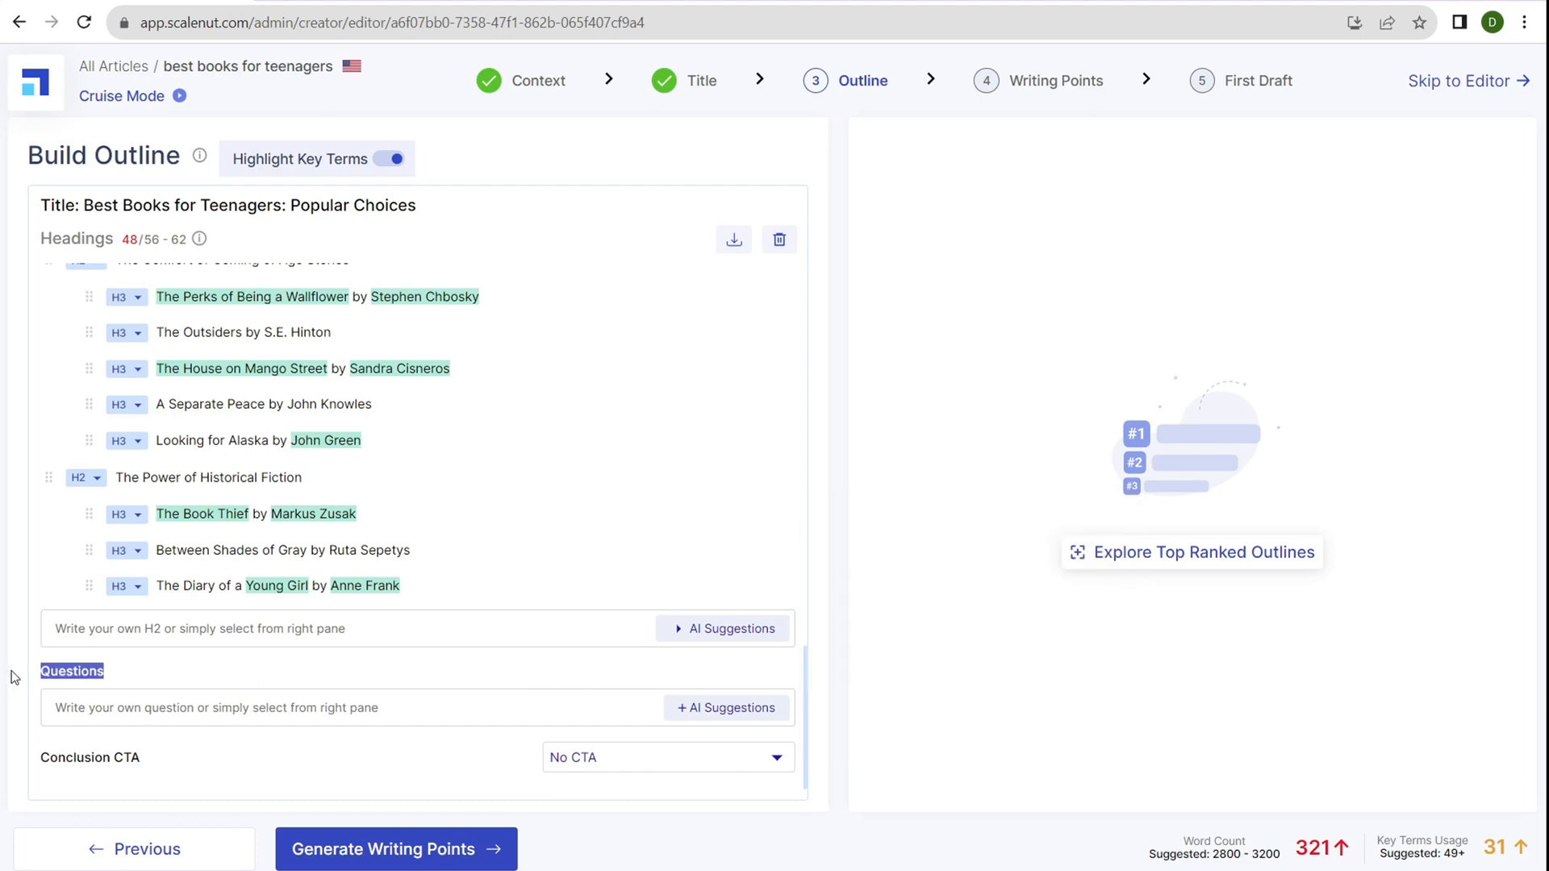
# Generate AI question ideas and add the classic books and popular genres questions
pyautogui.click(725, 707)
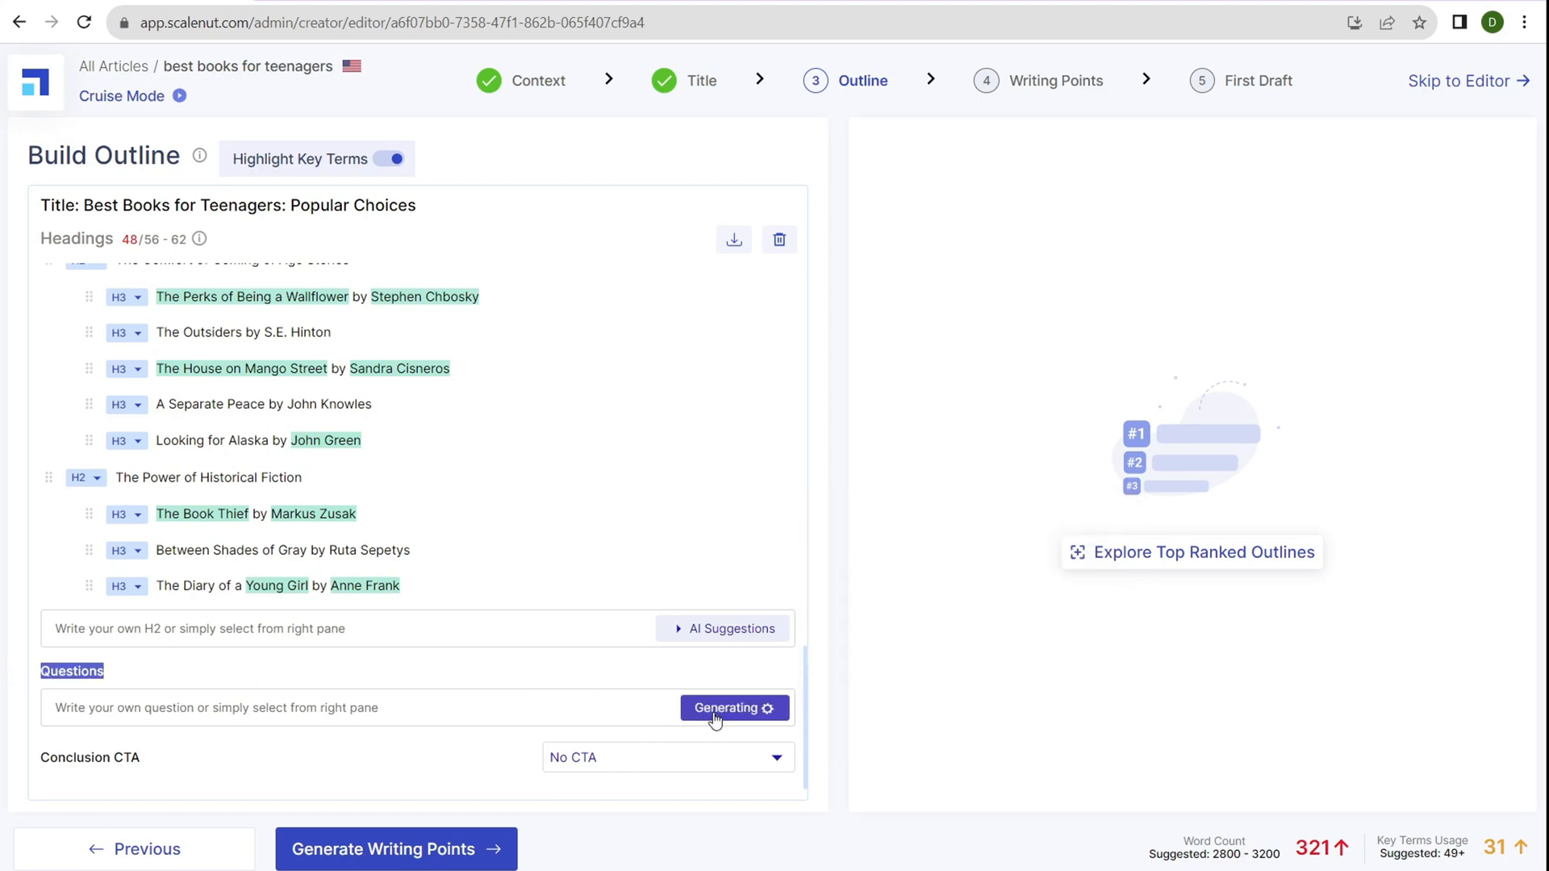
pyautogui.click(722, 709)
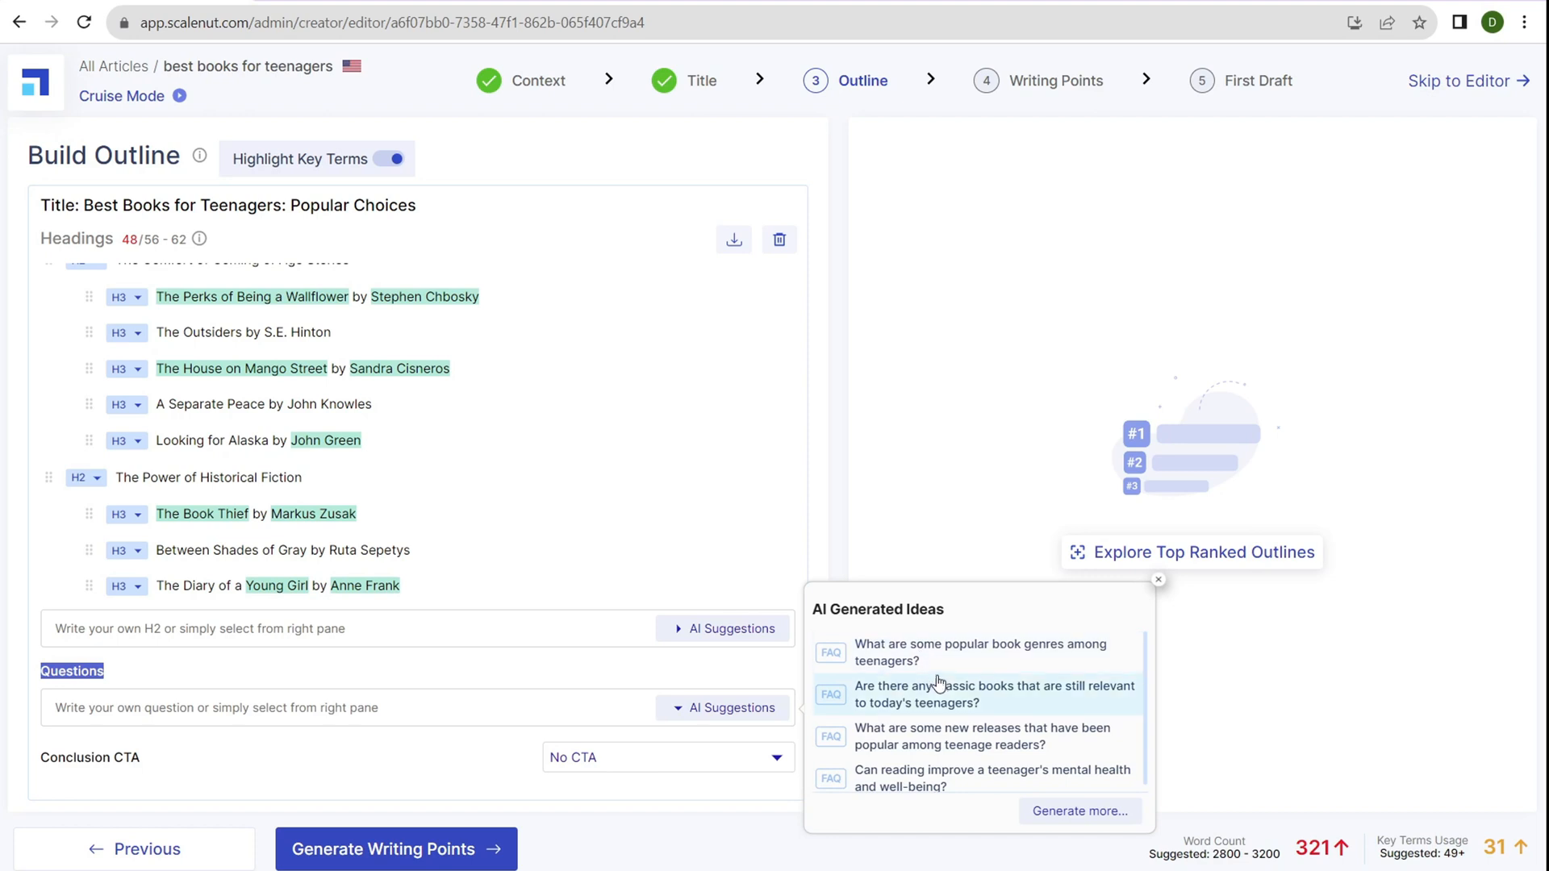
pyautogui.click(995, 694)
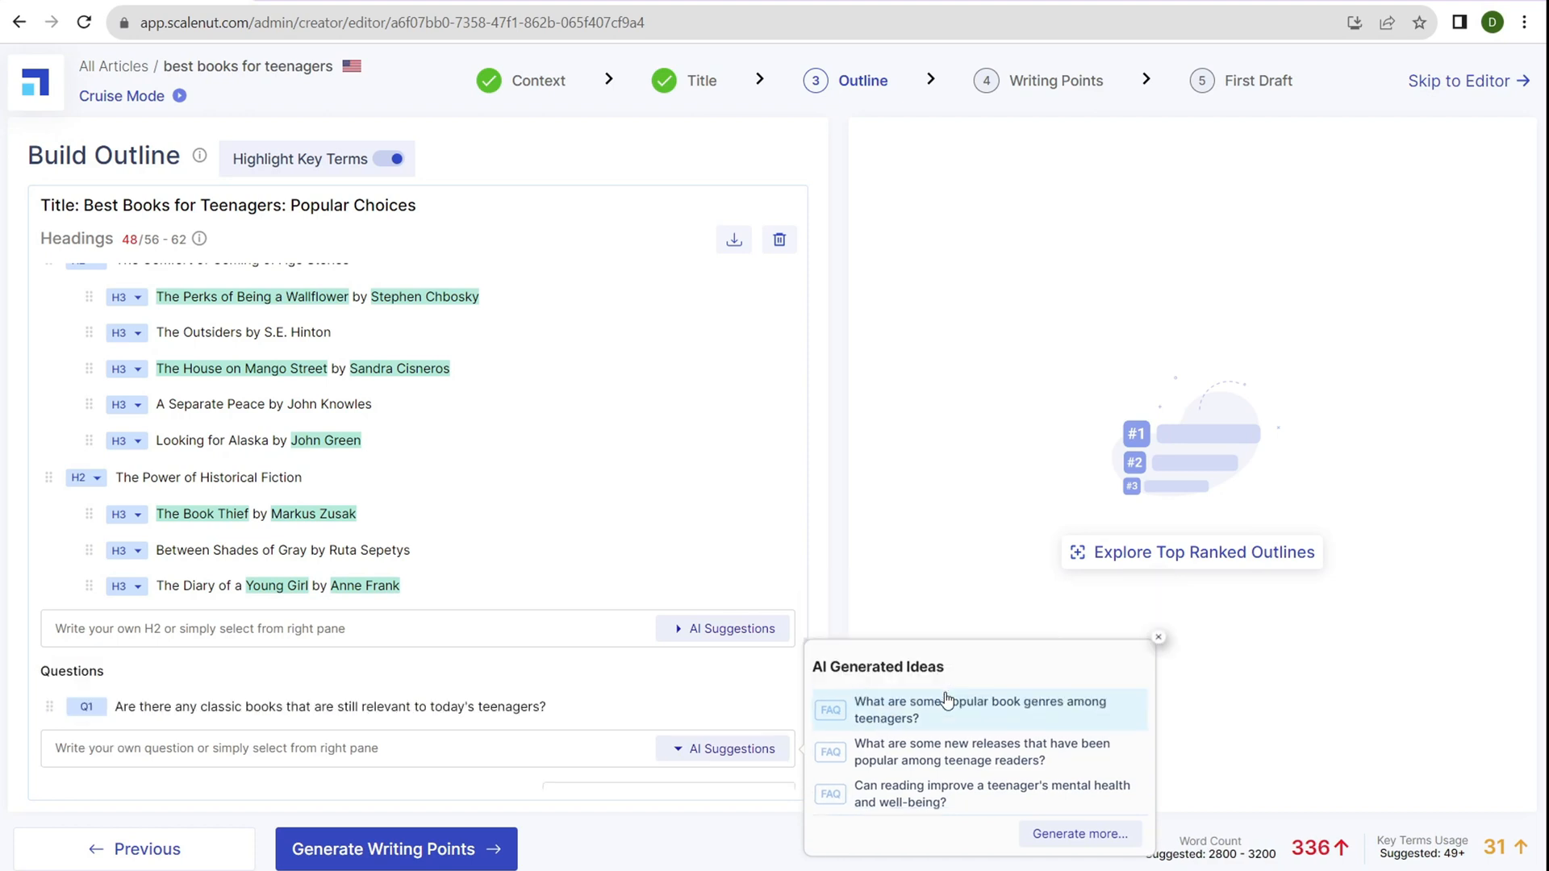
pyautogui.click(1157, 638)
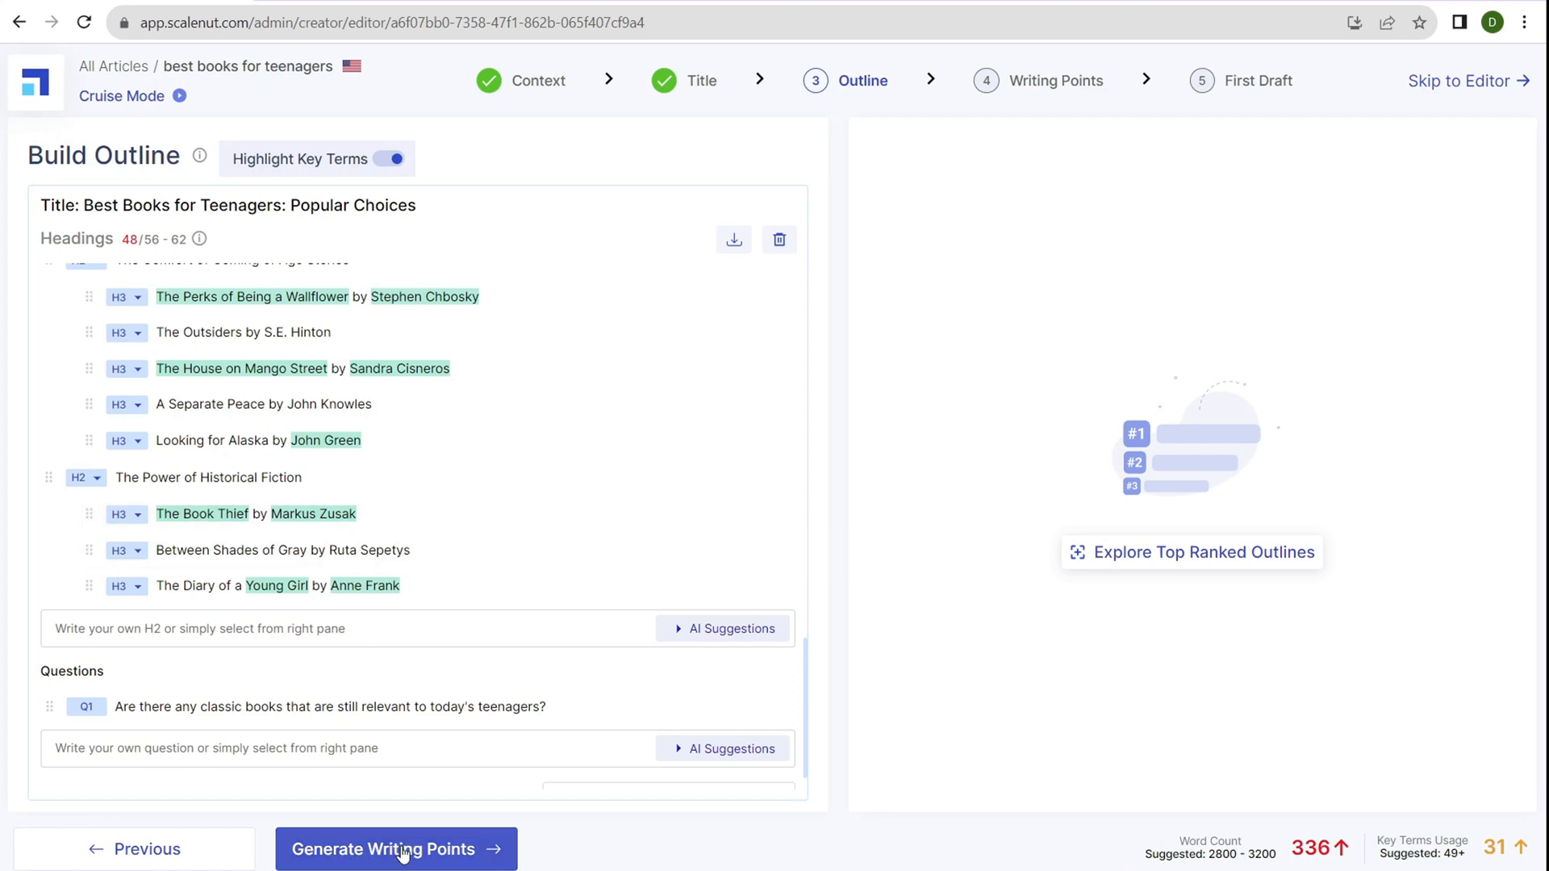
# Generate writing points for the outline and view suggestions for the first section
pyautogui.click(396, 849)
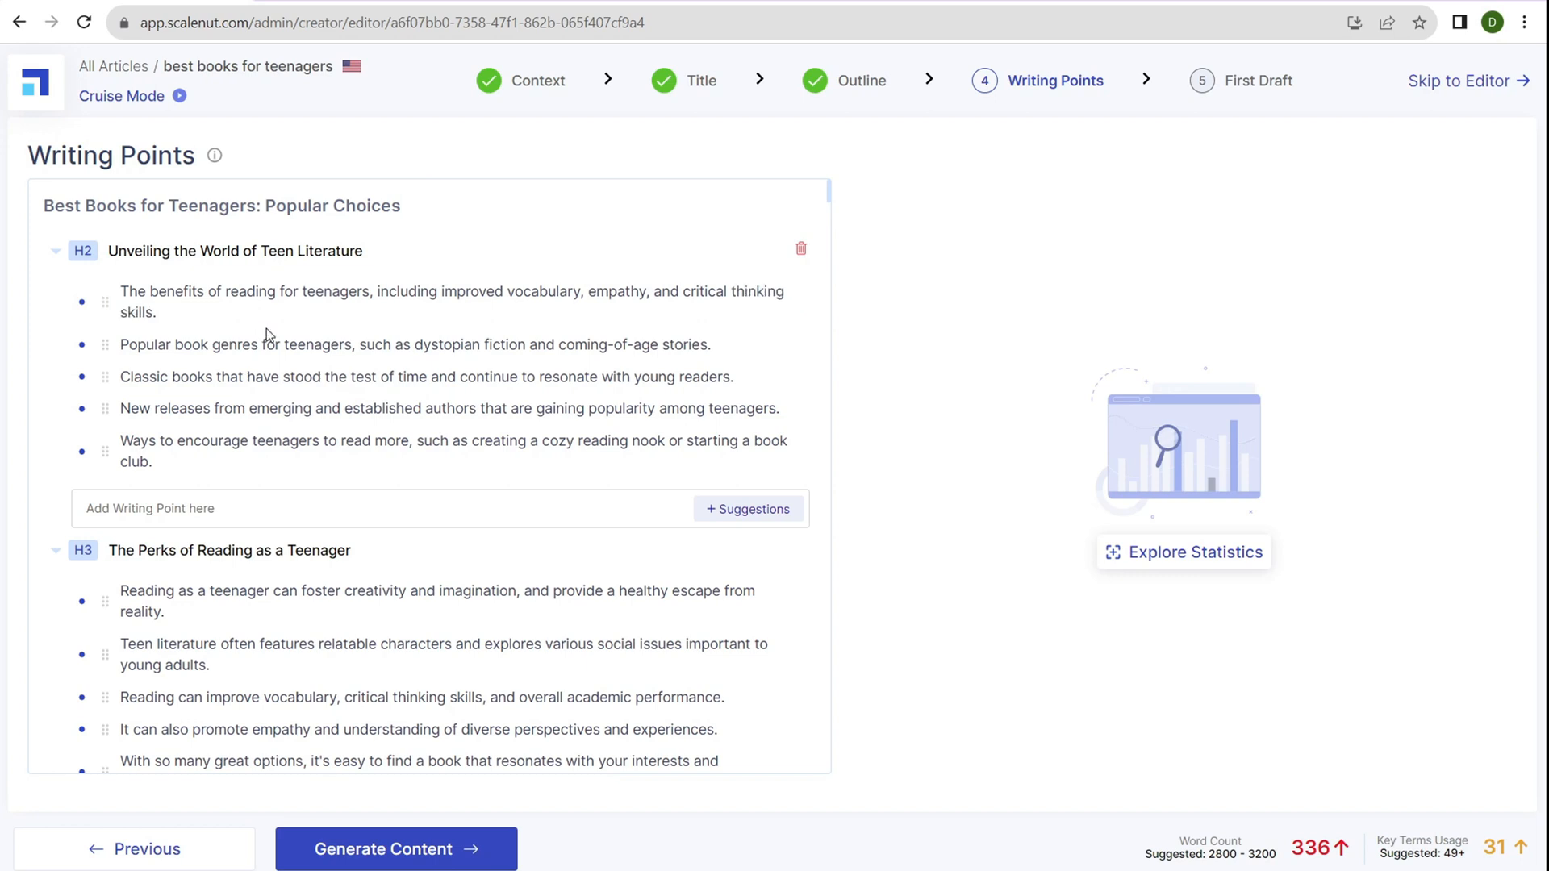
pyautogui.moveTo(797, 307)
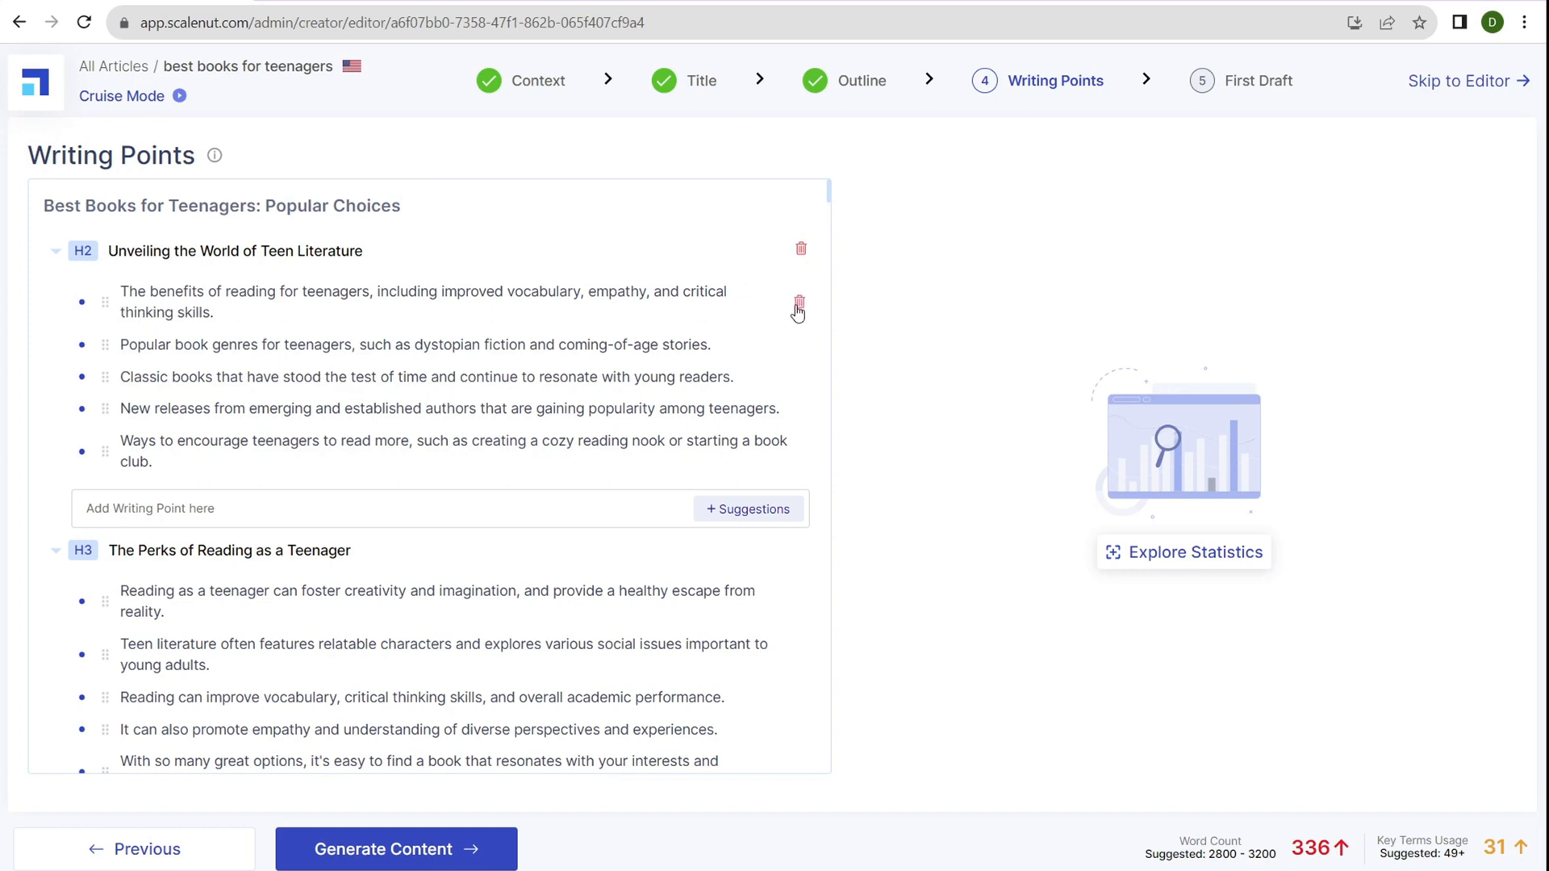
pyautogui.click(748, 509)
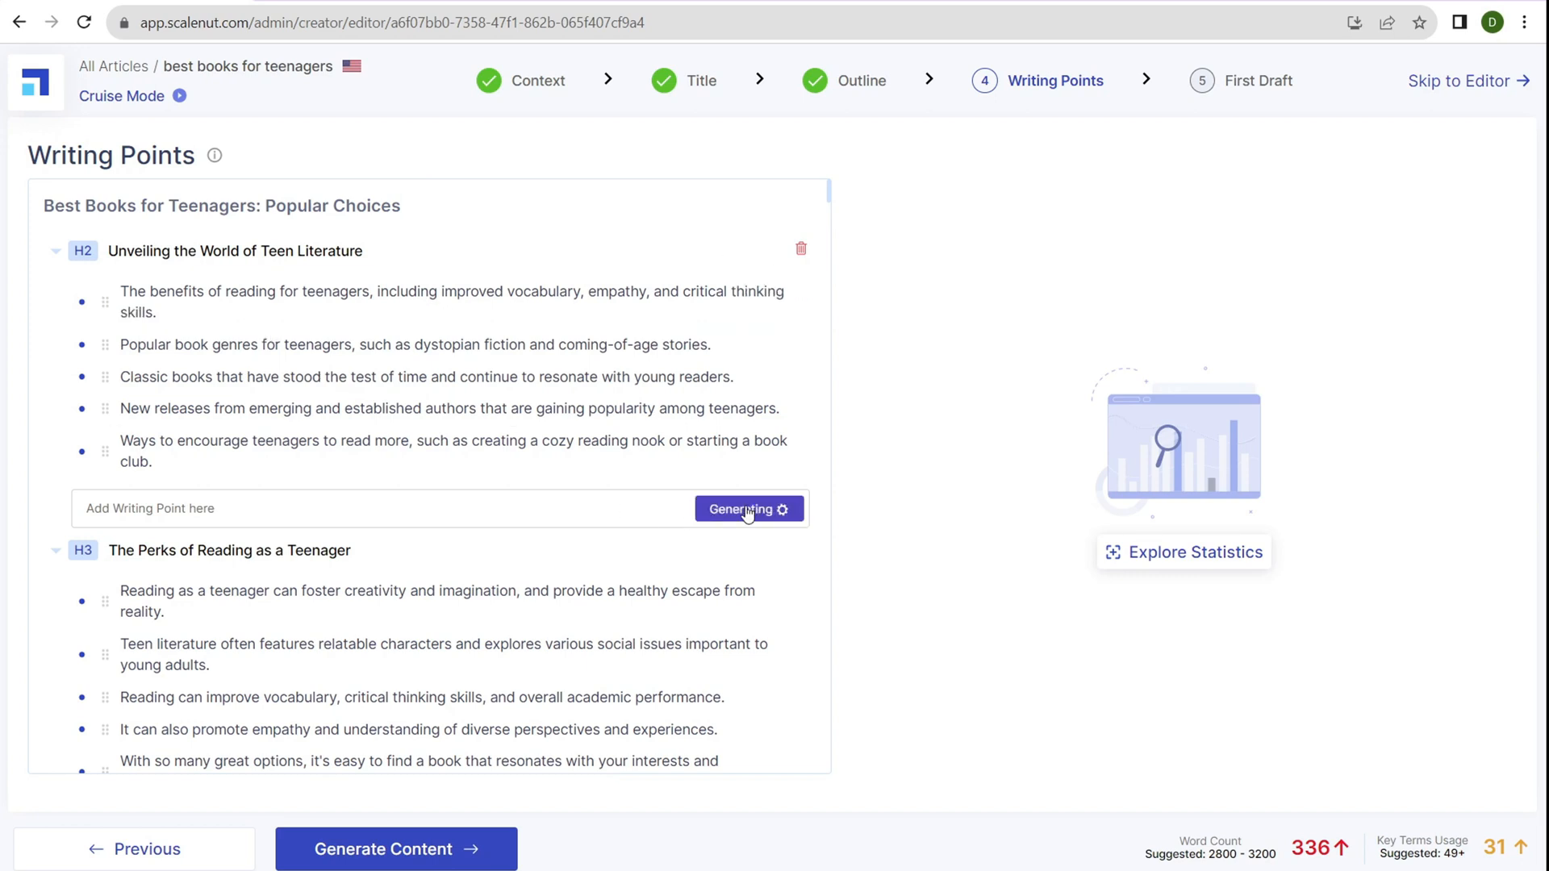
pyautogui.click(748, 509)
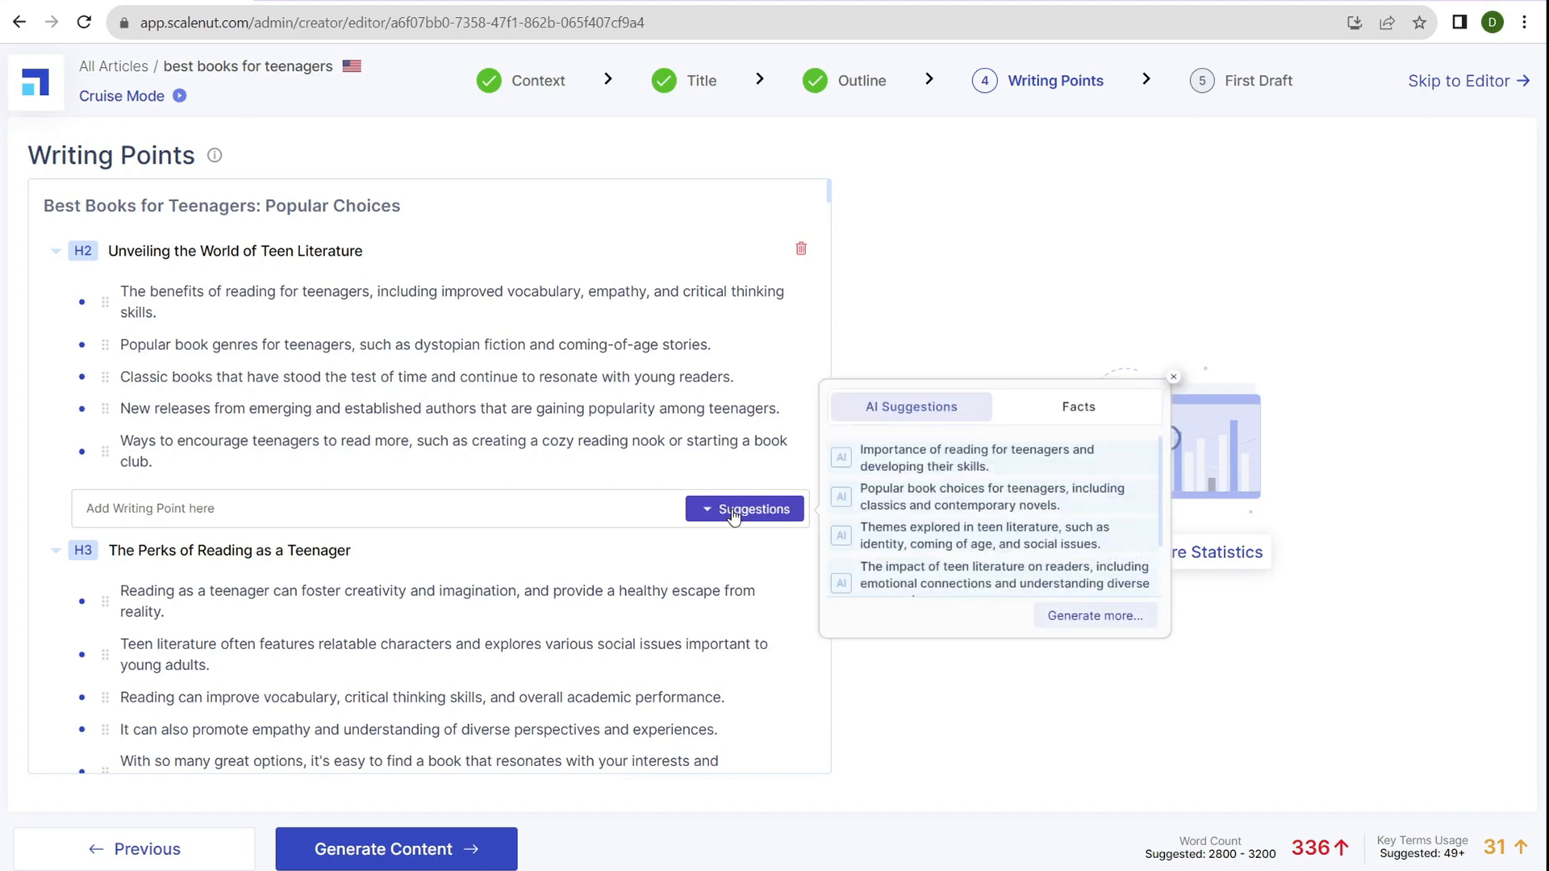
pyautogui.moveTo(1051, 406)
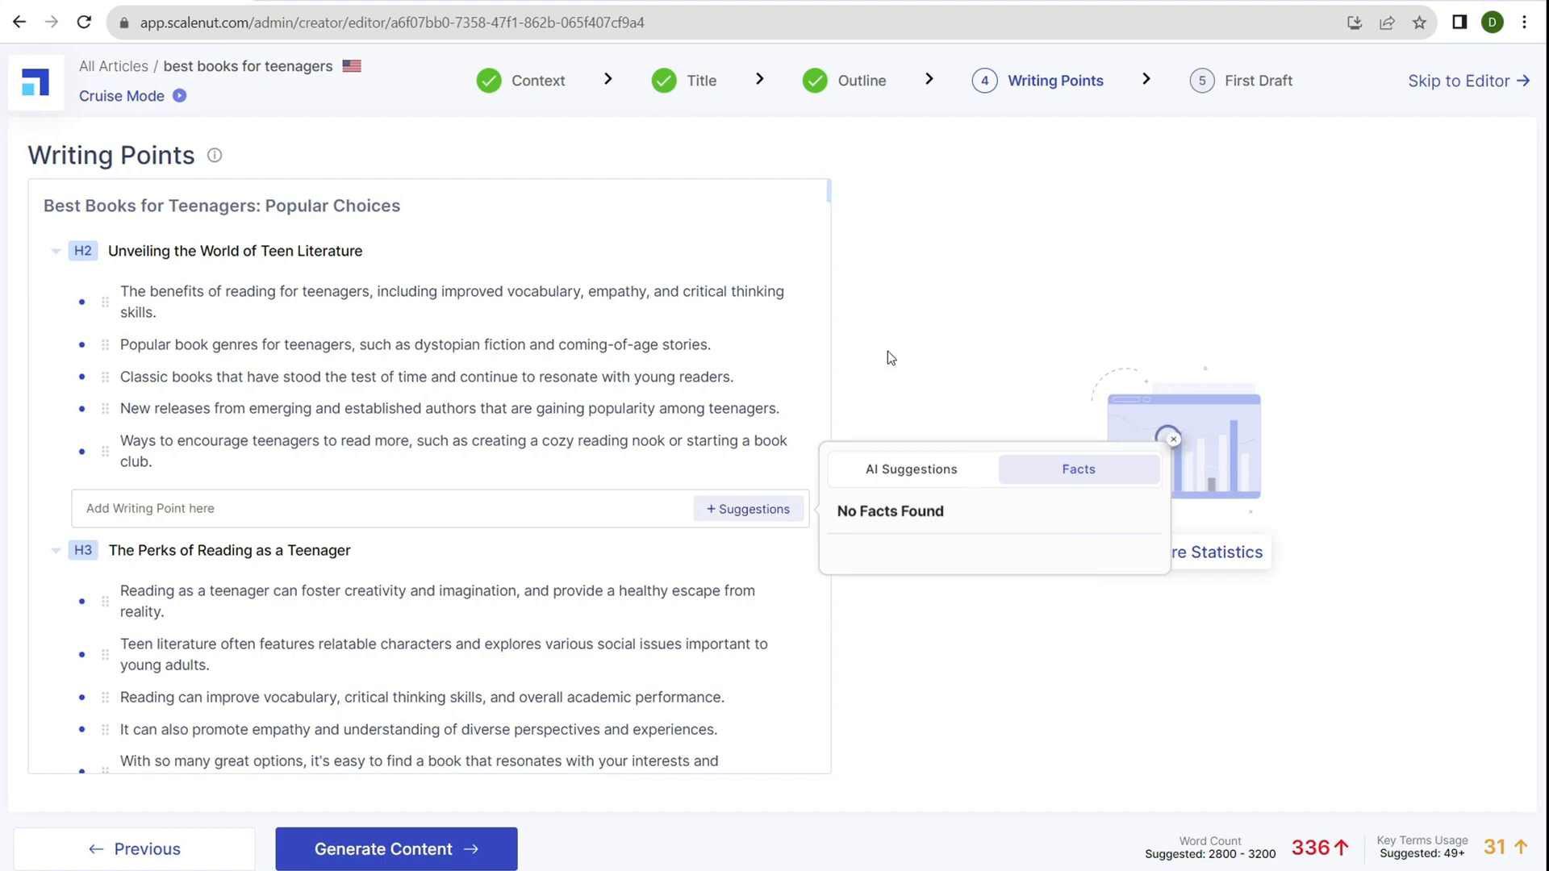
pyautogui.scroll(-3)
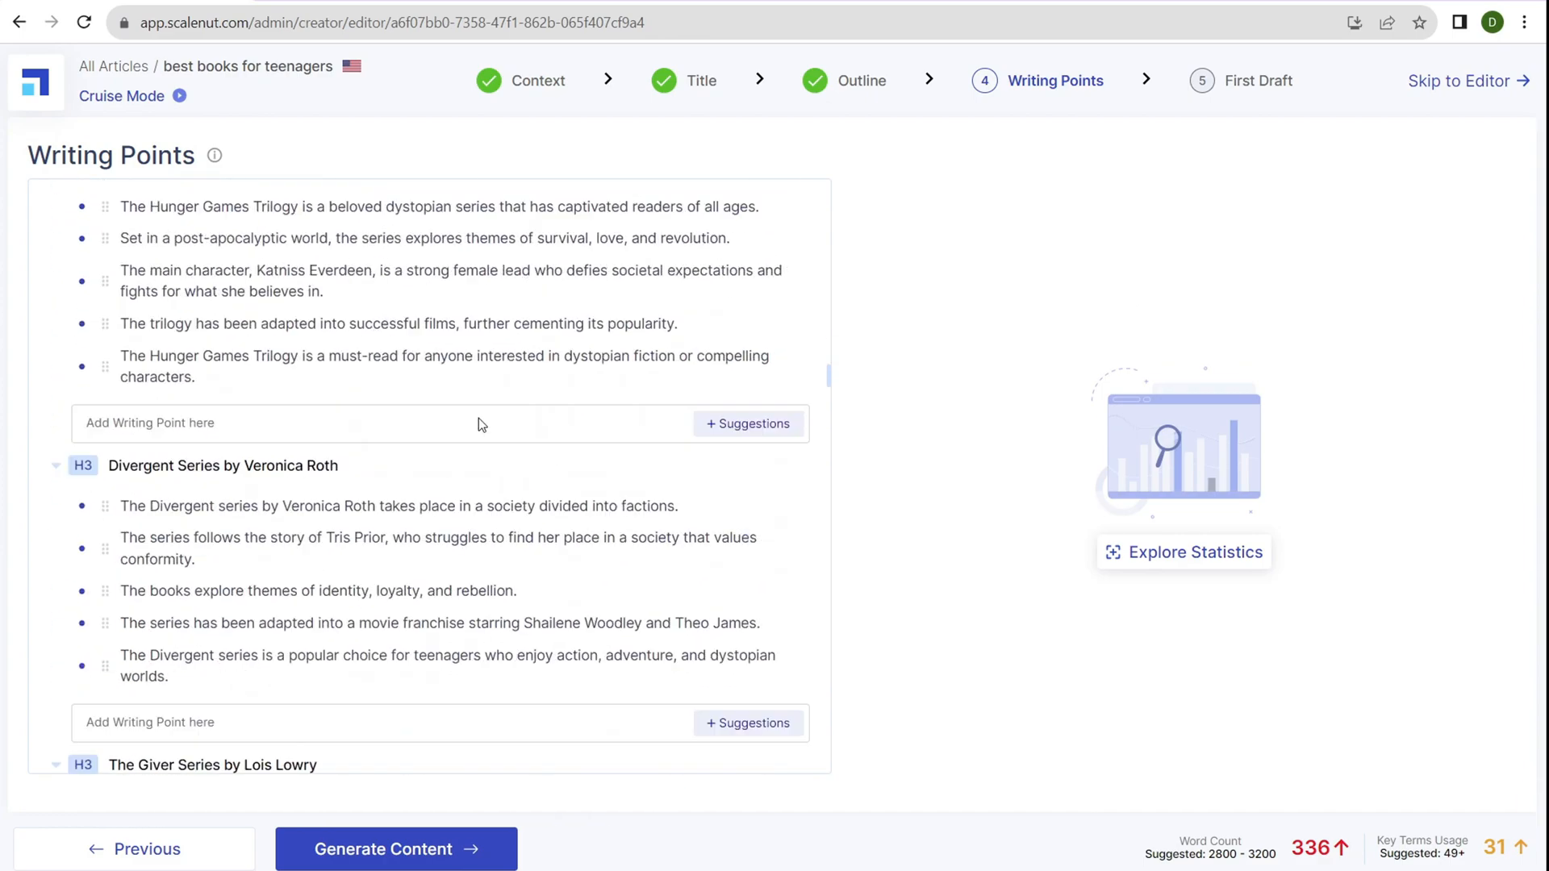
pyautogui.scroll(-3)
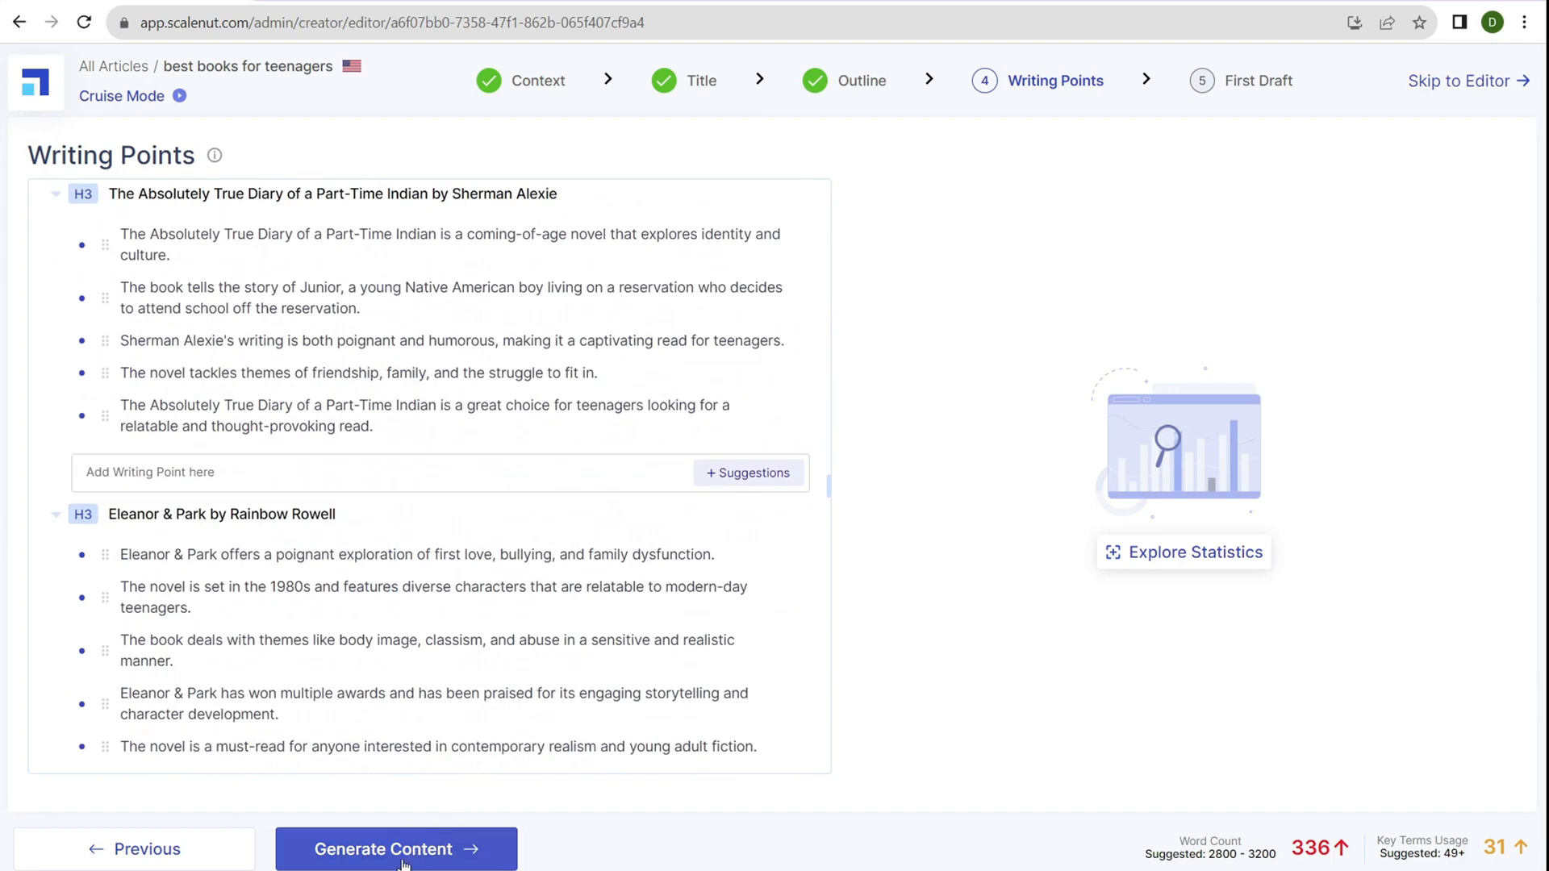
# Generate the first draft and scroll through it, checking SEO score 78 at 3,646 words
pyautogui.click(396, 849)
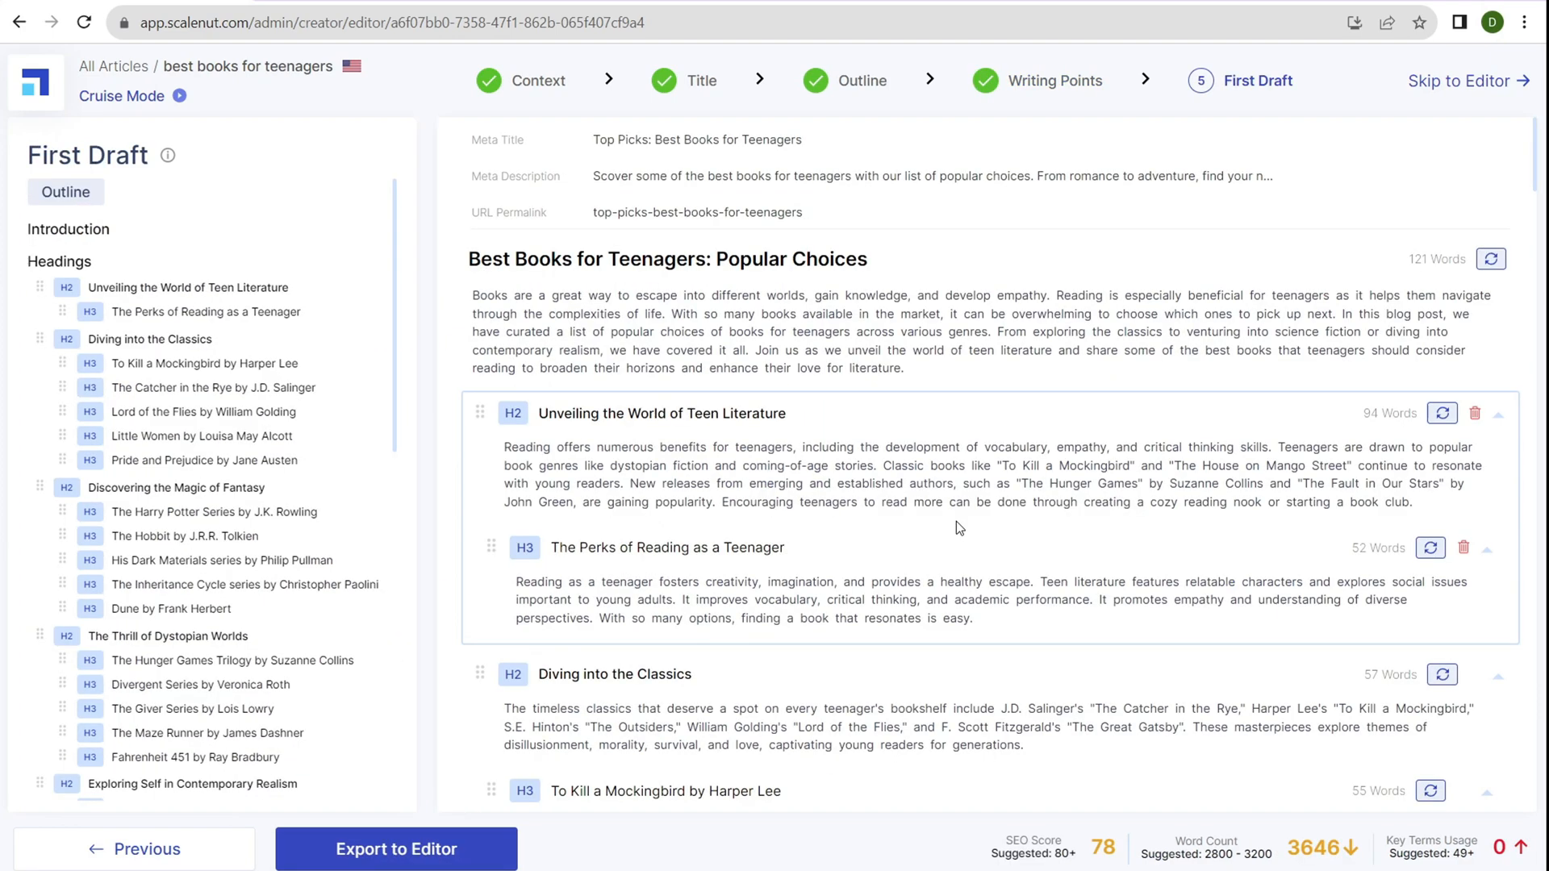
pyautogui.moveTo(1322, 848)
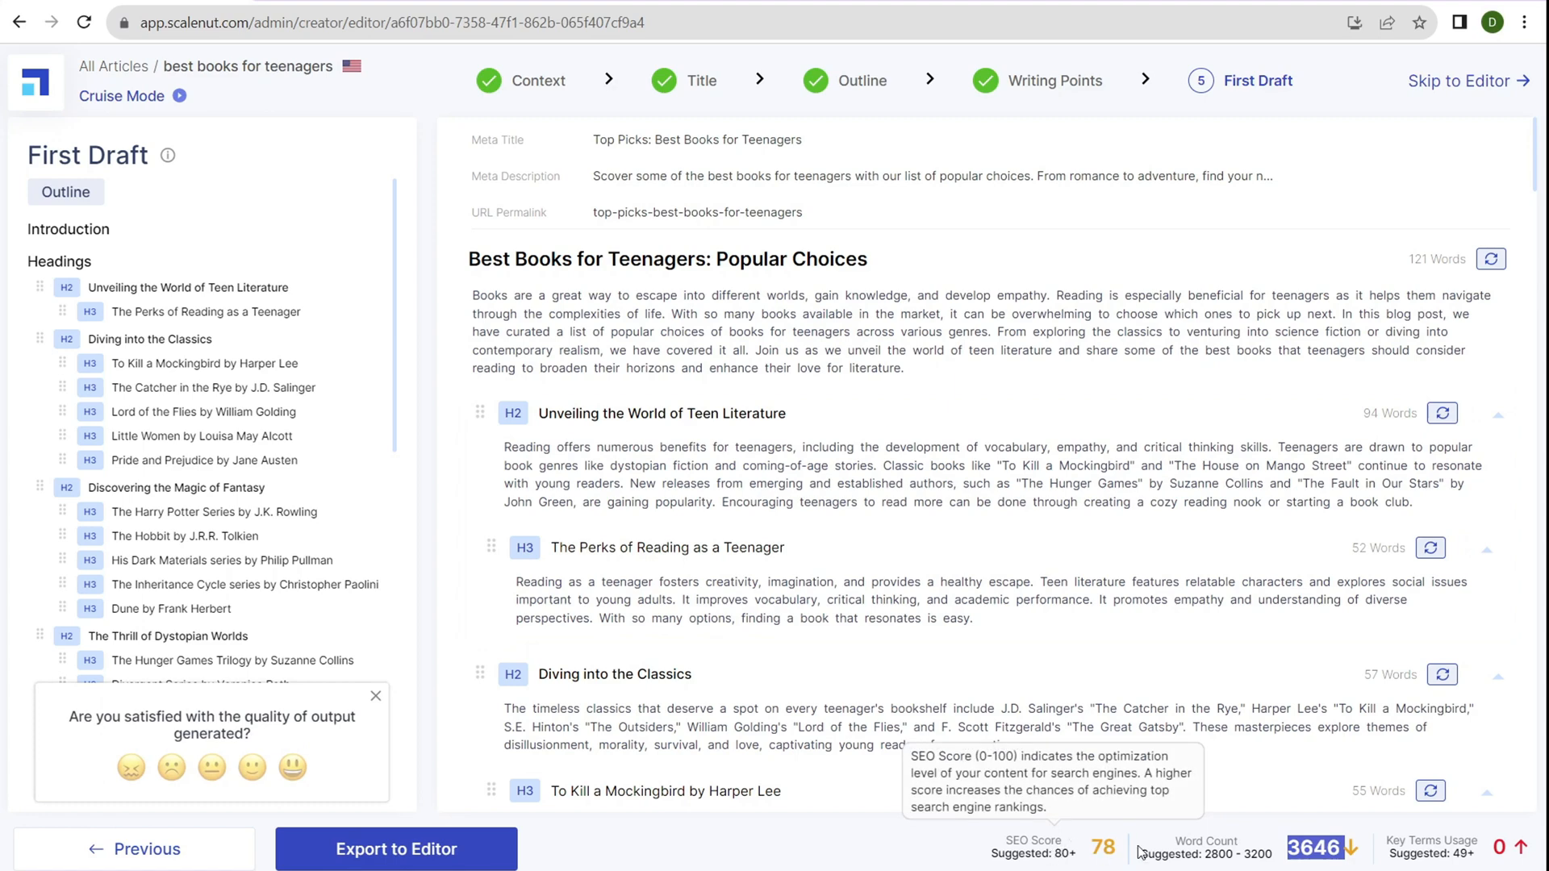
pyautogui.moveTo(1205, 852)
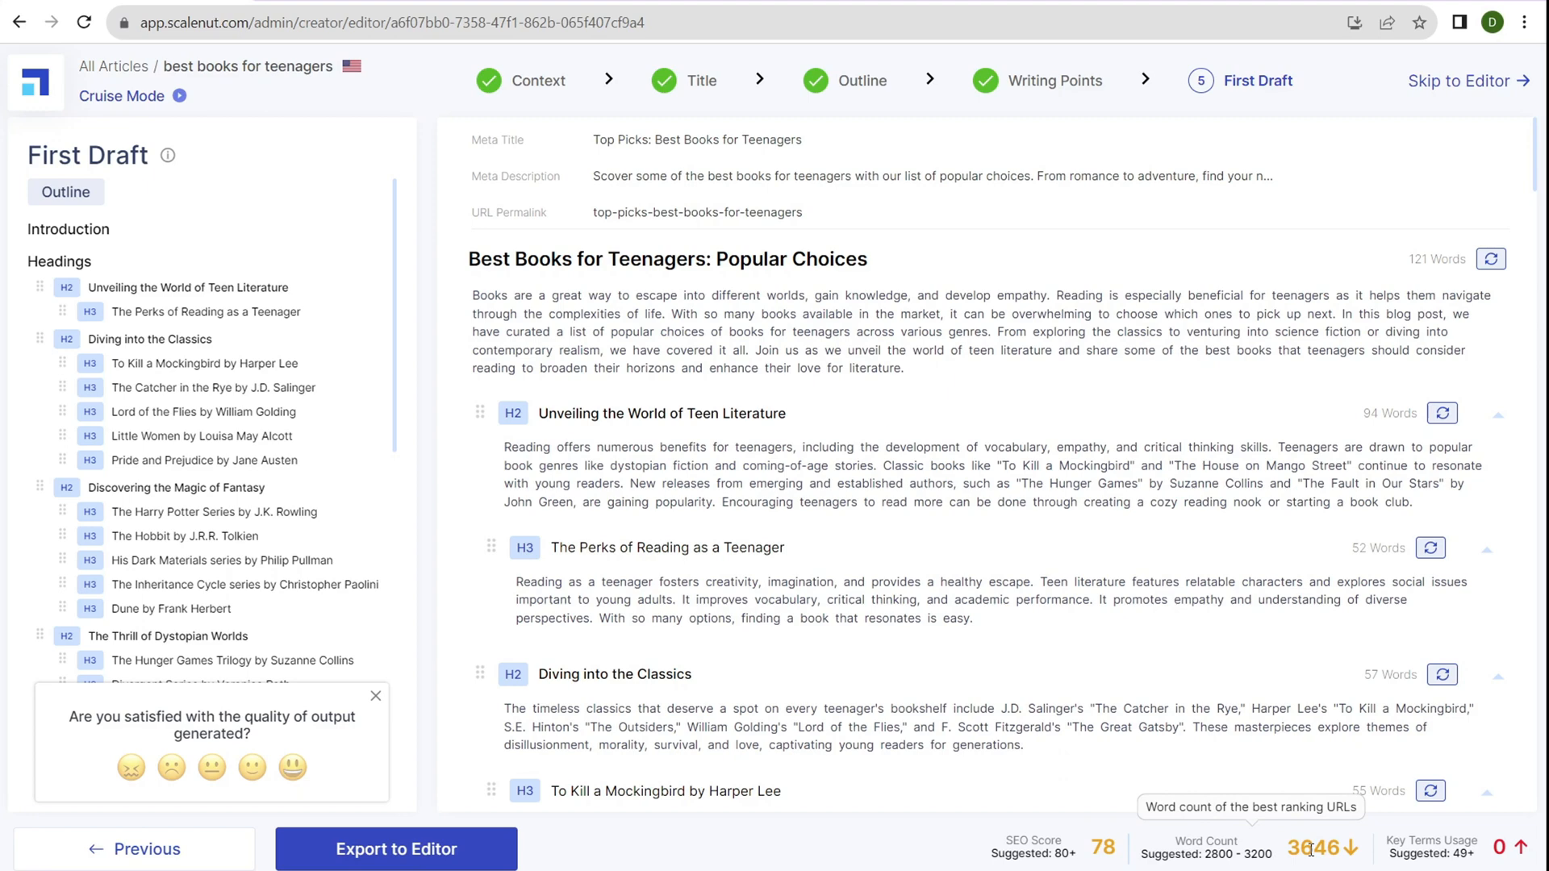
pyautogui.click(1430, 840)
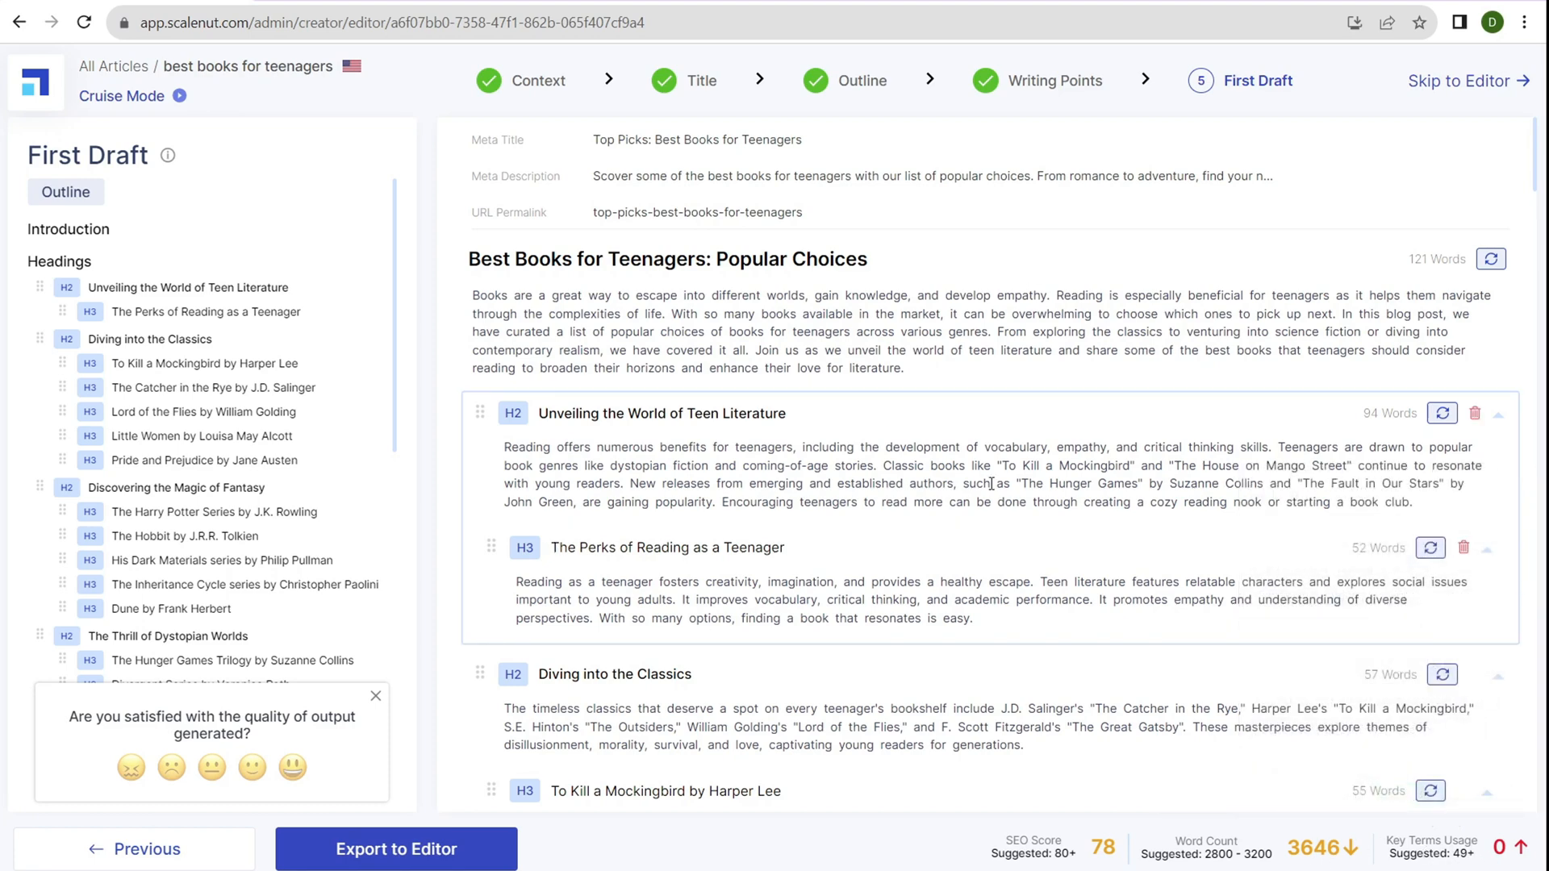
pyautogui.scroll(-3)
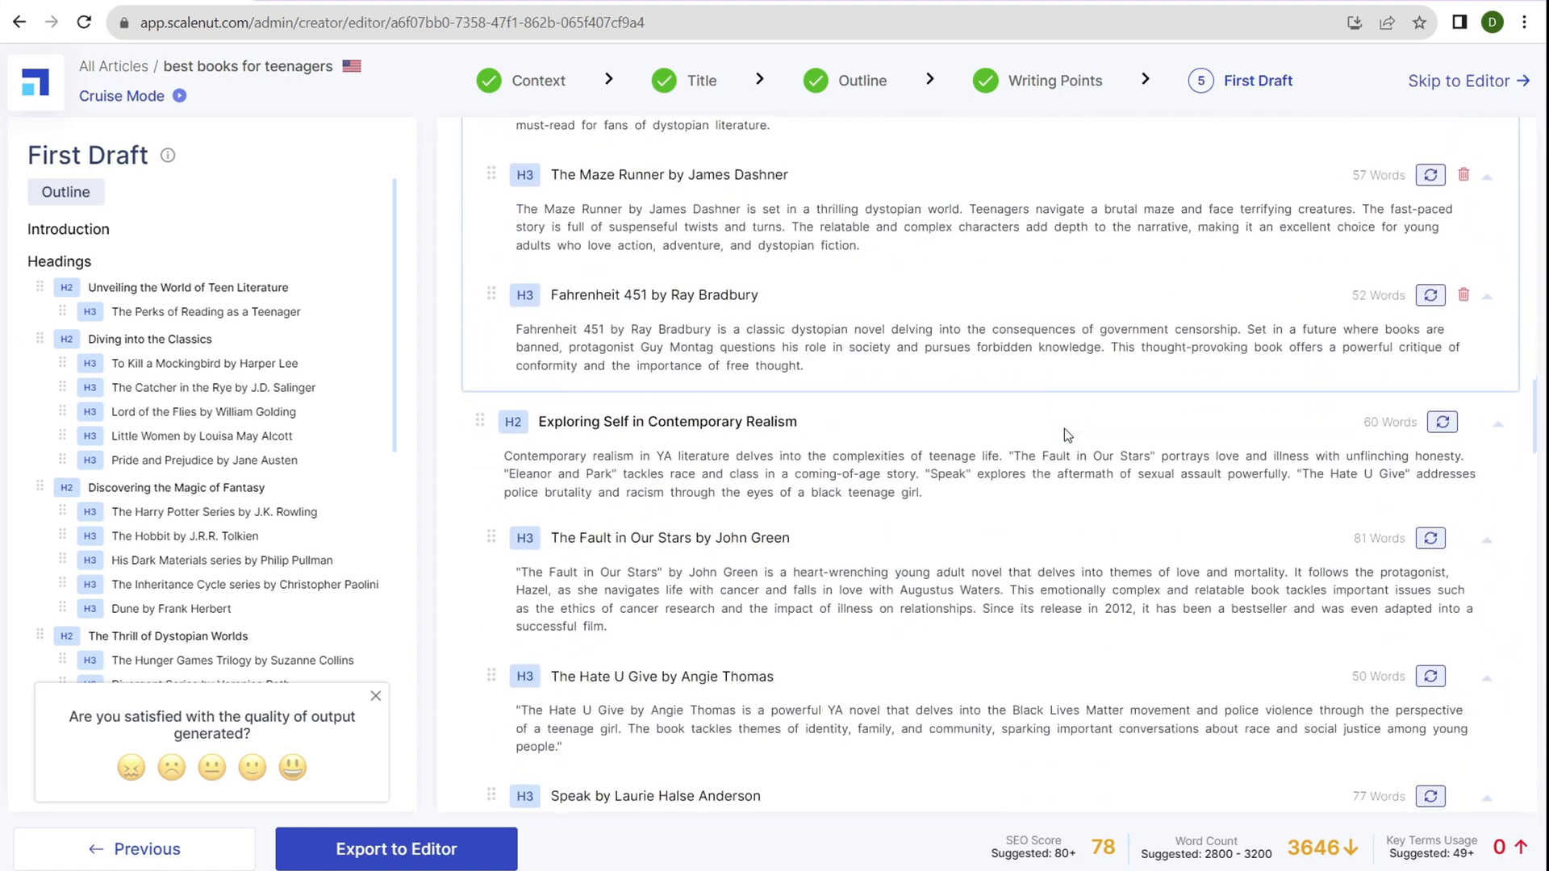
pyautogui.scroll(-3)
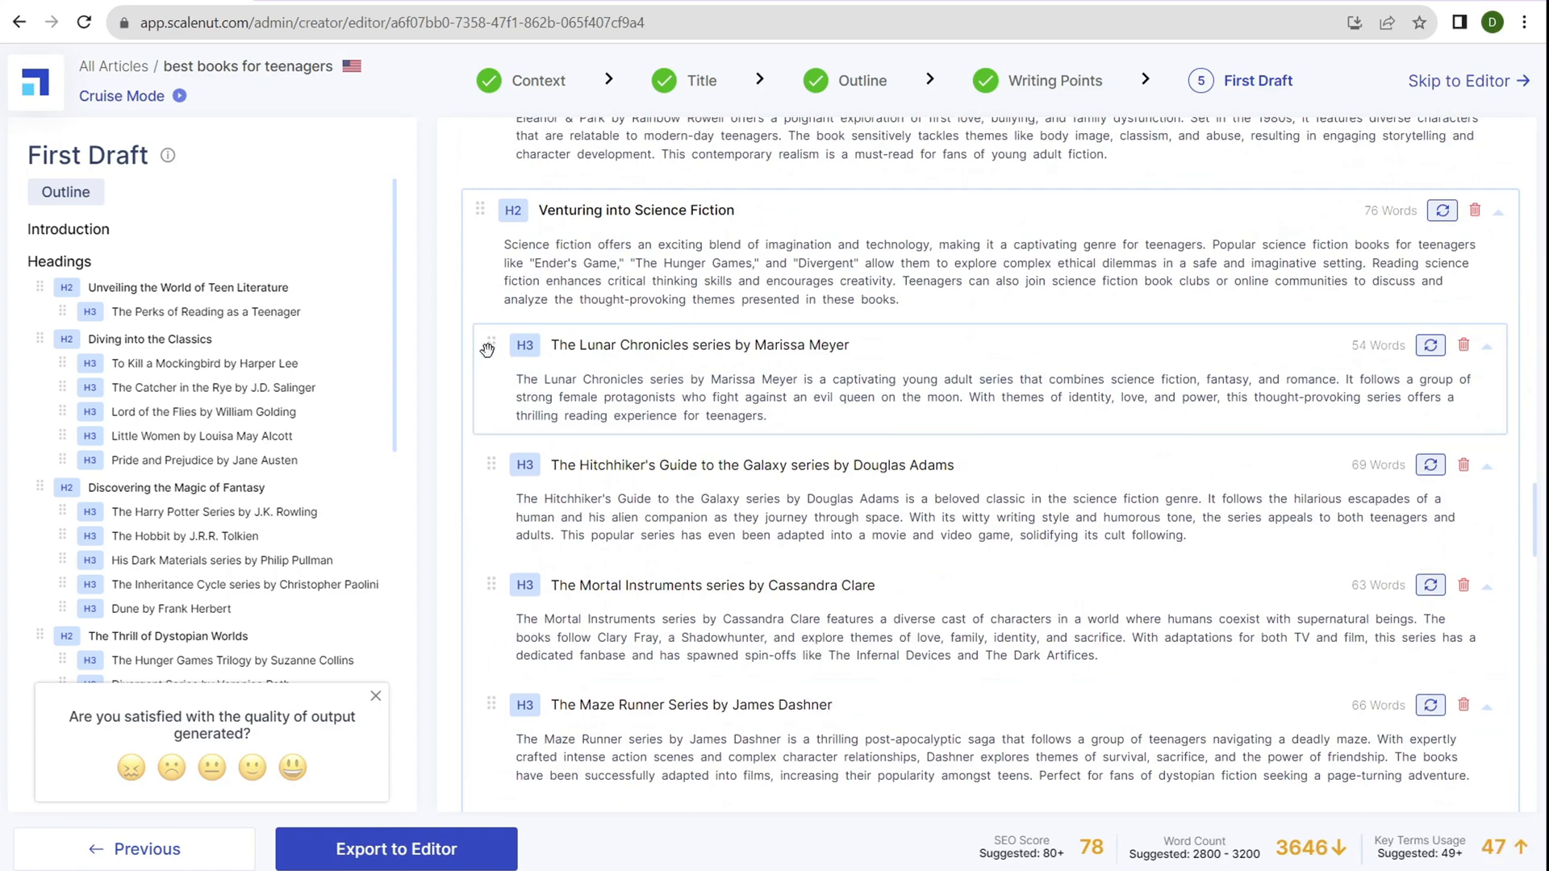
pyautogui.moveTo(649, 366)
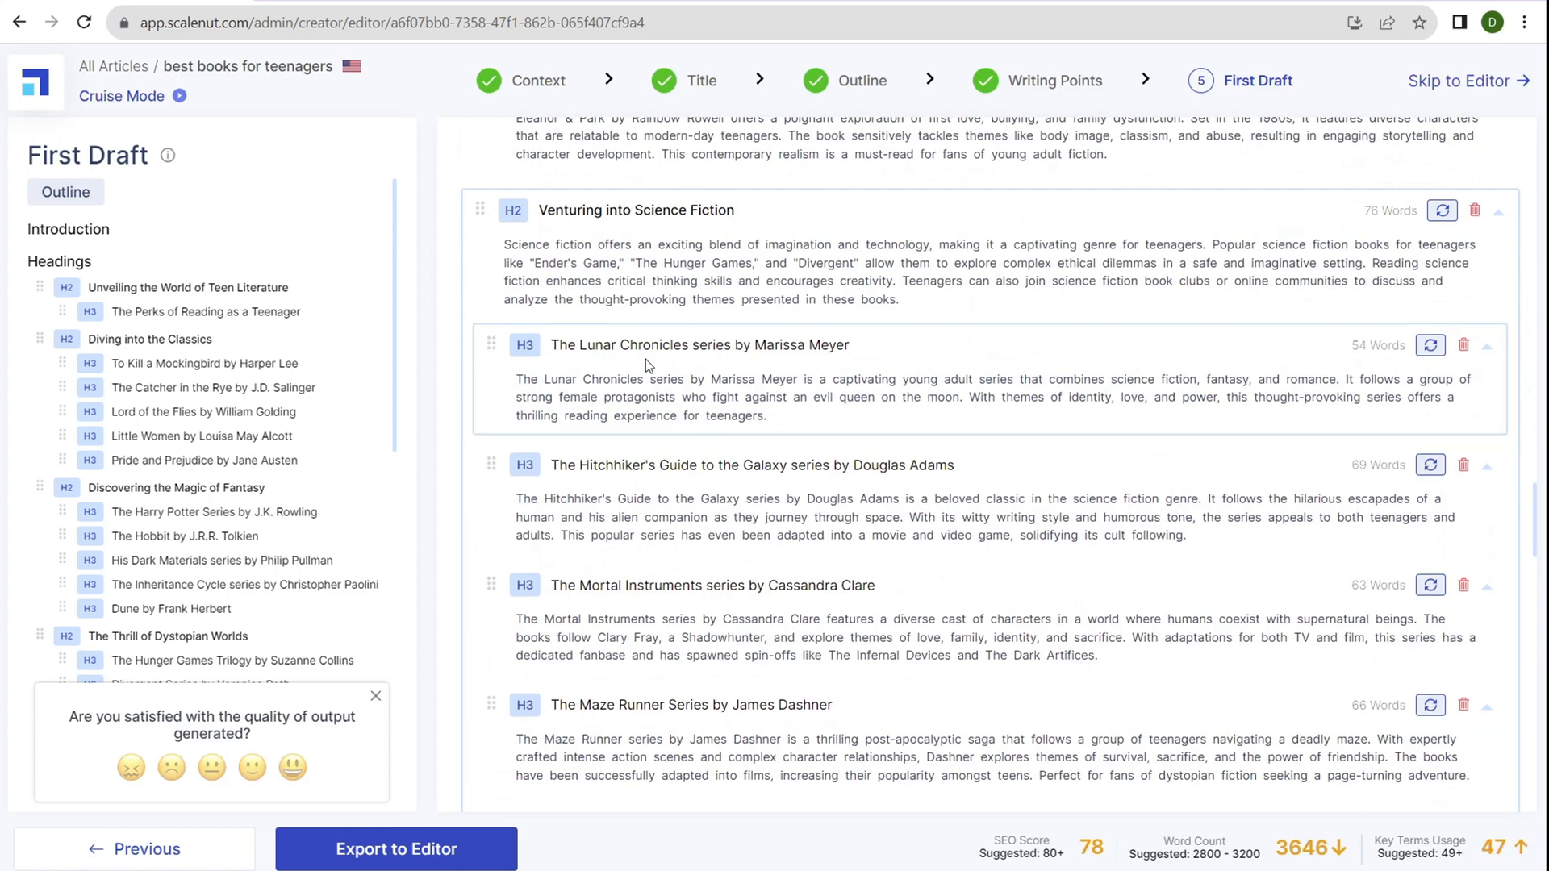
pyautogui.scroll(3)
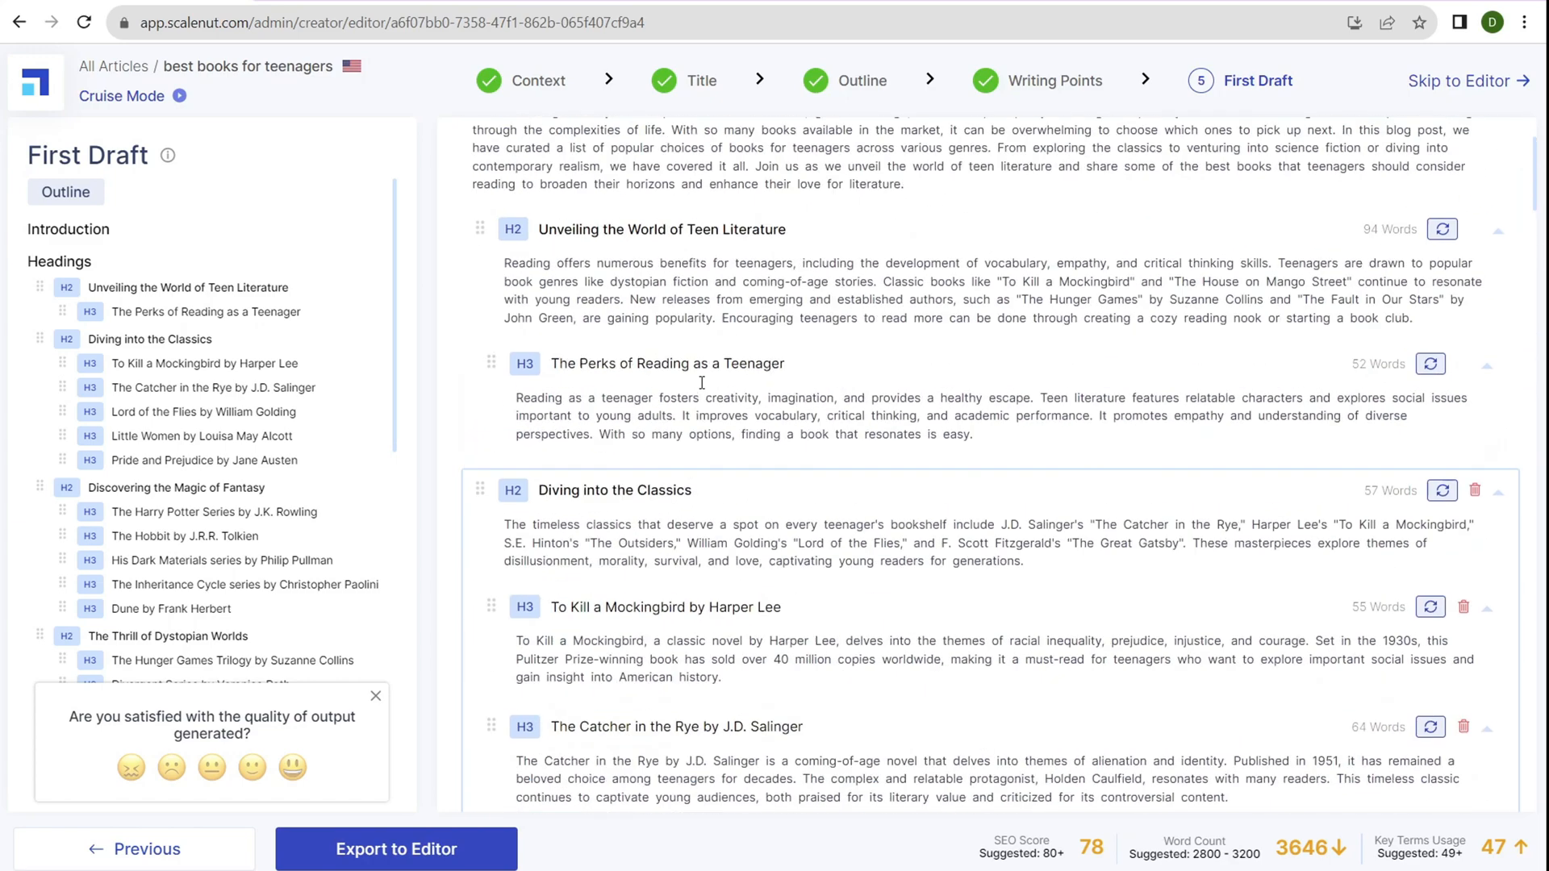
pyautogui.scroll(3)
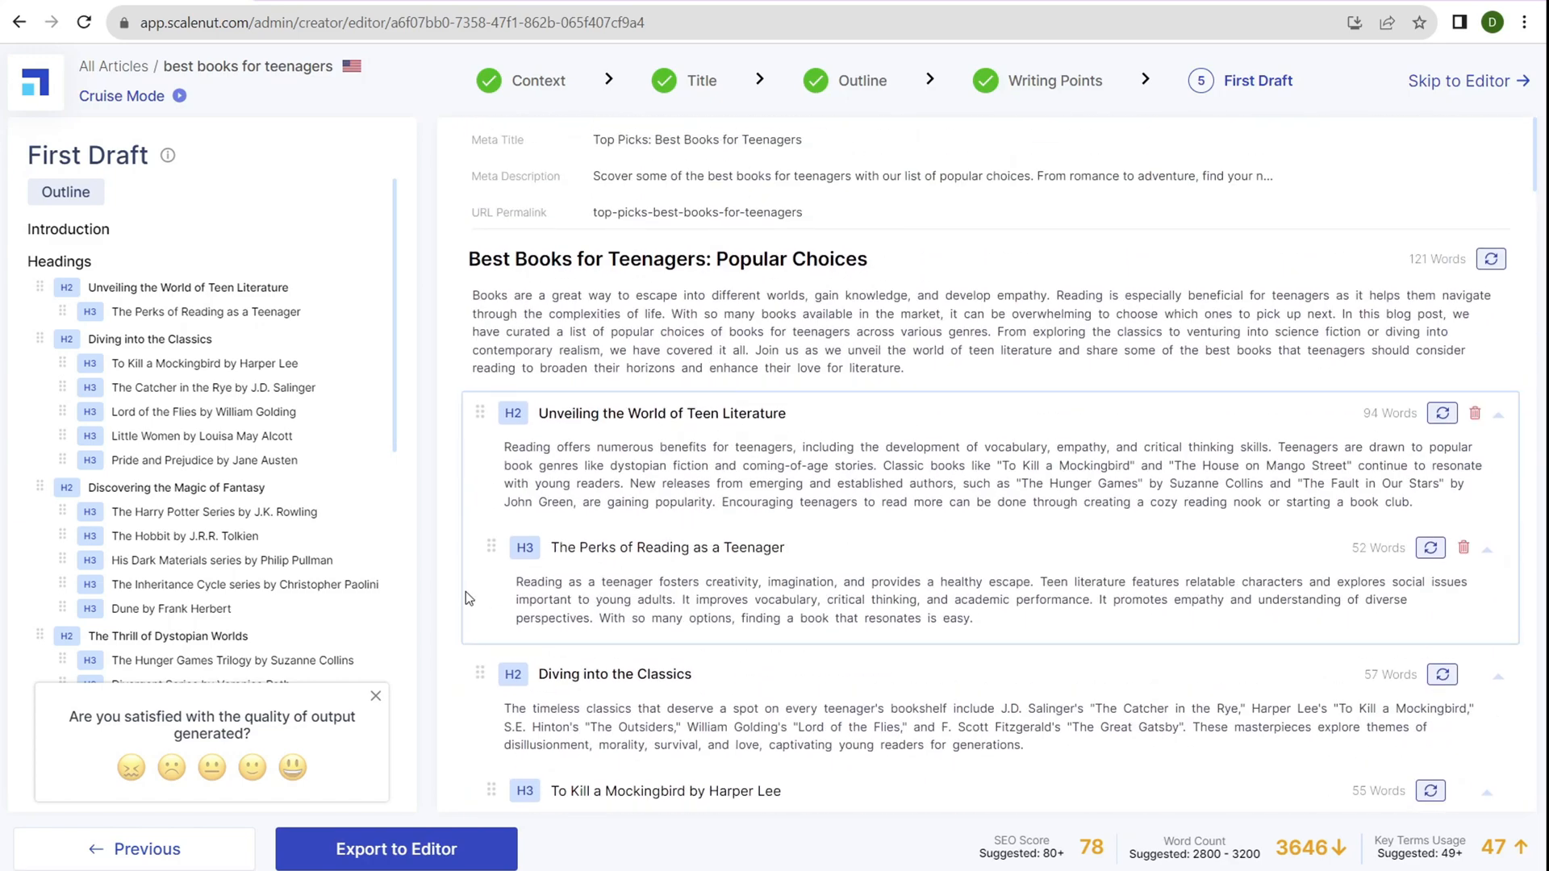
# Move the draft into the editor and expand the Content Depth checks under Optimize
pyautogui.click(395, 849)
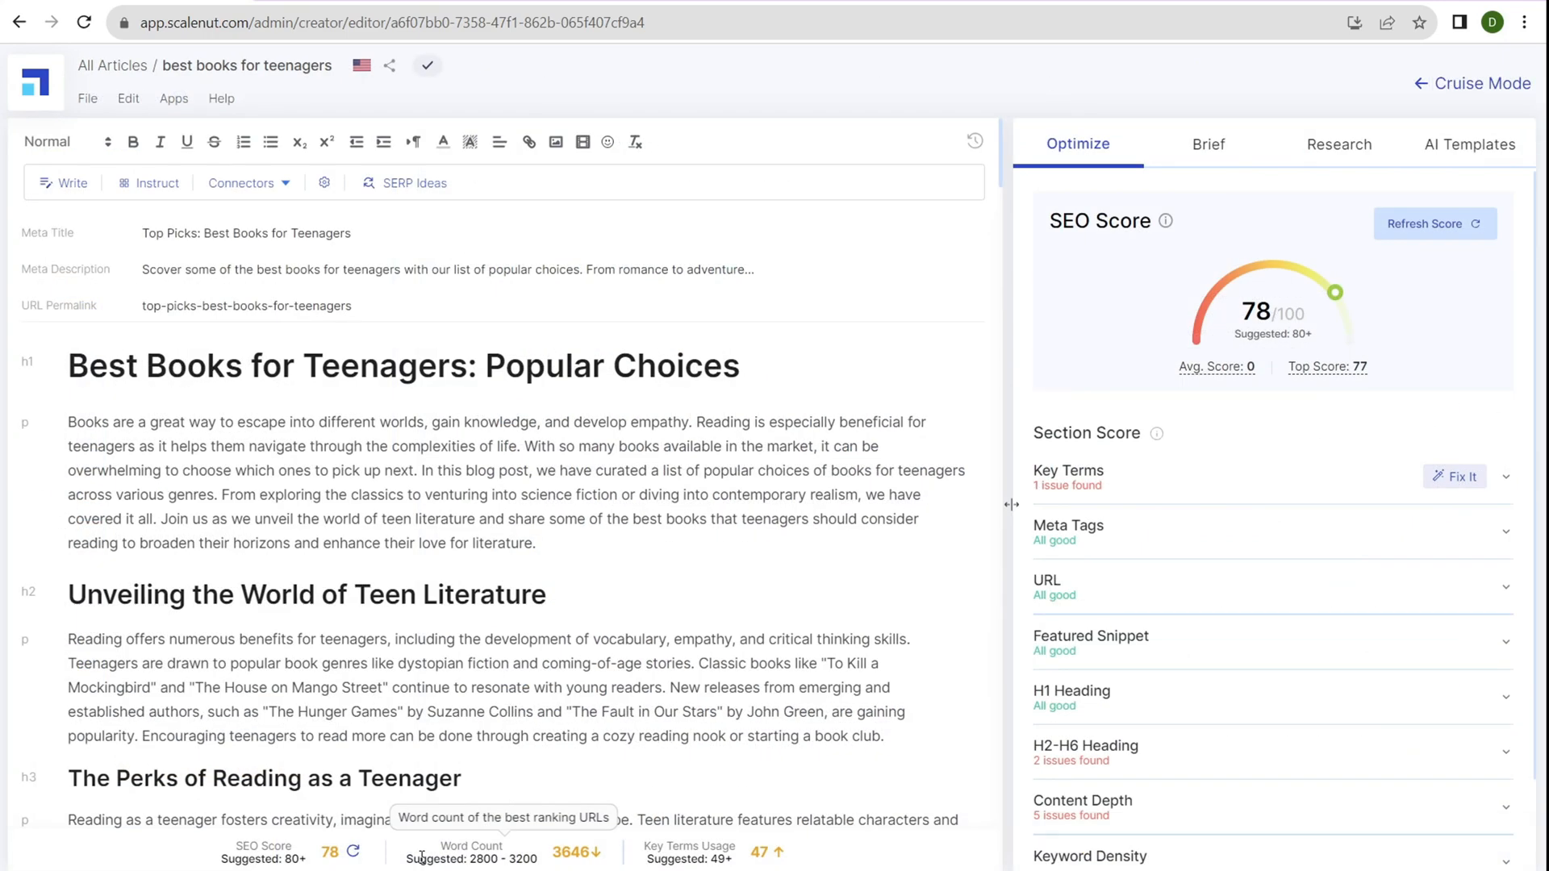
pyautogui.moveTo(1210, 619)
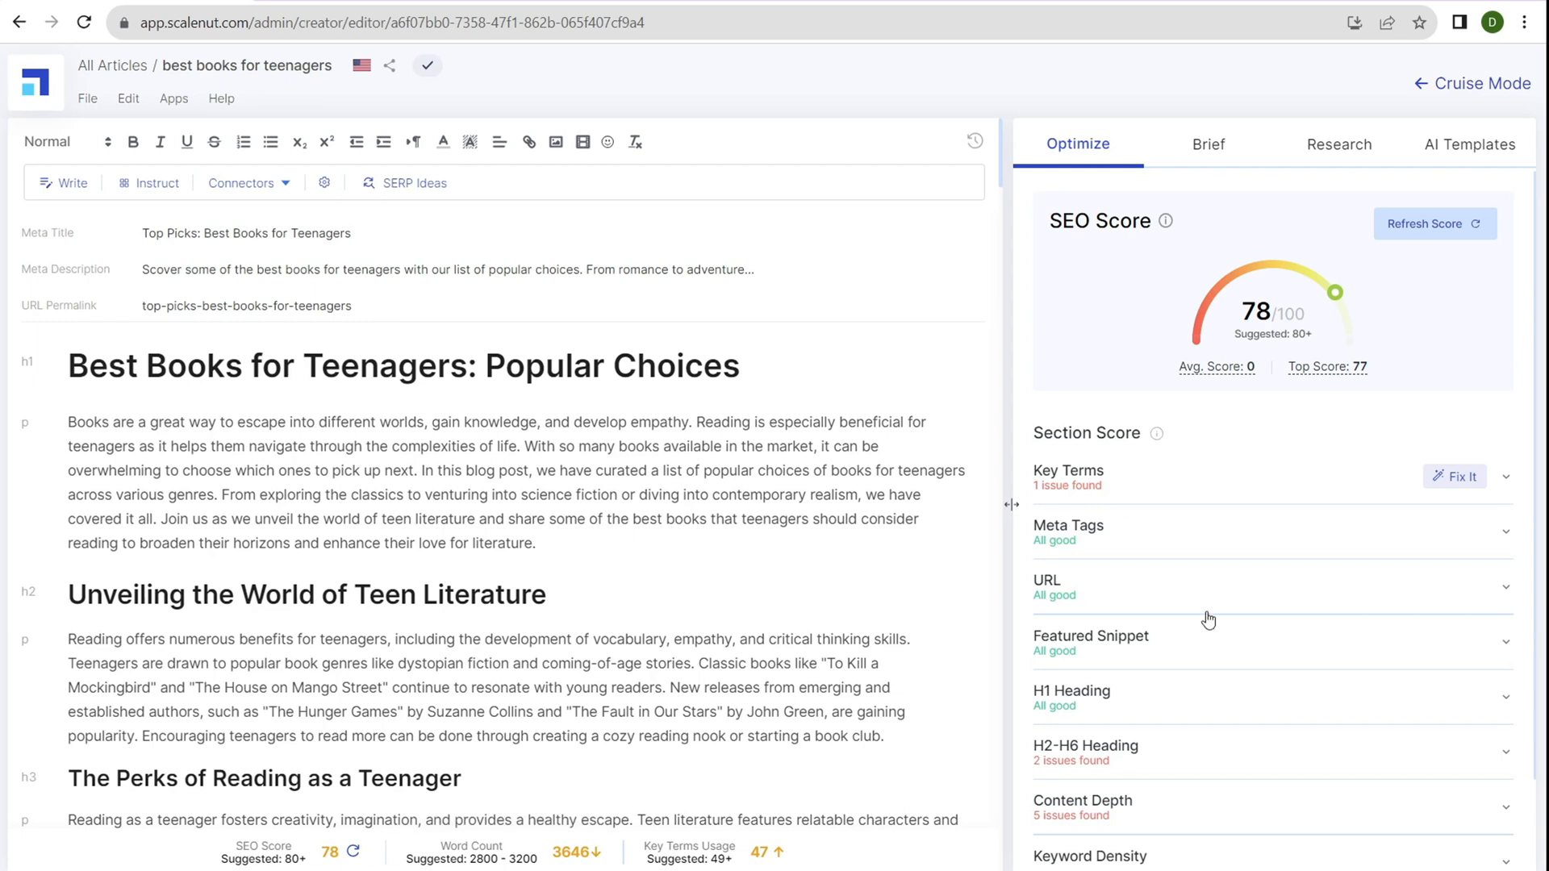
pyautogui.moveTo(1224, 267)
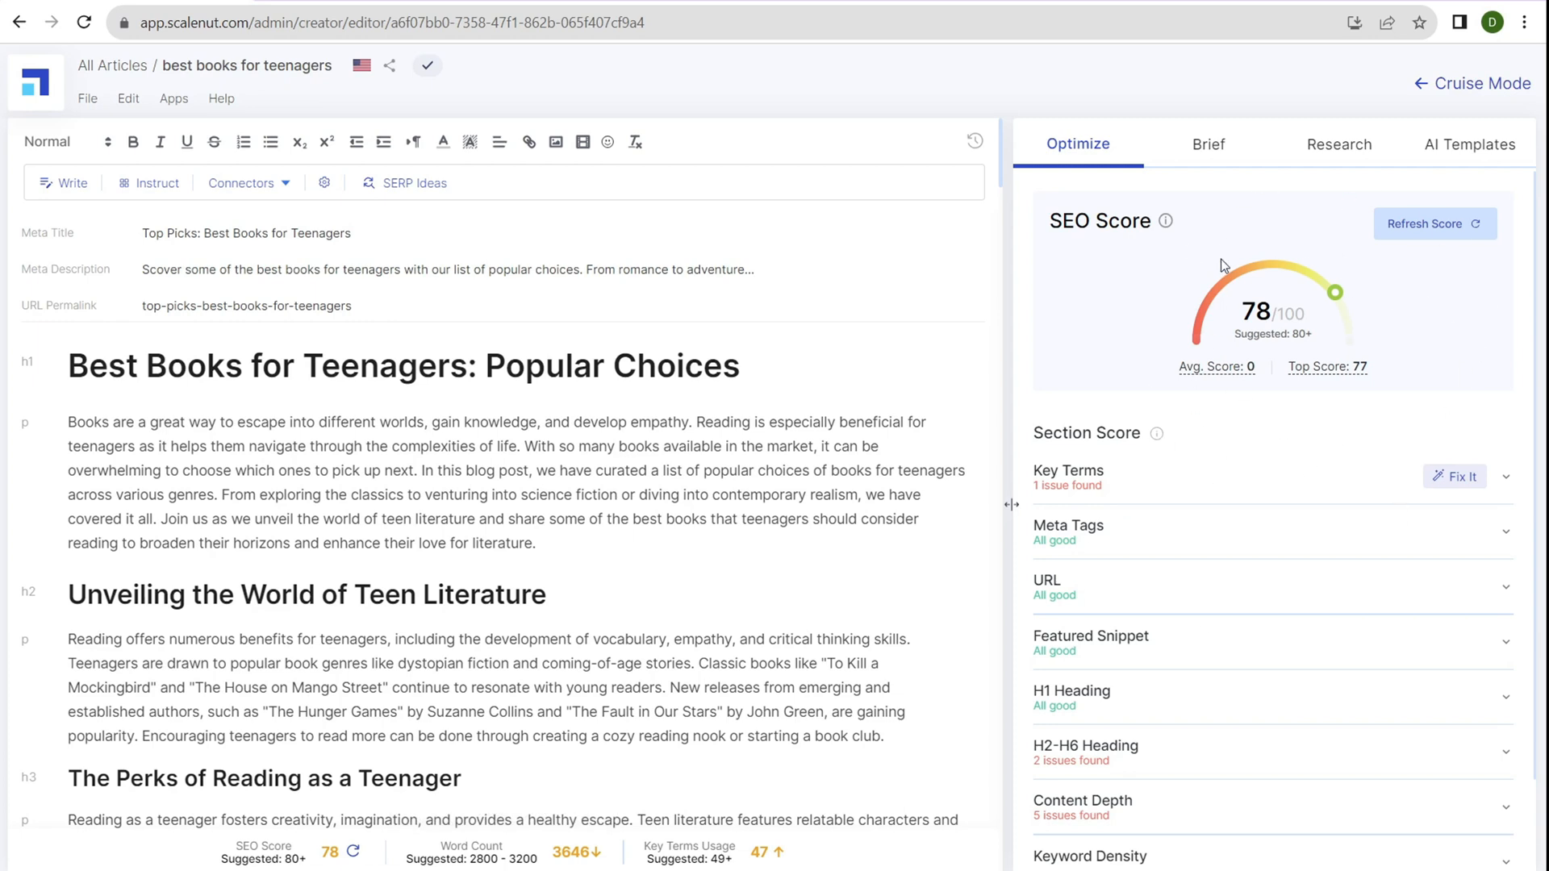
pyautogui.moveTo(1136, 443)
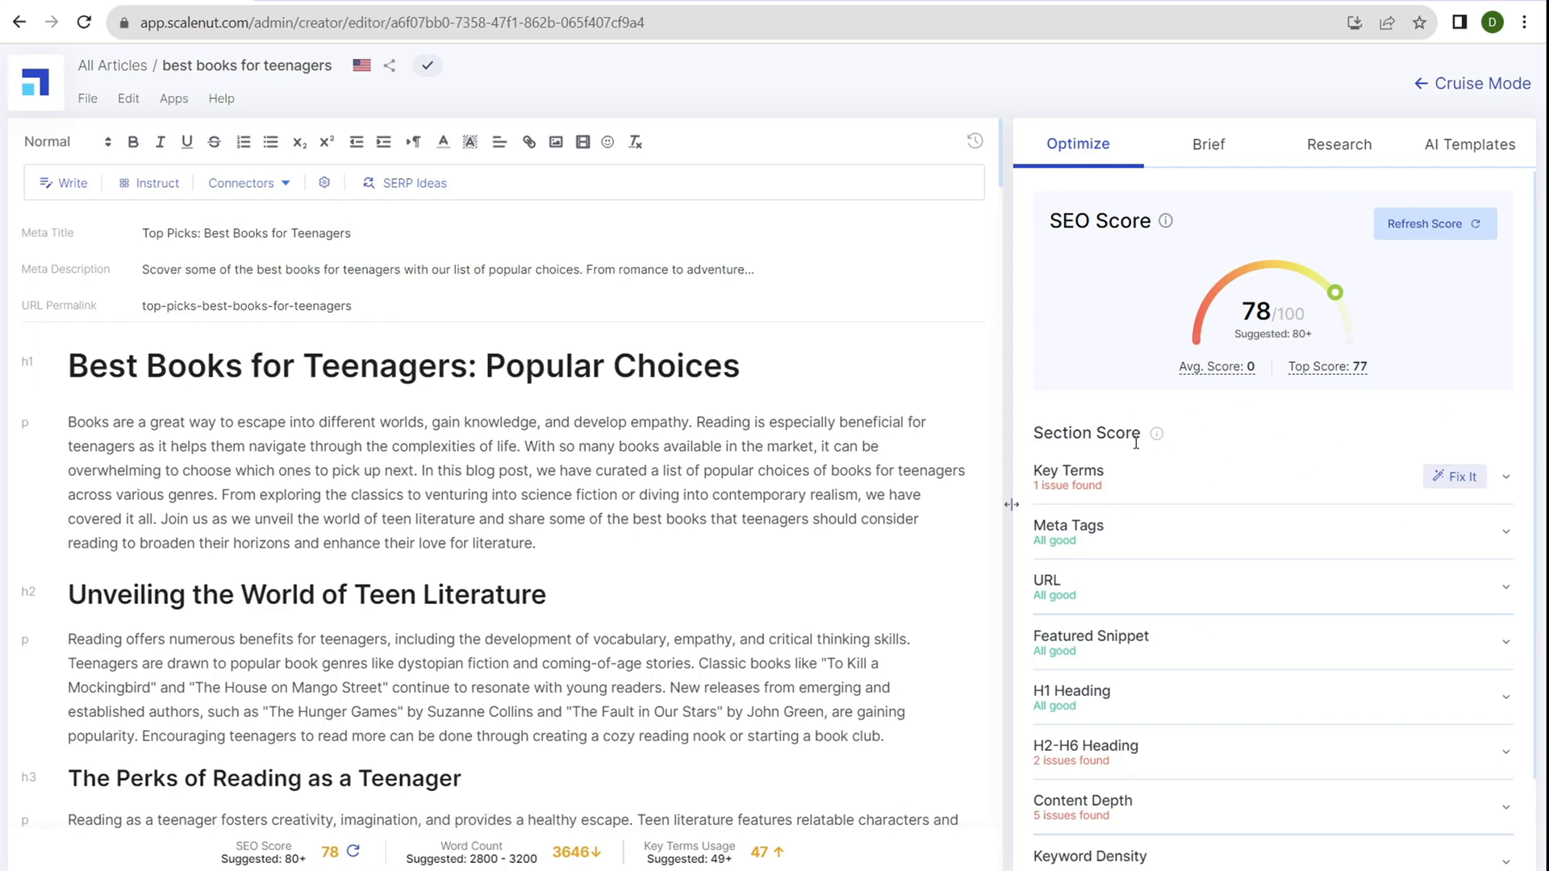
pyautogui.scroll(-3)
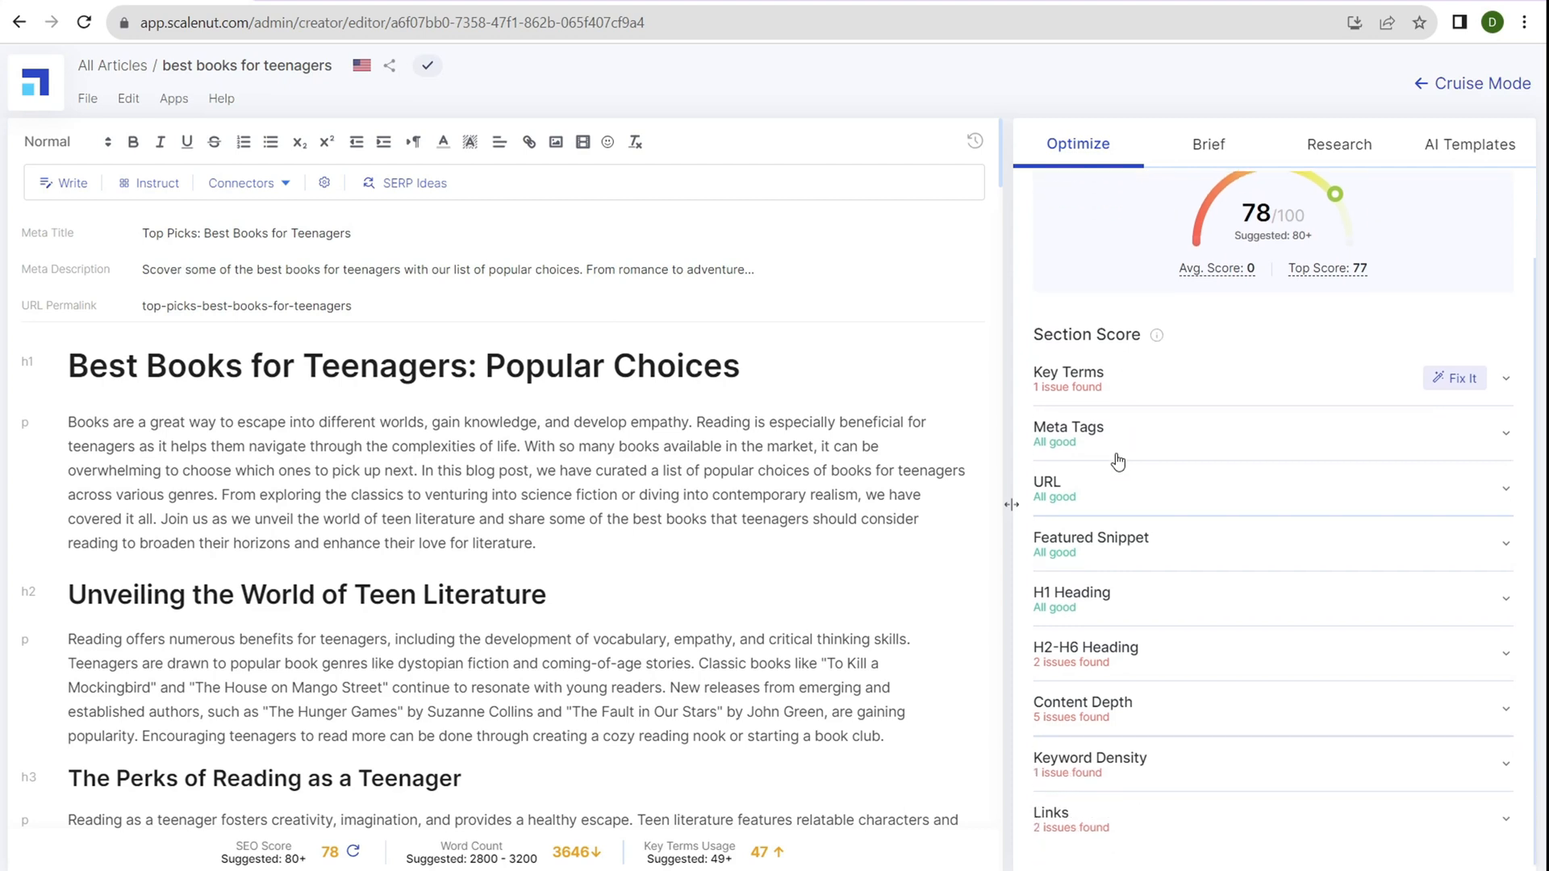
pyautogui.moveTo(1149, 664)
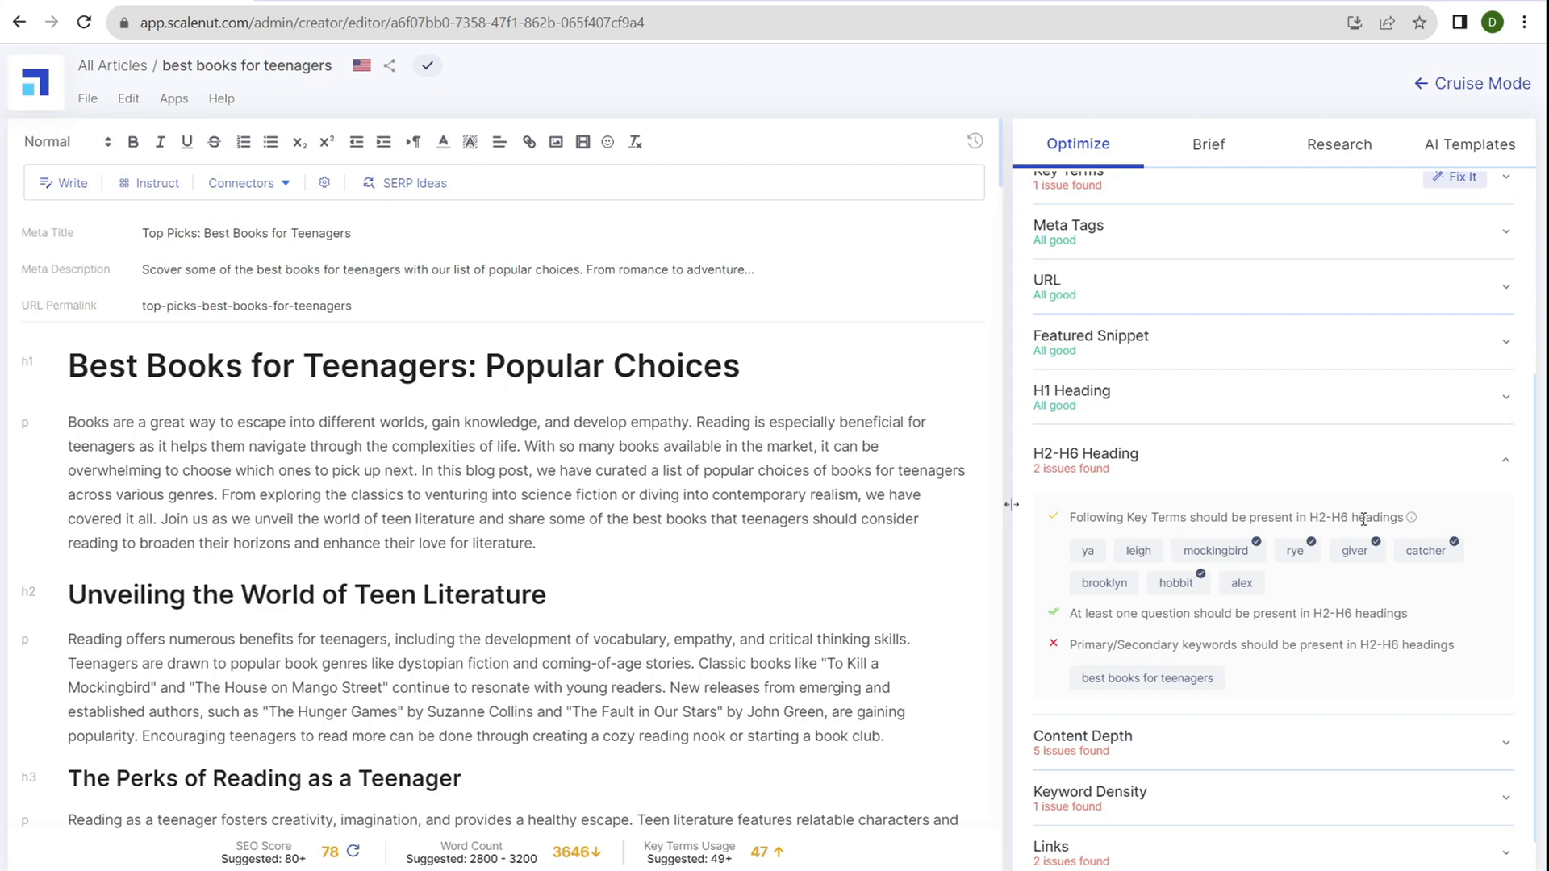
pyautogui.moveTo(1087, 551)
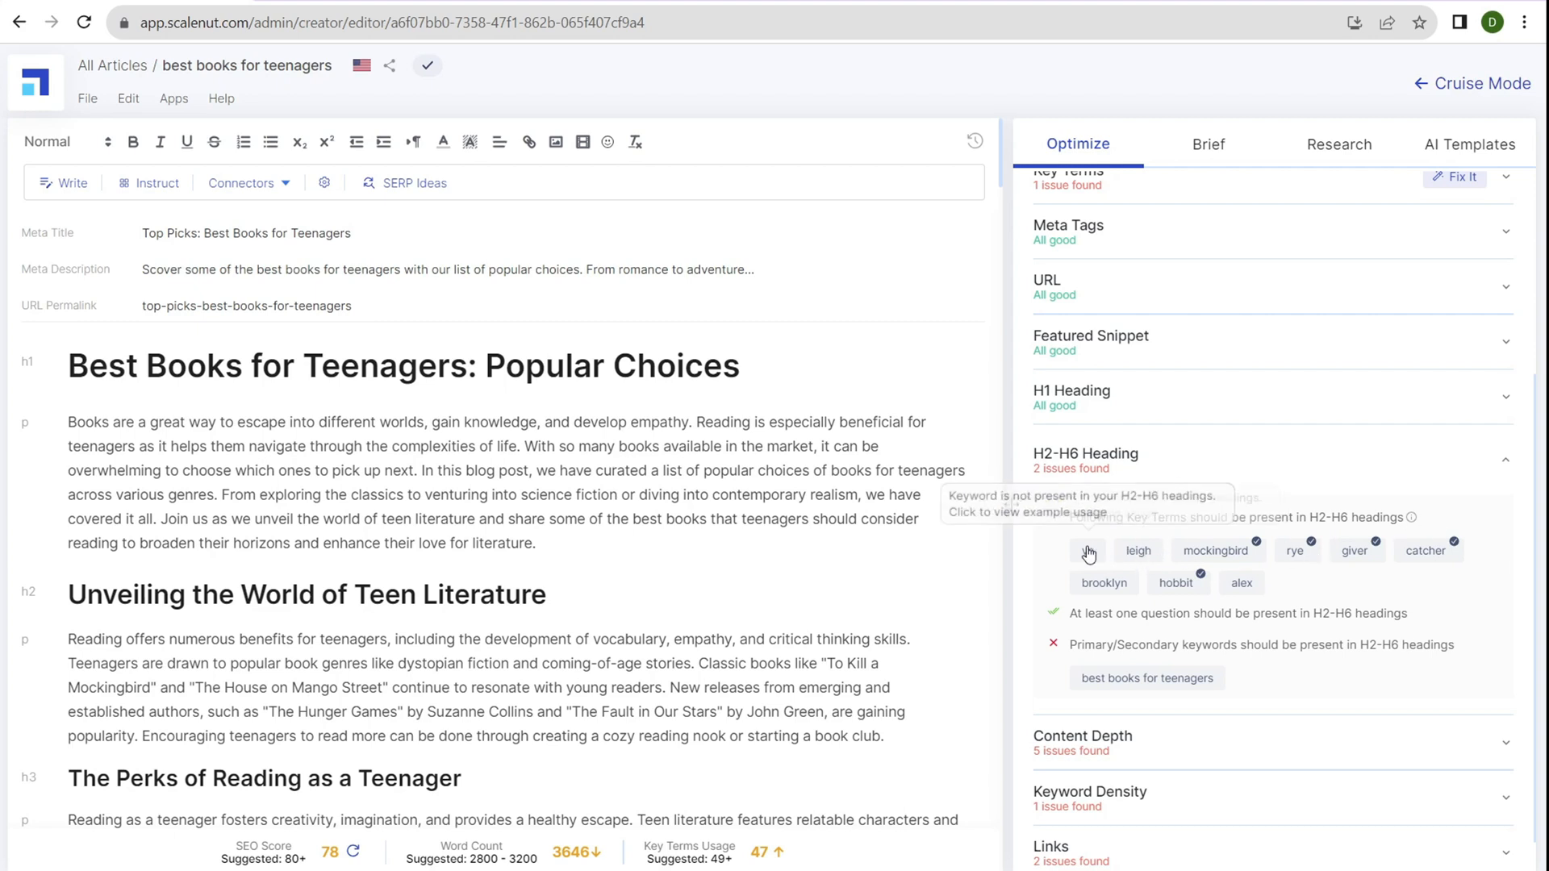
pyautogui.moveTo(1232, 532)
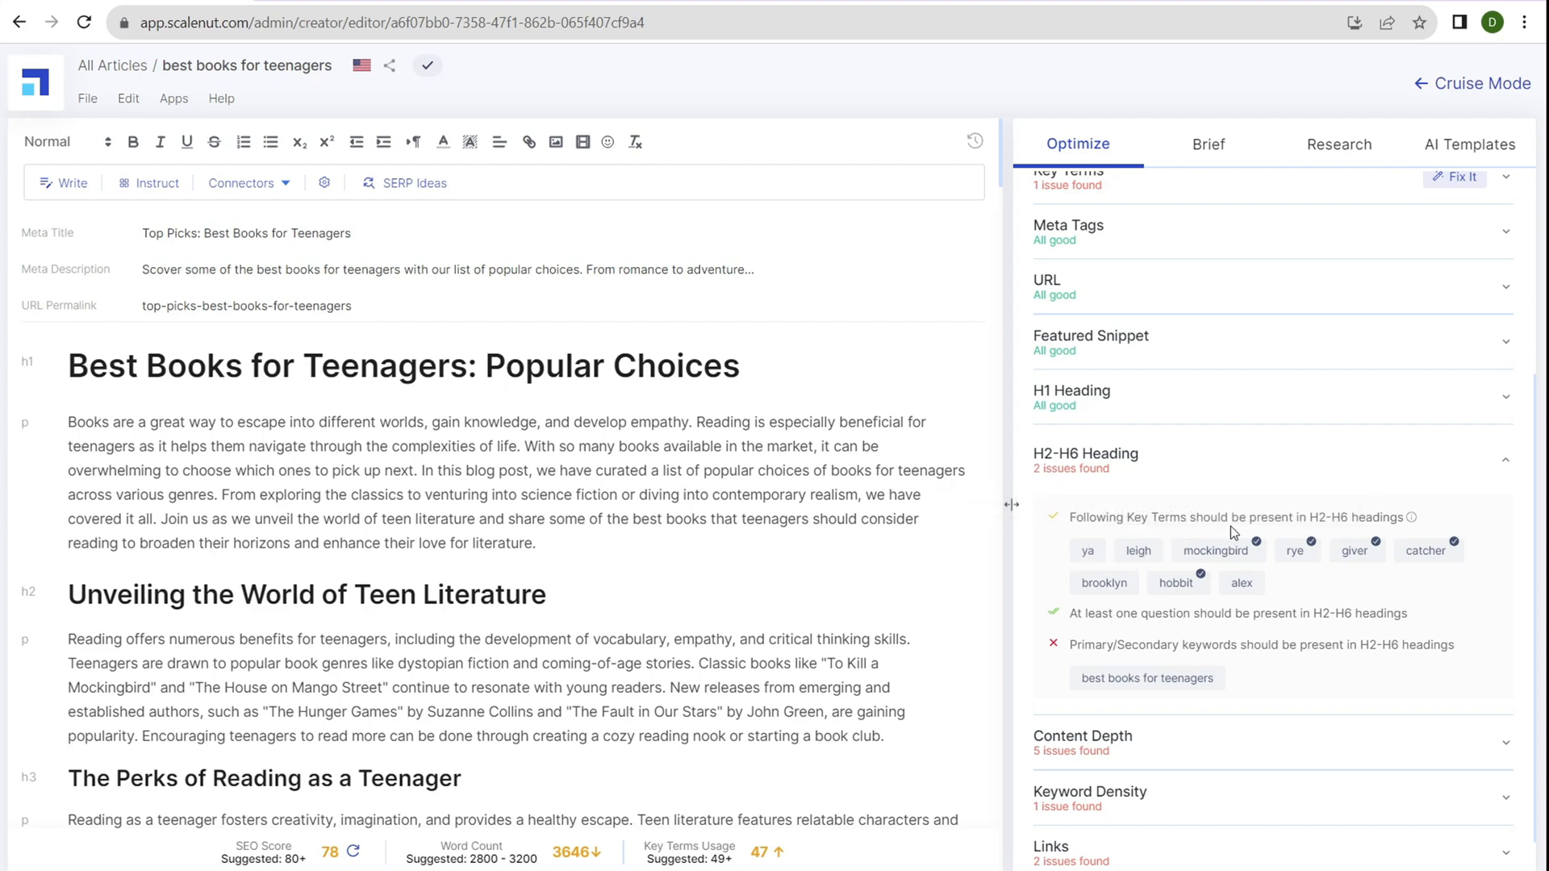
pyautogui.moveTo(1086, 550)
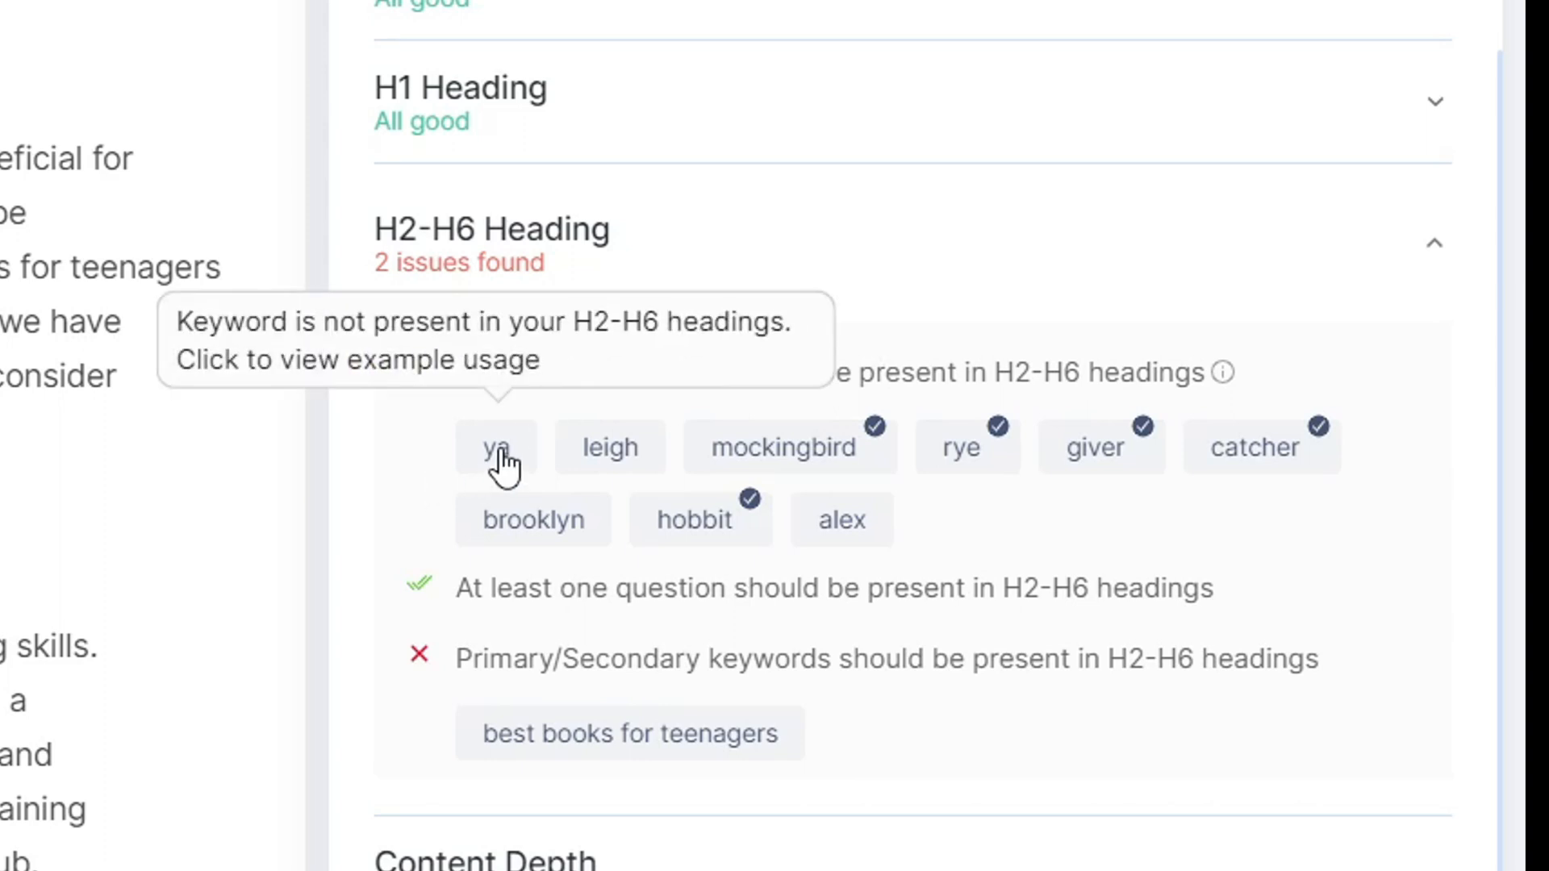
pyautogui.moveTo(656, 247)
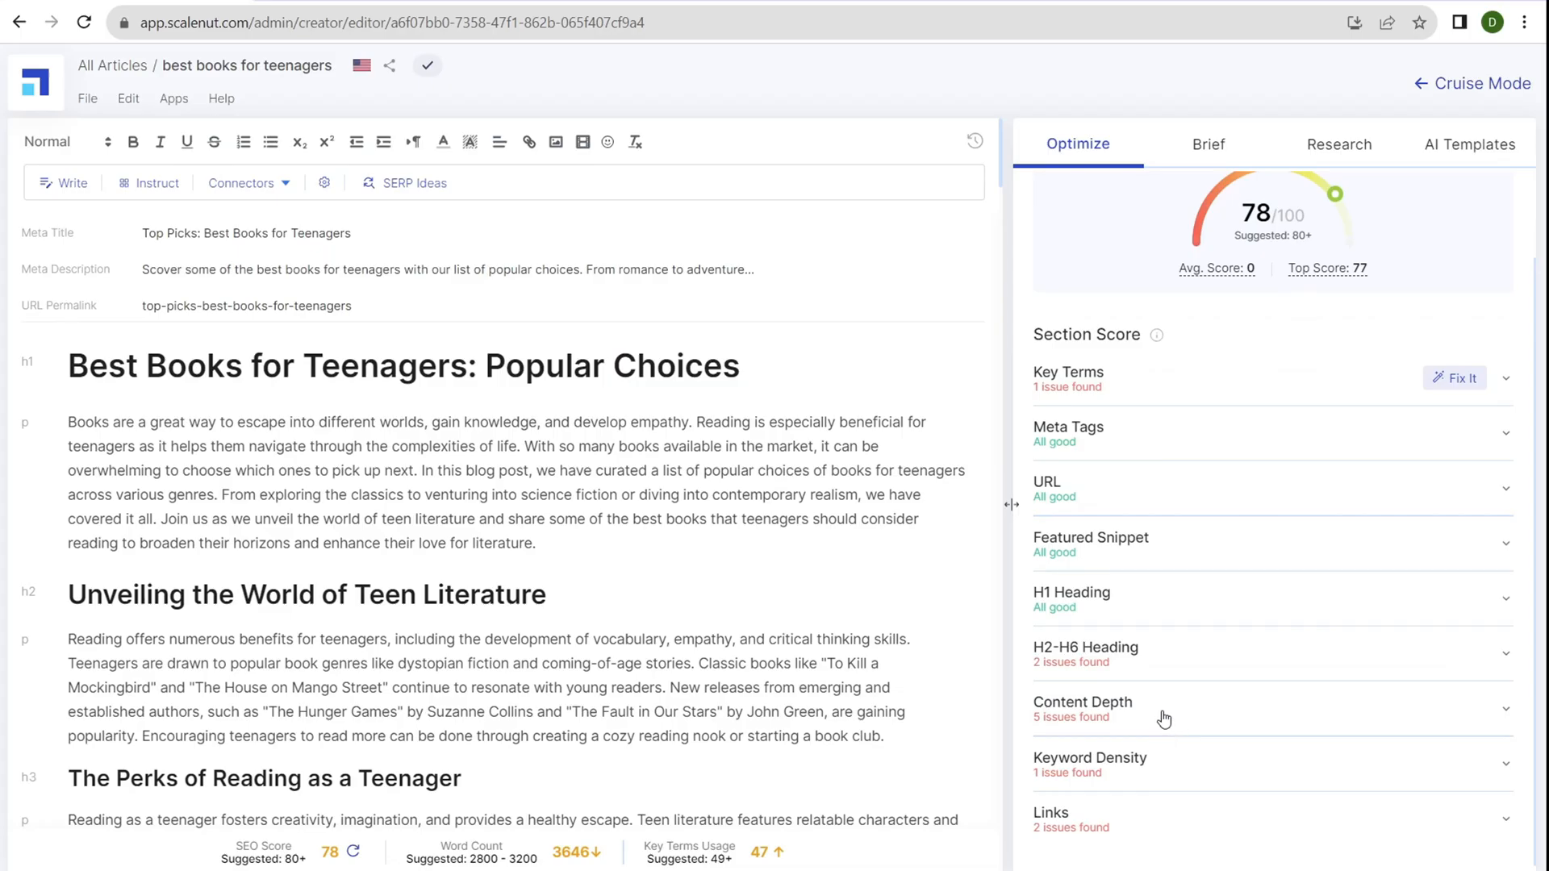
pyautogui.click(1081, 708)
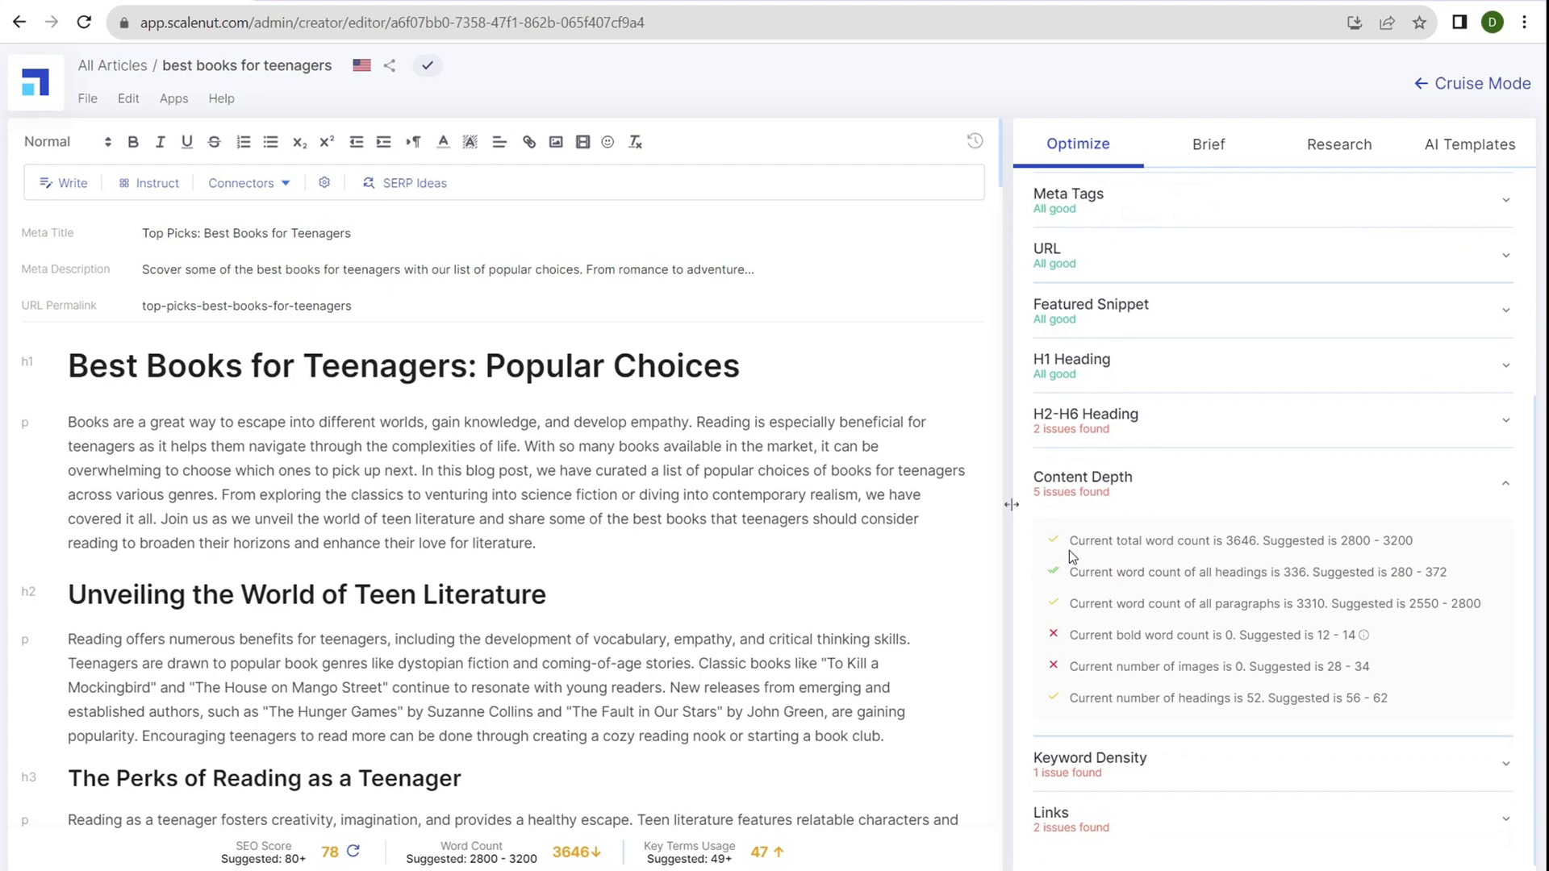
pyautogui.moveTo(1065, 516)
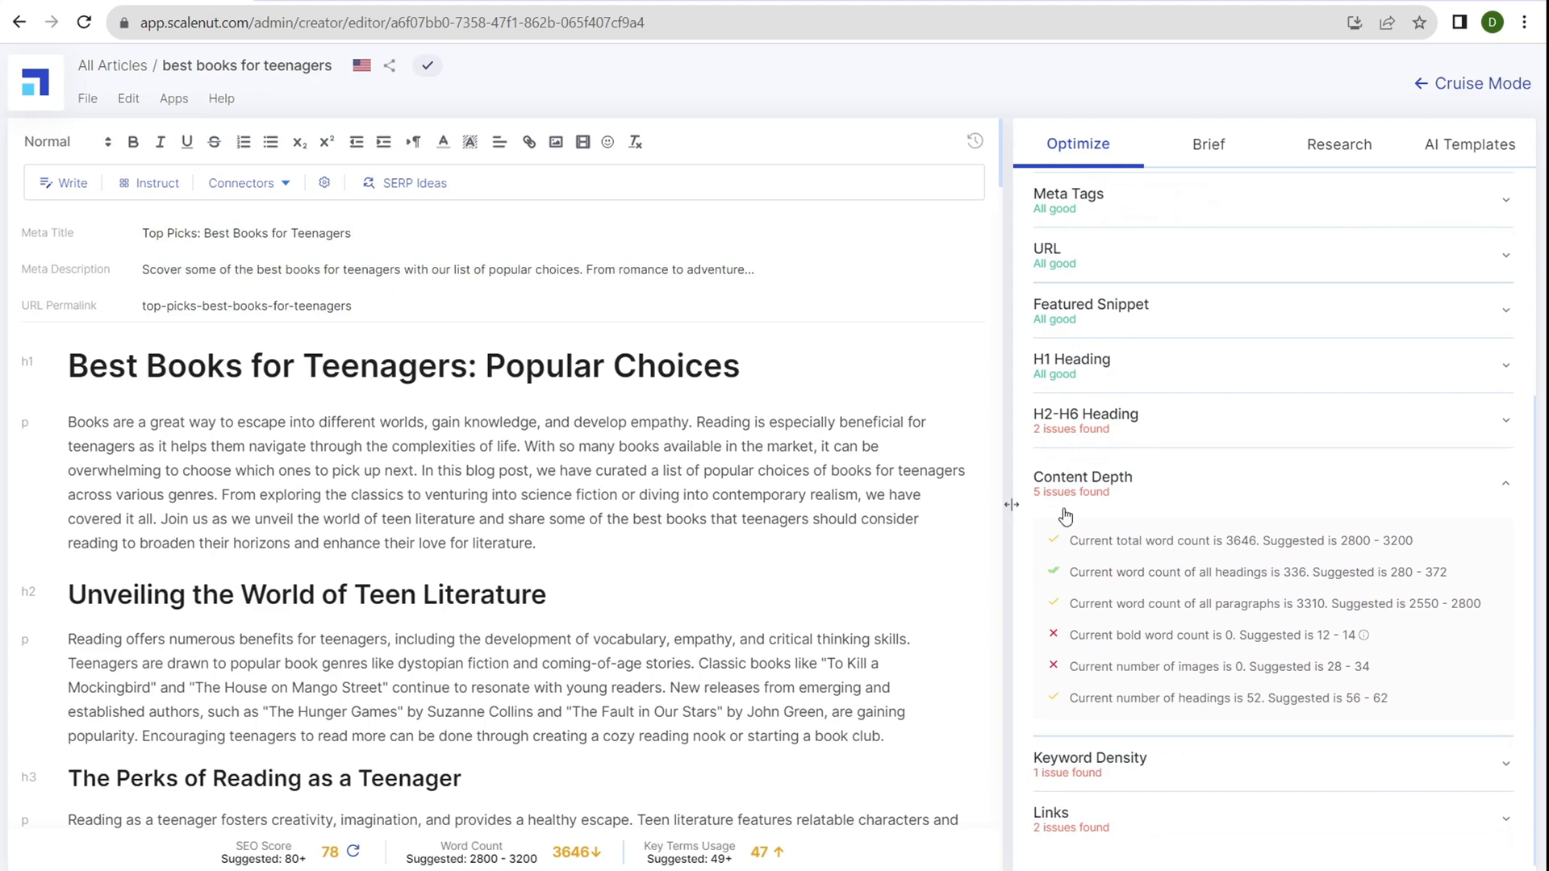
pyautogui.moveTo(1103, 541)
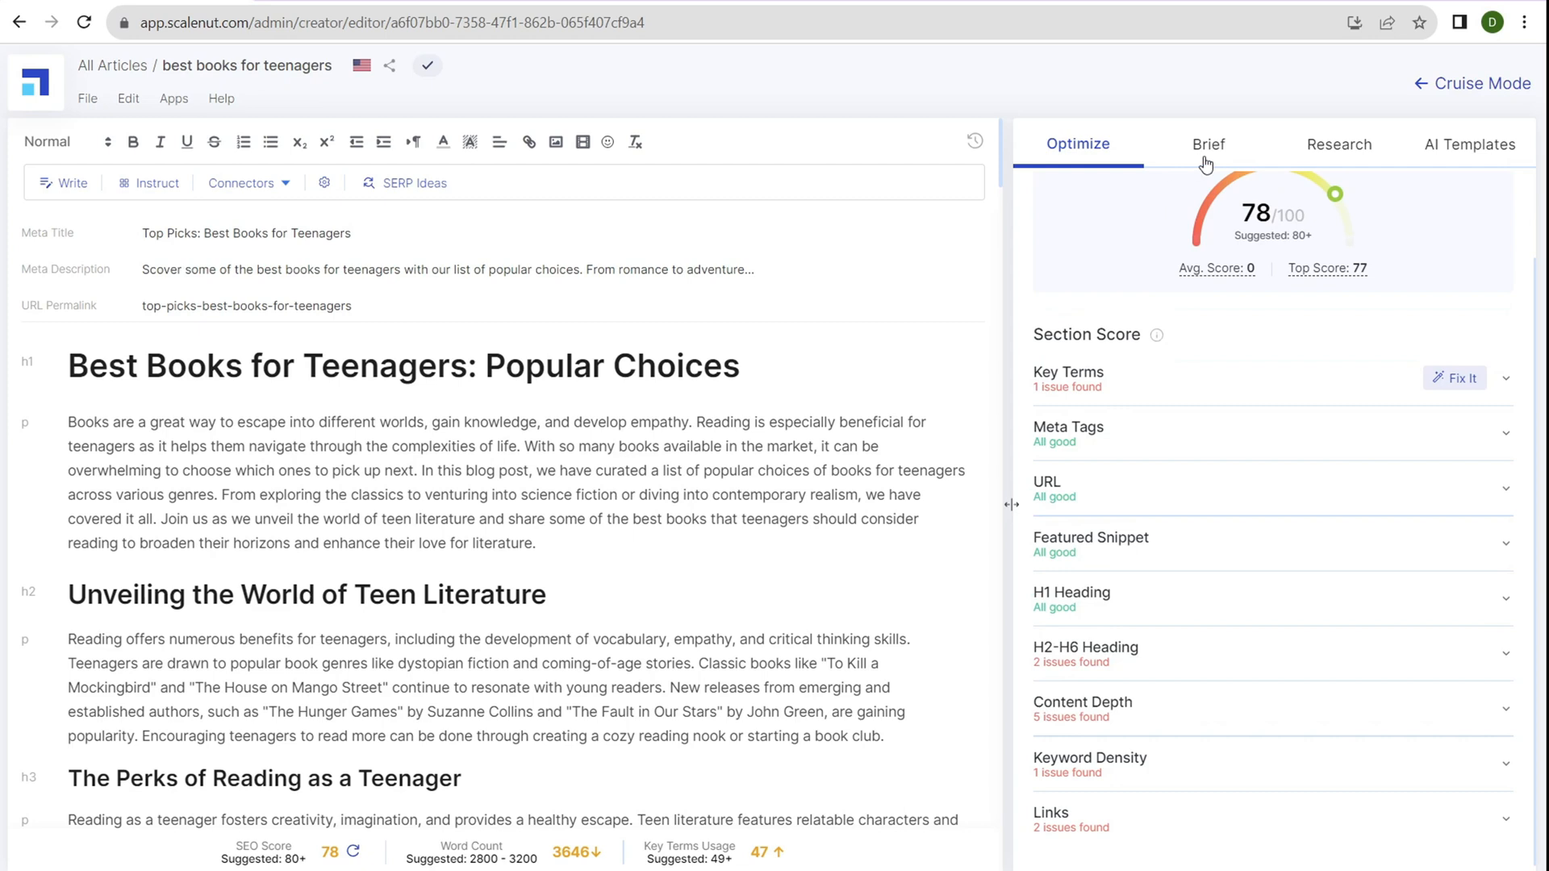
# Review the Brief, then reach the Competition Overview report via Research
pyautogui.click(1208, 144)
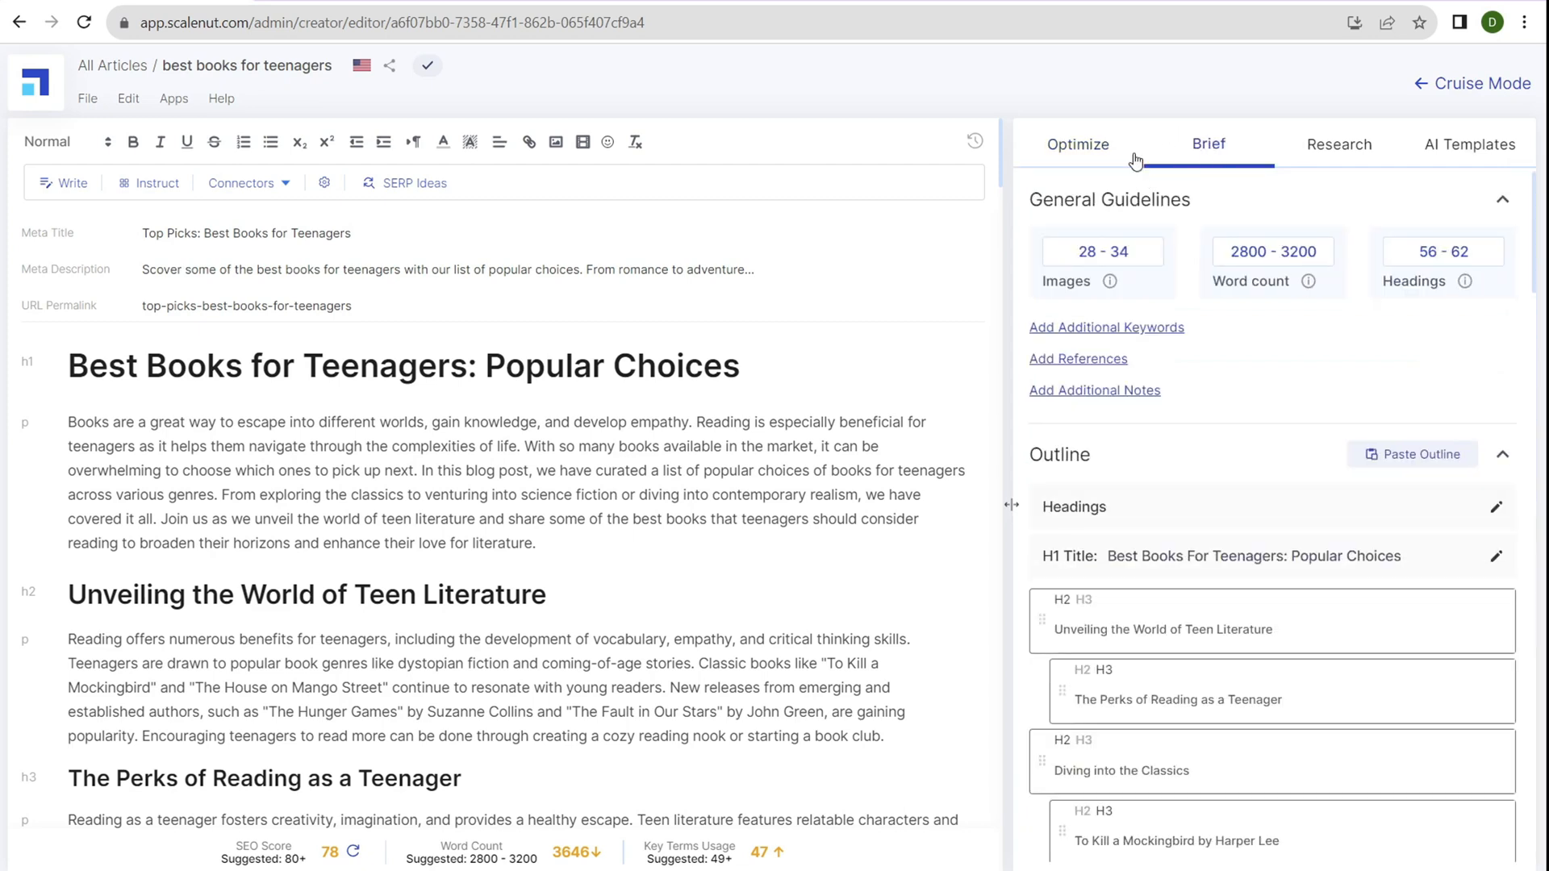
pyautogui.moveTo(1062, 309)
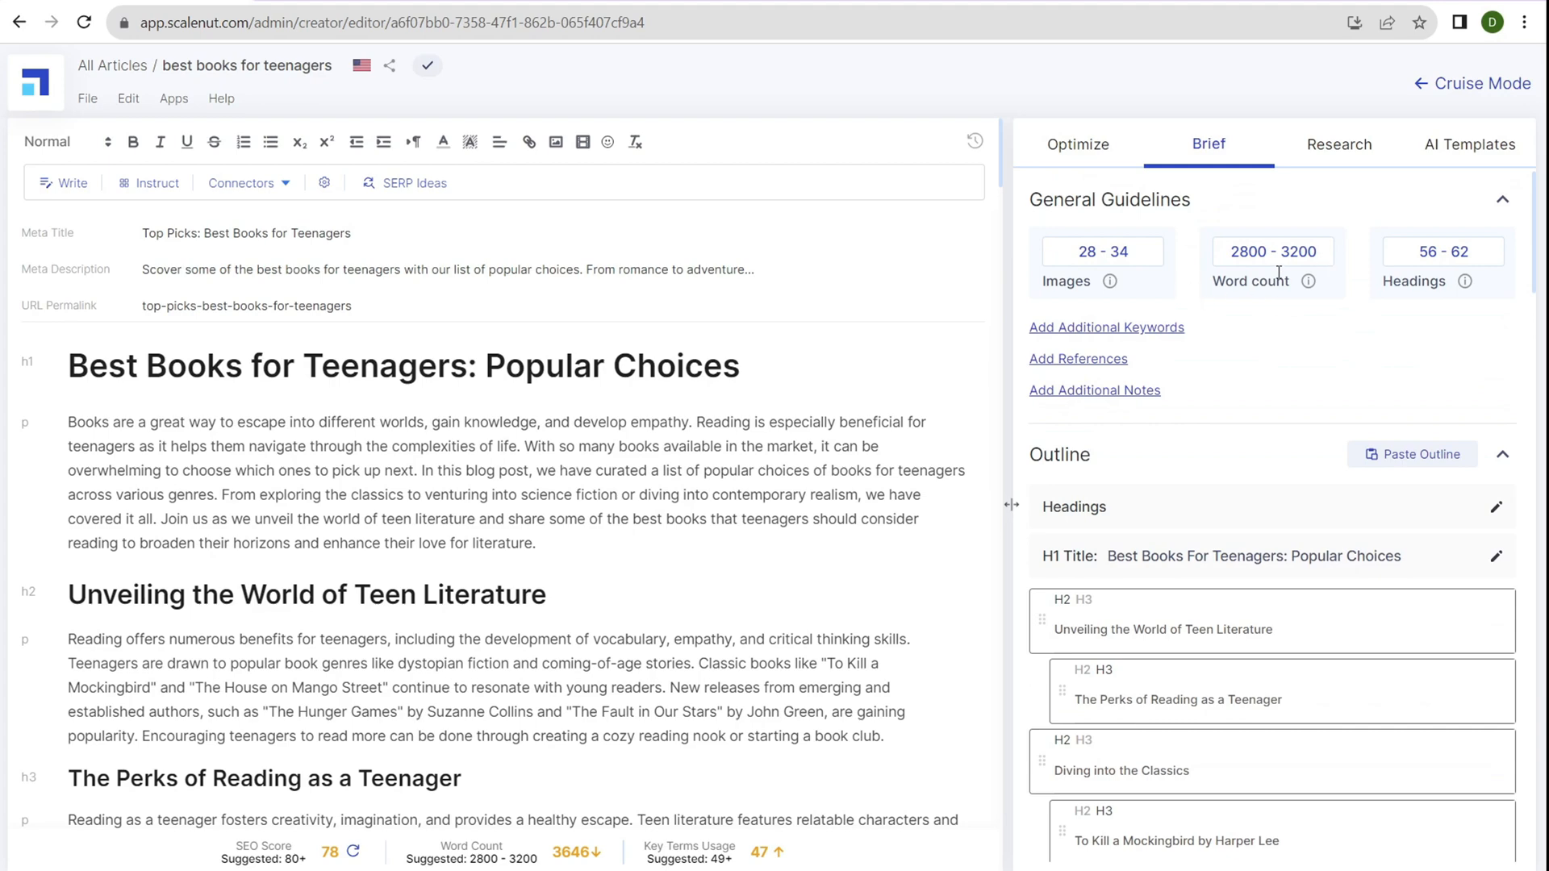
pyautogui.scroll(-3)
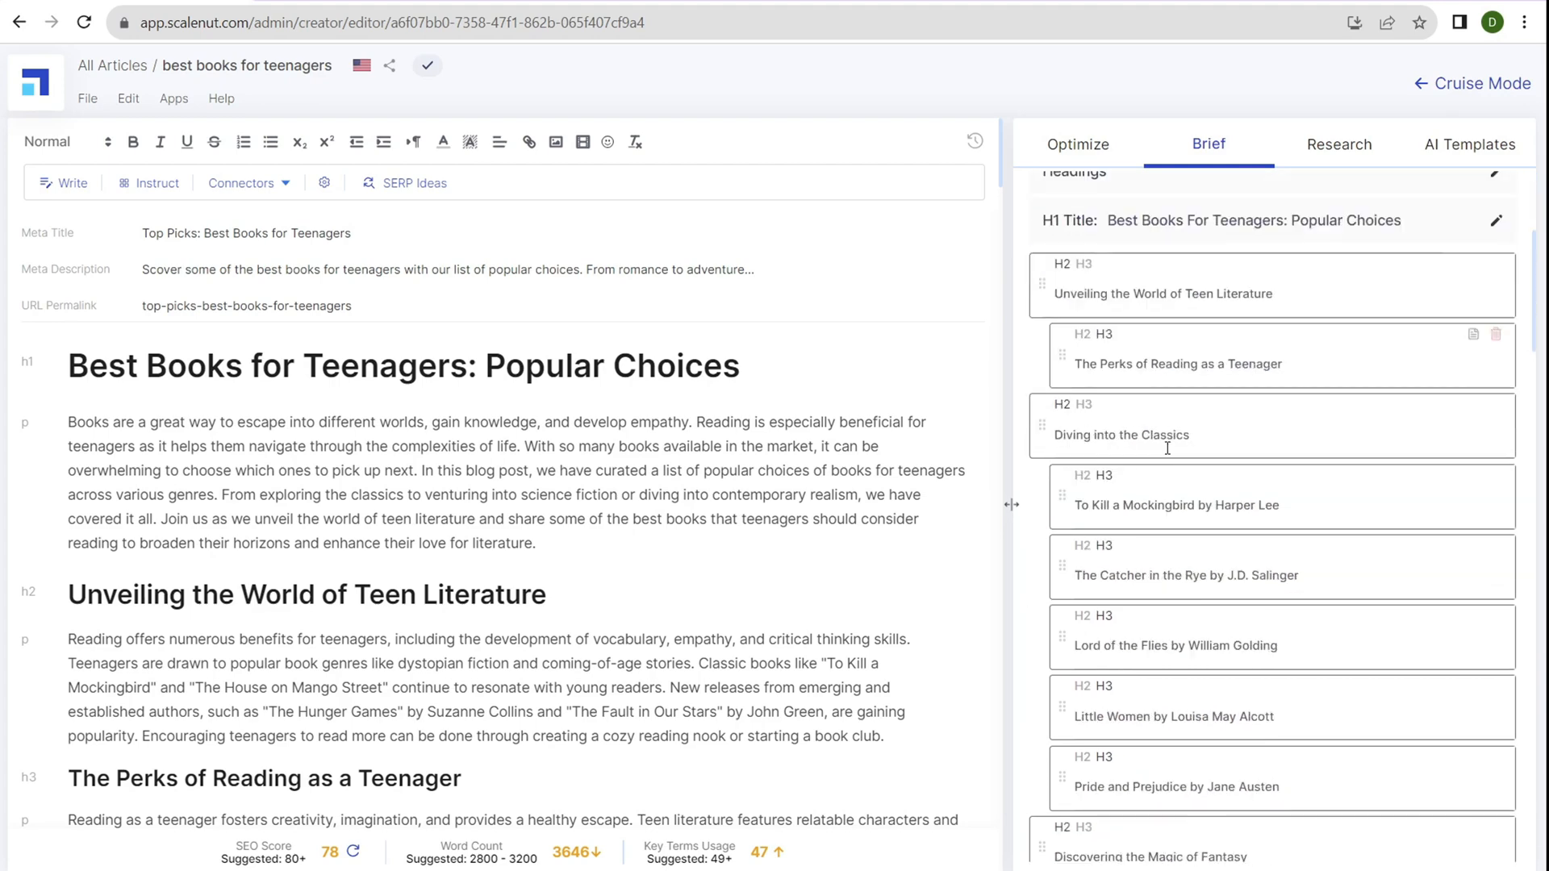
pyautogui.scroll(3)
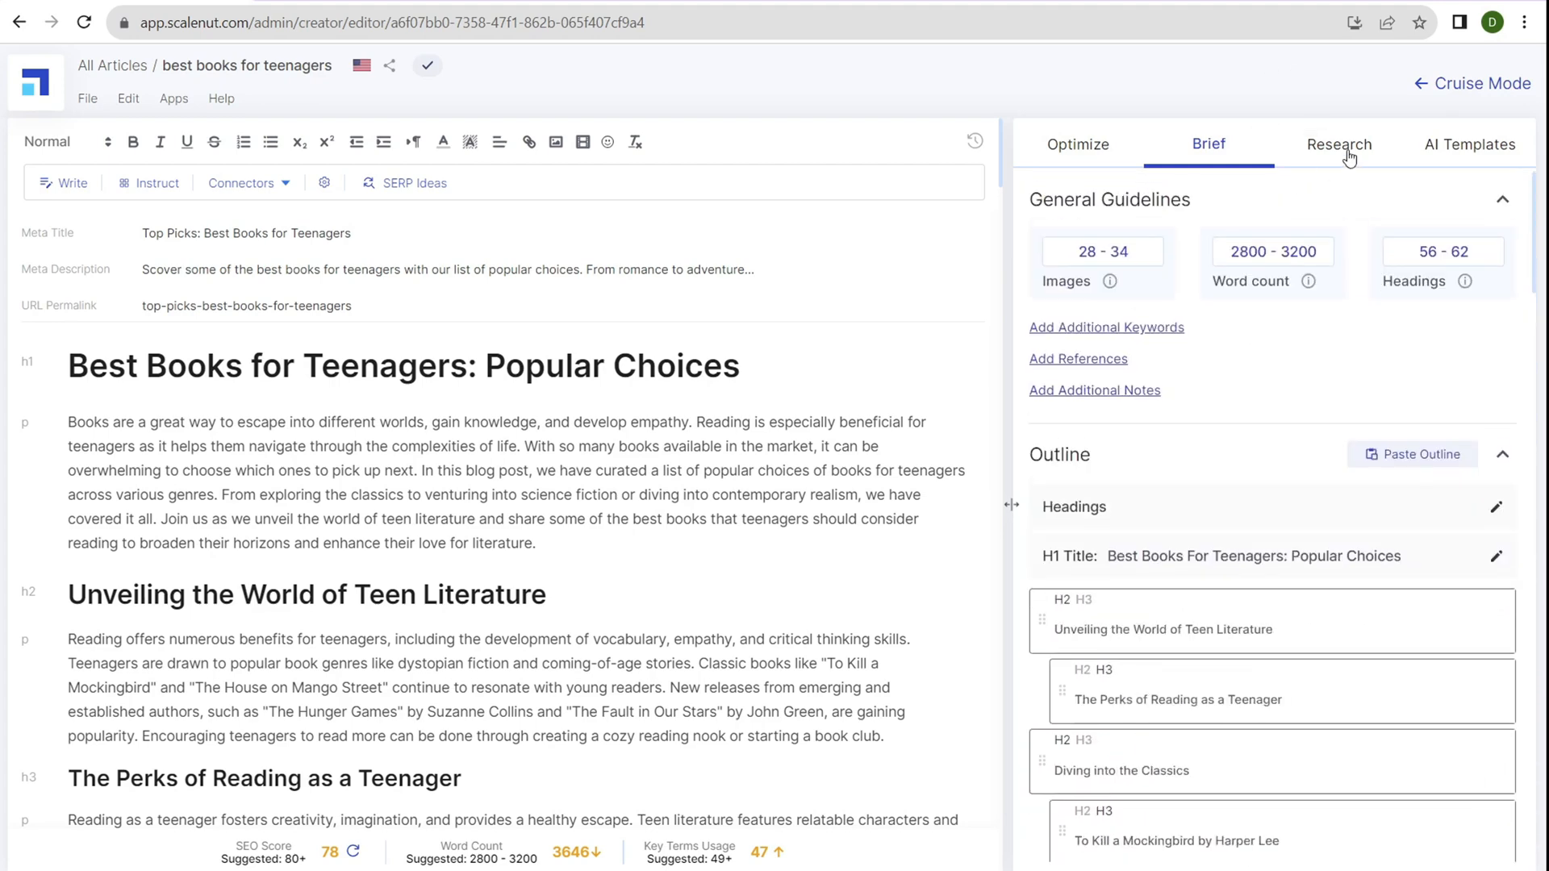
pyautogui.click(1338, 145)
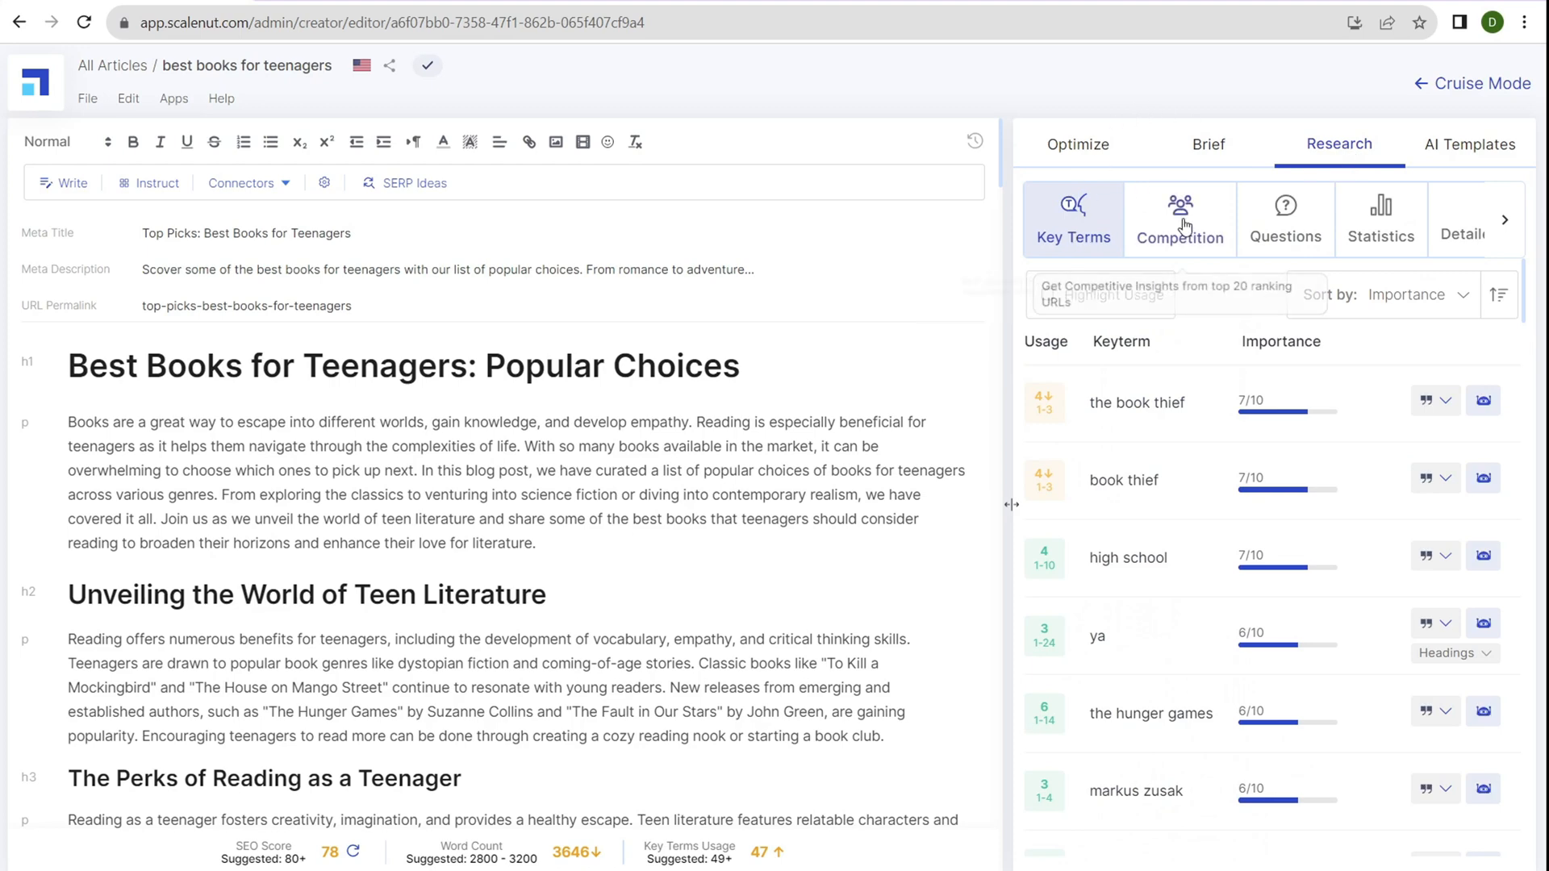
pyautogui.click(1285, 218)
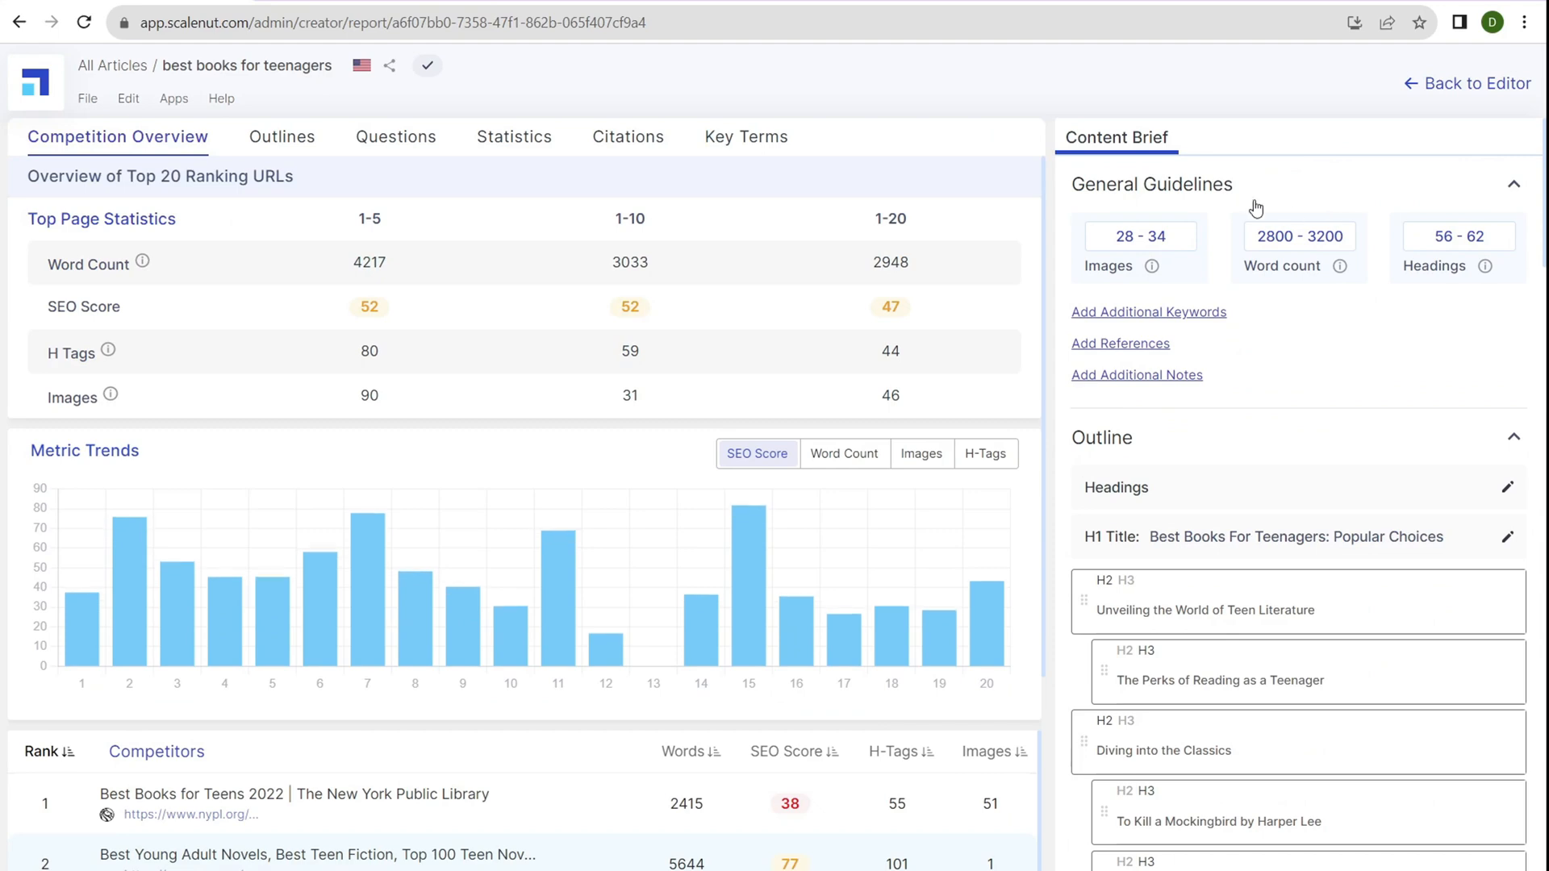
pyautogui.click(1475, 83)
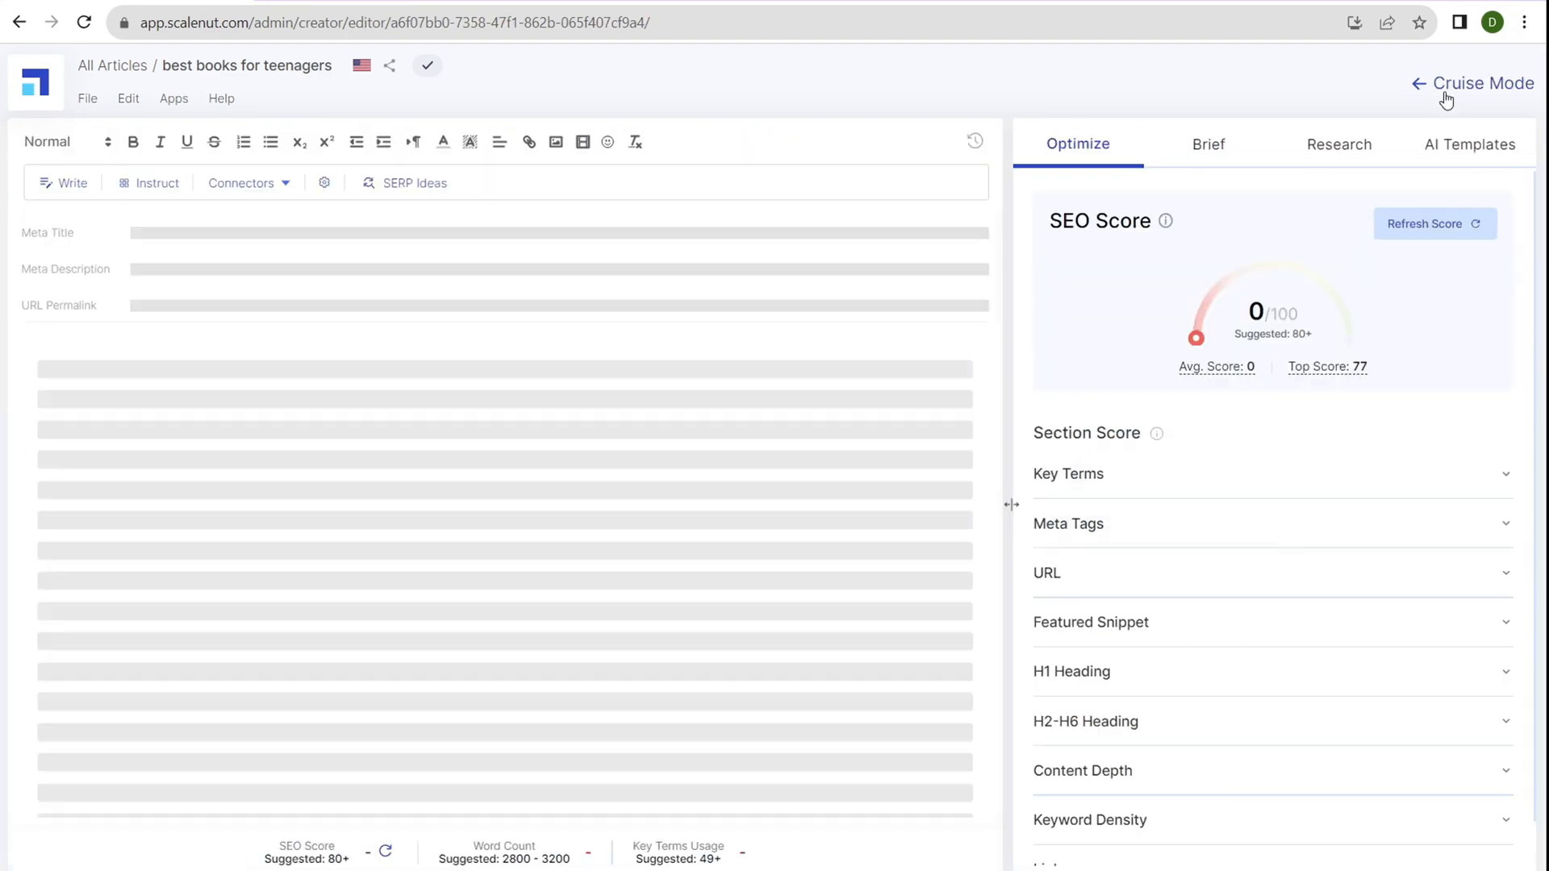
pyautogui.click(1469, 144)
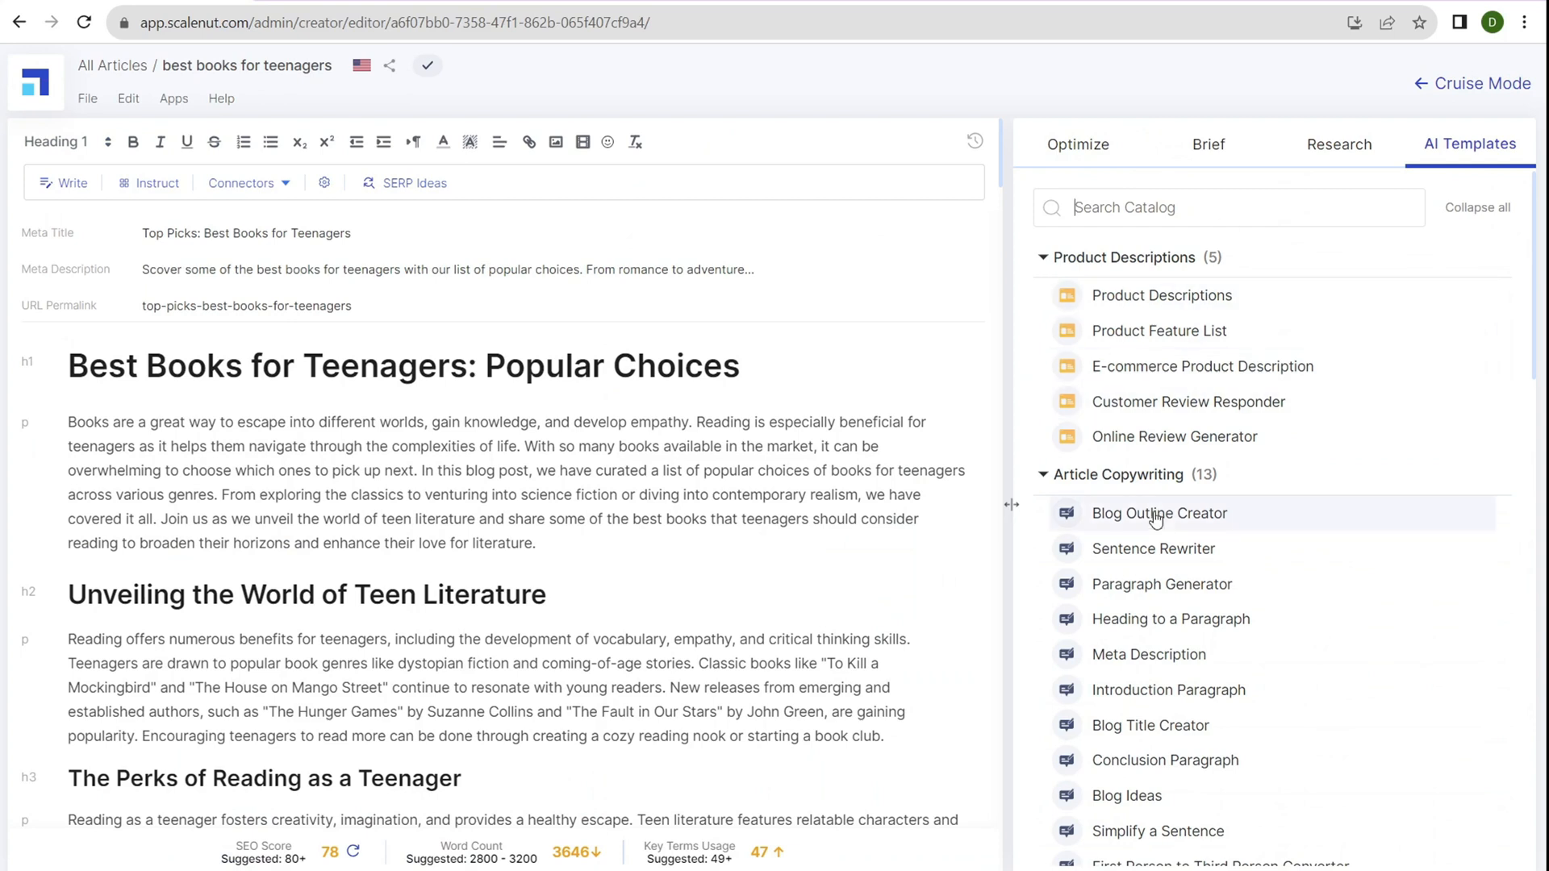
pyautogui.moveTo(1154, 436)
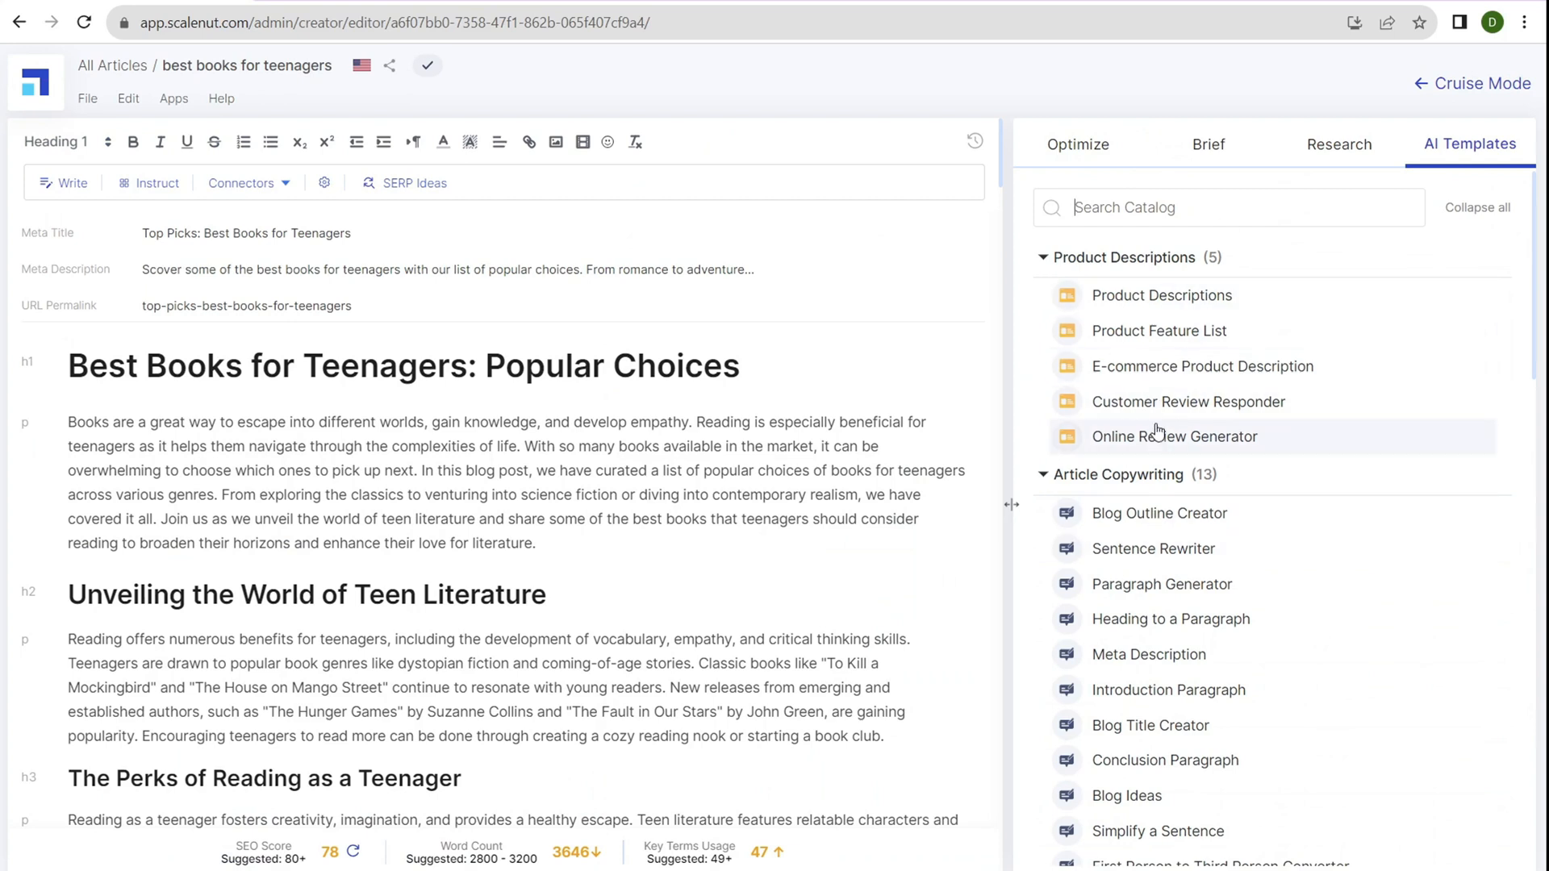
pyautogui.moveTo(1051, 554)
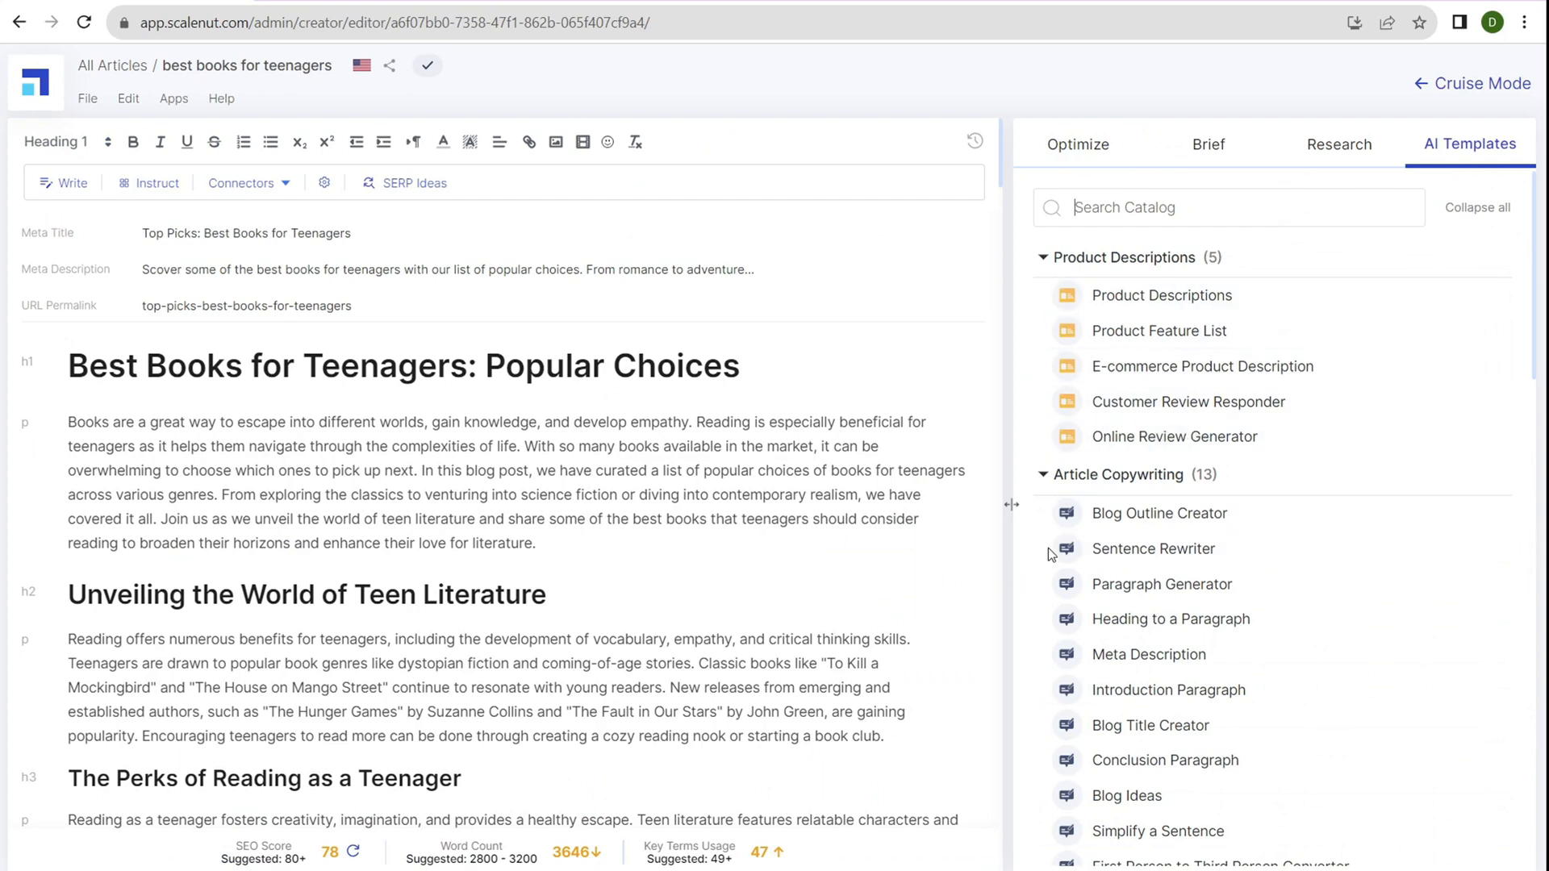
pyautogui.click(1153, 548)
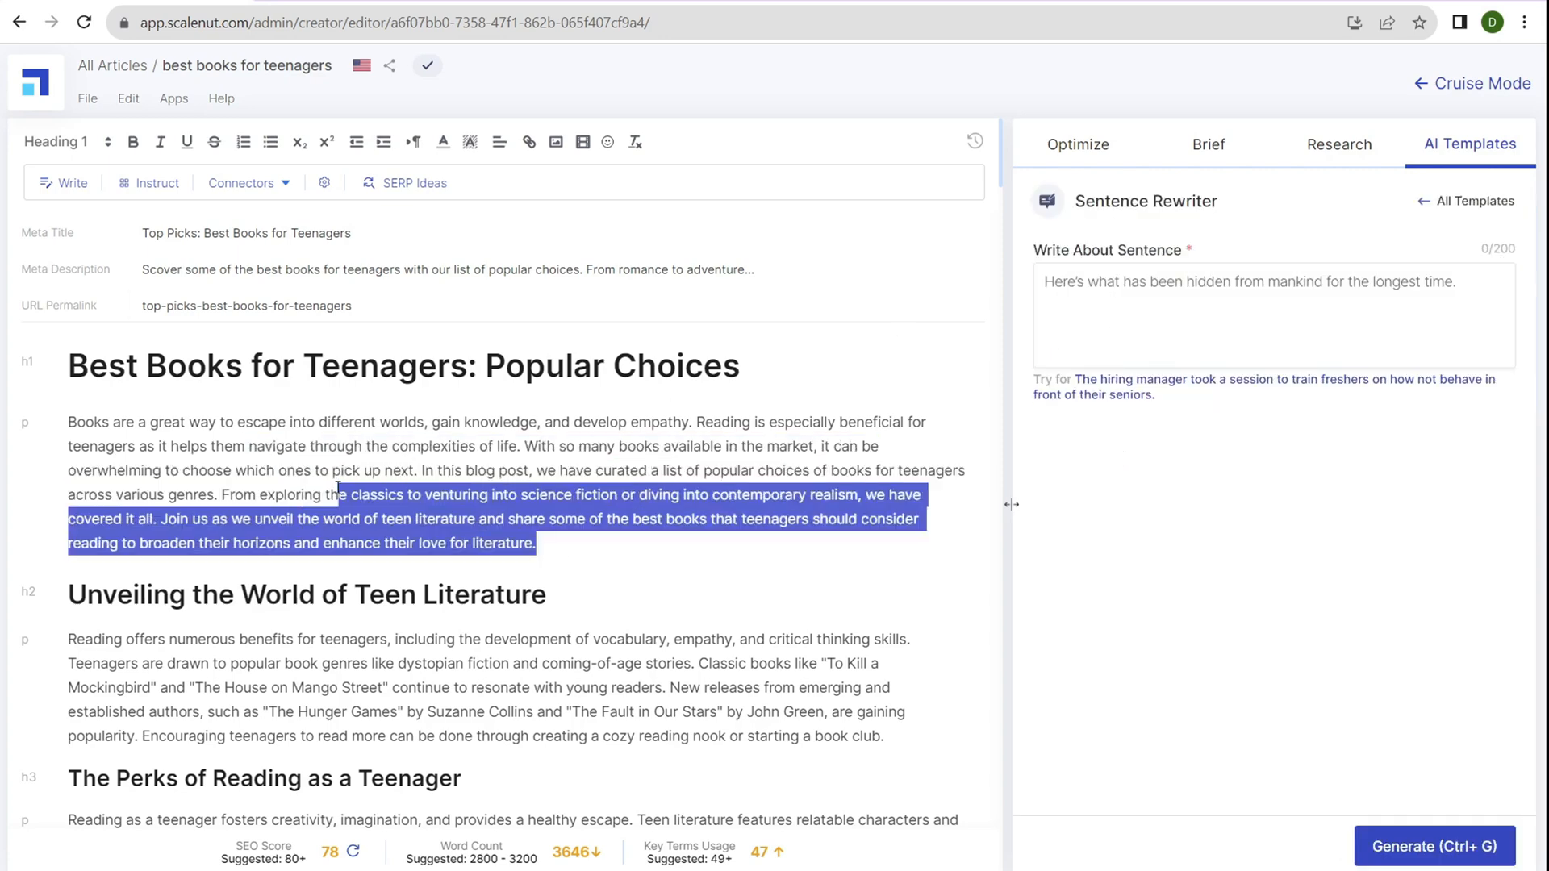
pyautogui.click(1229, 316)
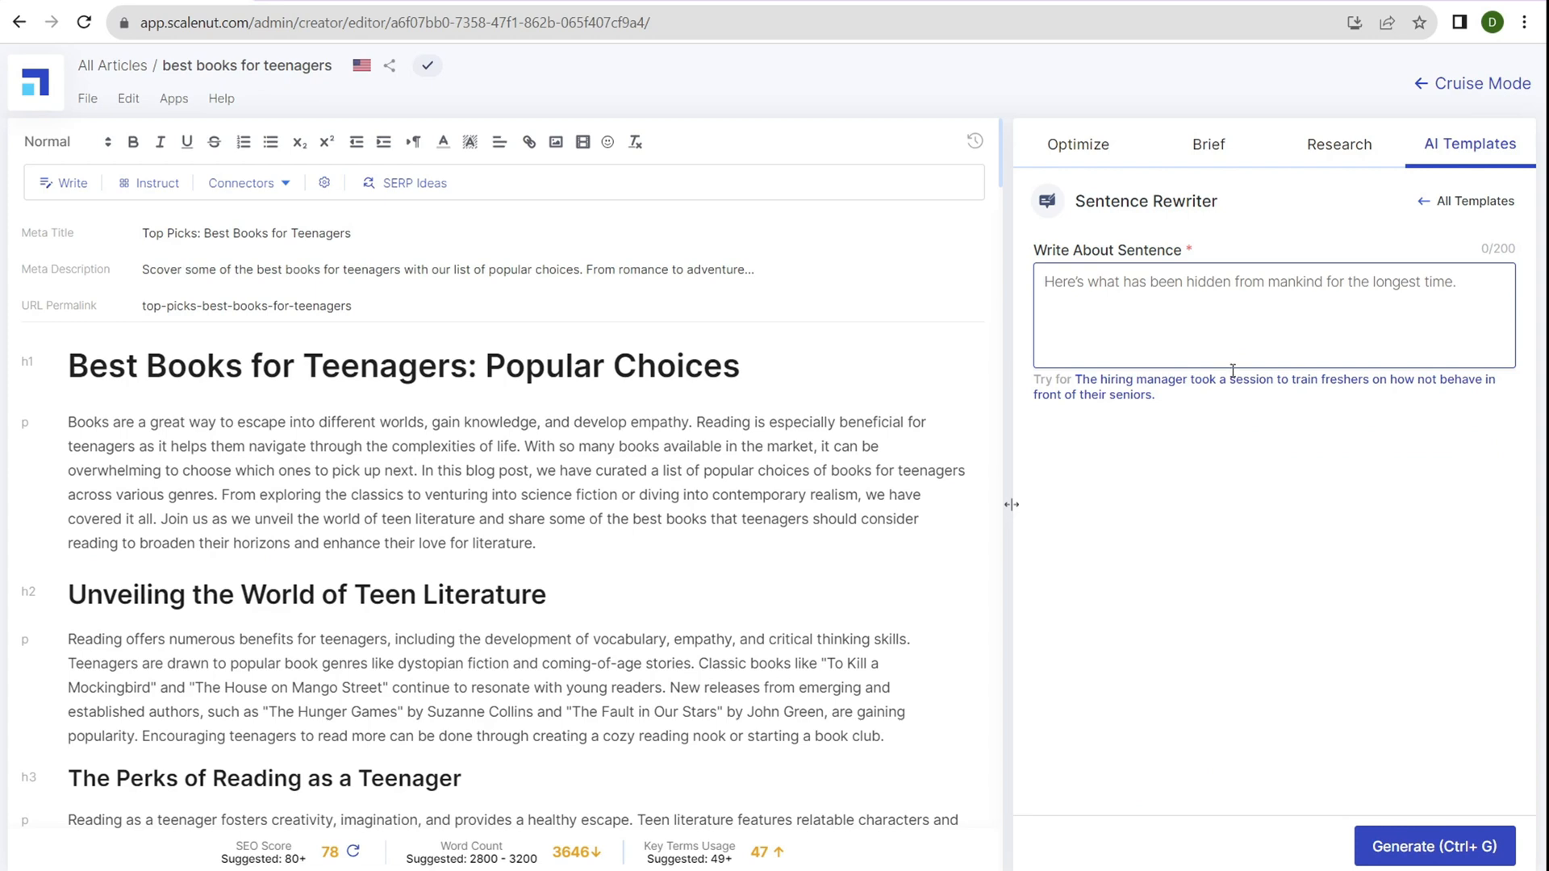
pyautogui.moveTo(1408, 693)
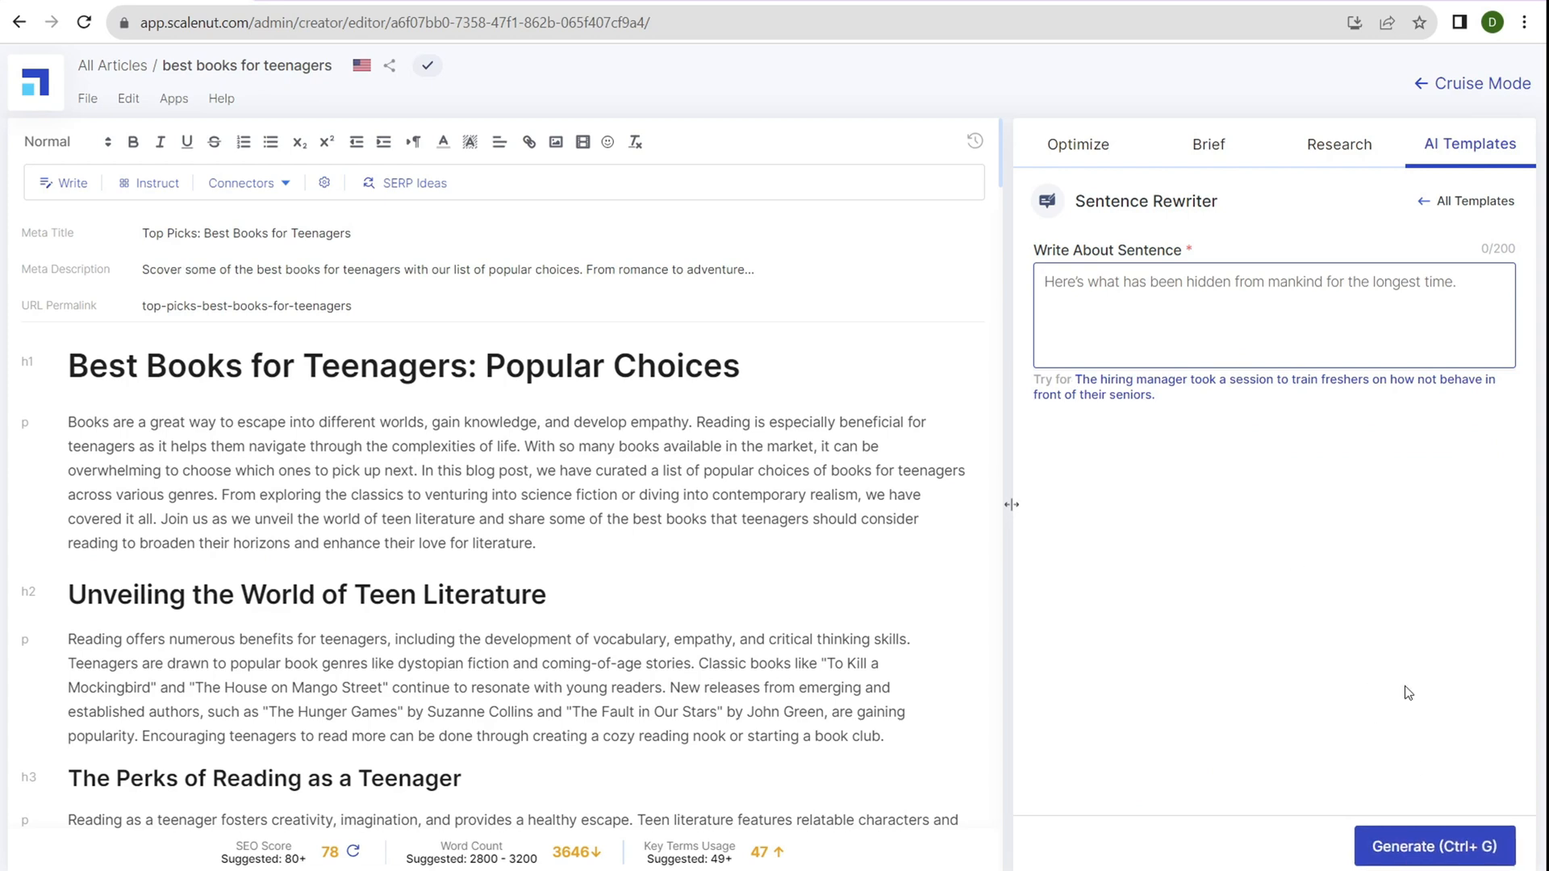
pyautogui.moveTo(1473, 202)
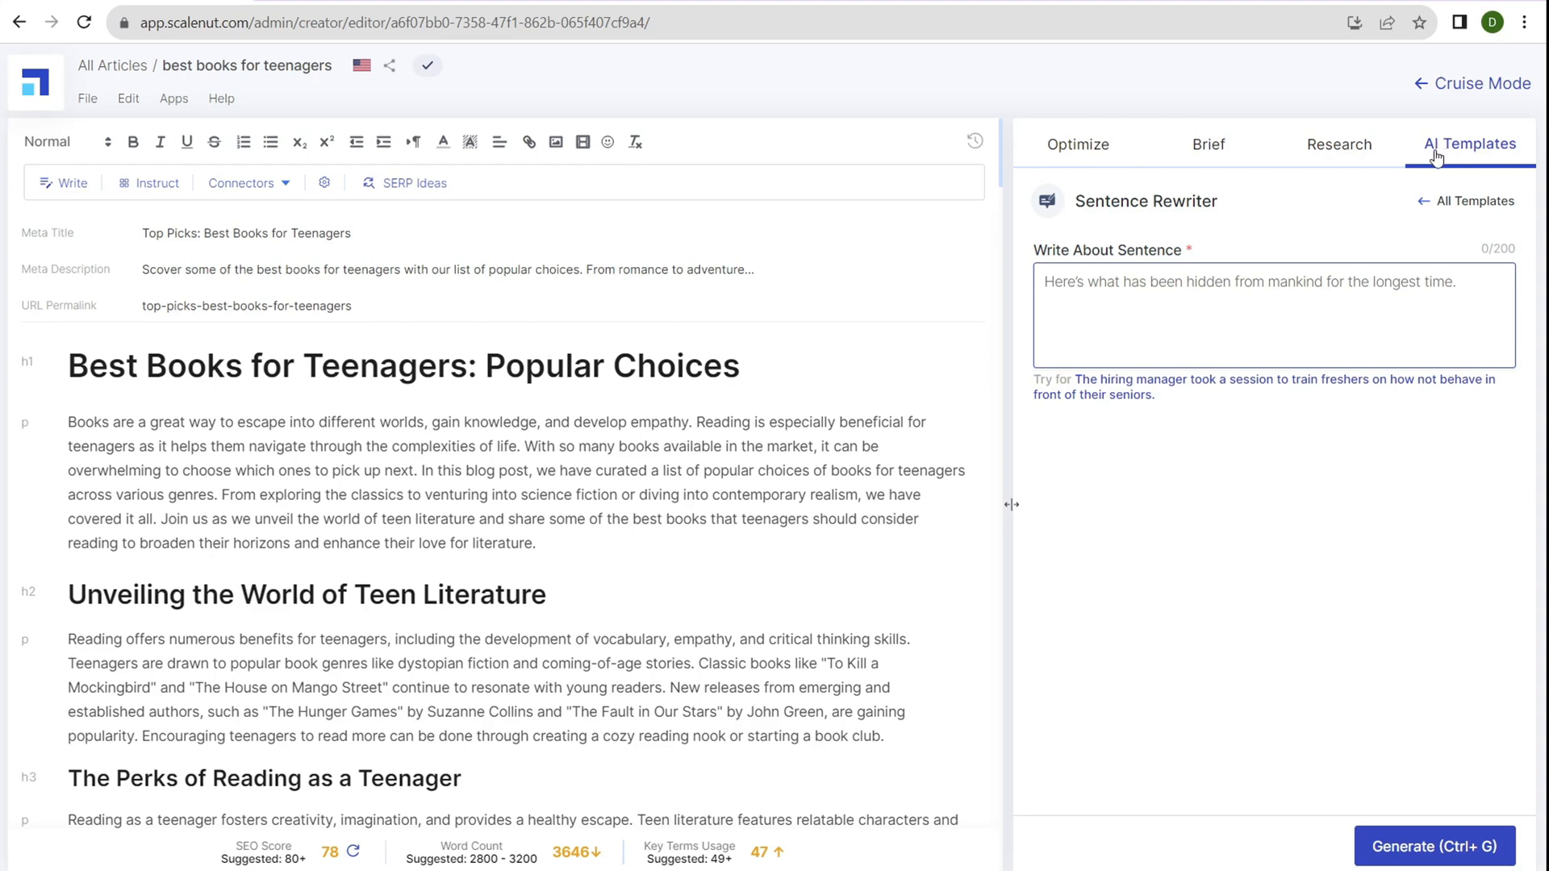
pyautogui.click(1337, 144)
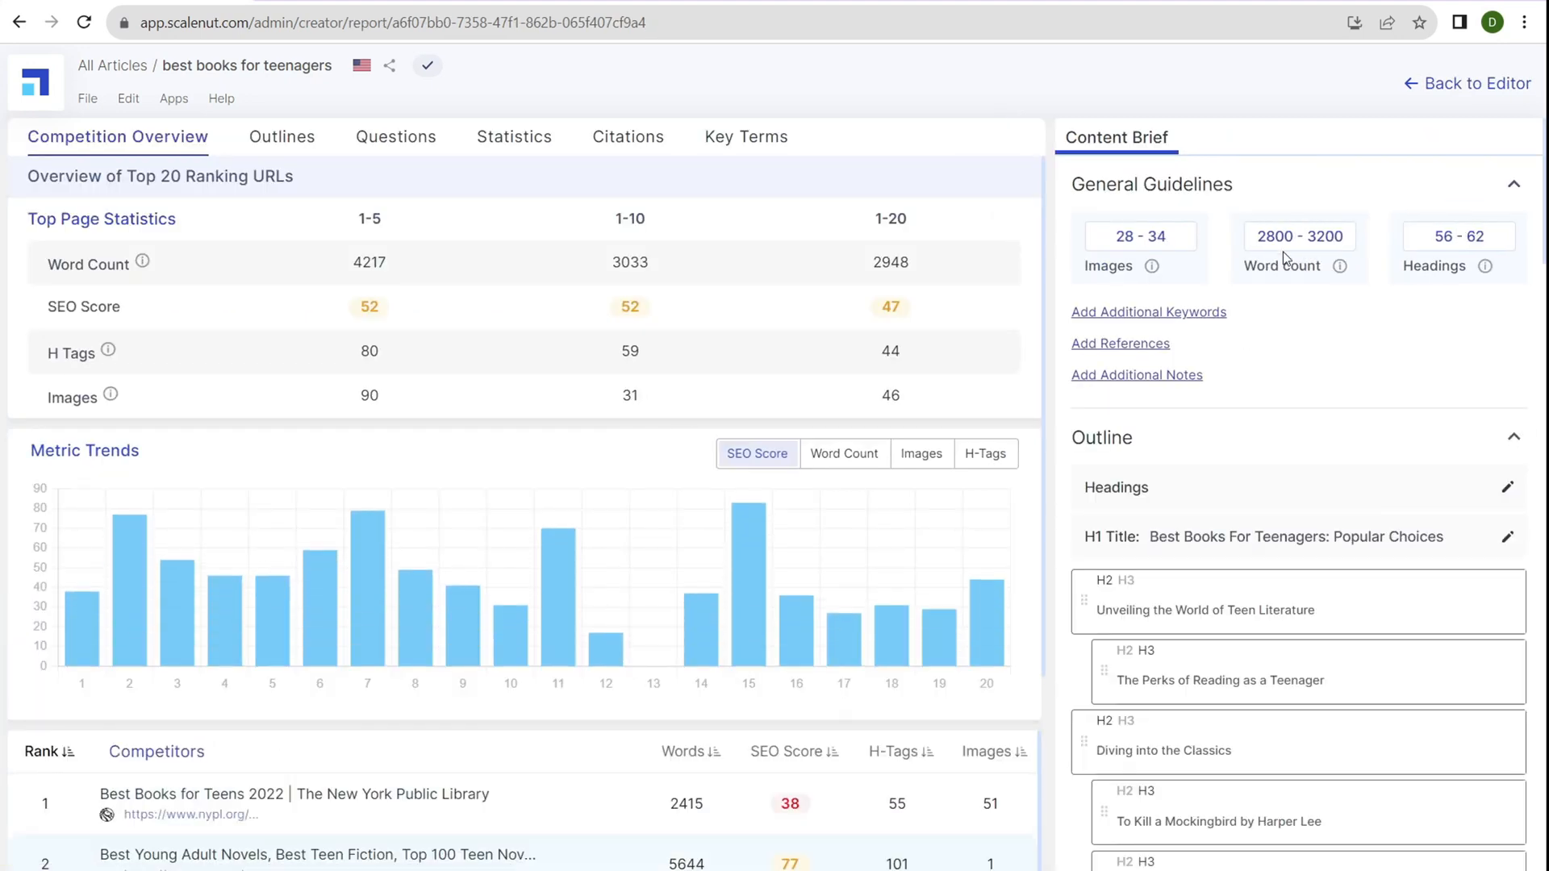
pyautogui.moveTo(264, 213)
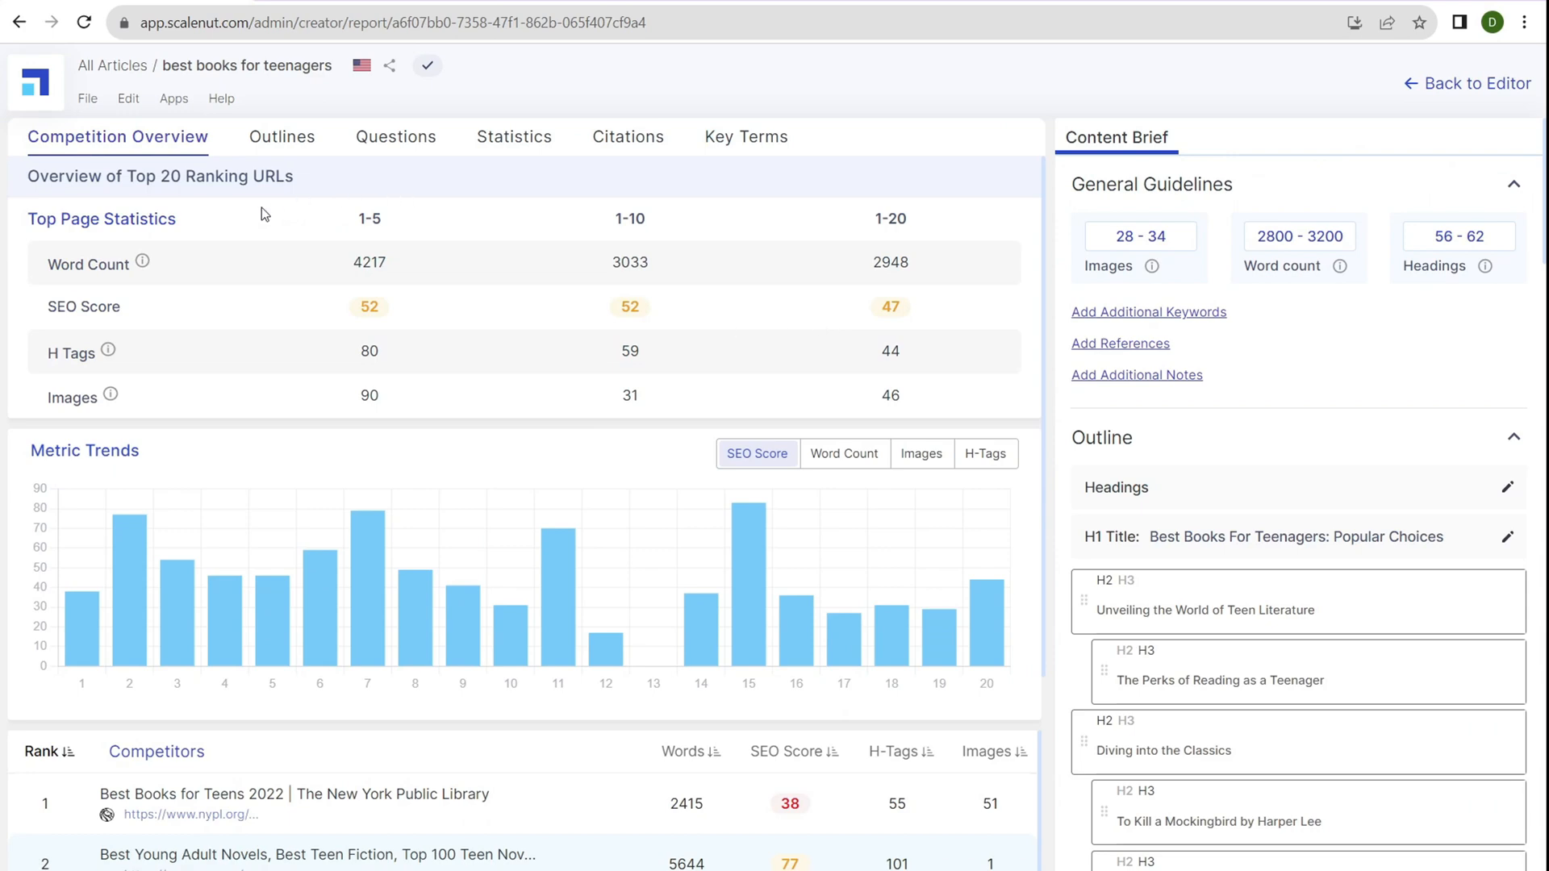
pyautogui.moveTo(119, 496)
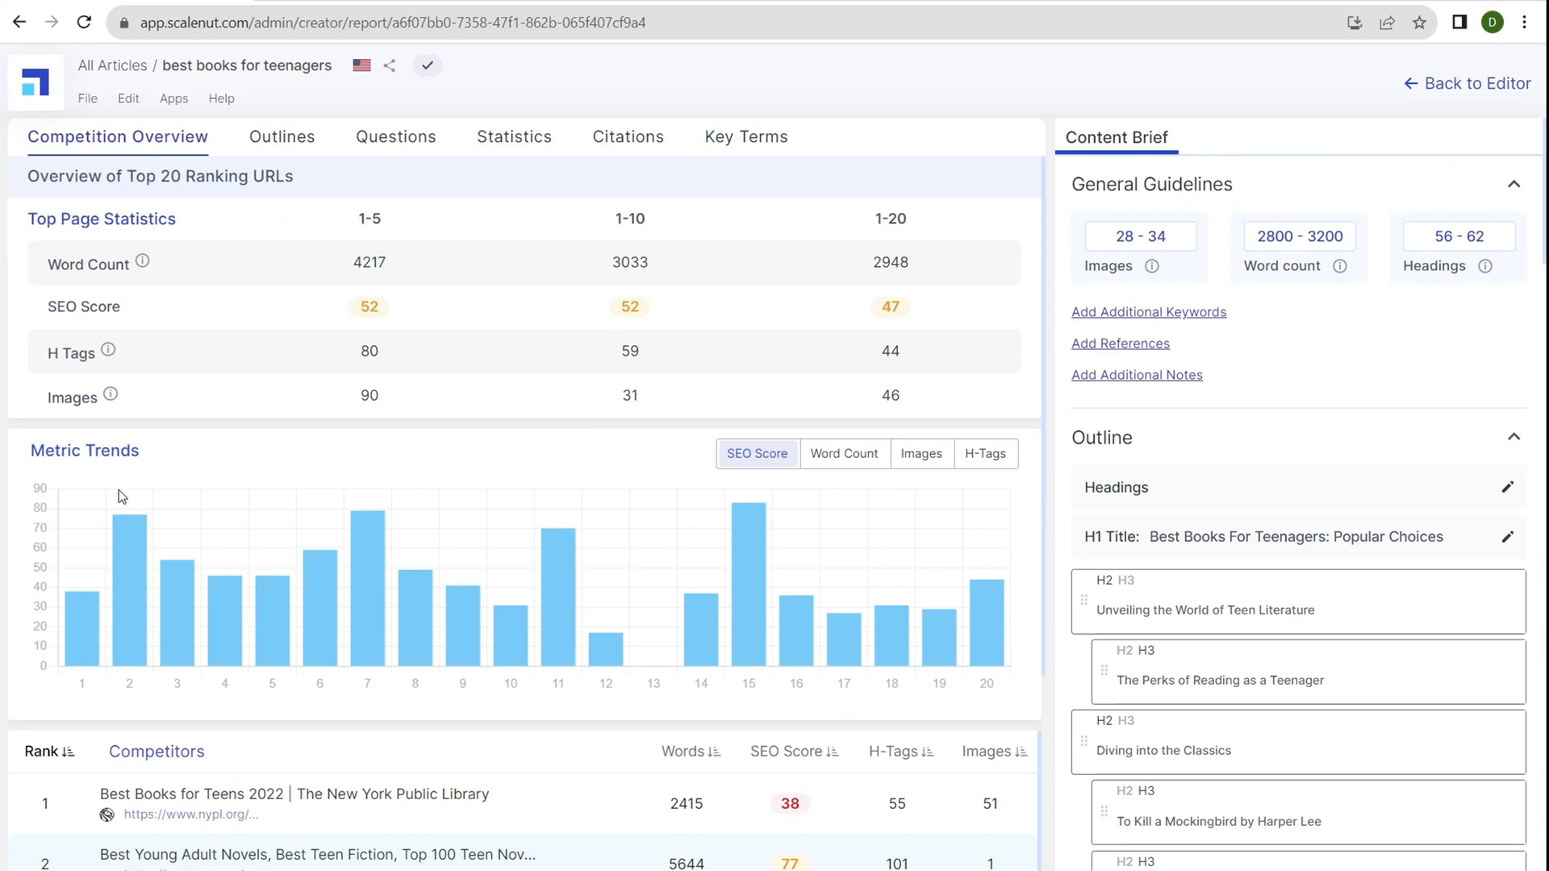
# Tour competitor Outlines, Questions, Citations and Key Terms, then return to the editor
pyautogui.scroll(-3)
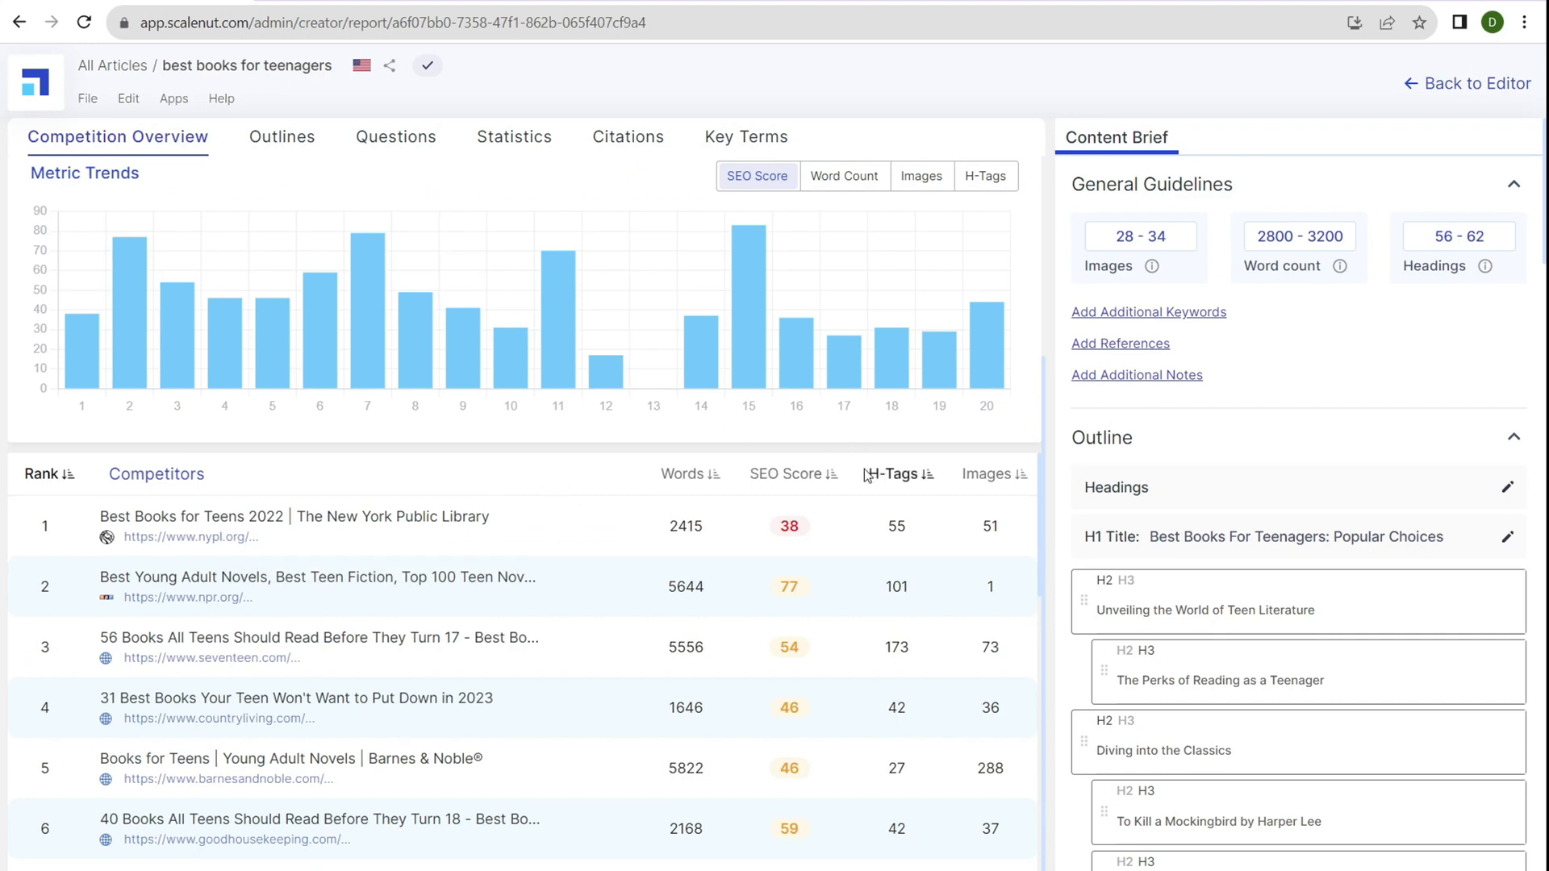
pyautogui.scroll(-3)
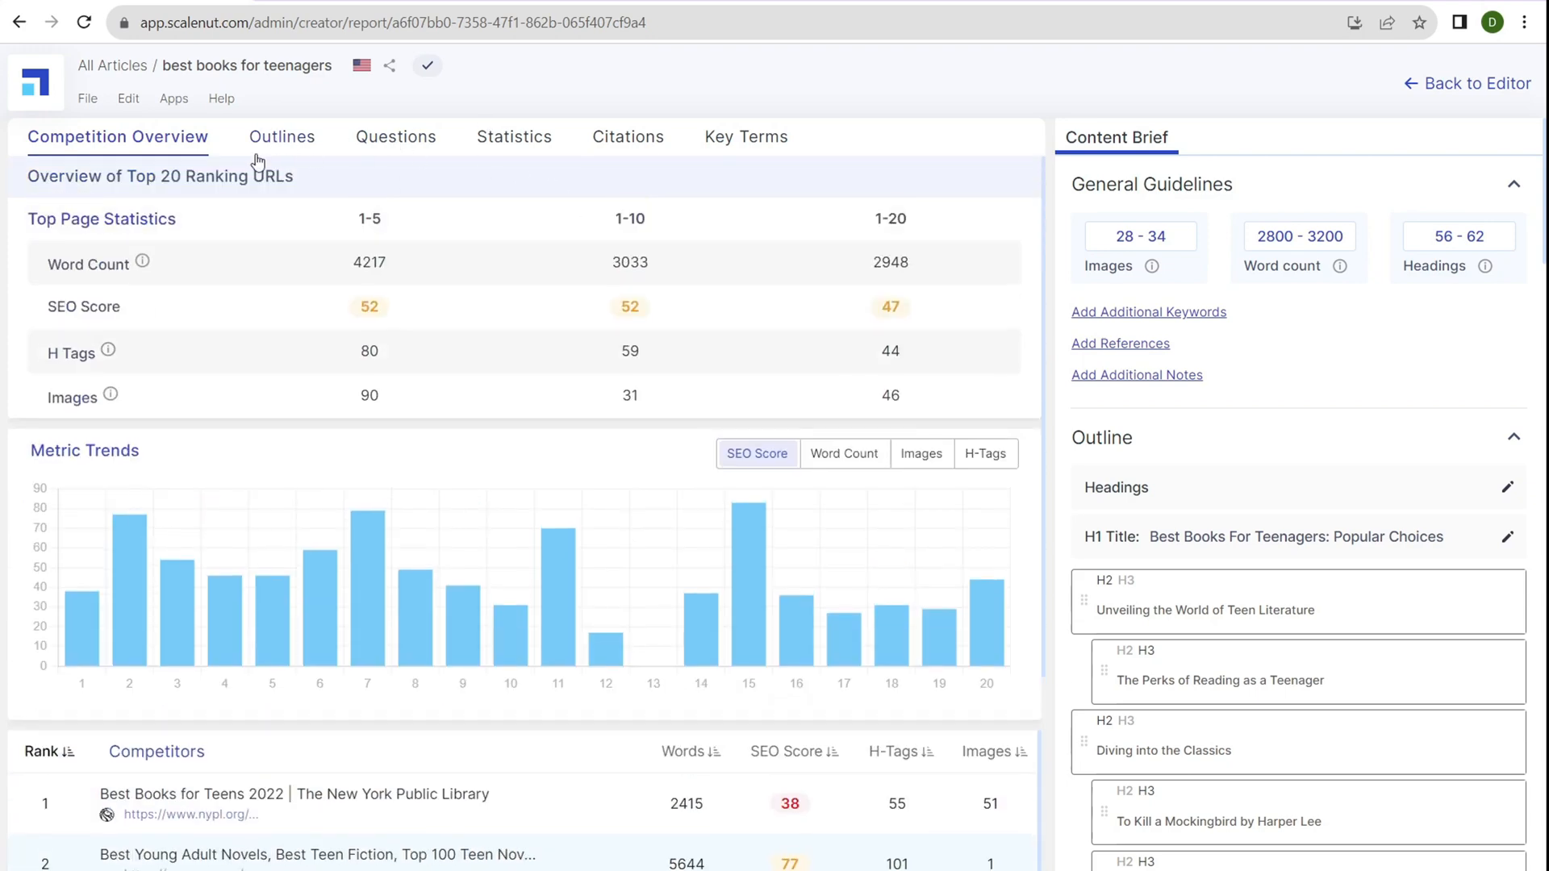
pyautogui.click(281, 136)
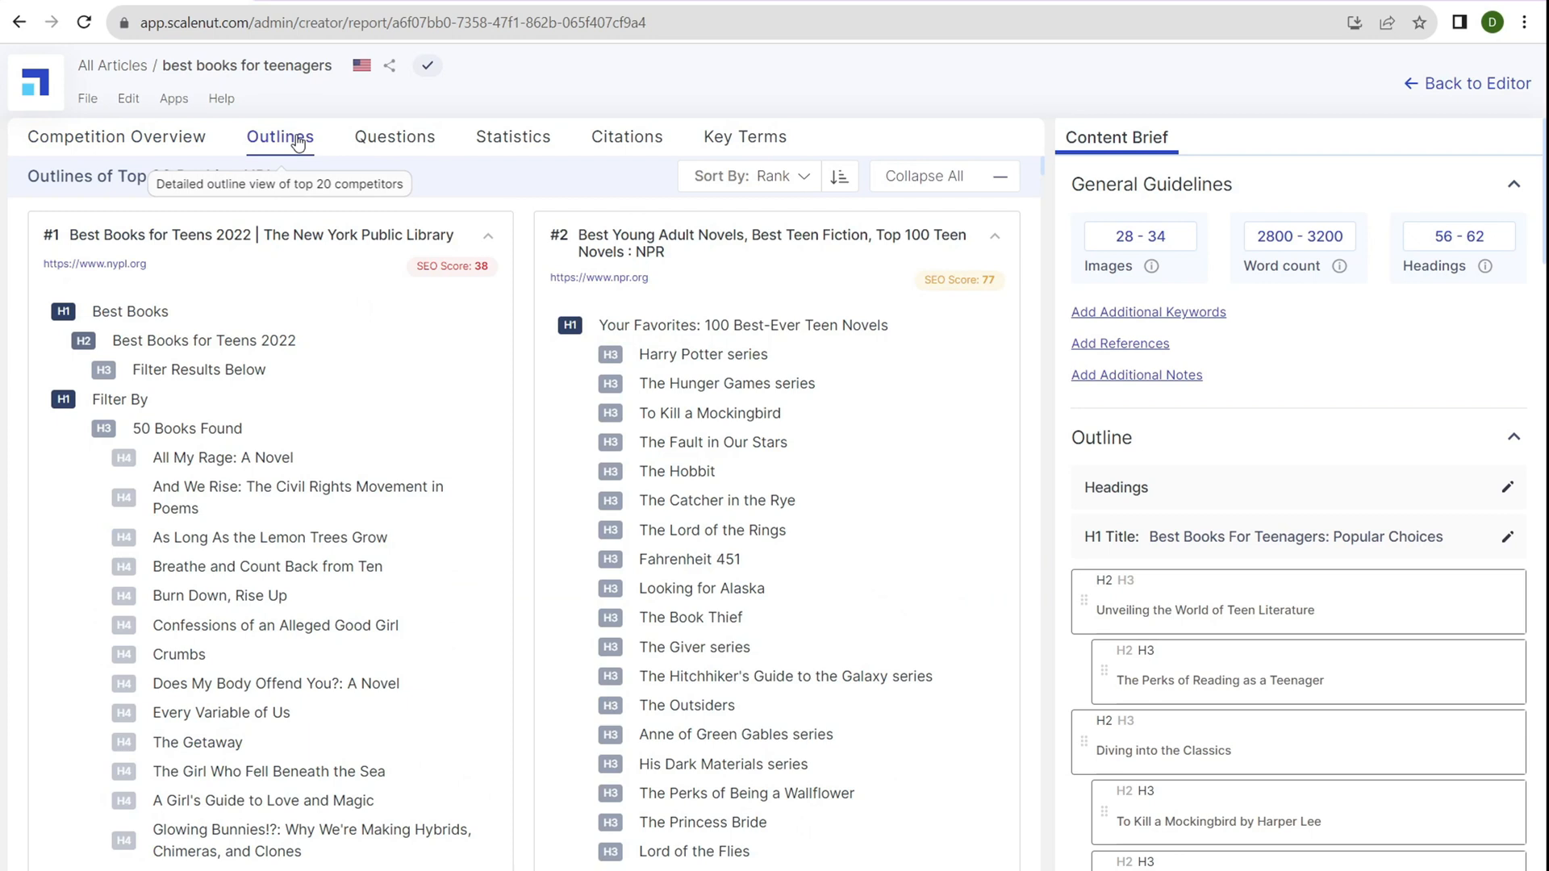
pyautogui.moveTo(401, 278)
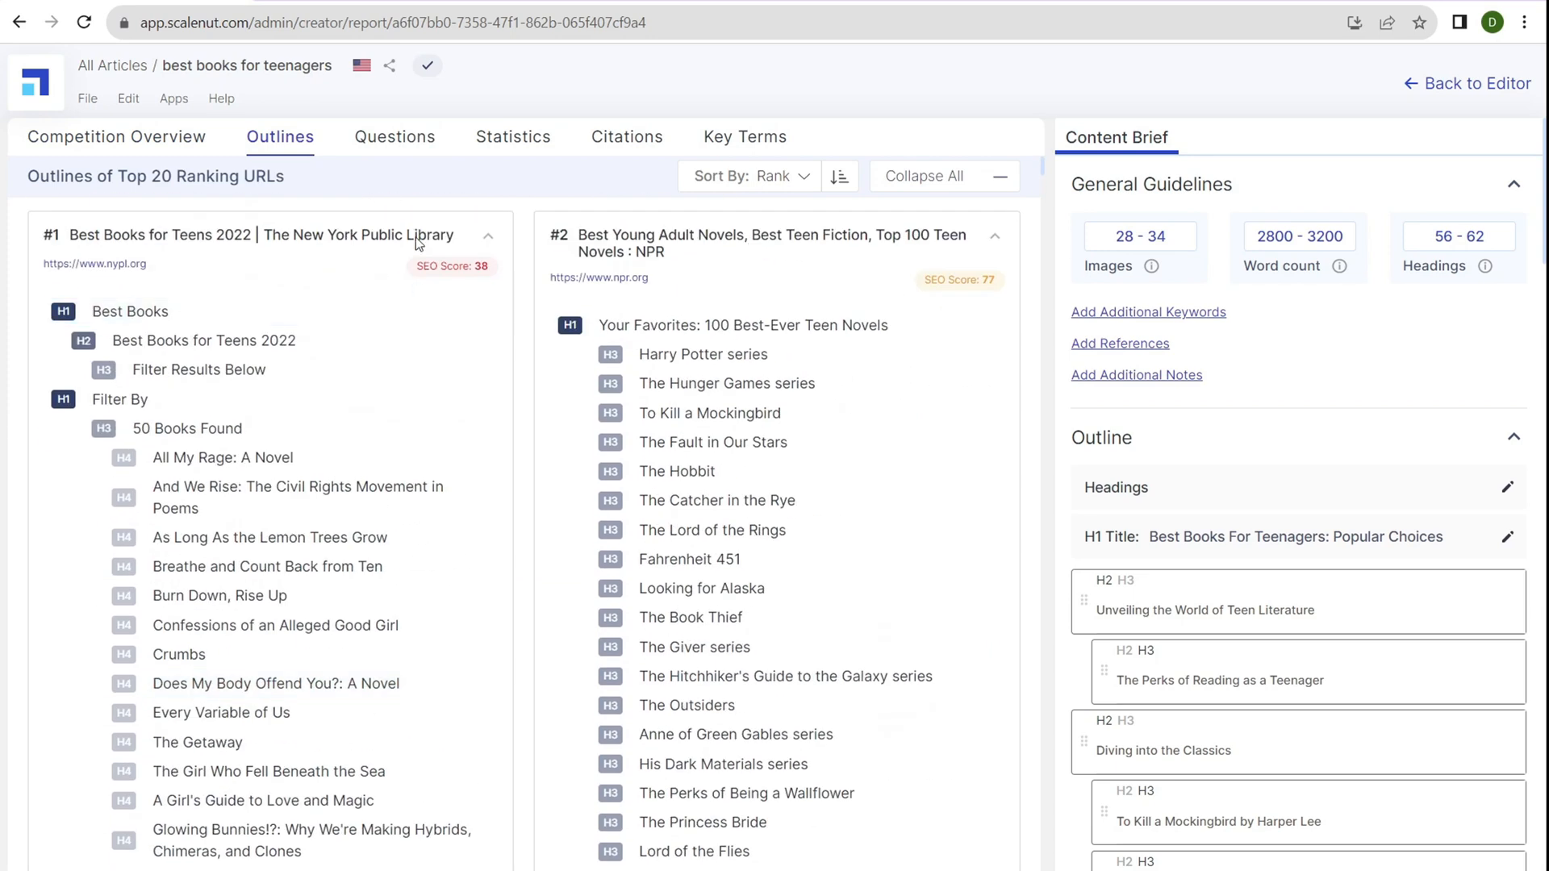
pyautogui.click(393, 136)
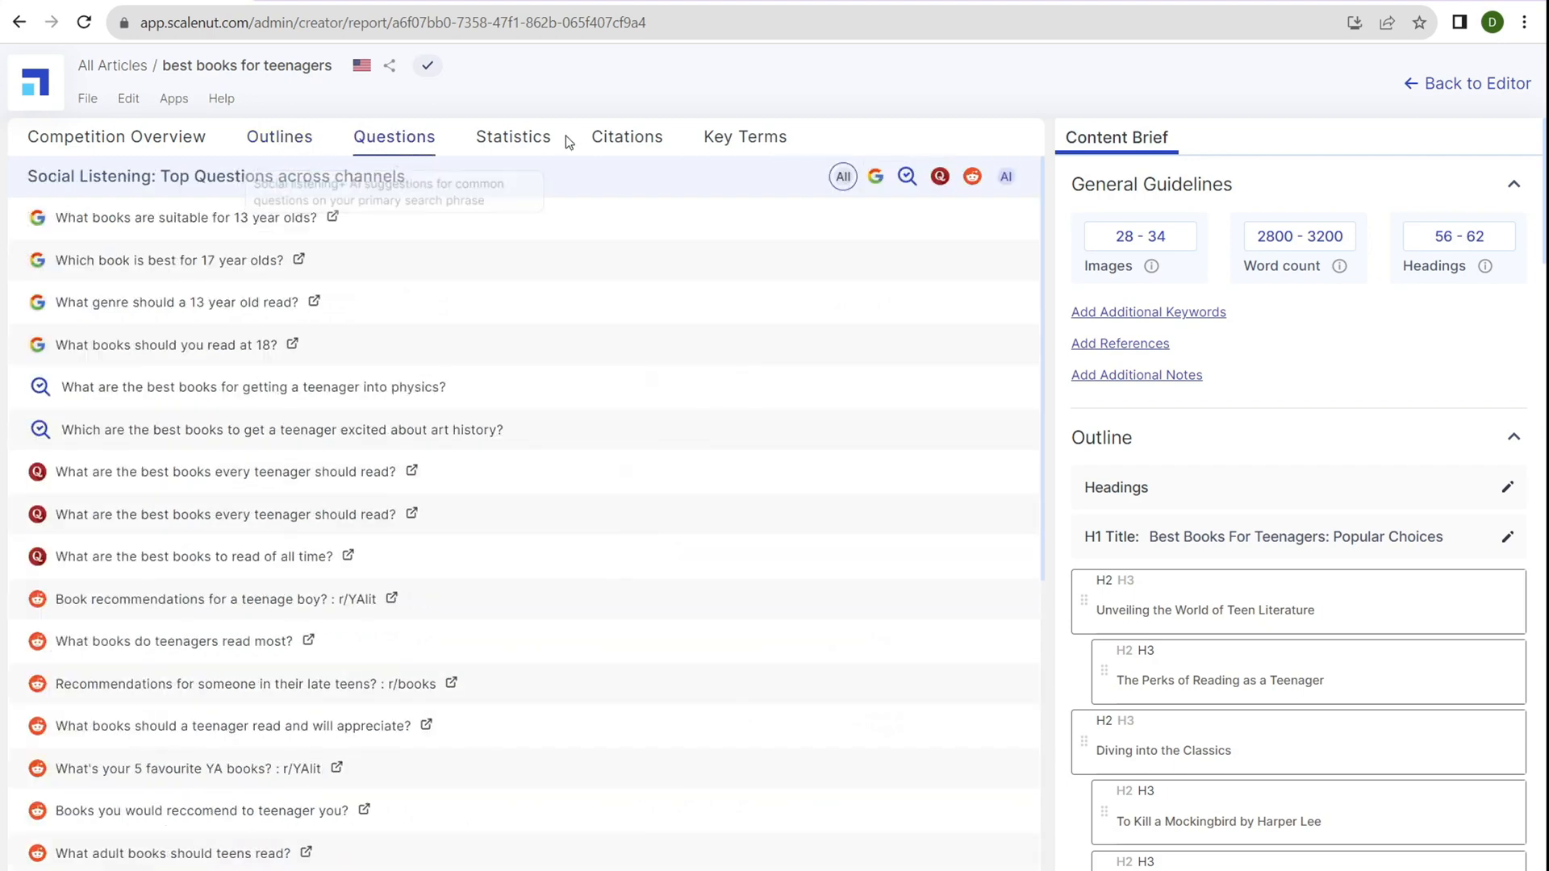
pyautogui.click(626, 136)
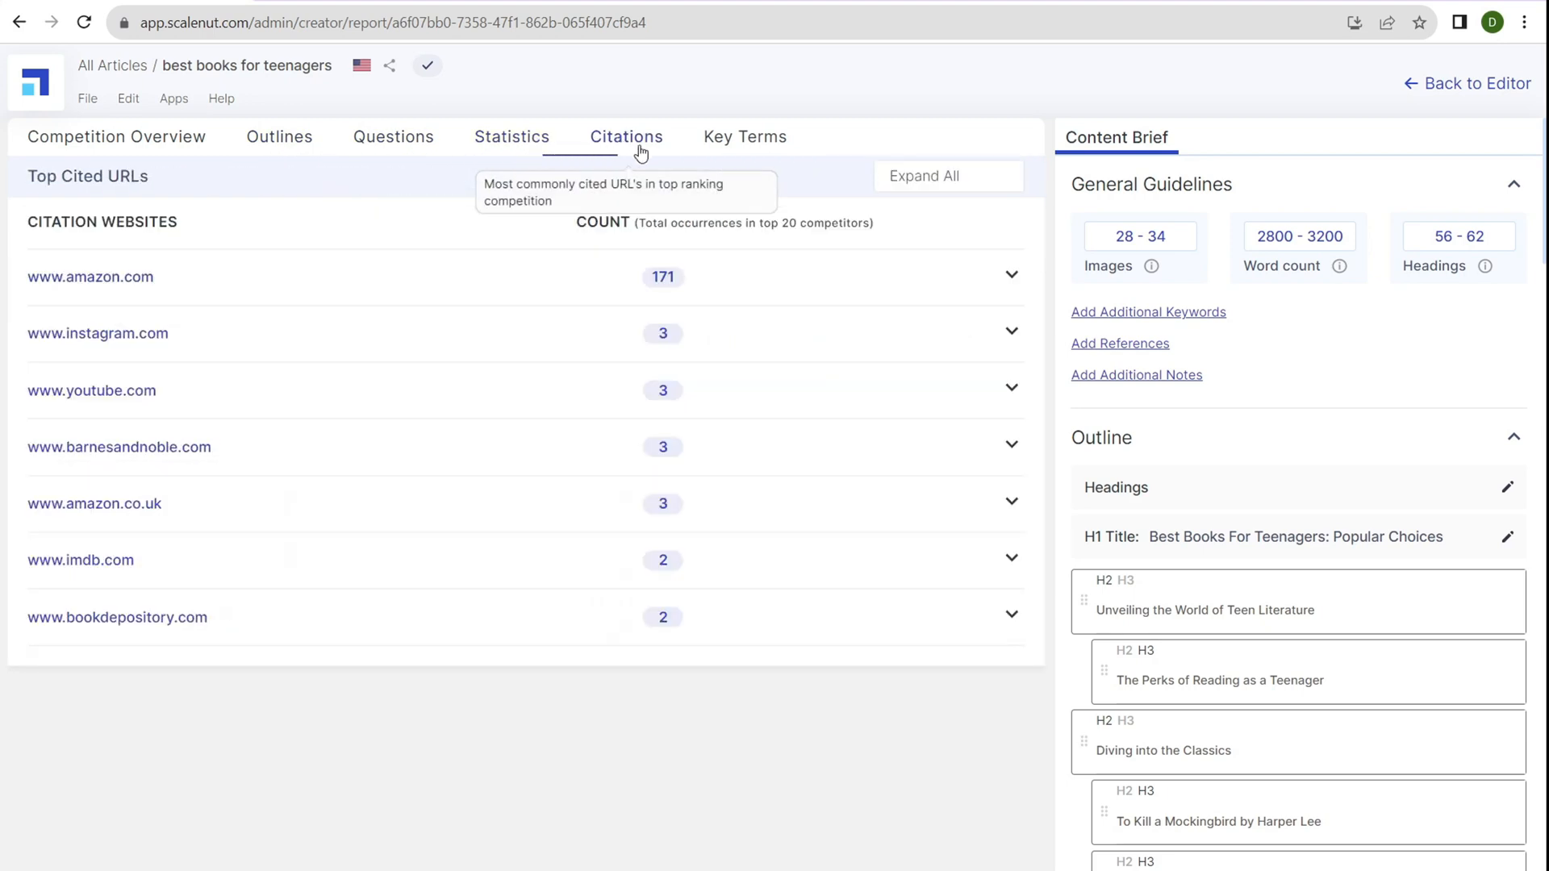
pyautogui.click(744, 137)
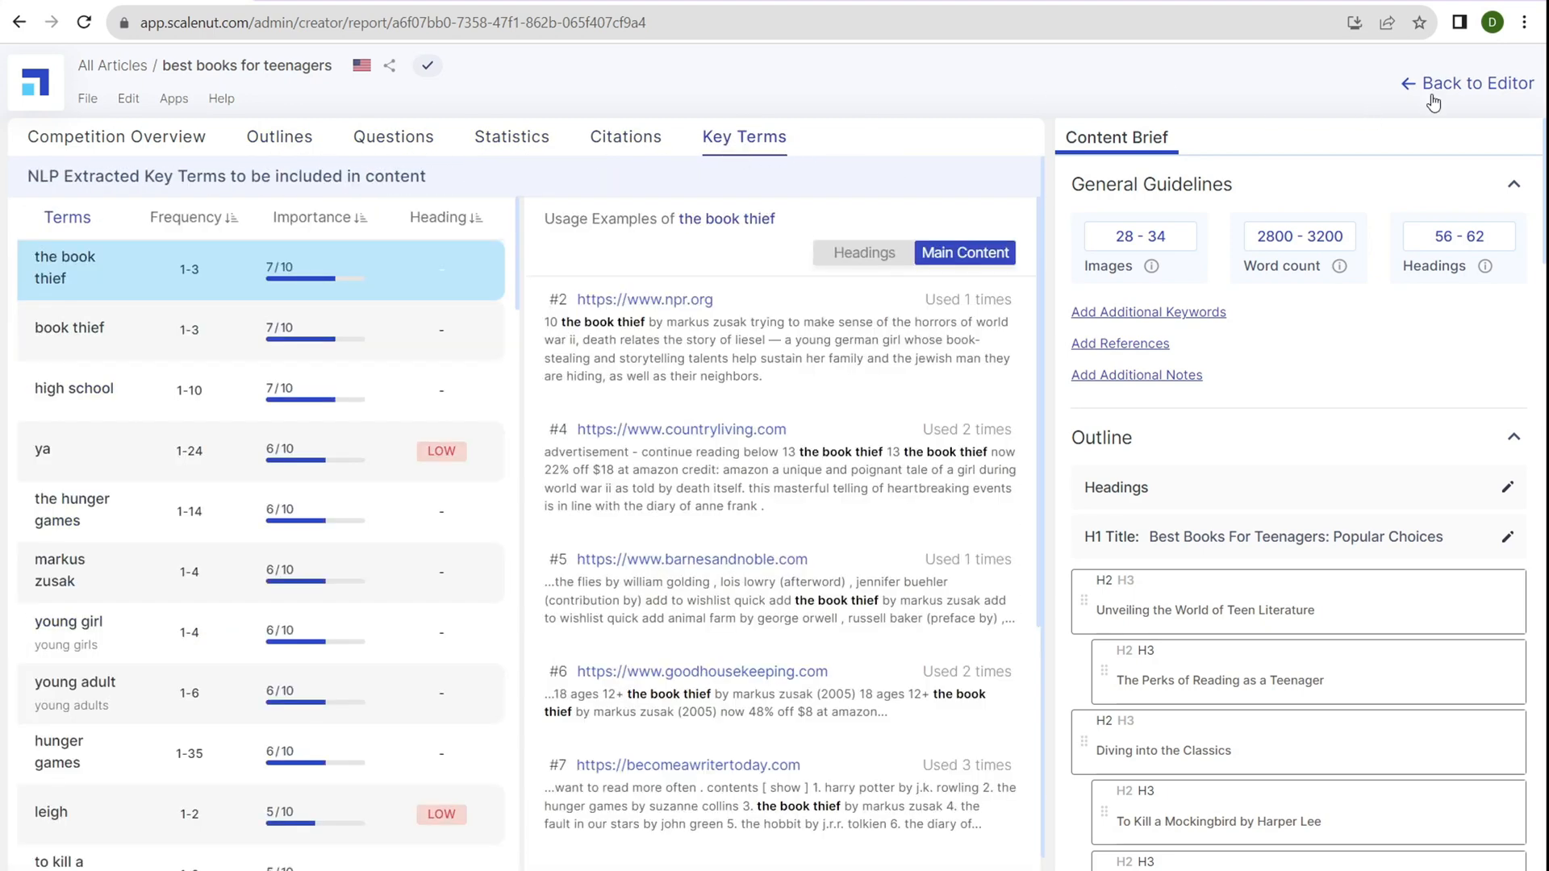
pyautogui.click(1474, 83)
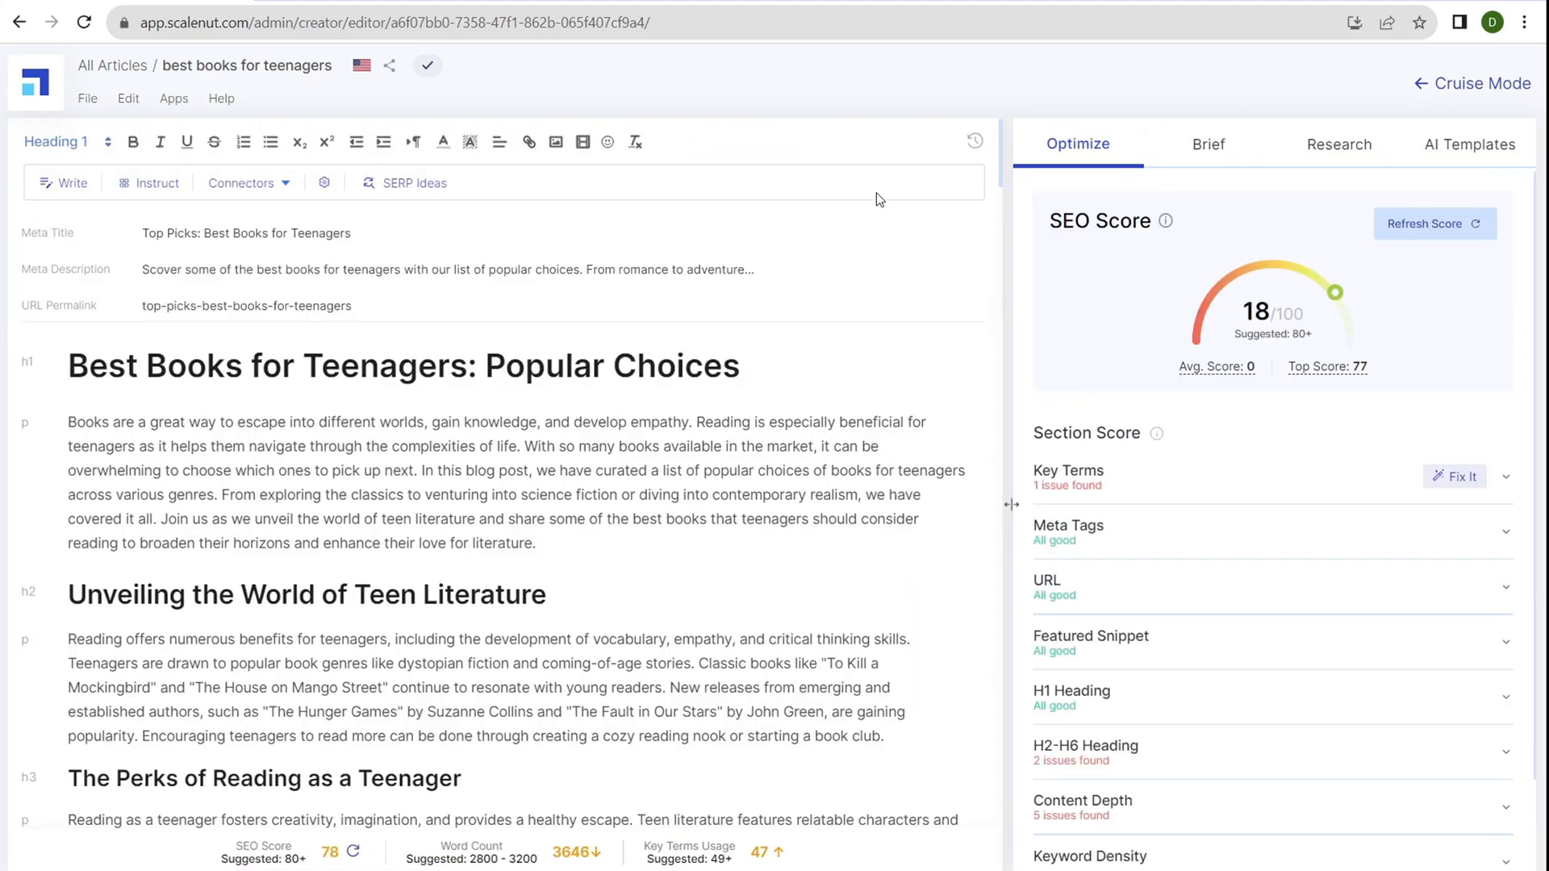
pyautogui.click(1433, 224)
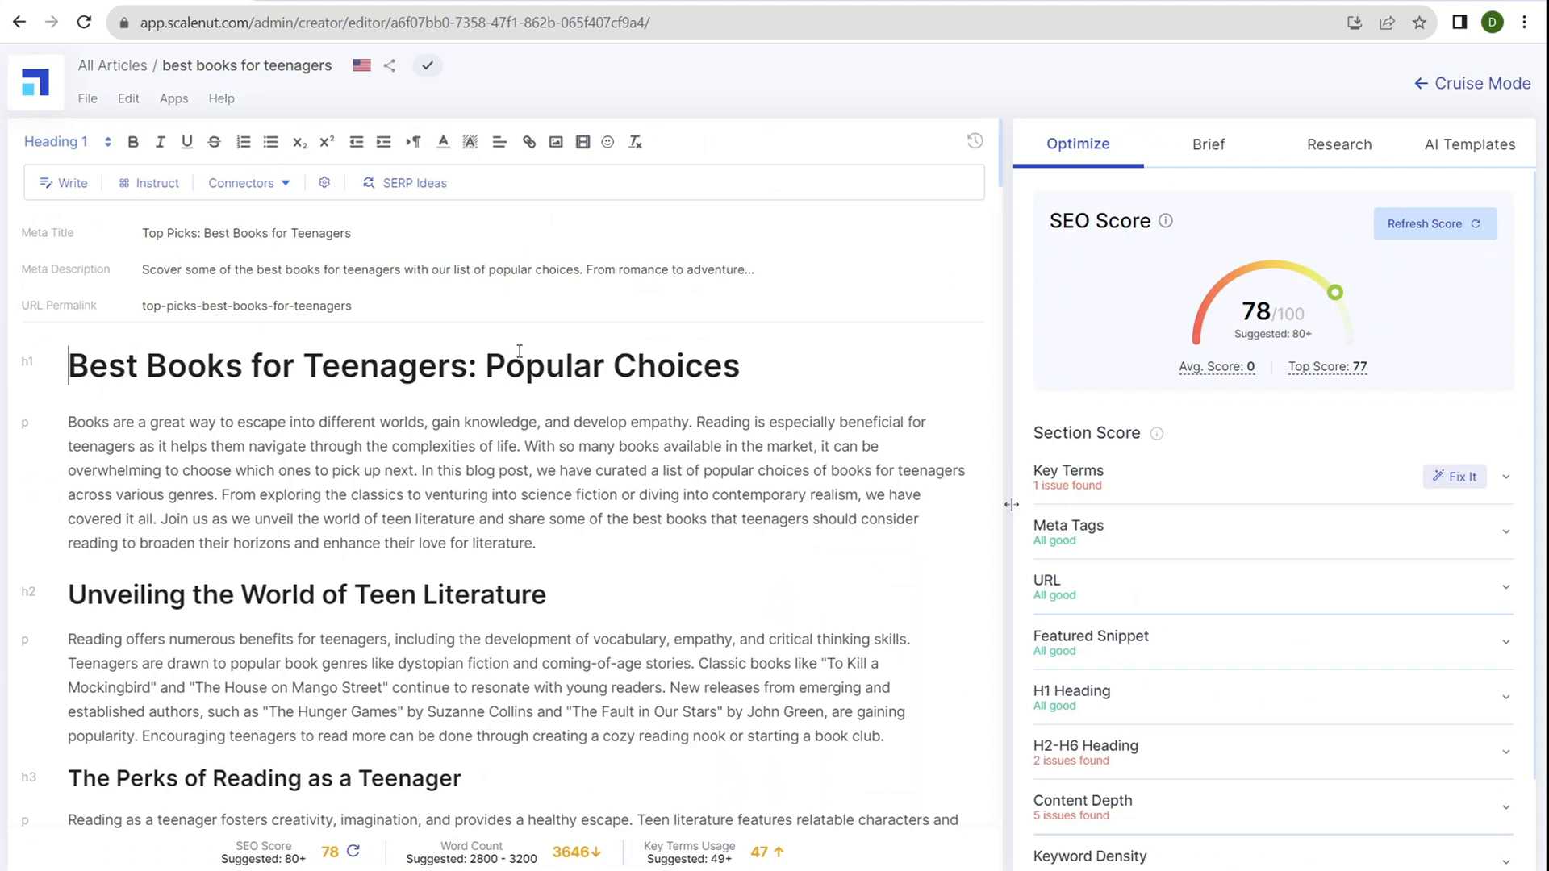
pyautogui.moveTo(213, 414)
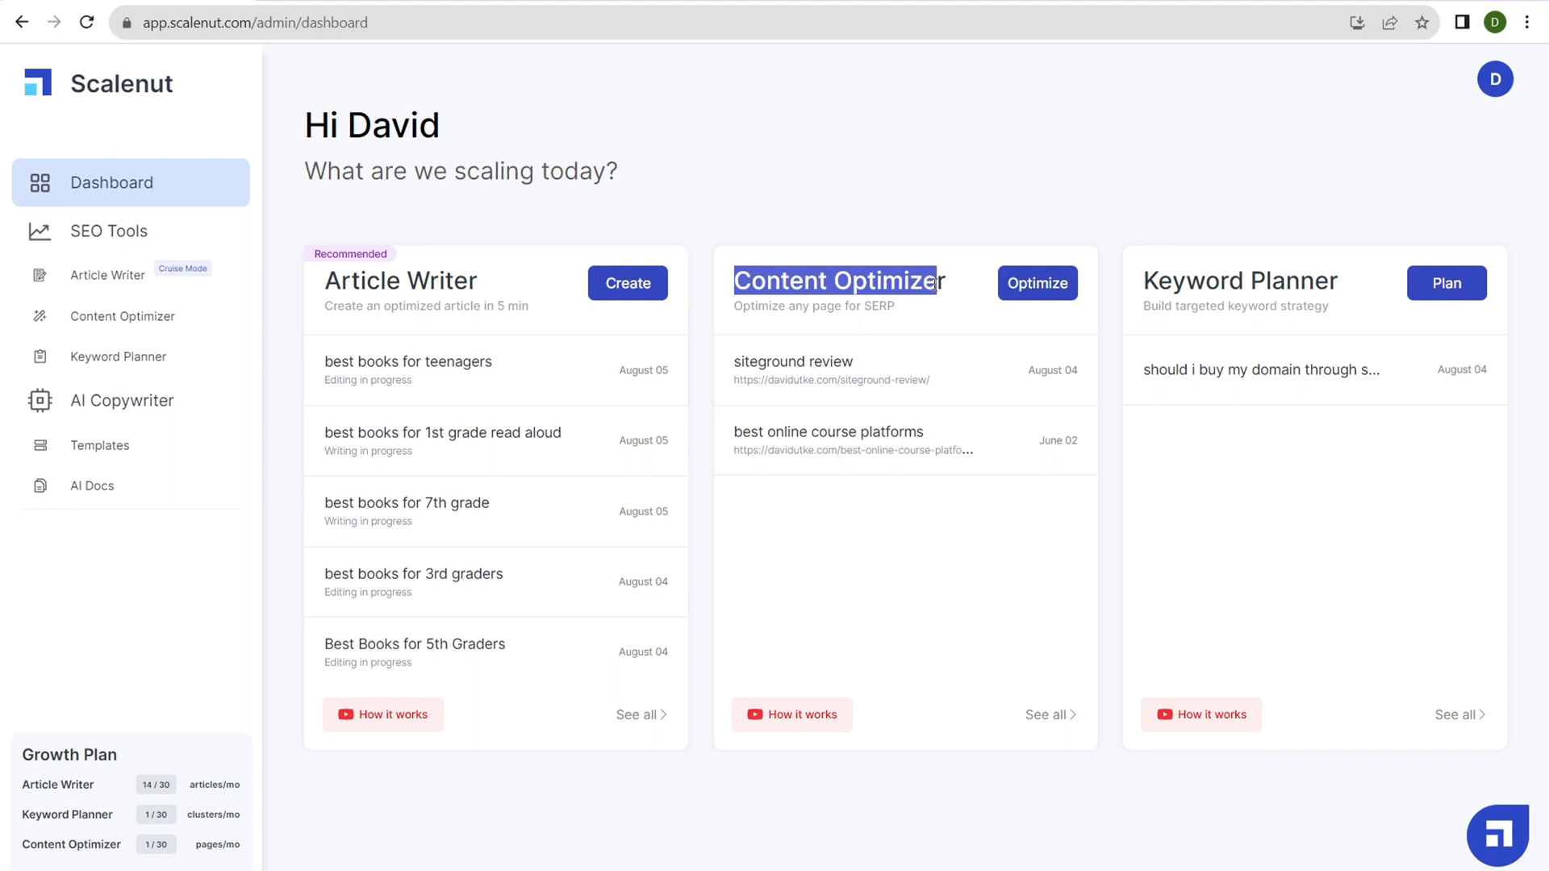
pyautogui.moveTo(941, 250)
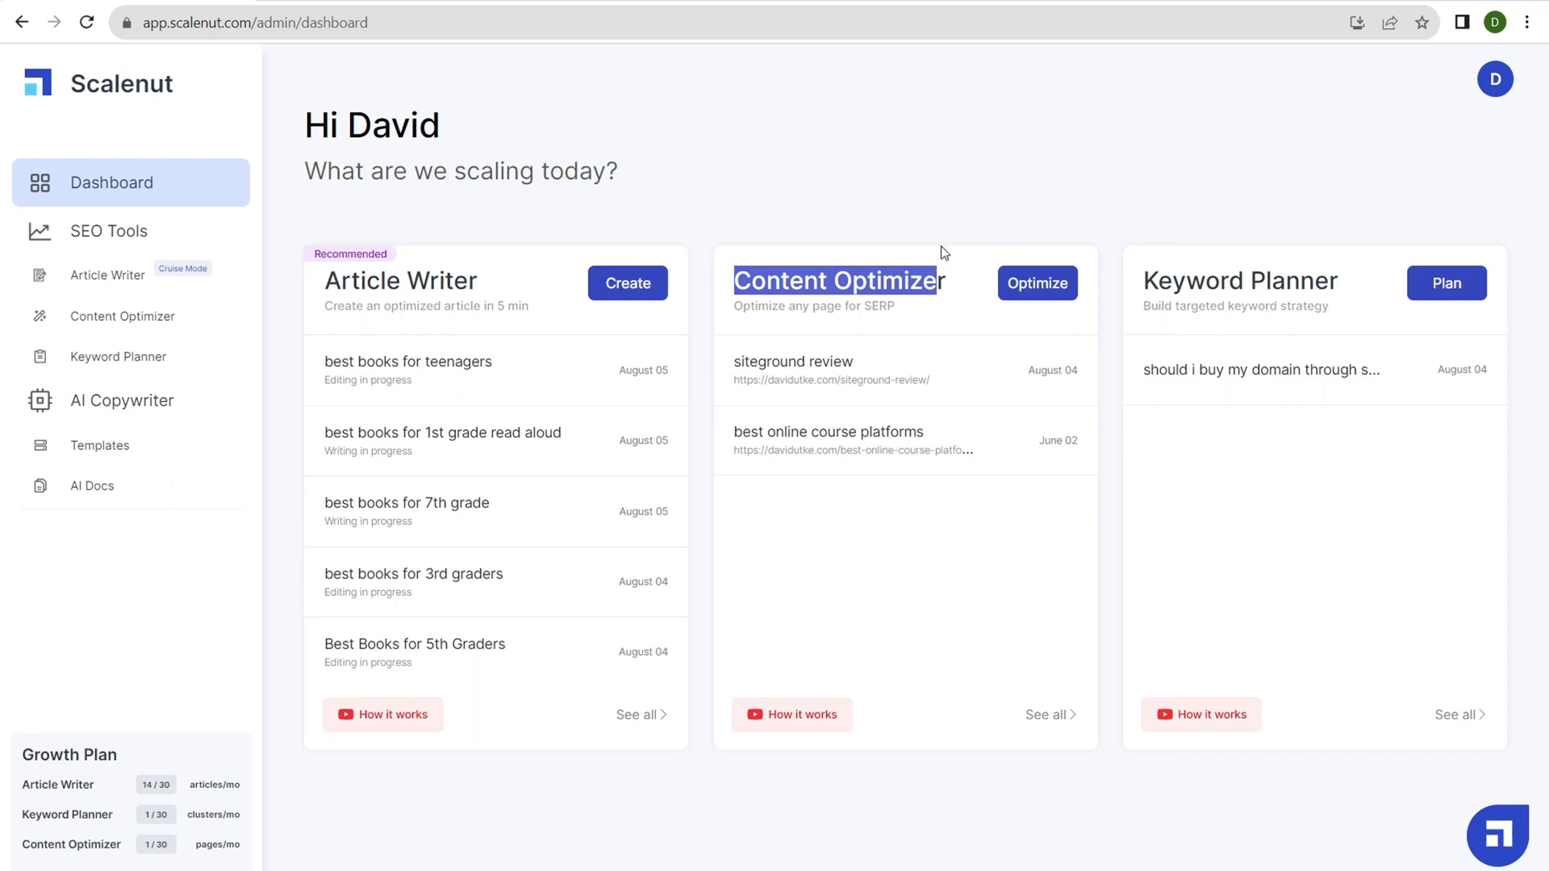
# Run a Content Optimizer audit of the what-is-a-blog URL with target keyword 'what is a blog?'
pyautogui.click(1035, 283)
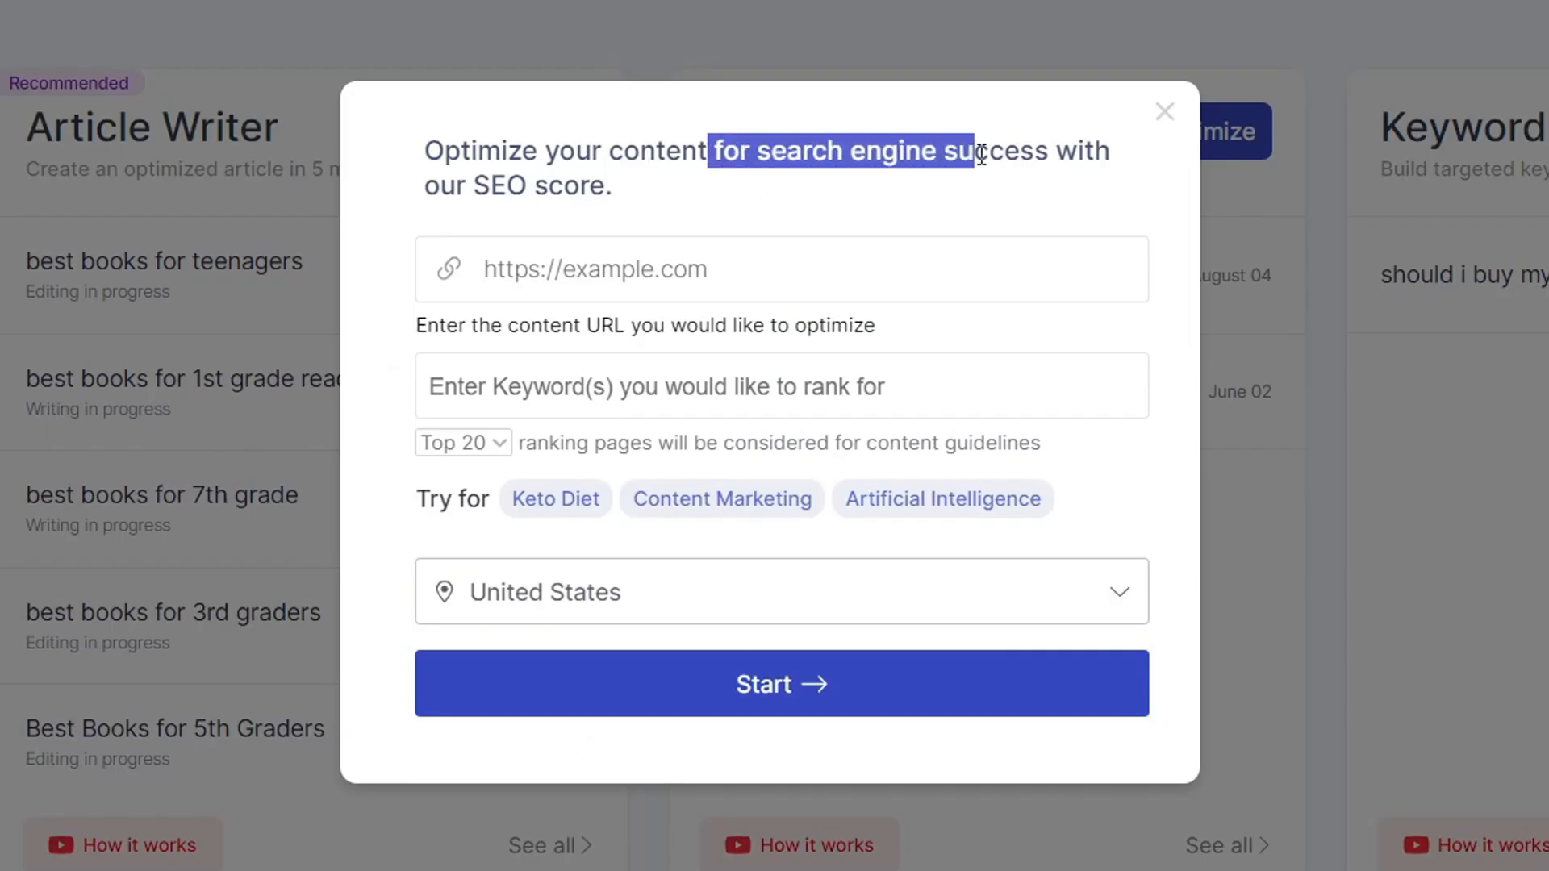
pyautogui.moveTo(660, 261)
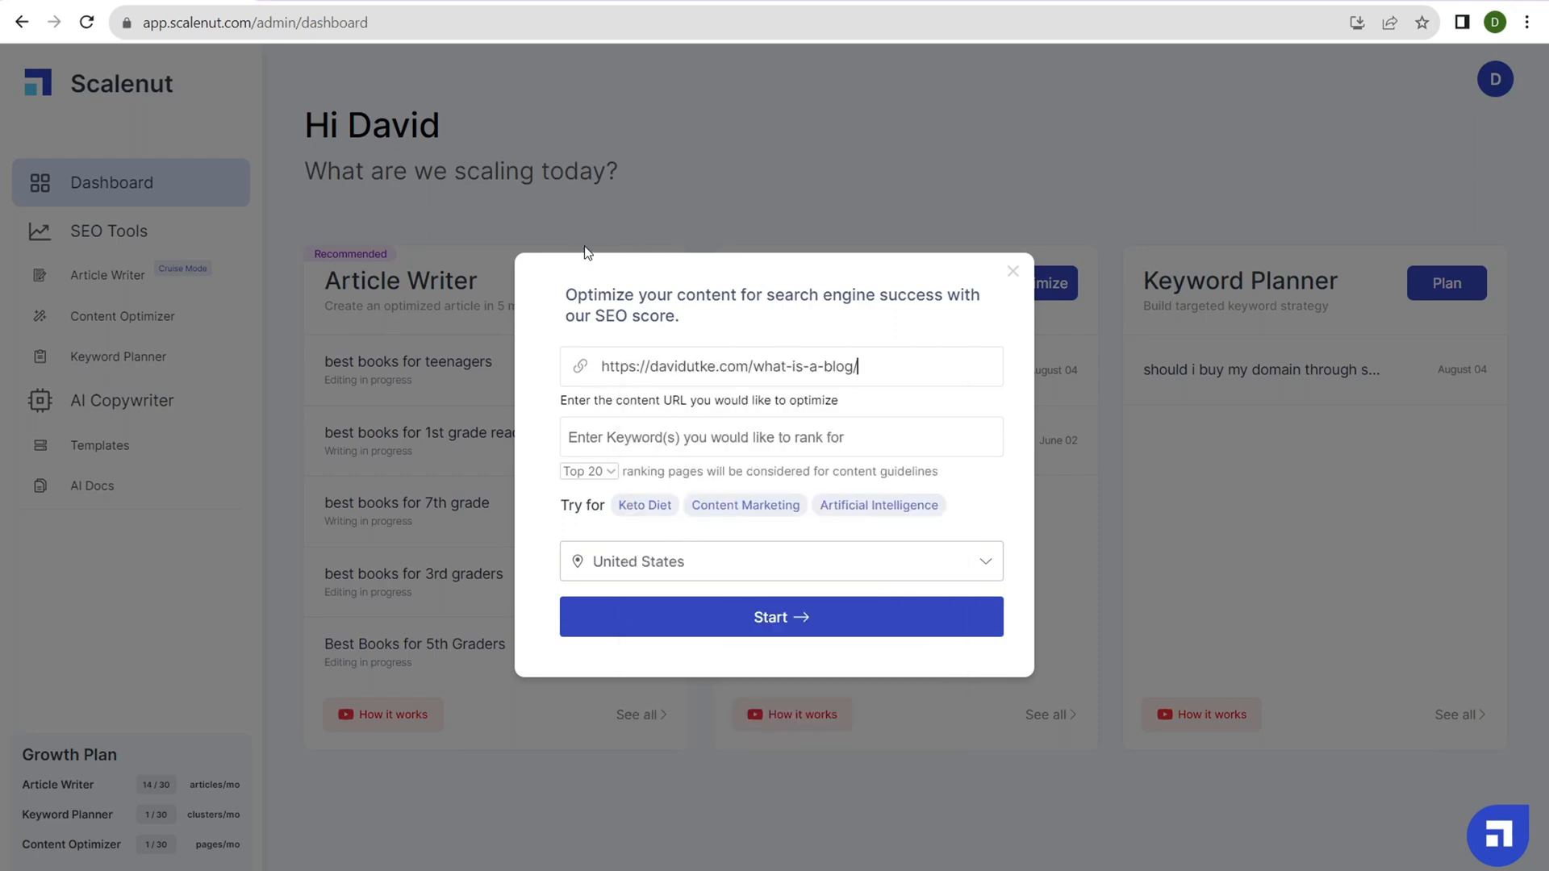
pyautogui.write('wh')
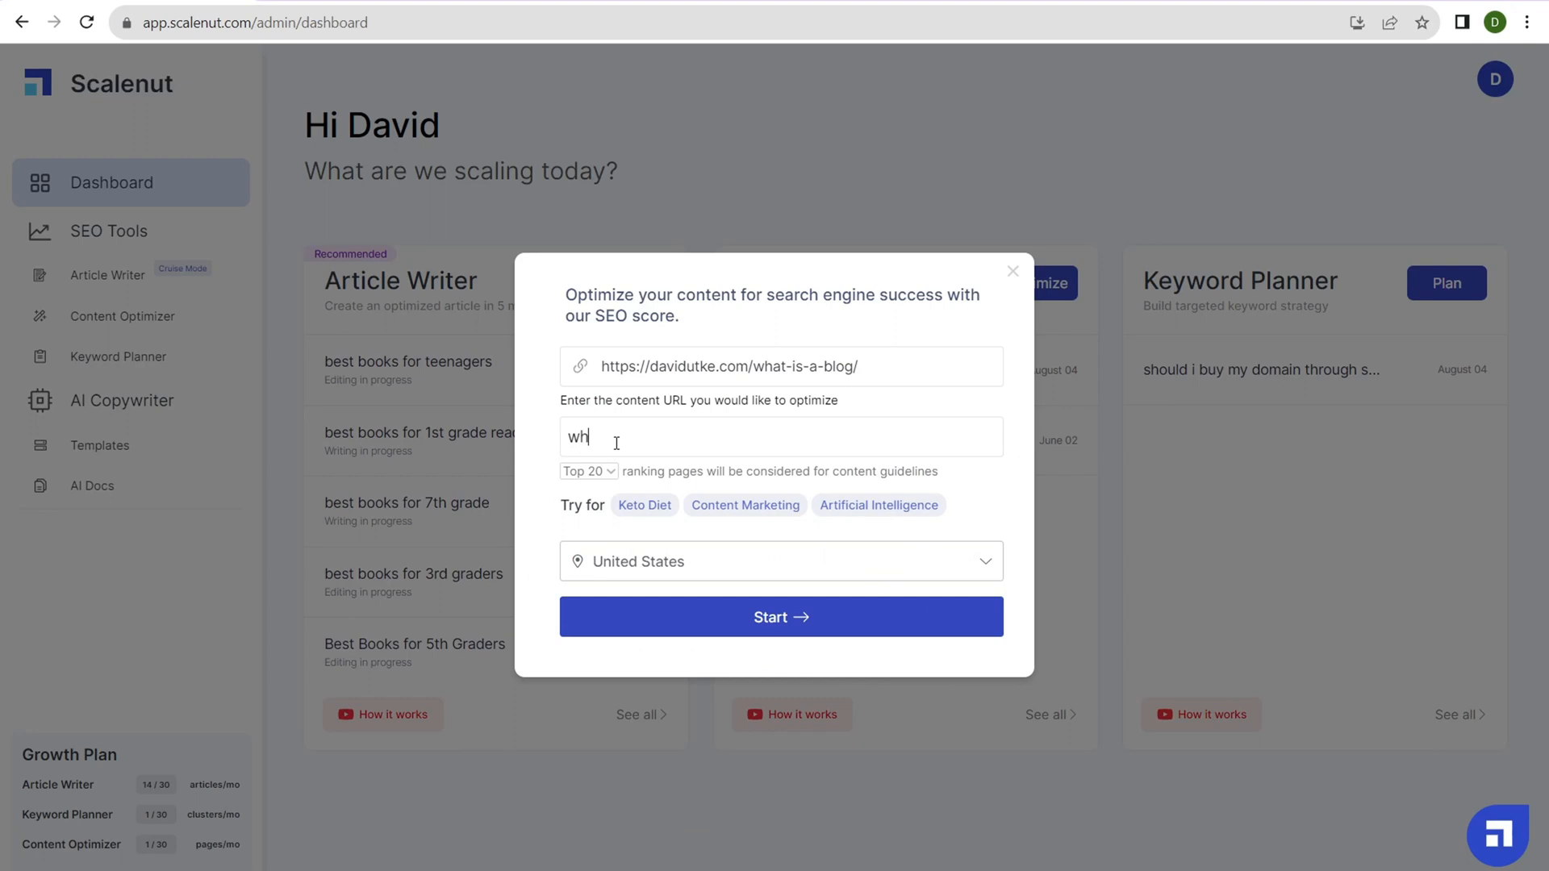
pyautogui.write('at is a blog')
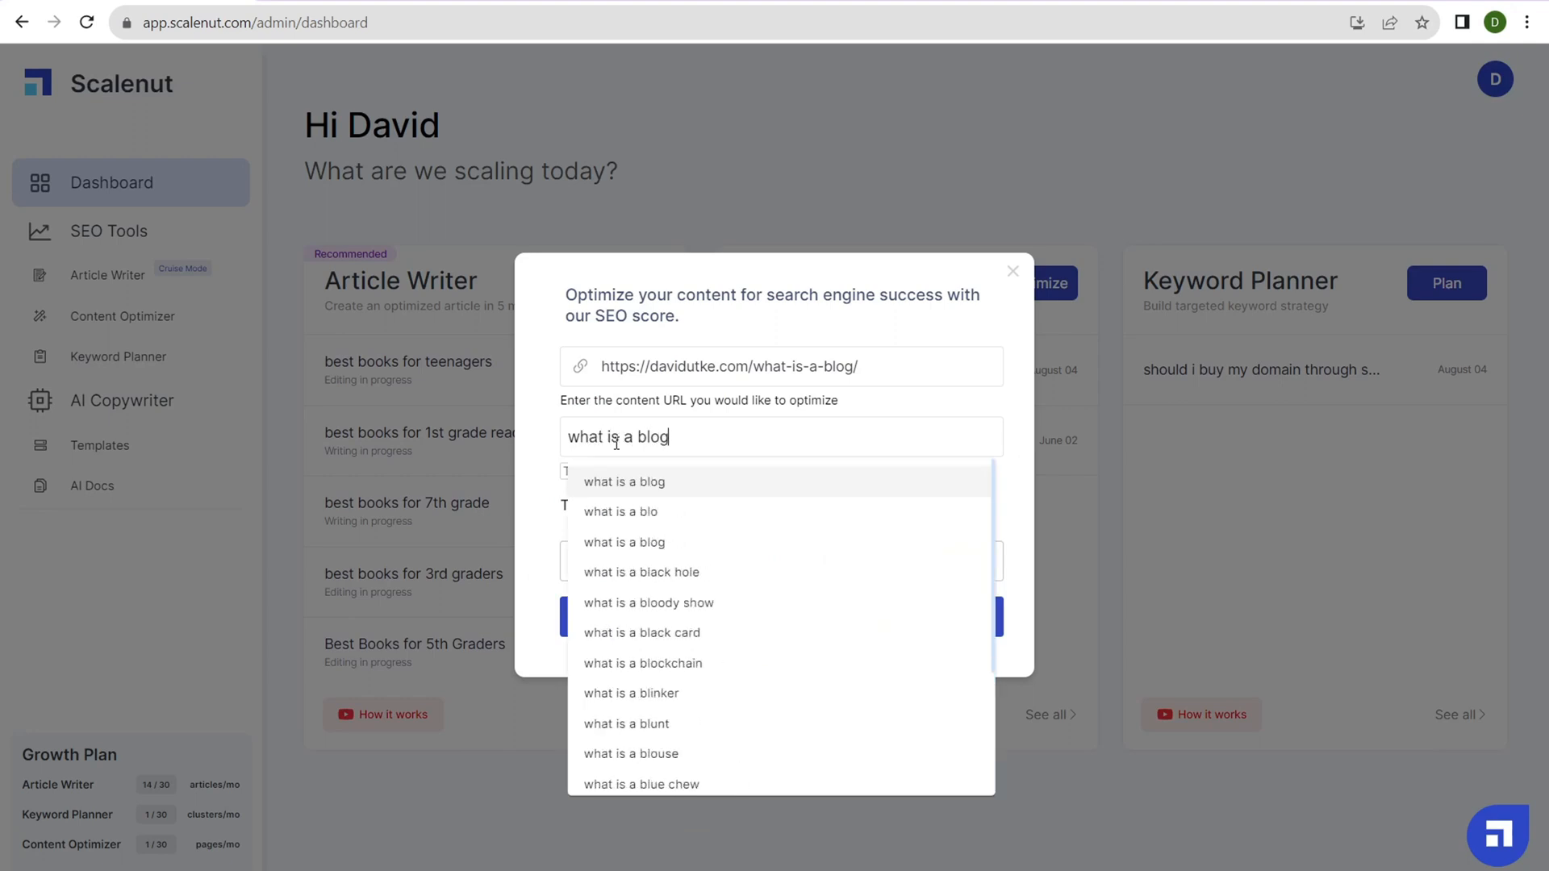
pyautogui.click(624, 481)
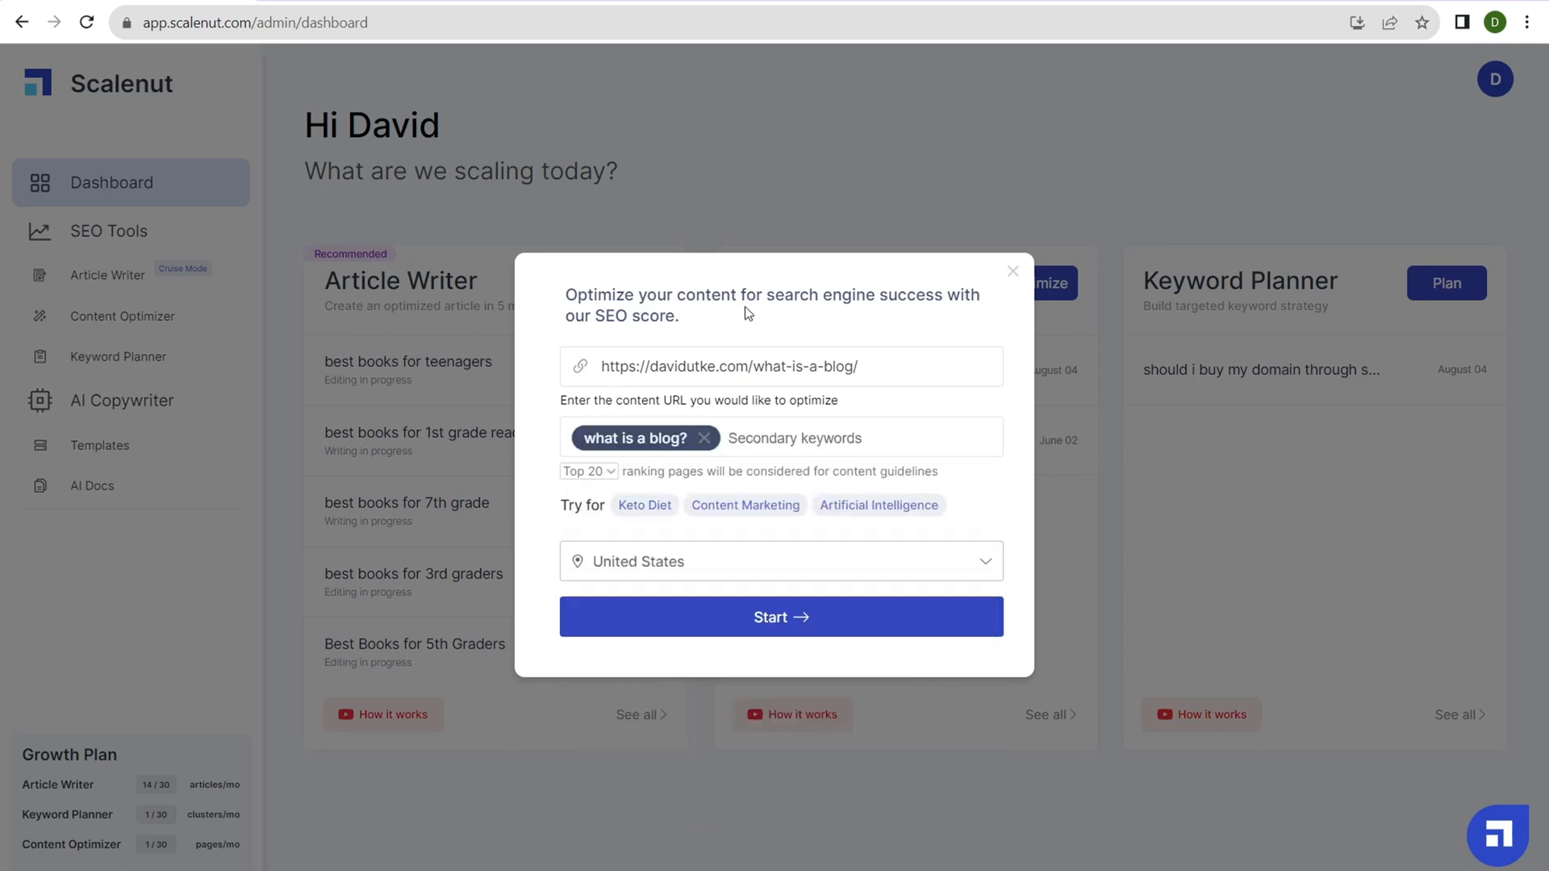
pyautogui.moveTo(771, 617)
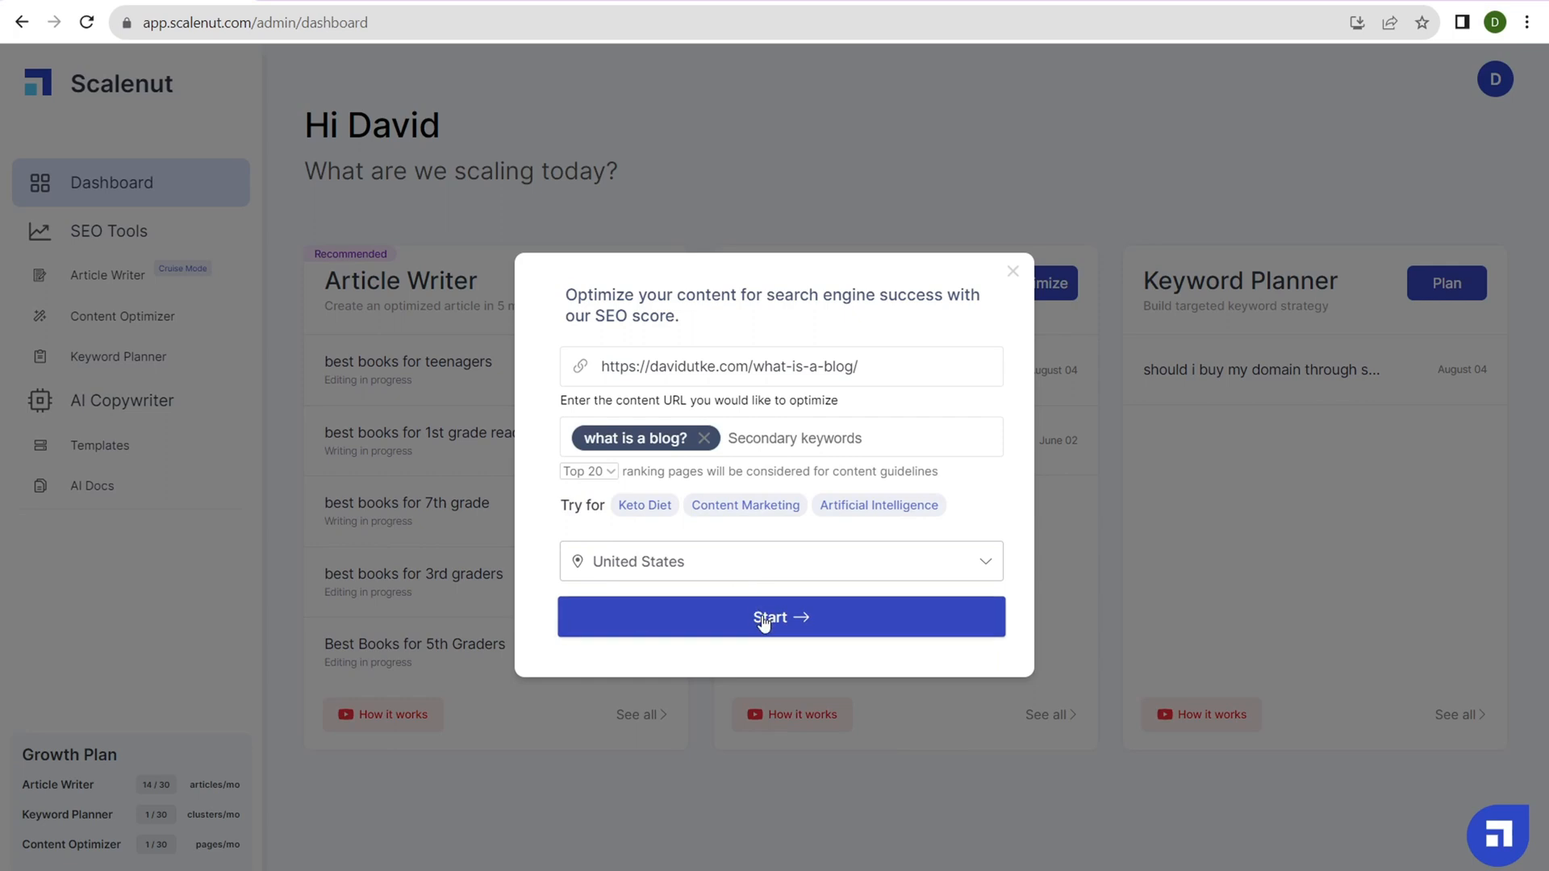
pyautogui.click(780, 616)
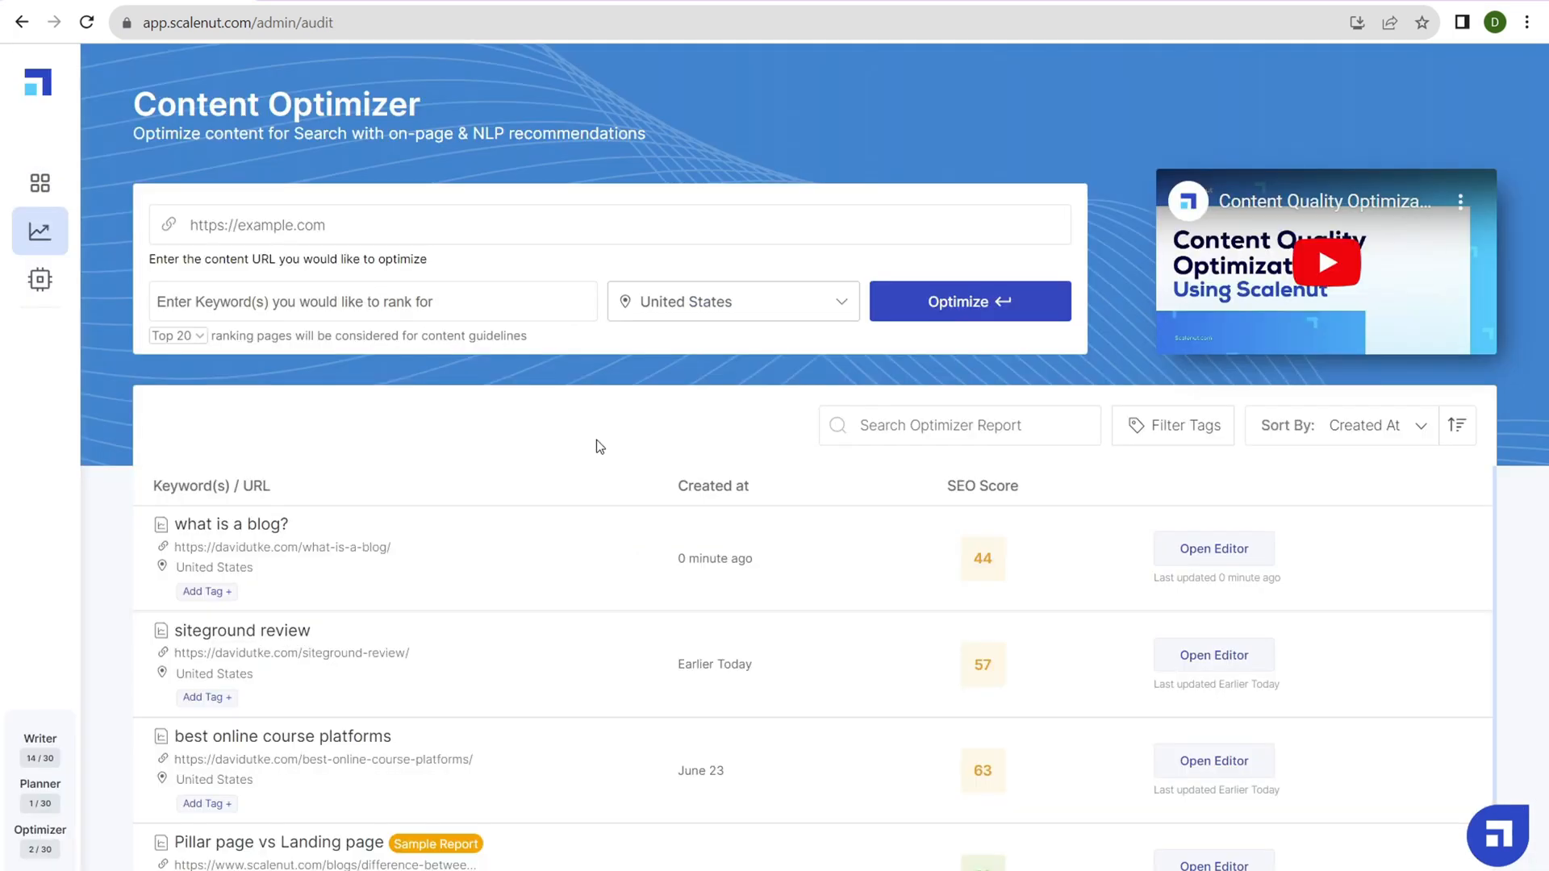
pyautogui.moveTo(1212, 533)
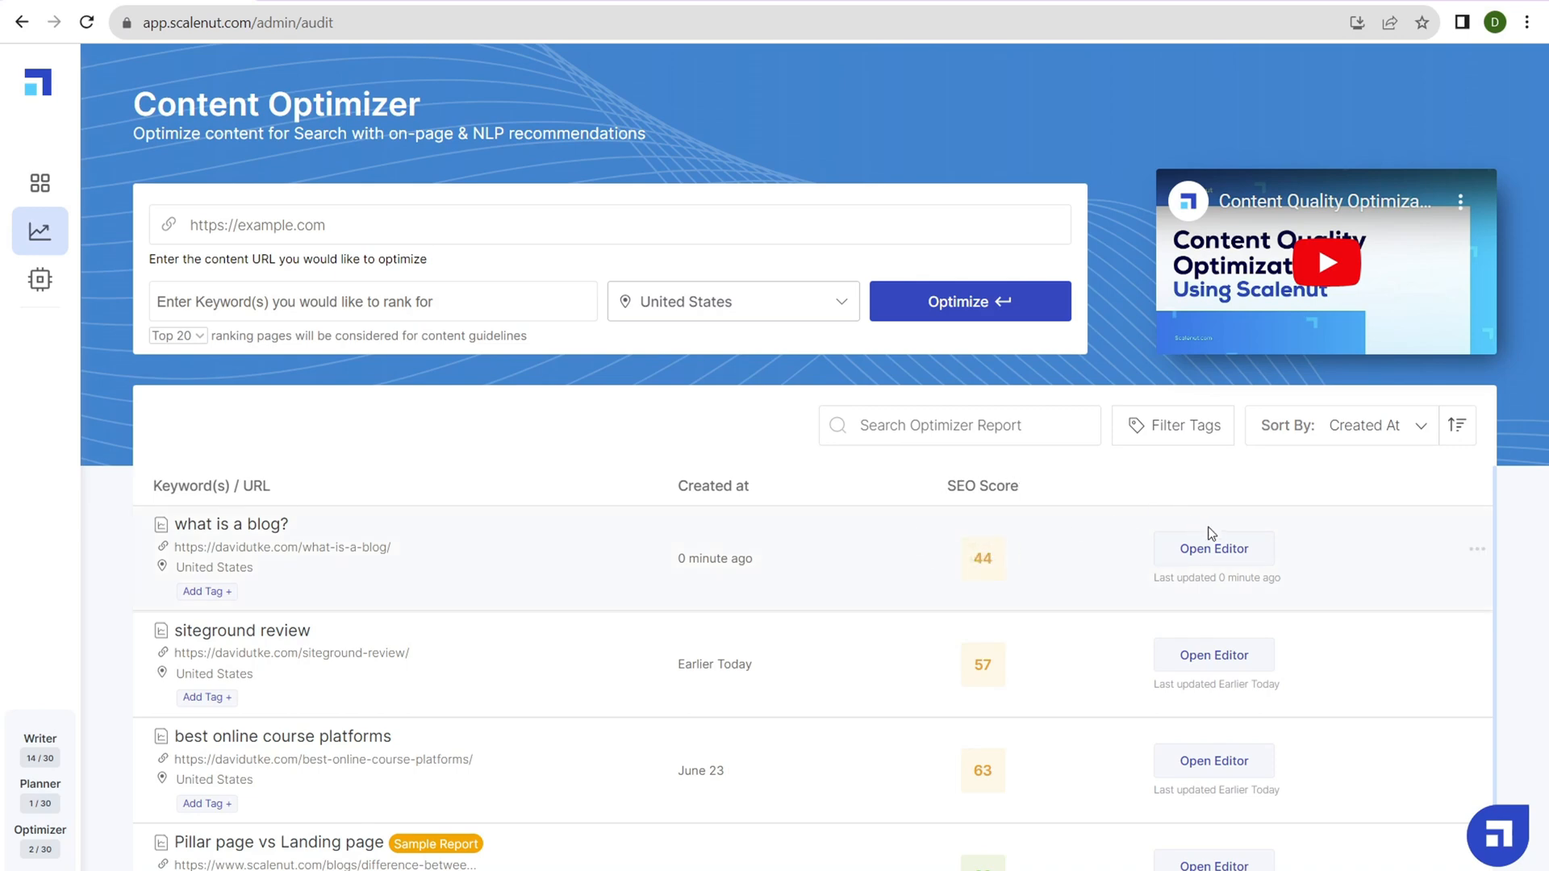
pyautogui.moveTo(1003, 483)
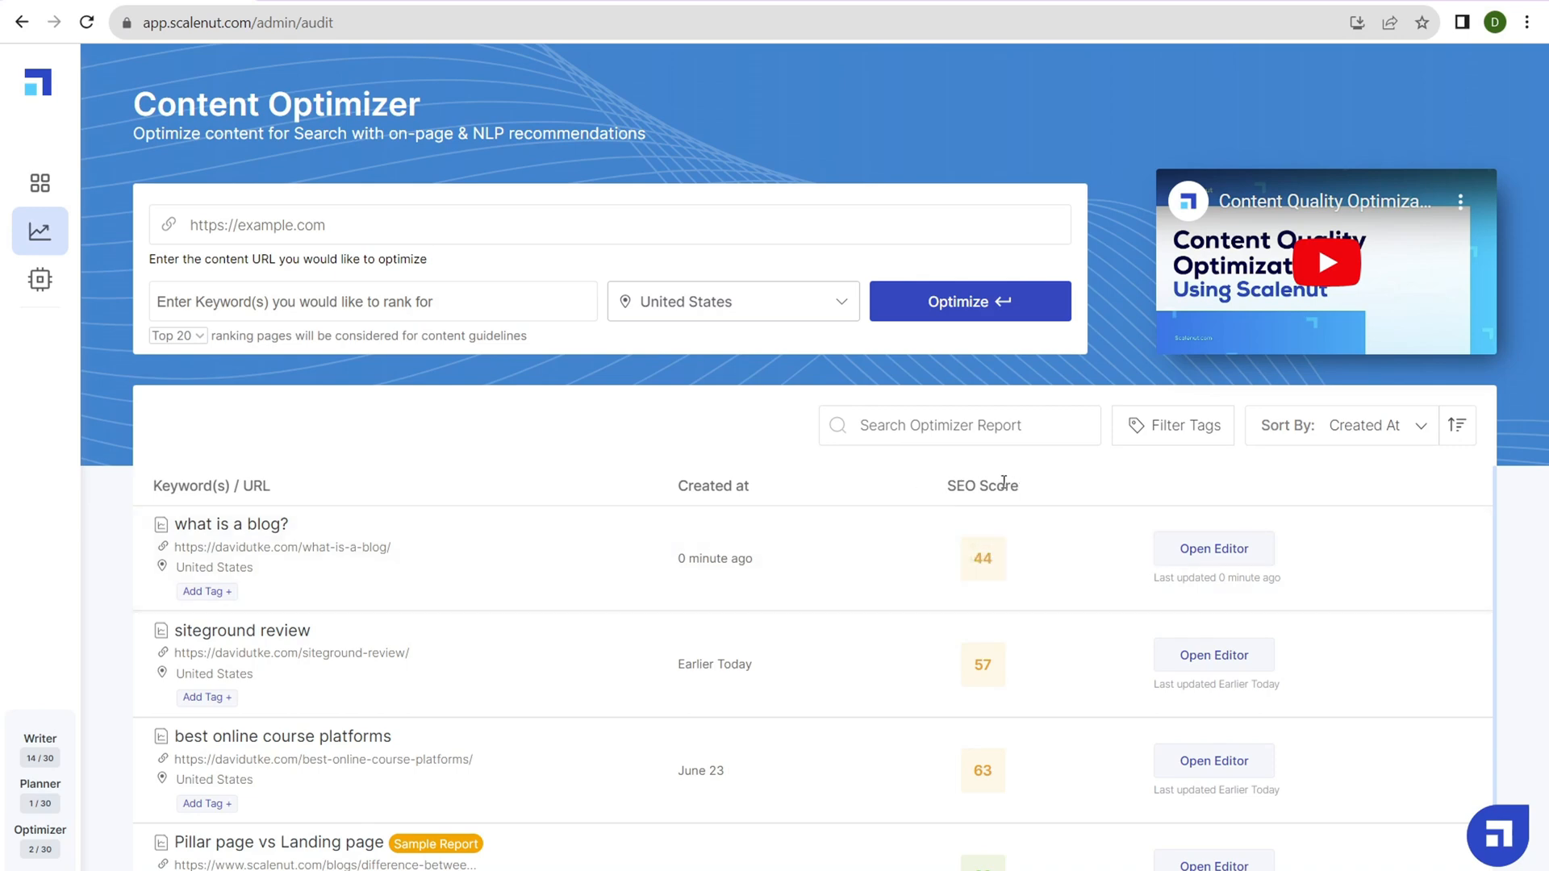
# Open the 'what is a blog?' report in the editor and place the cursor at the main heading
pyautogui.click(1213, 548)
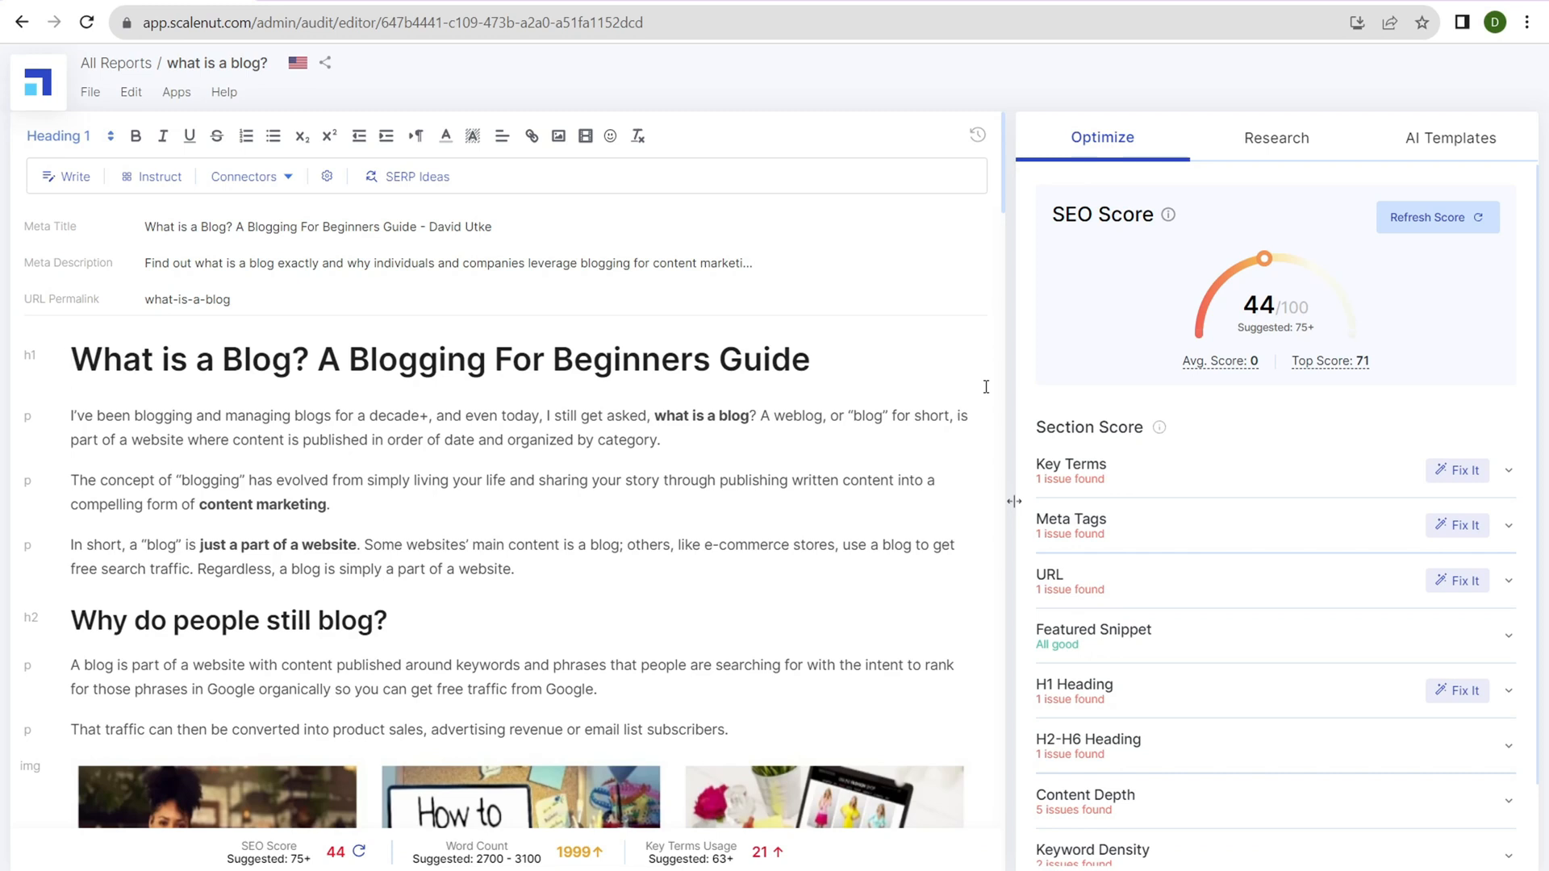
pyautogui.click(74, 358)
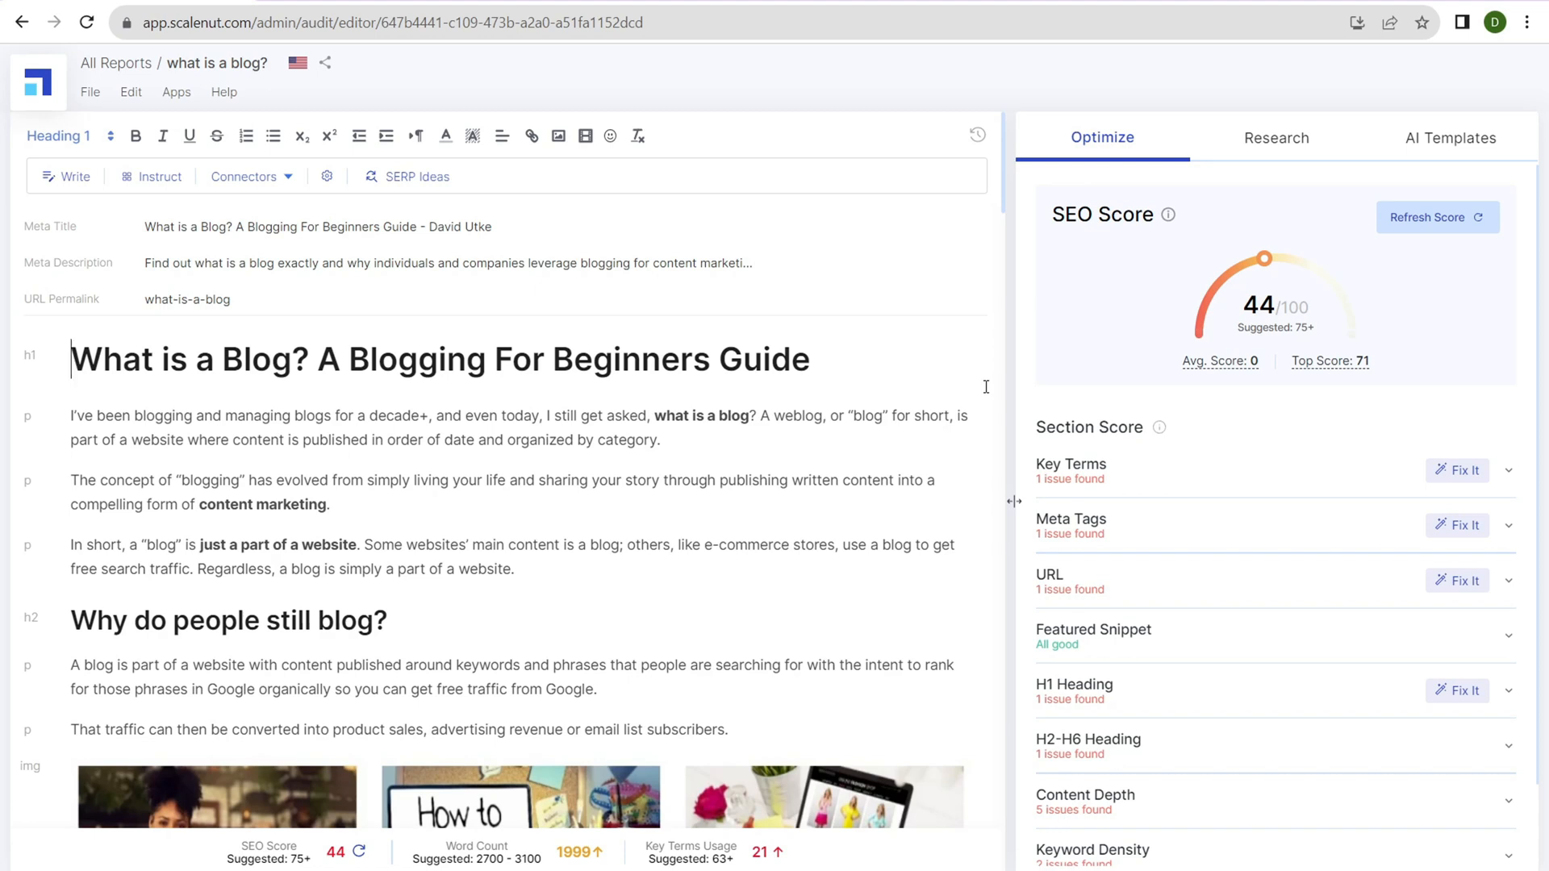
pyautogui.moveTo(1083, 362)
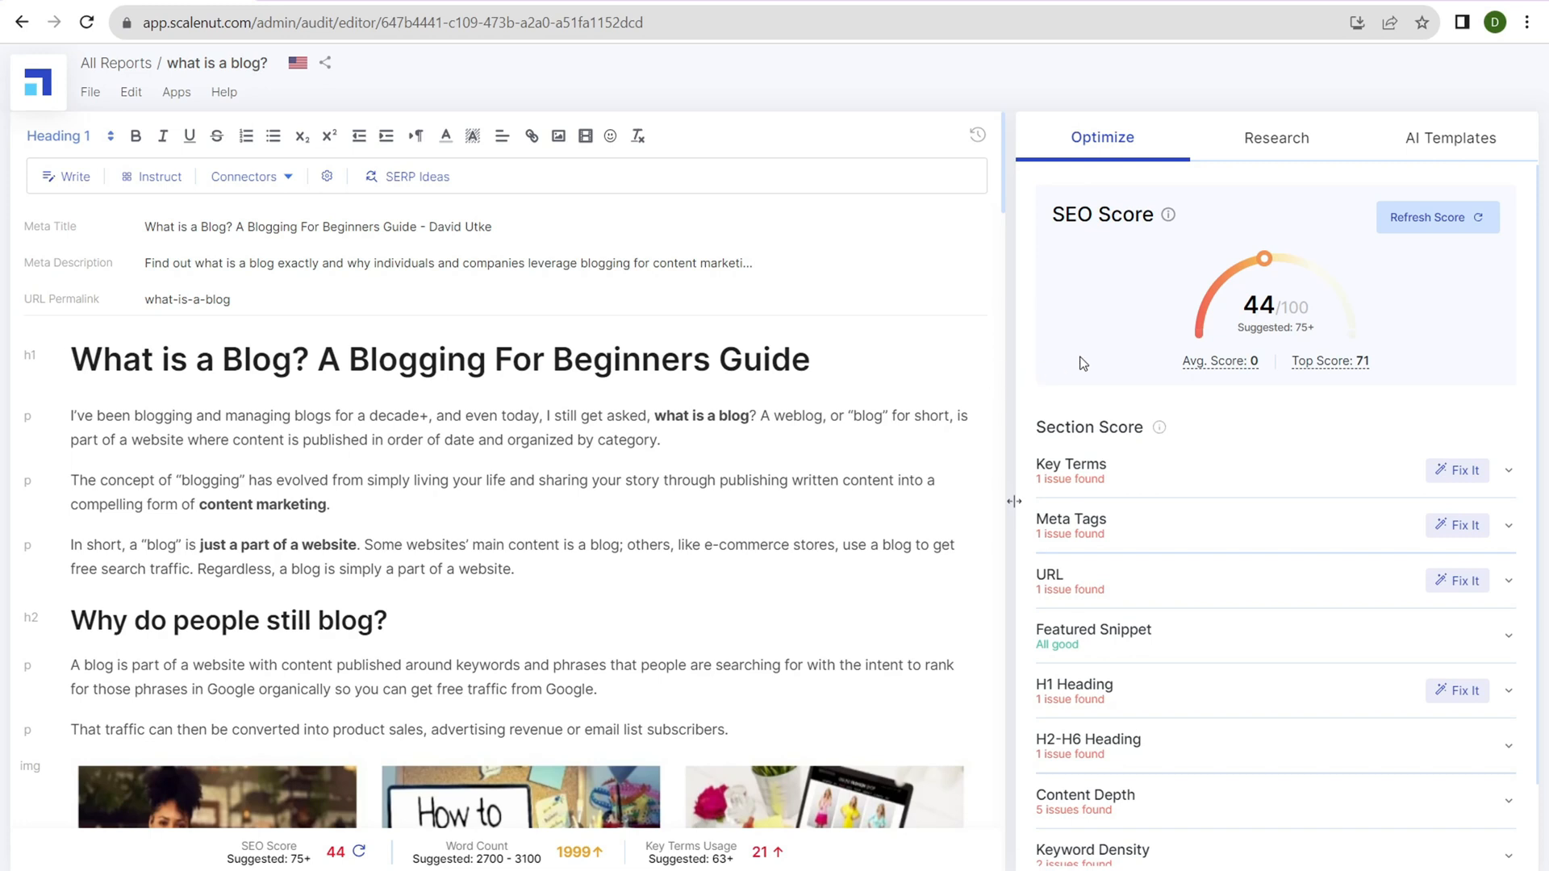
pyautogui.moveTo(1280, 474)
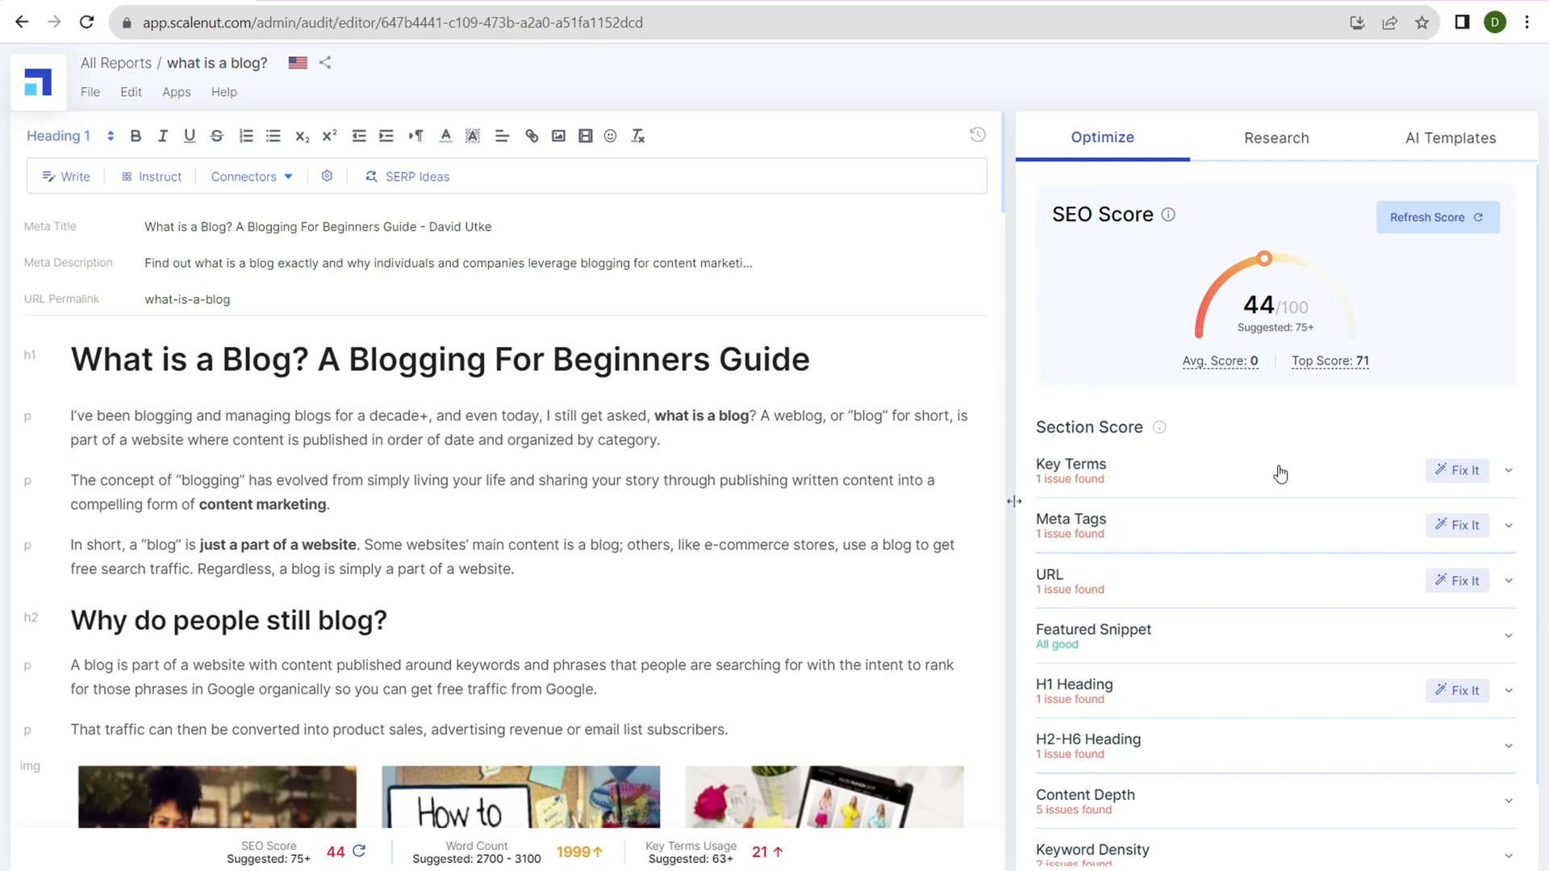
pyautogui.moveTo(1254, 479)
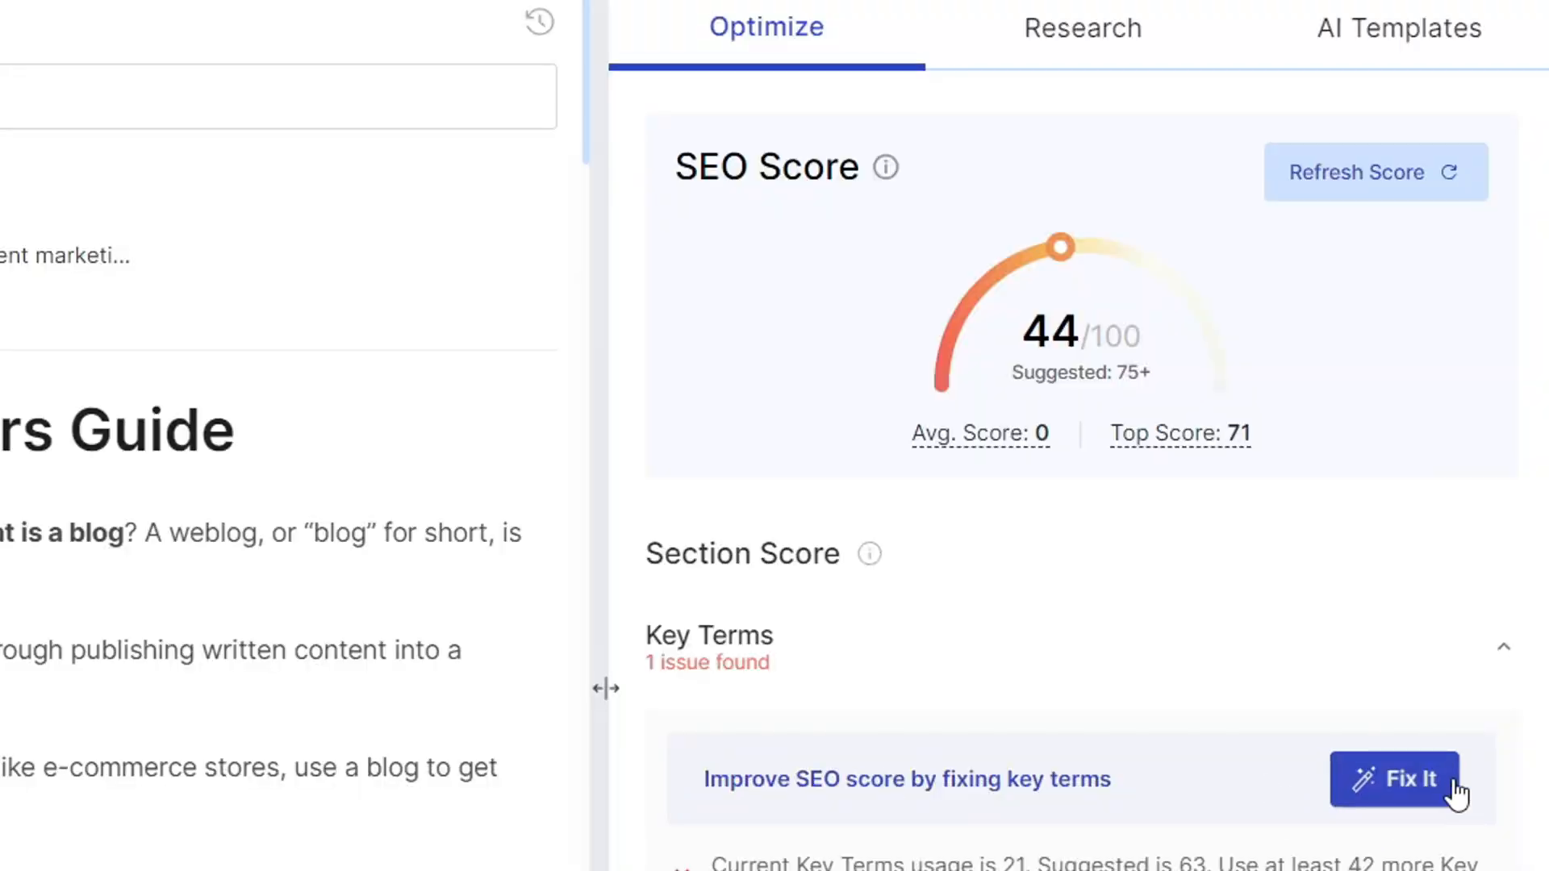
pyautogui.moveTo(1393, 766)
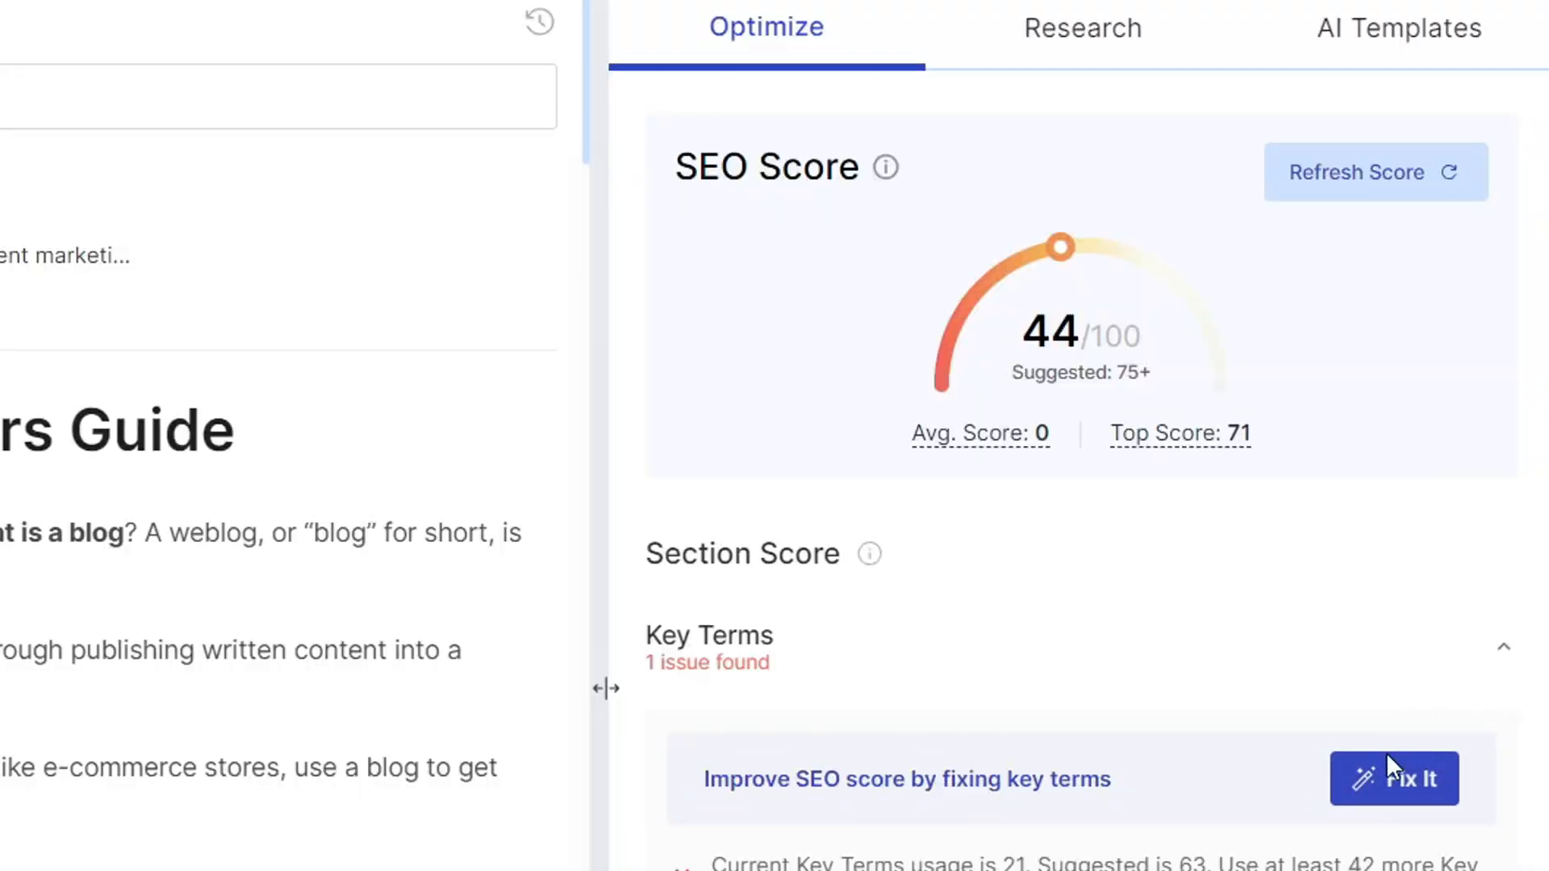
# Launch the Key Term Assistant via Fix It to get key term suggestions
pyautogui.click(1394, 778)
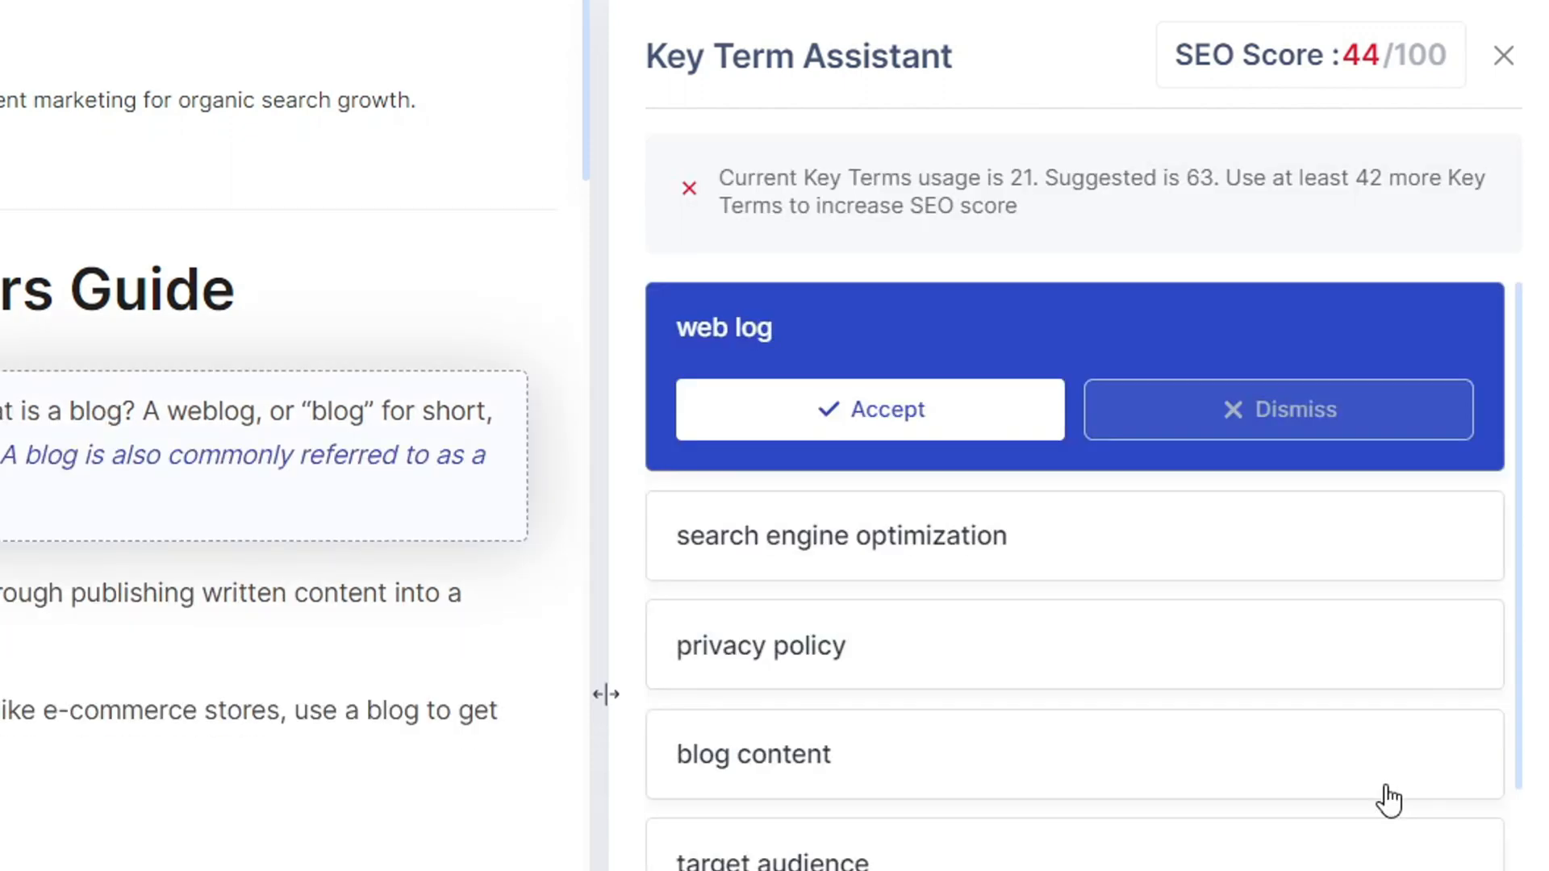
pyautogui.moveTo(898, 168)
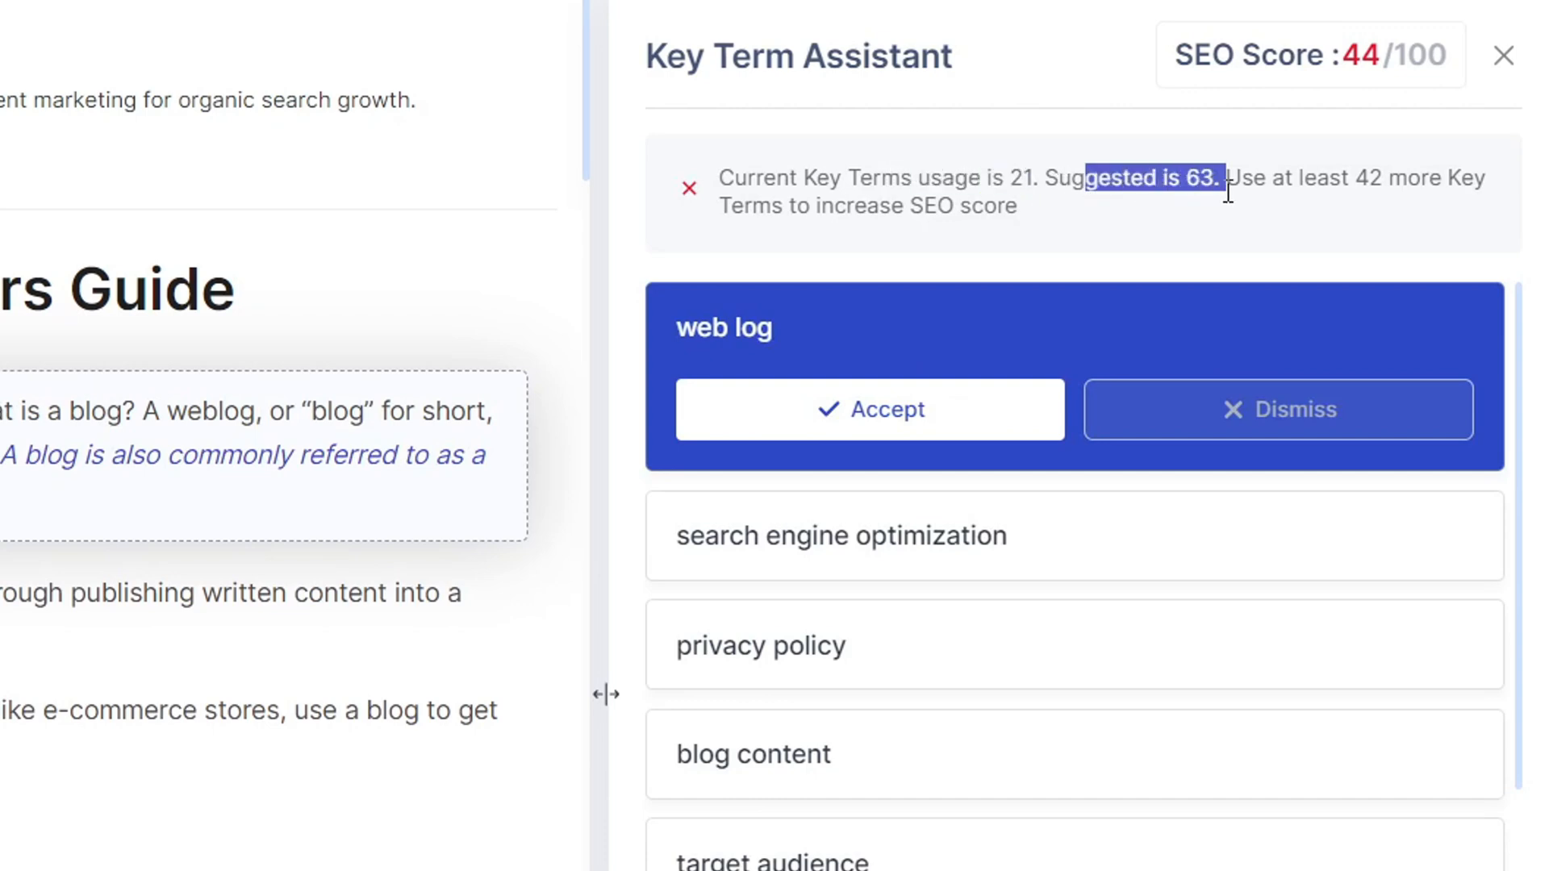
pyautogui.moveTo(1434, 228)
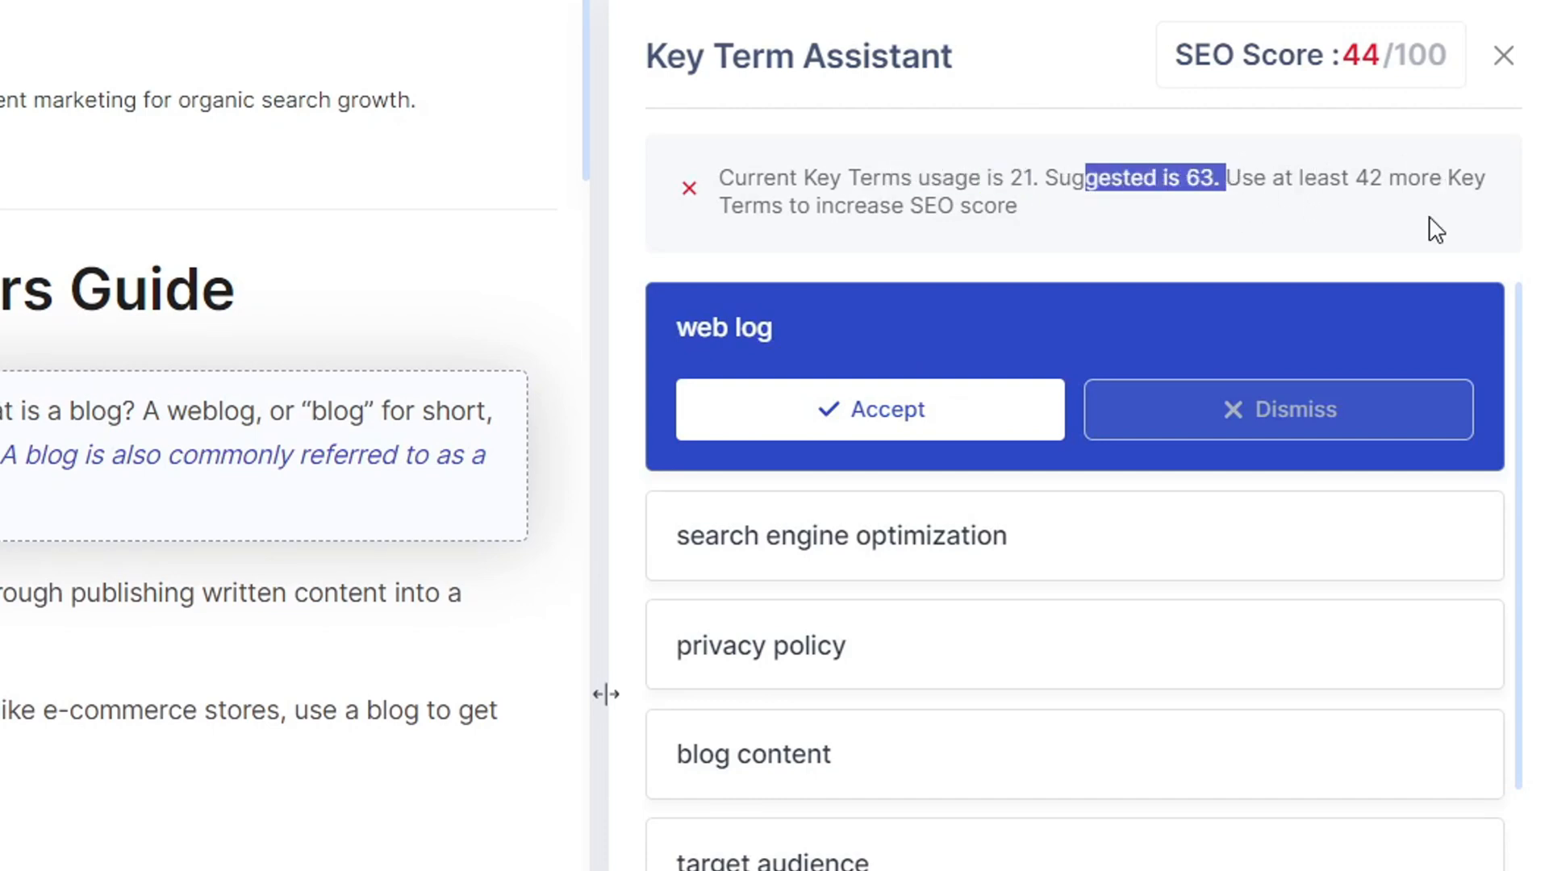
pyautogui.moveTo(851, 364)
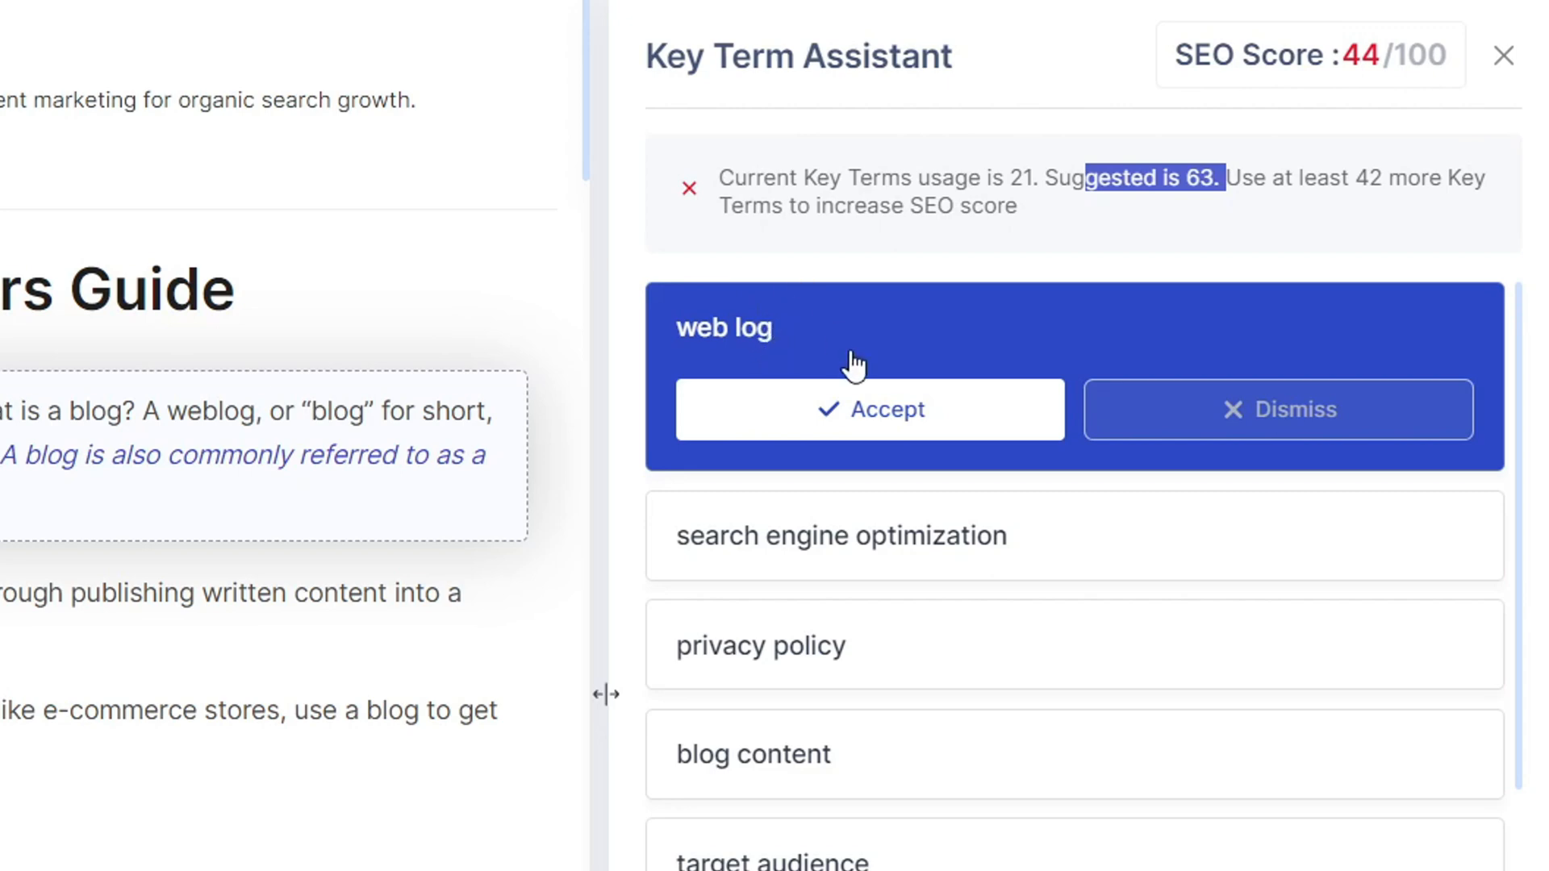
pyautogui.moveTo(906, 260)
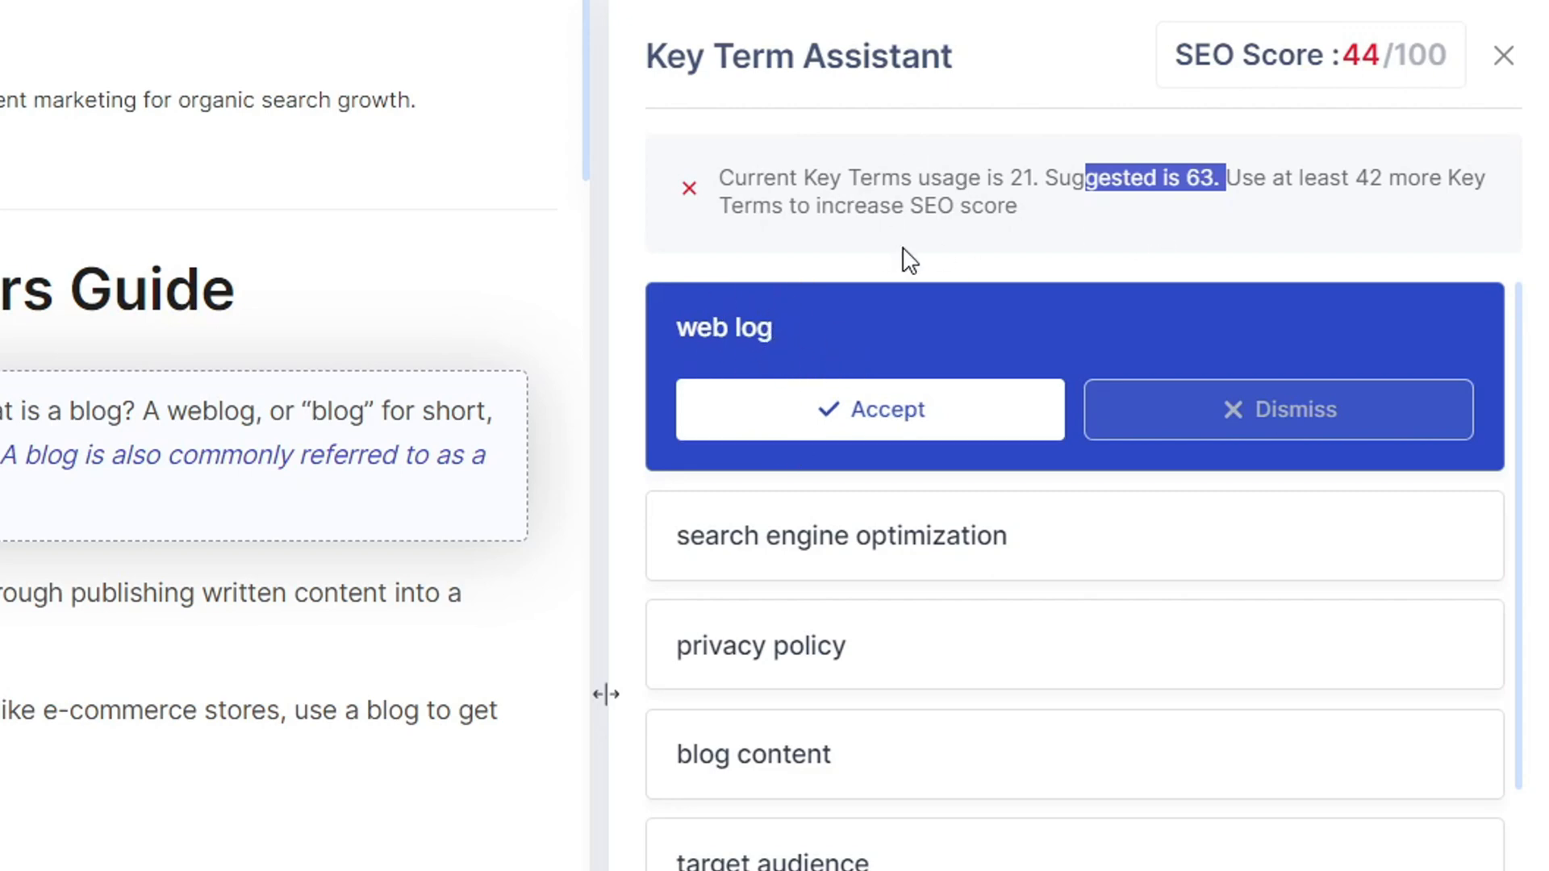
pyautogui.moveTo(900, 328)
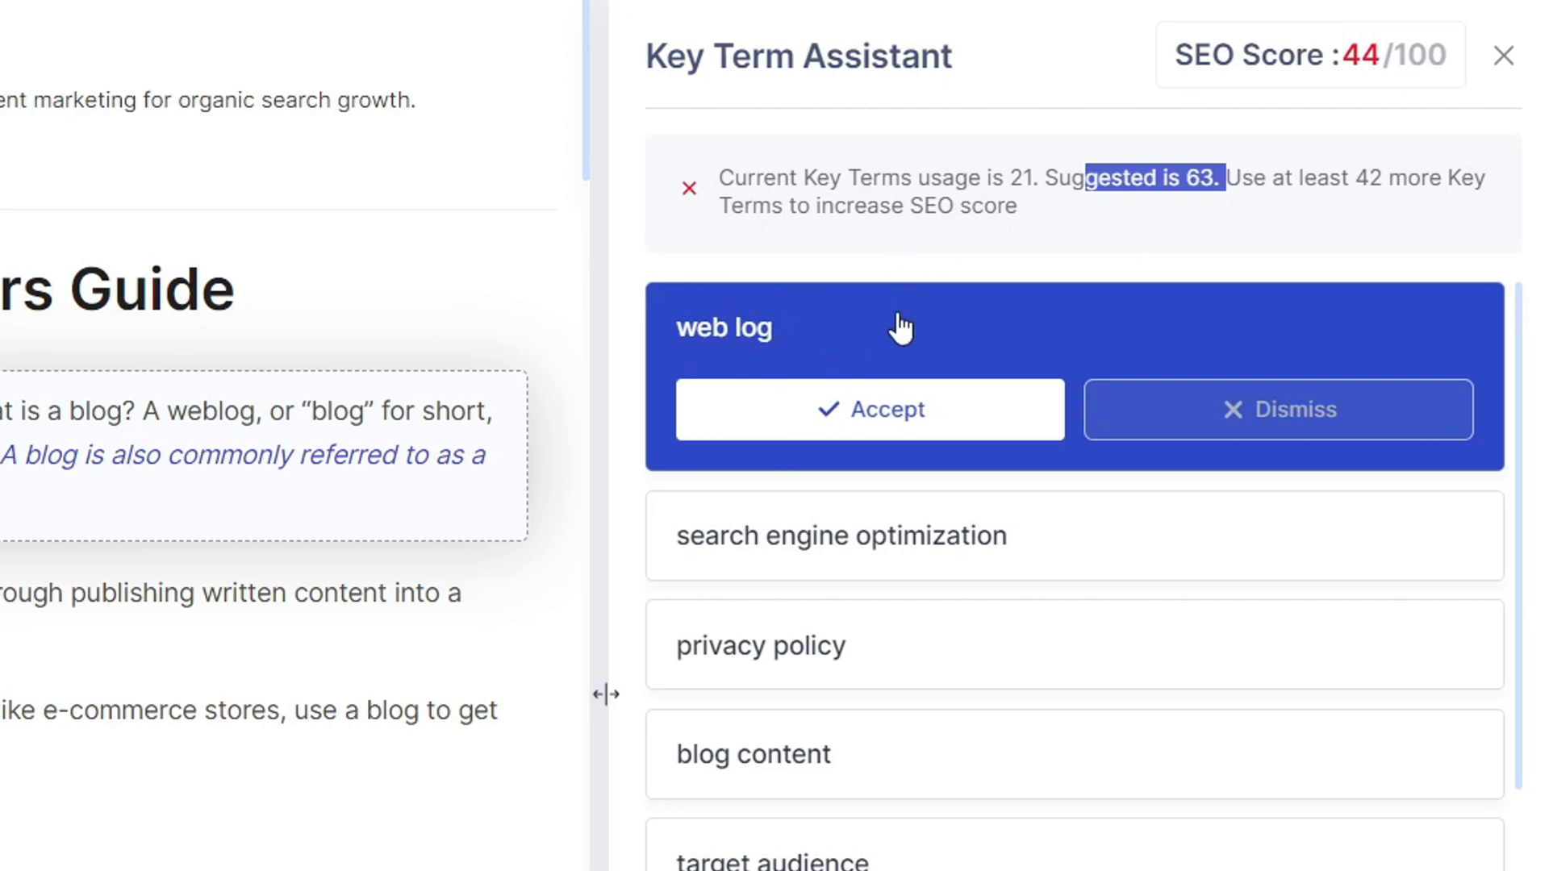
# Add key terms web log, search engine optimization, privacy policy, blog content and target audience
pyautogui.click(870, 409)
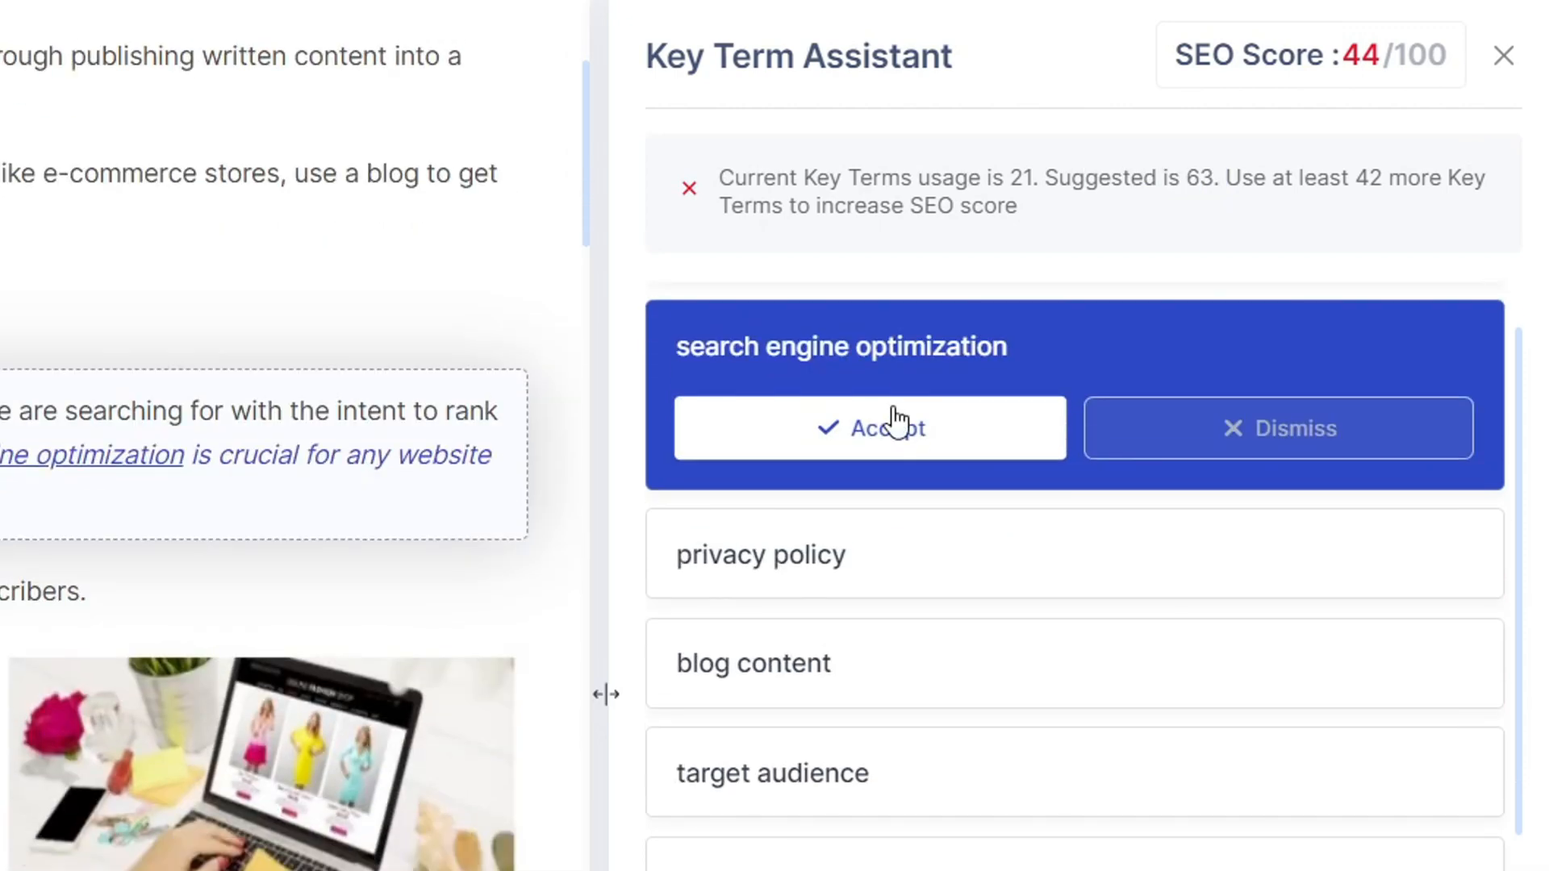
pyautogui.click(870, 427)
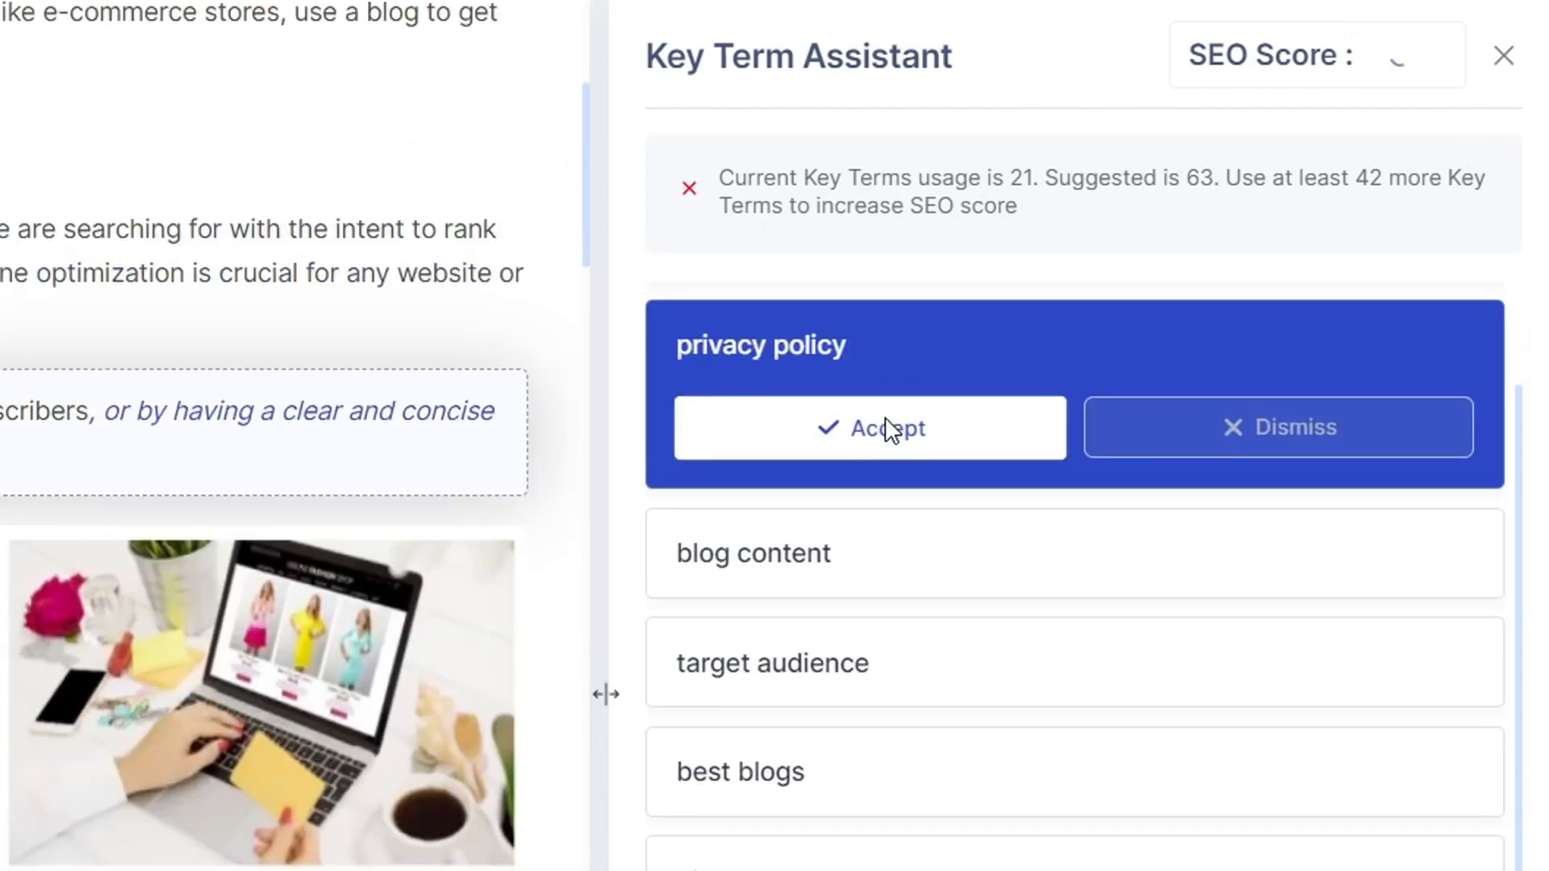
pyautogui.click(870, 428)
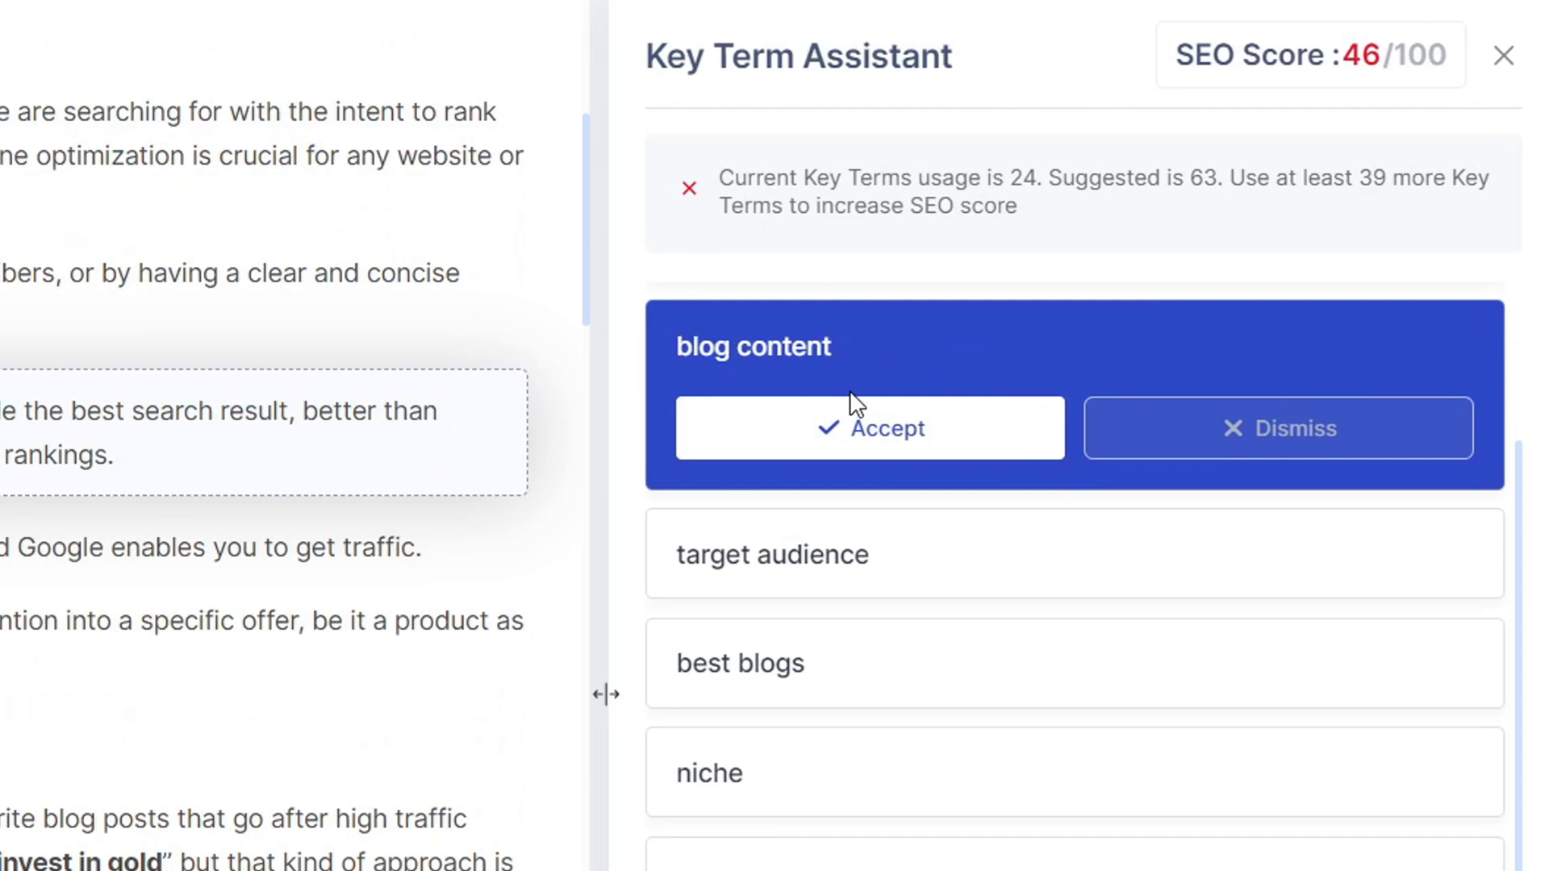
pyautogui.click(870, 428)
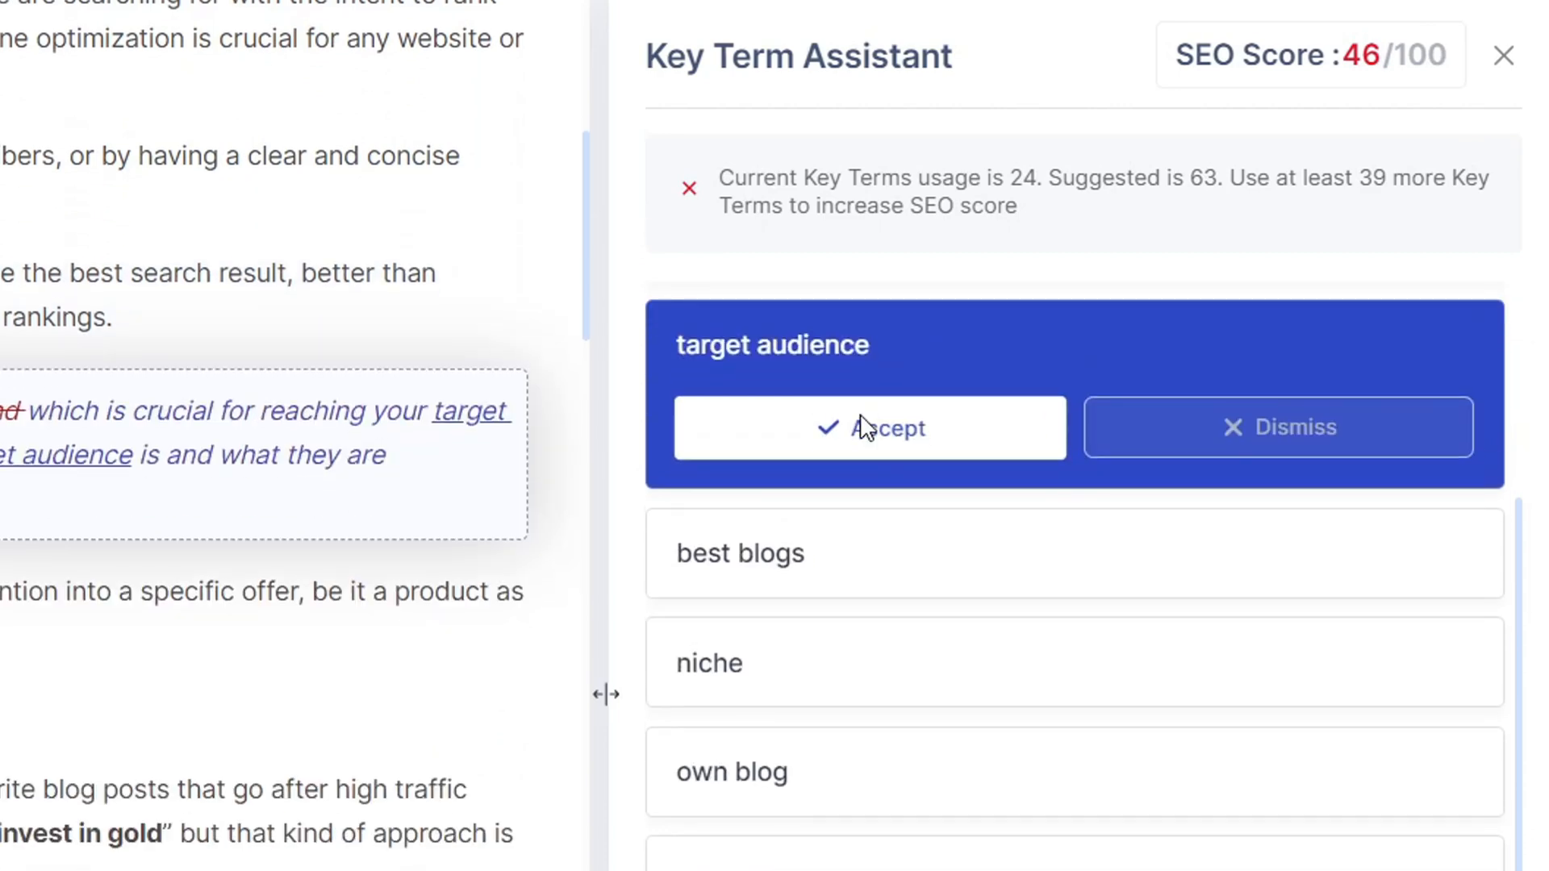
pyautogui.click(870, 428)
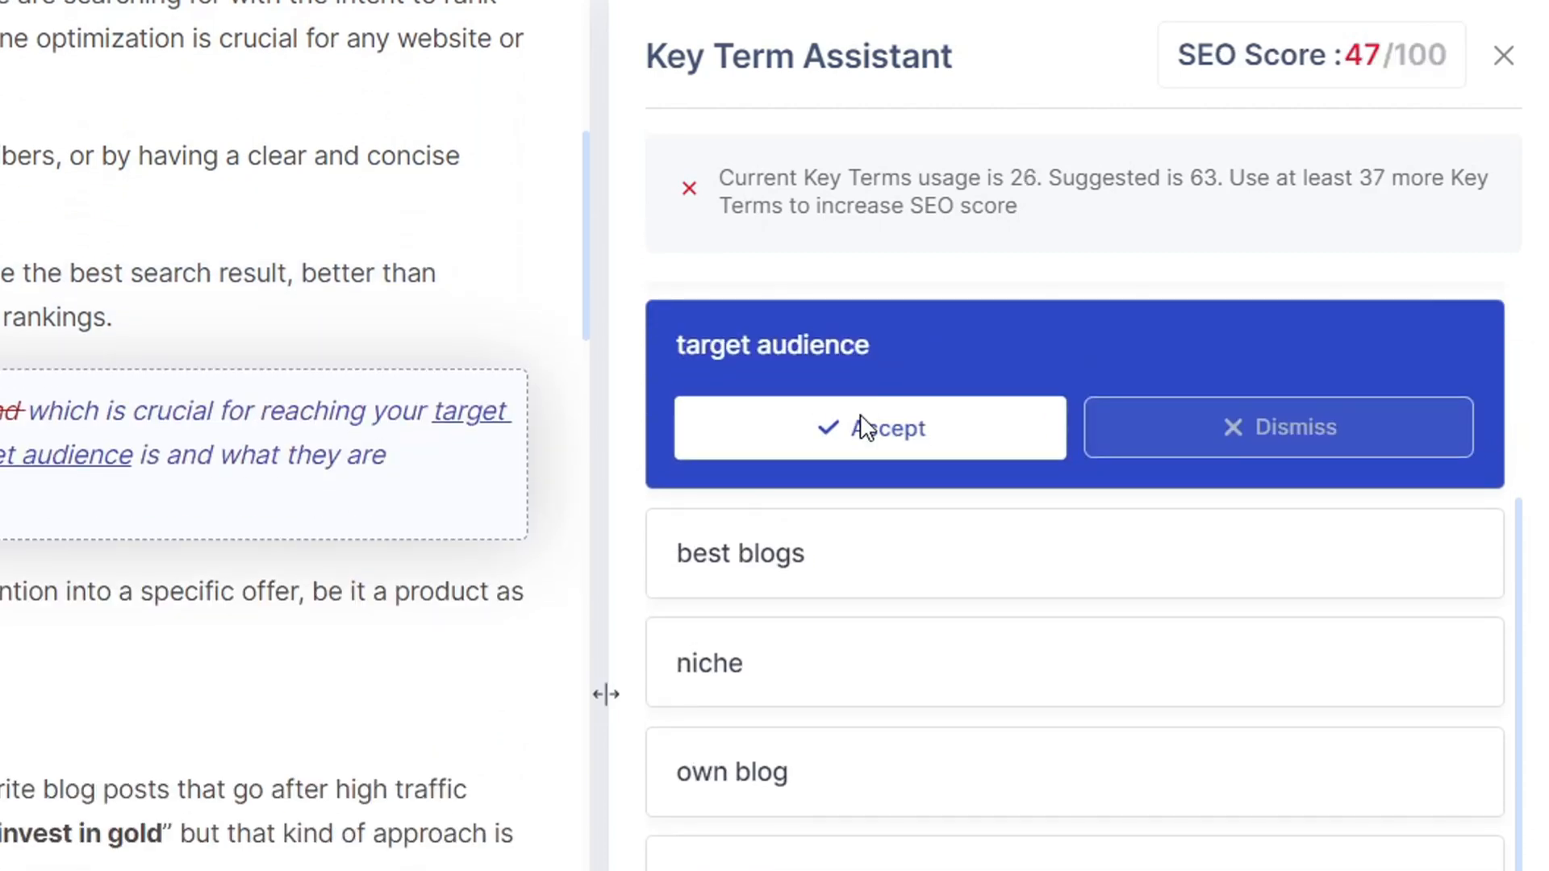
pyautogui.moveTo(852, 449)
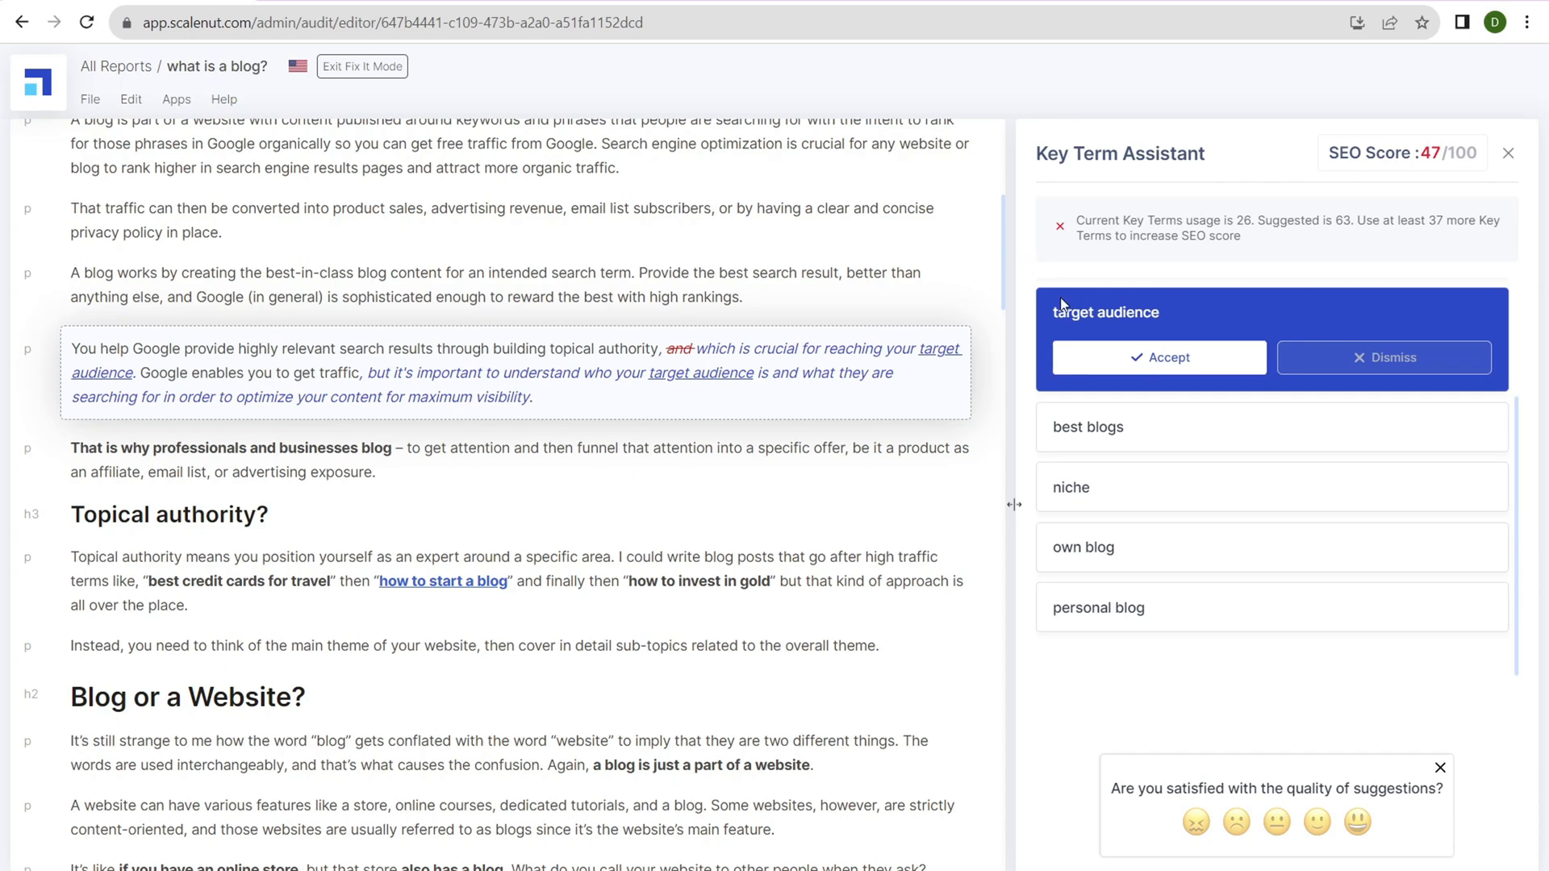
# Accept the rewrites inserting target audience and best blogs into the paragraphs
pyautogui.click(1157, 357)
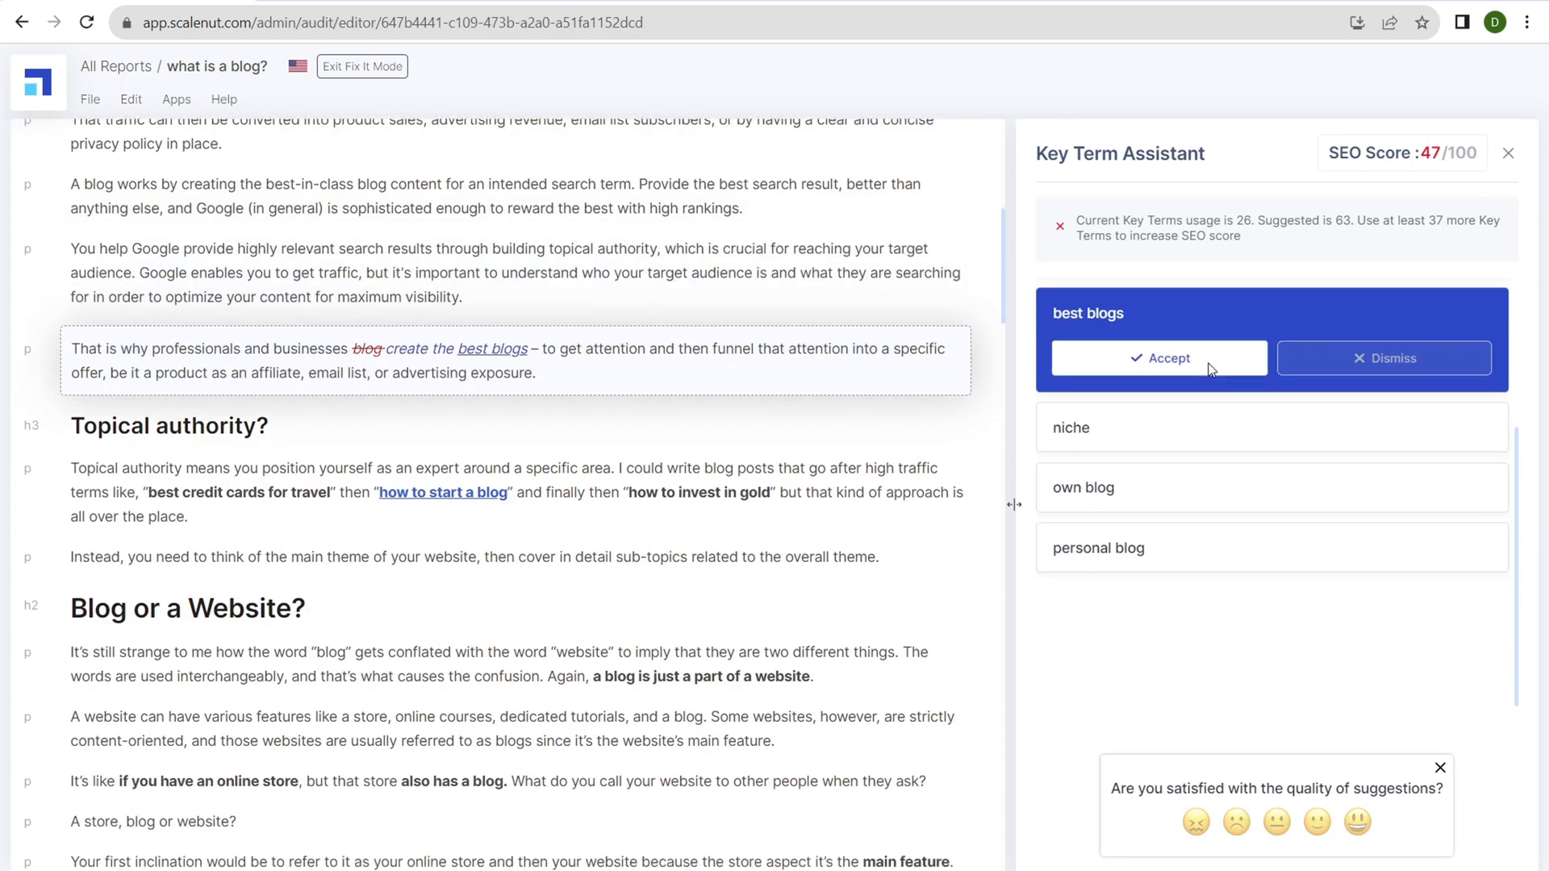
pyautogui.click(1158, 357)
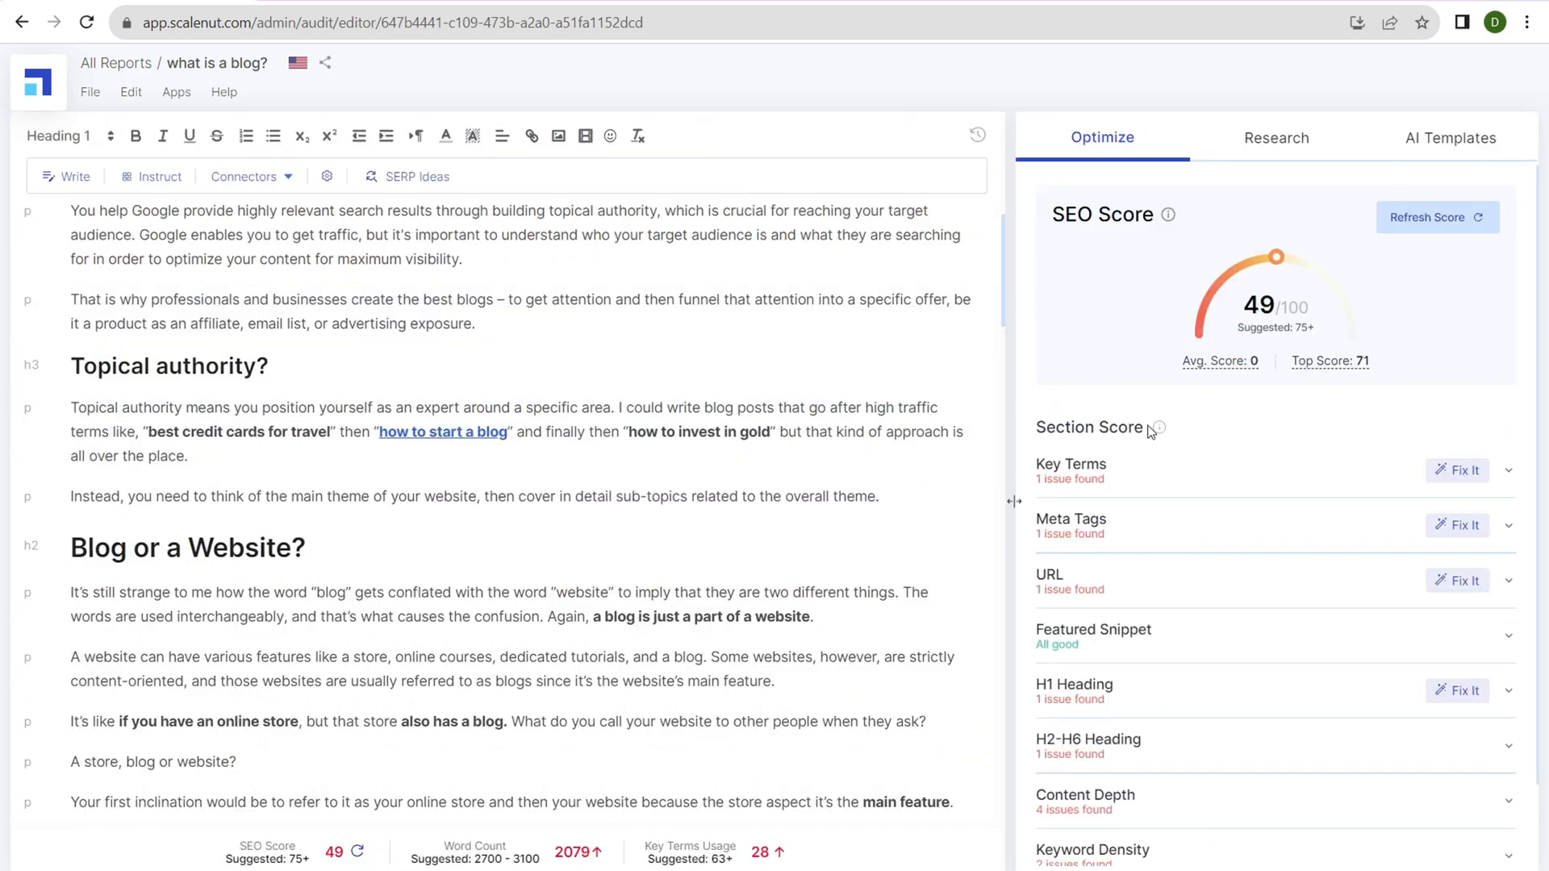
# Review the Content Depth suggested word count, then show the AI Templates catalog
pyautogui.scroll(-3)
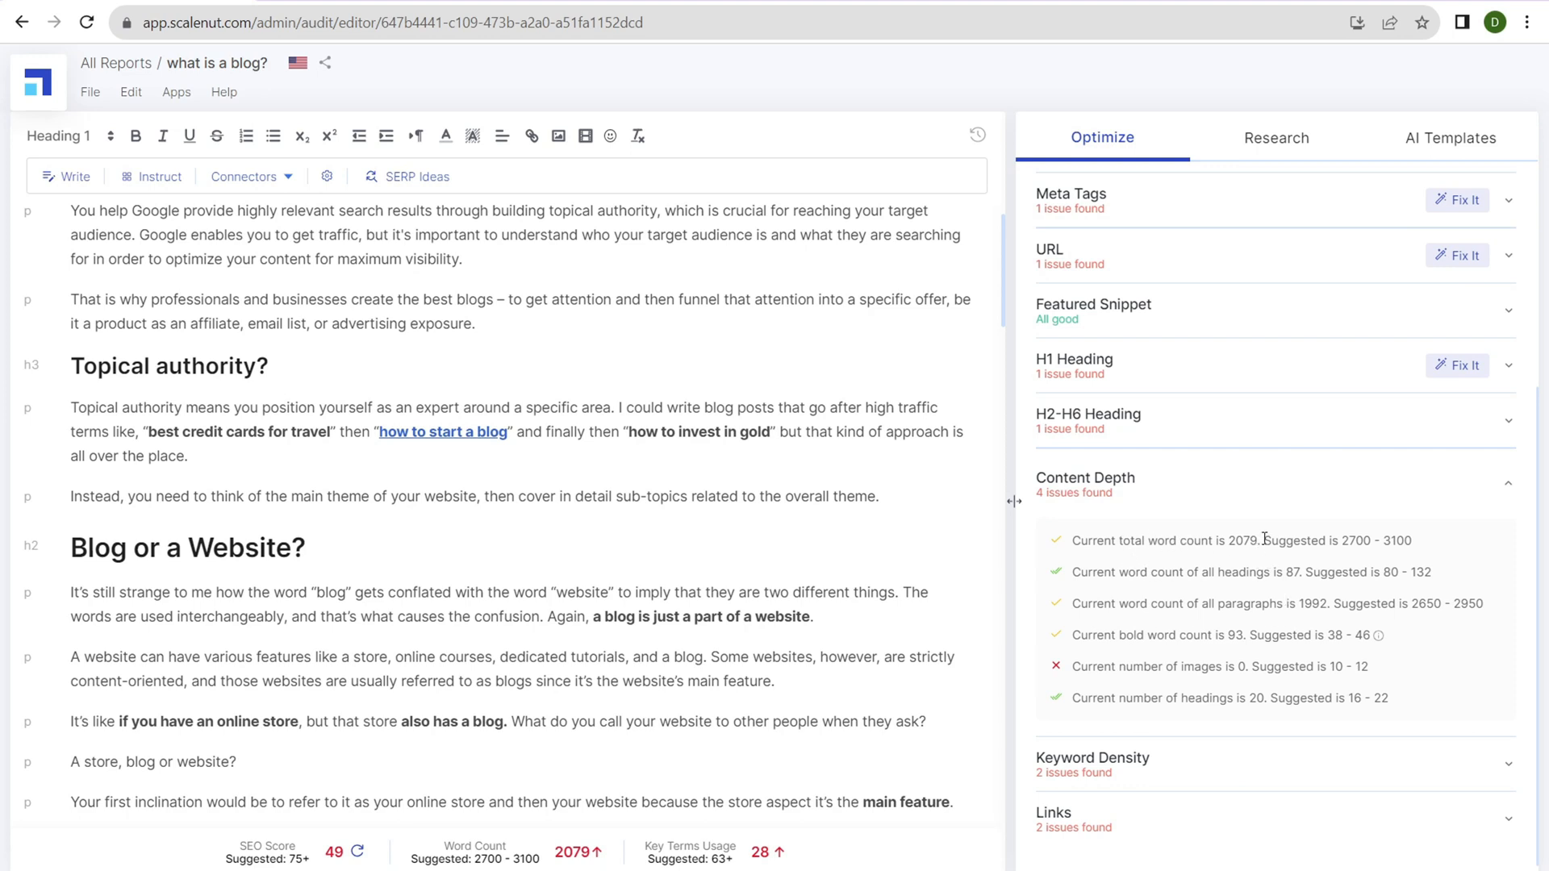
pyautogui.doubleClick(1324, 540)
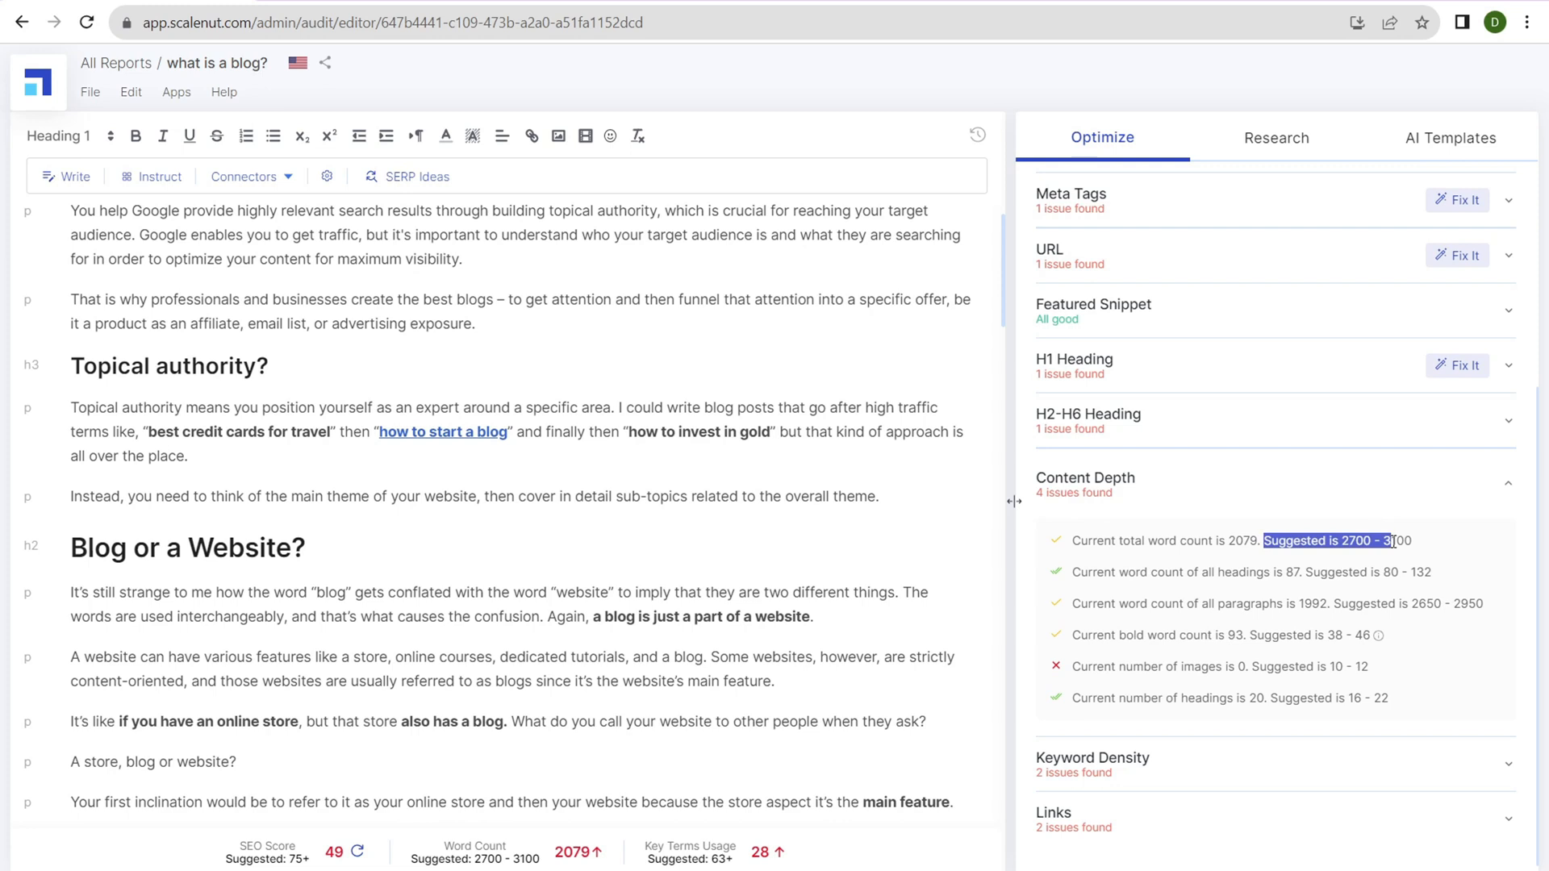
pyautogui.moveTo(1353, 364)
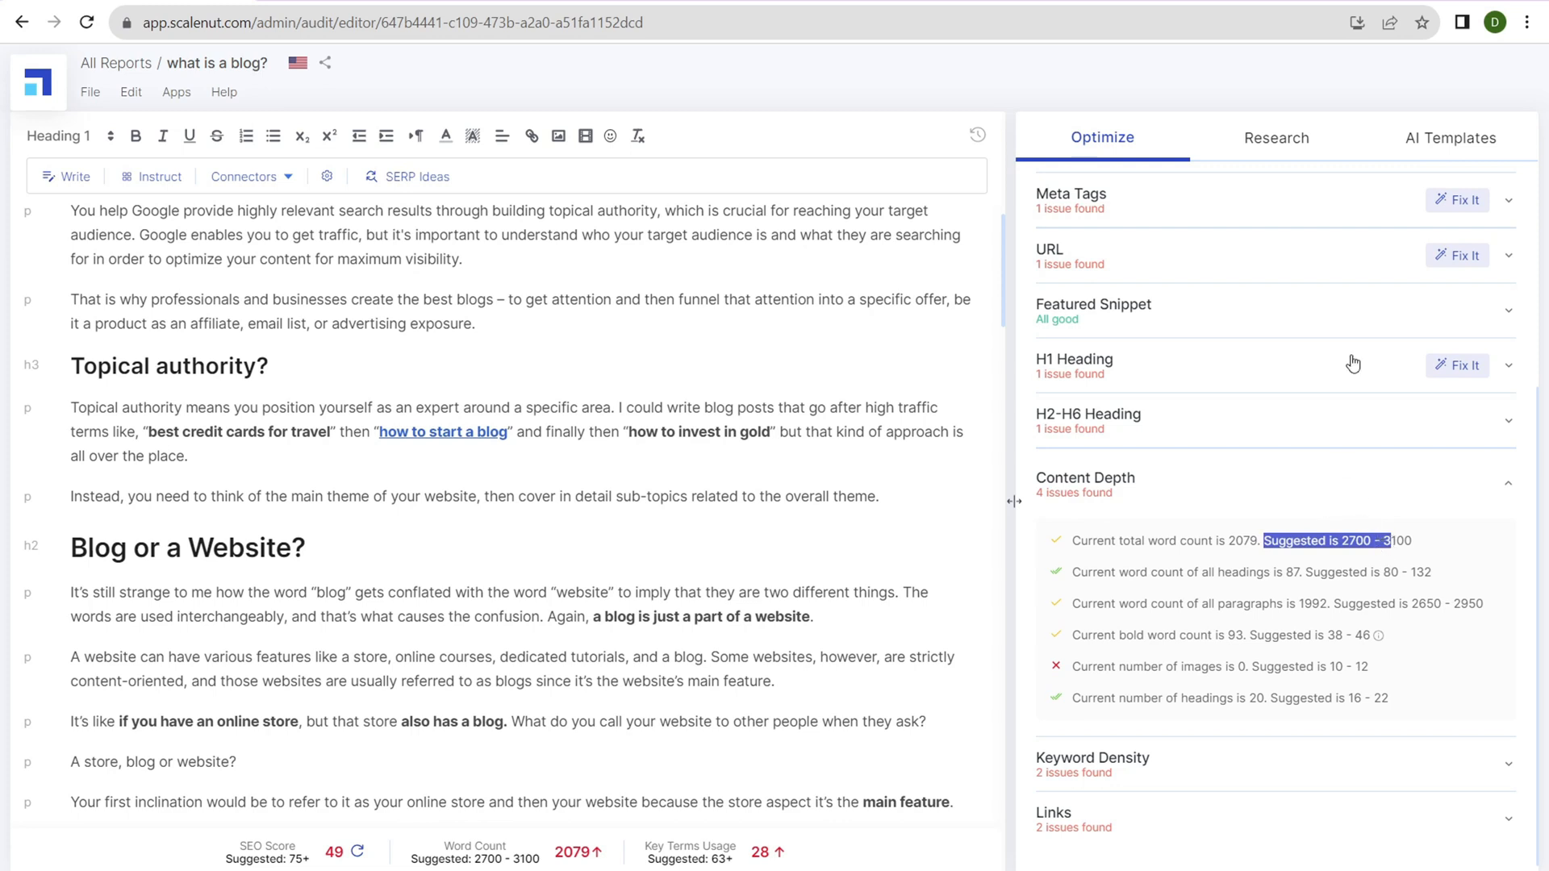
pyautogui.click(1448, 137)
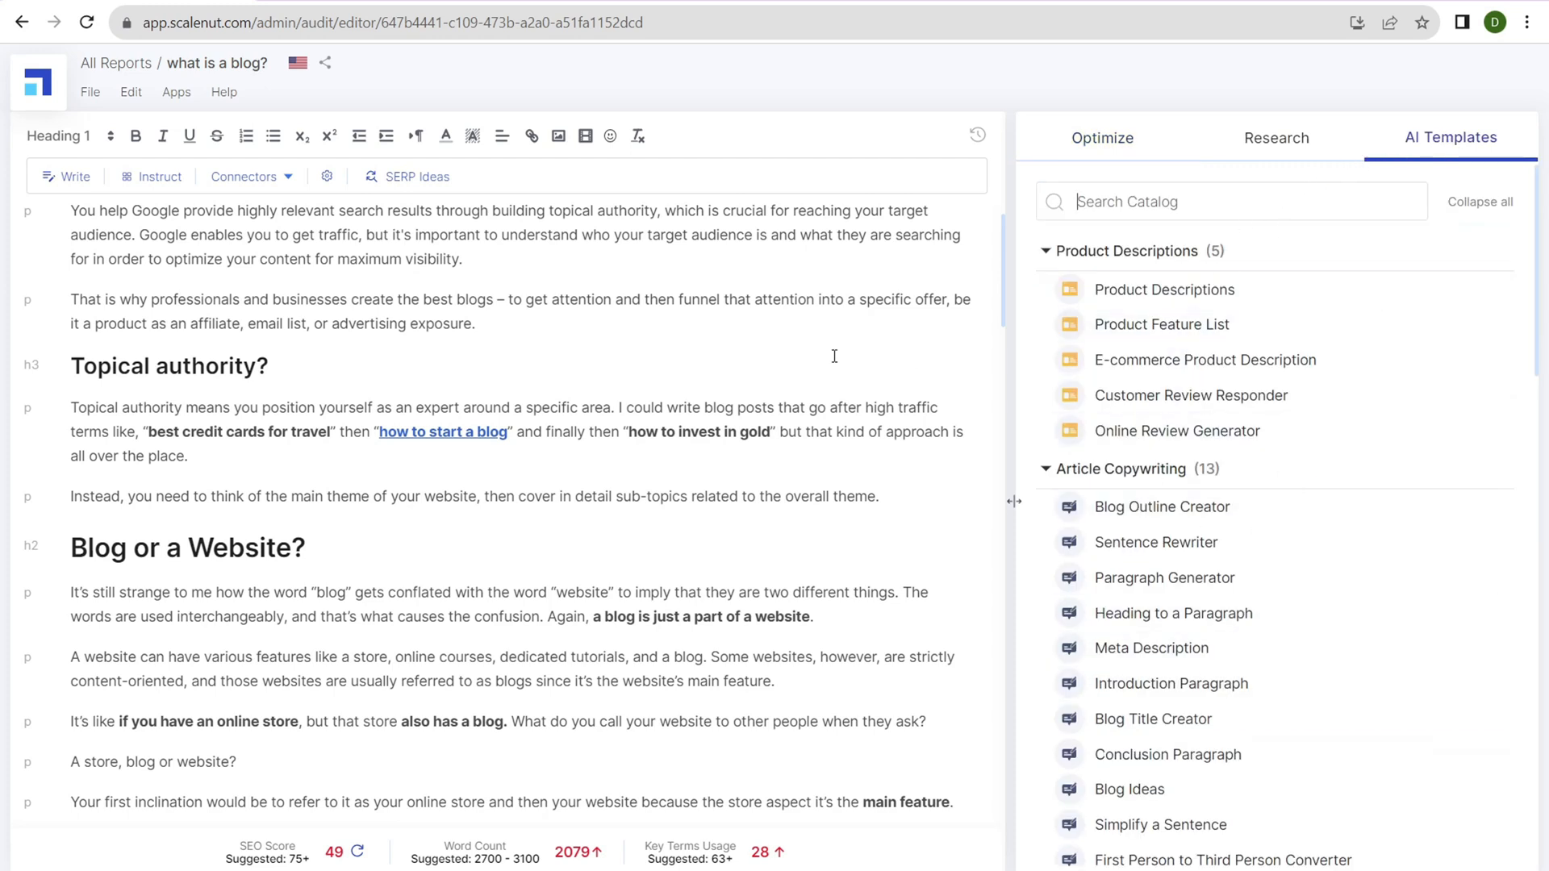
# Toggle between AI Templates and Optimize, settling on the SEO score overview
pyautogui.click(1100, 137)
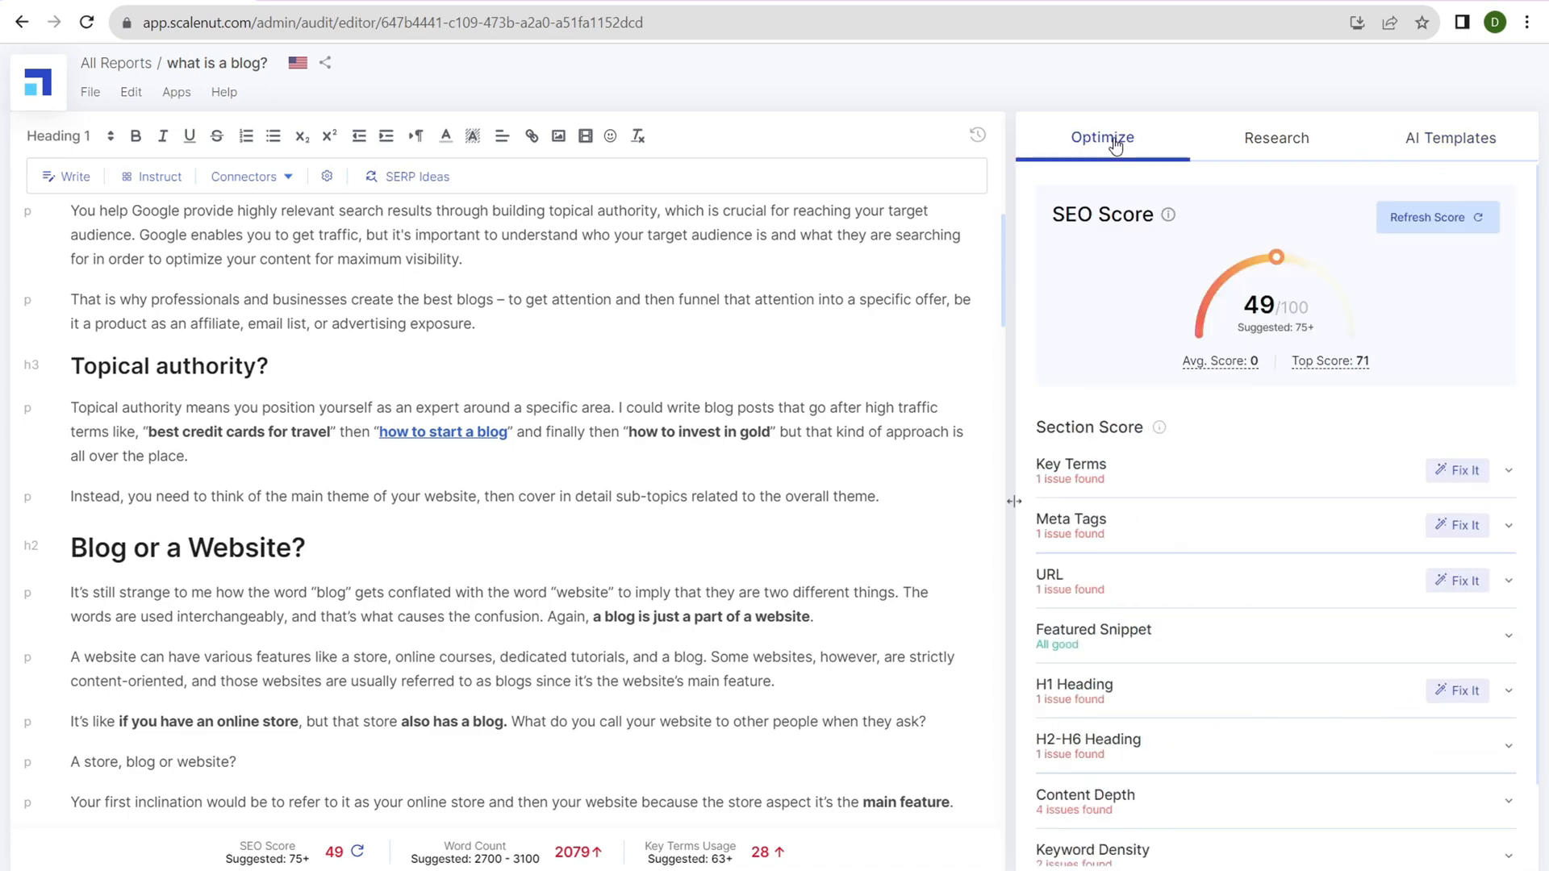
pyautogui.moveTo(1276, 137)
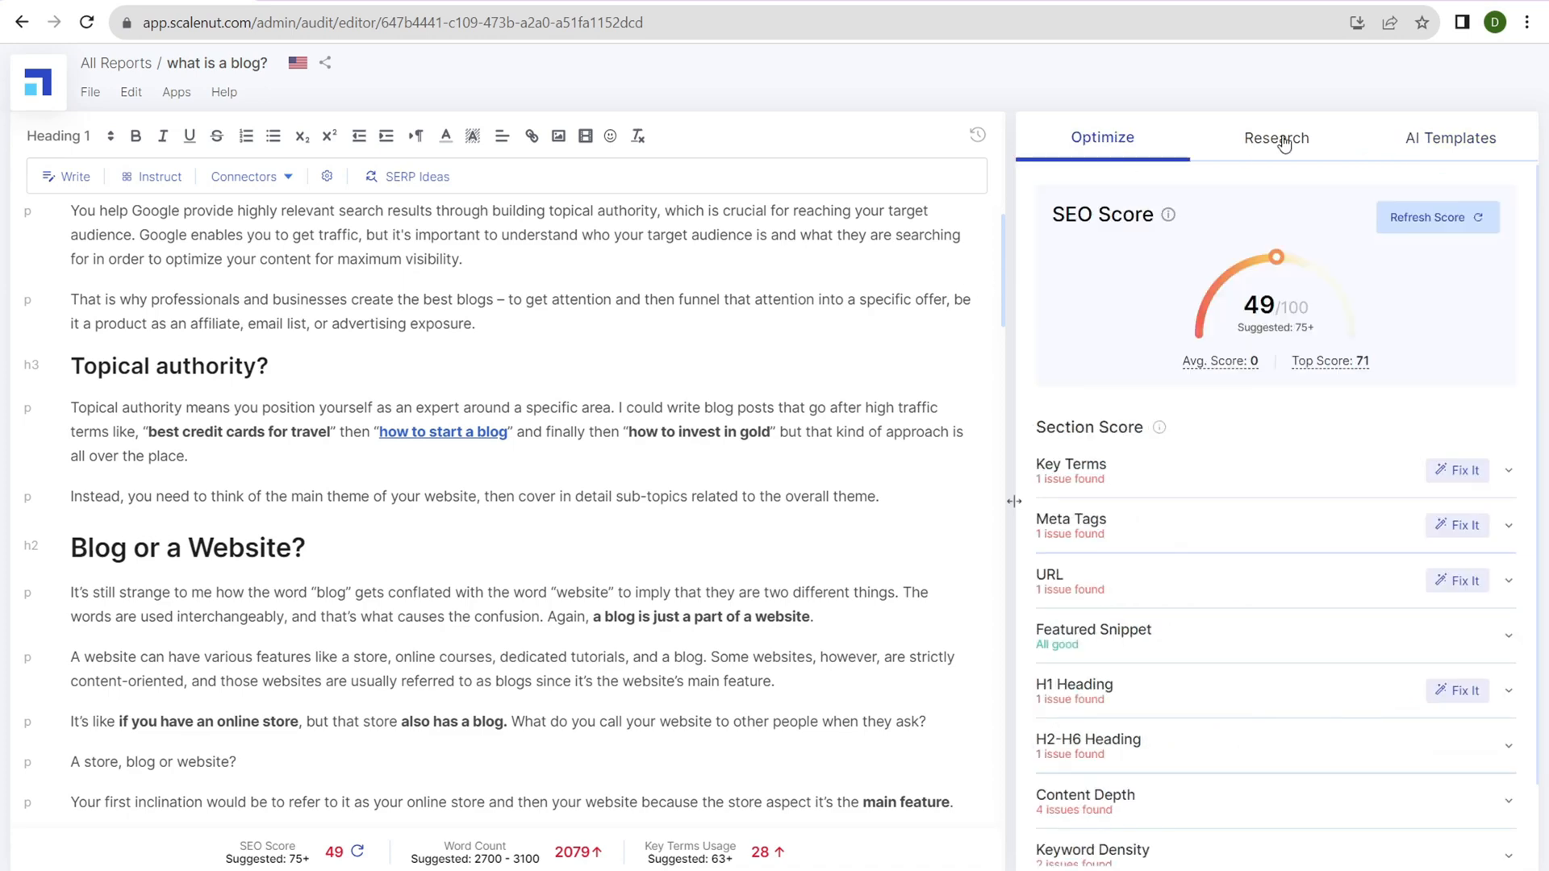
pyautogui.click(1451, 138)
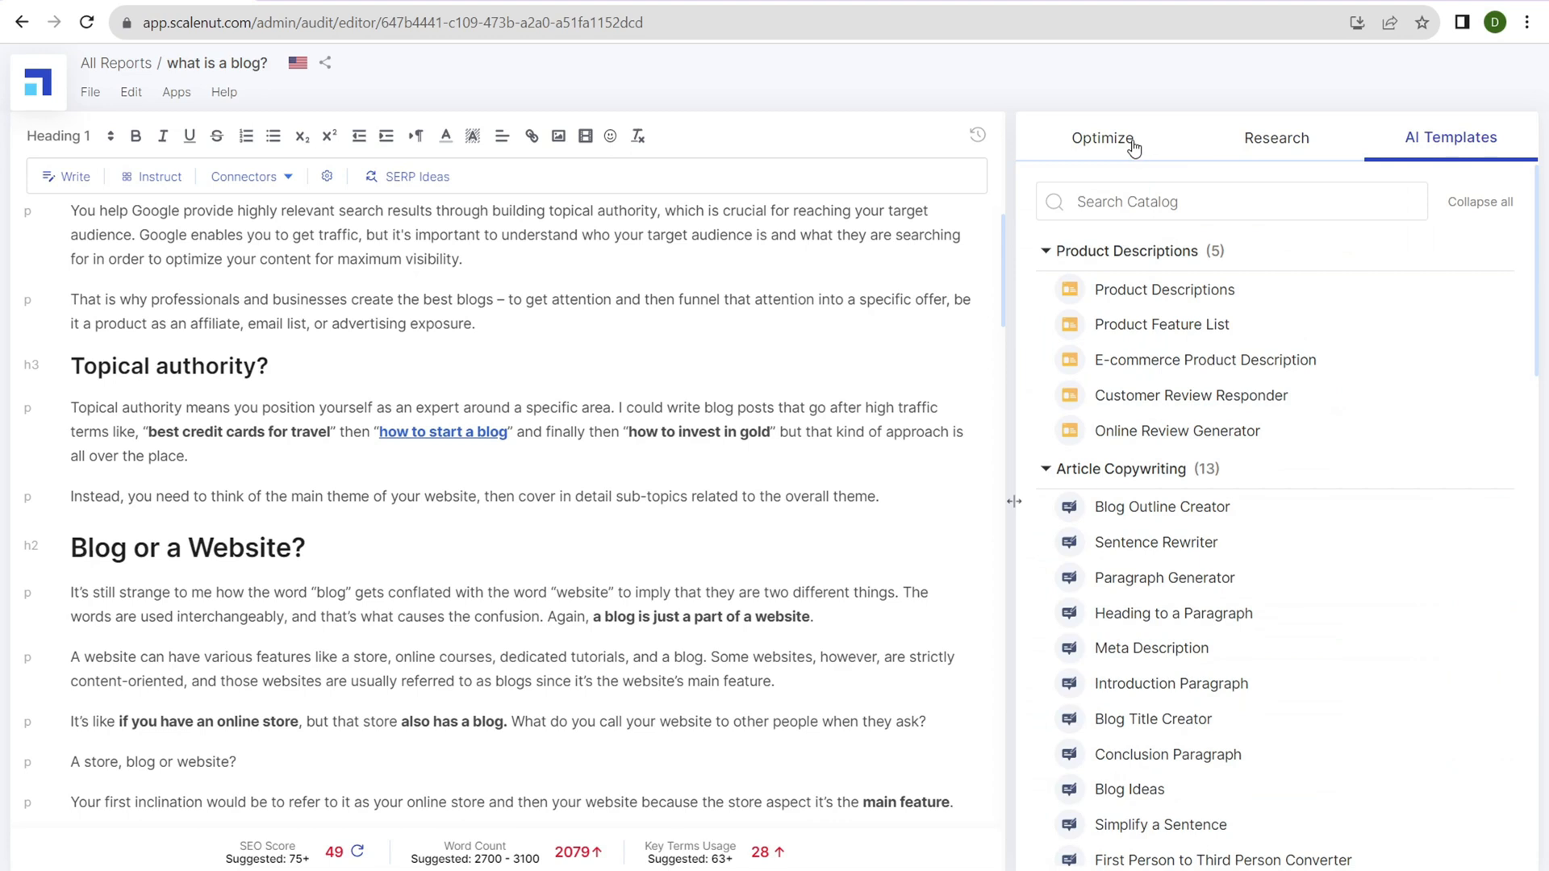
pyautogui.click(1101, 137)
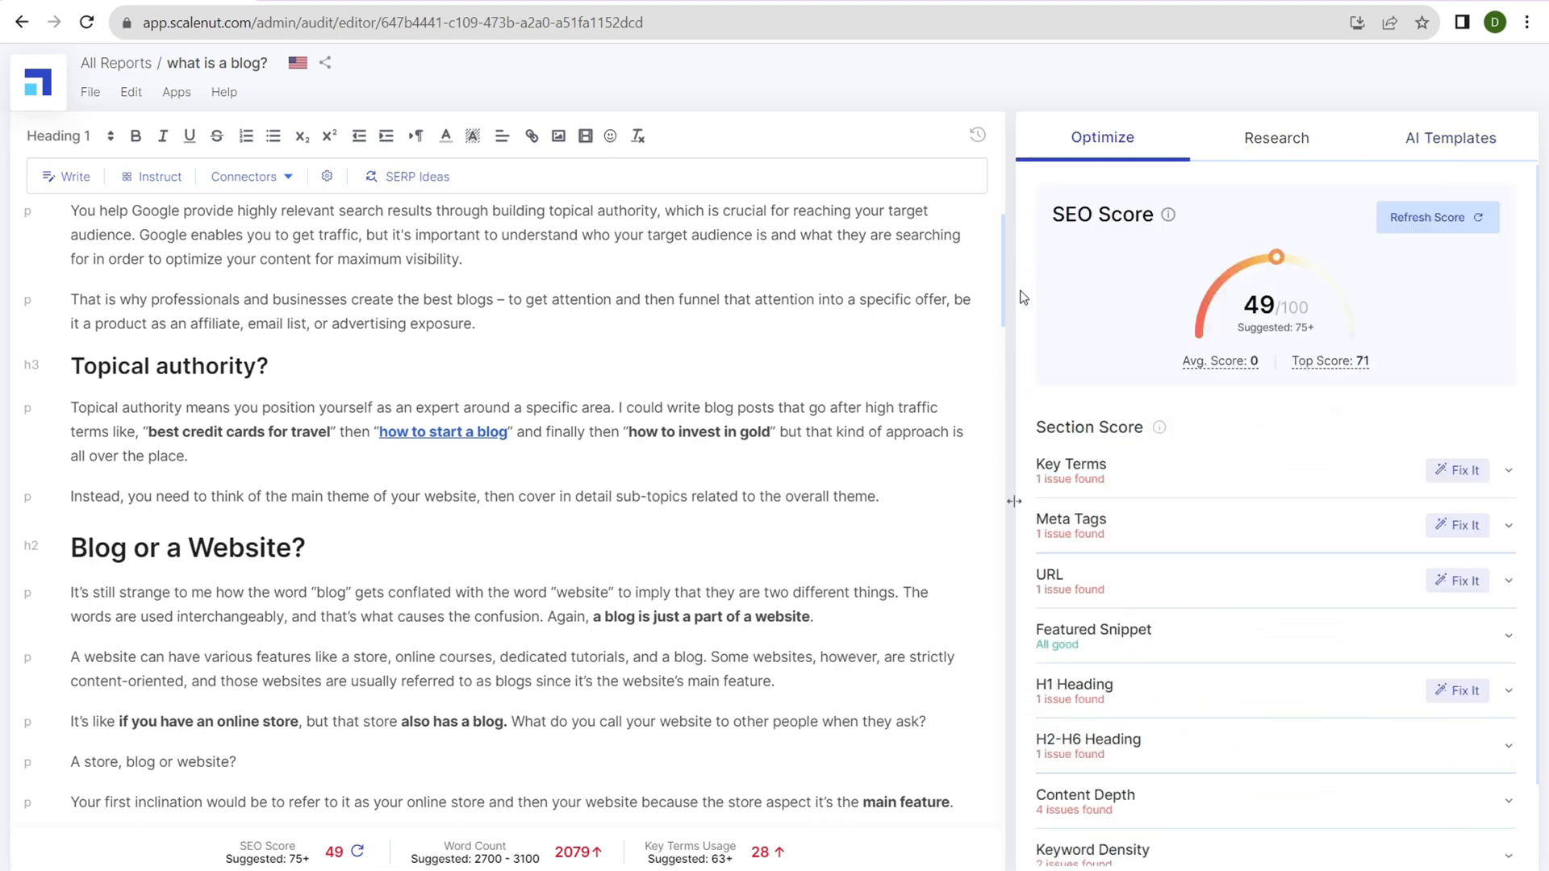
pyautogui.moveTo(1263, 279)
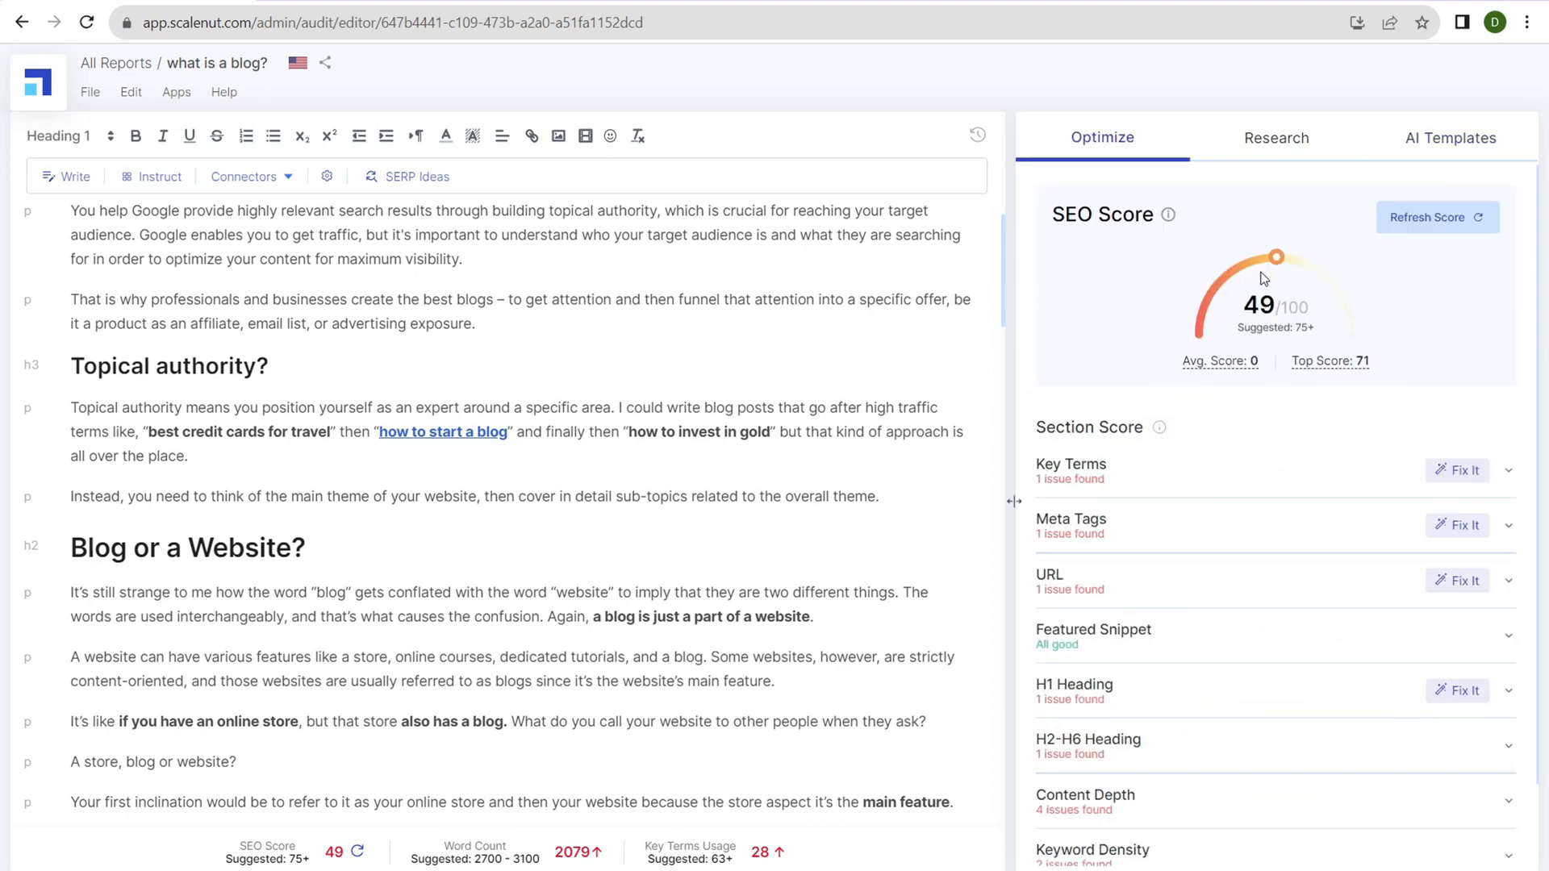
pyautogui.moveTo(1356, 361)
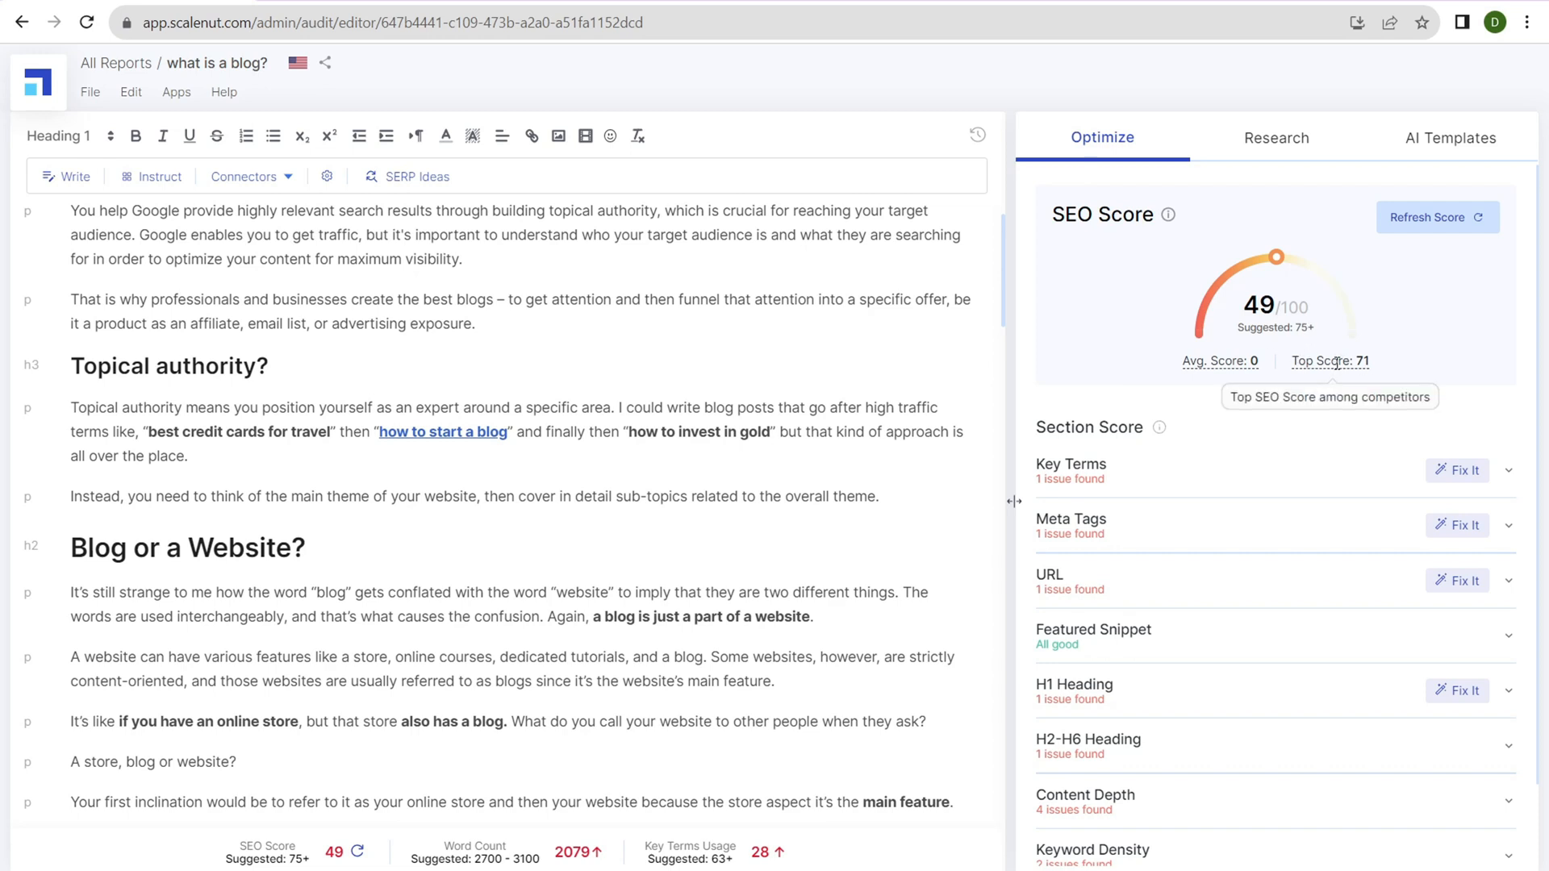
pyautogui.moveTo(875, 368)
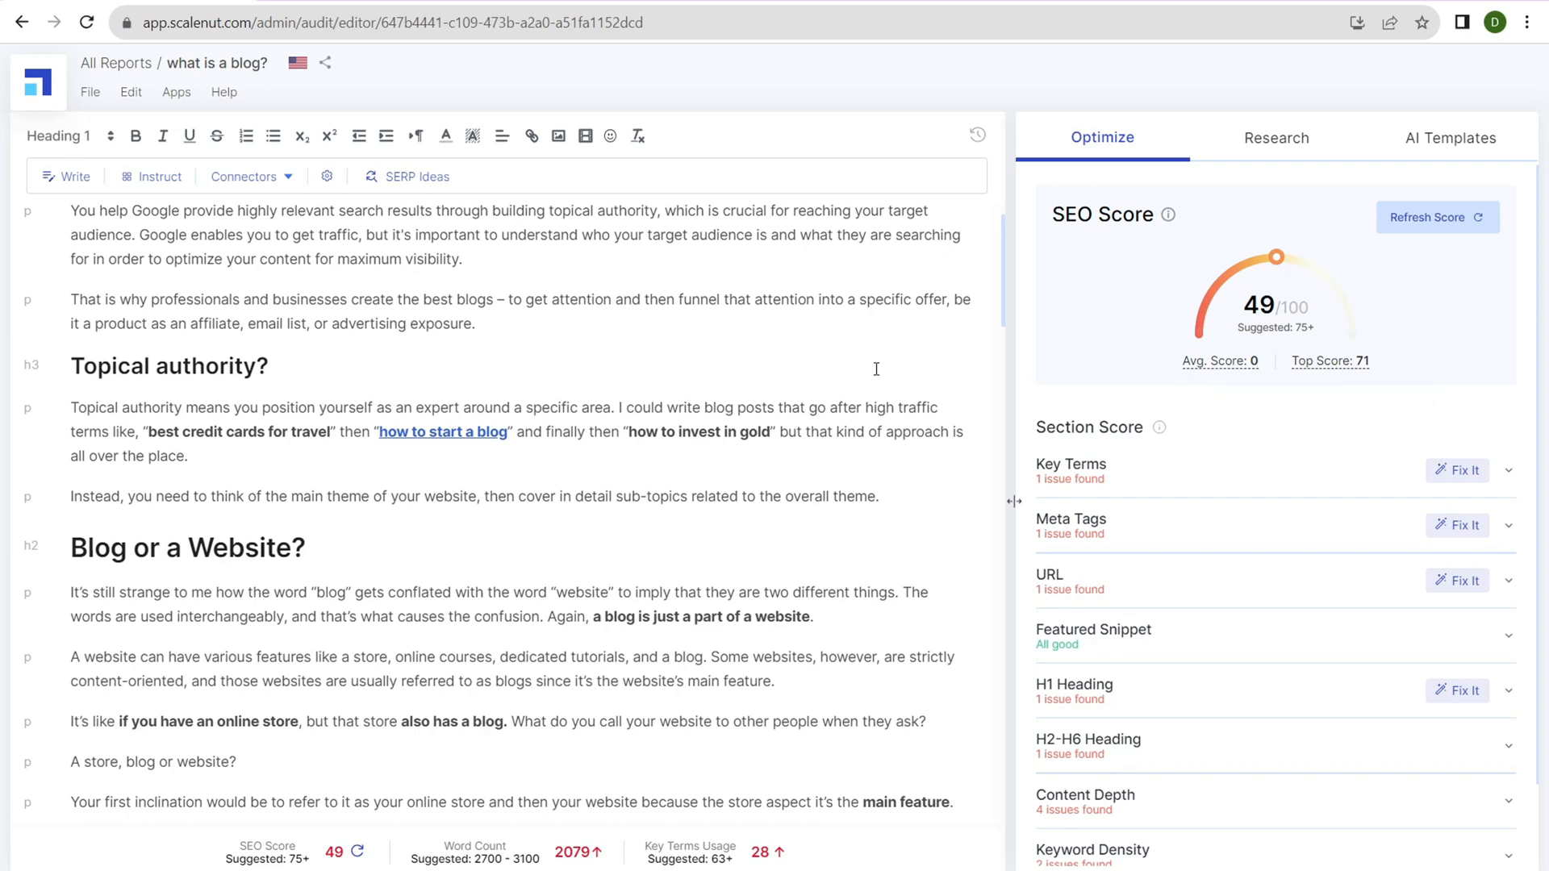
pyautogui.scroll(3)
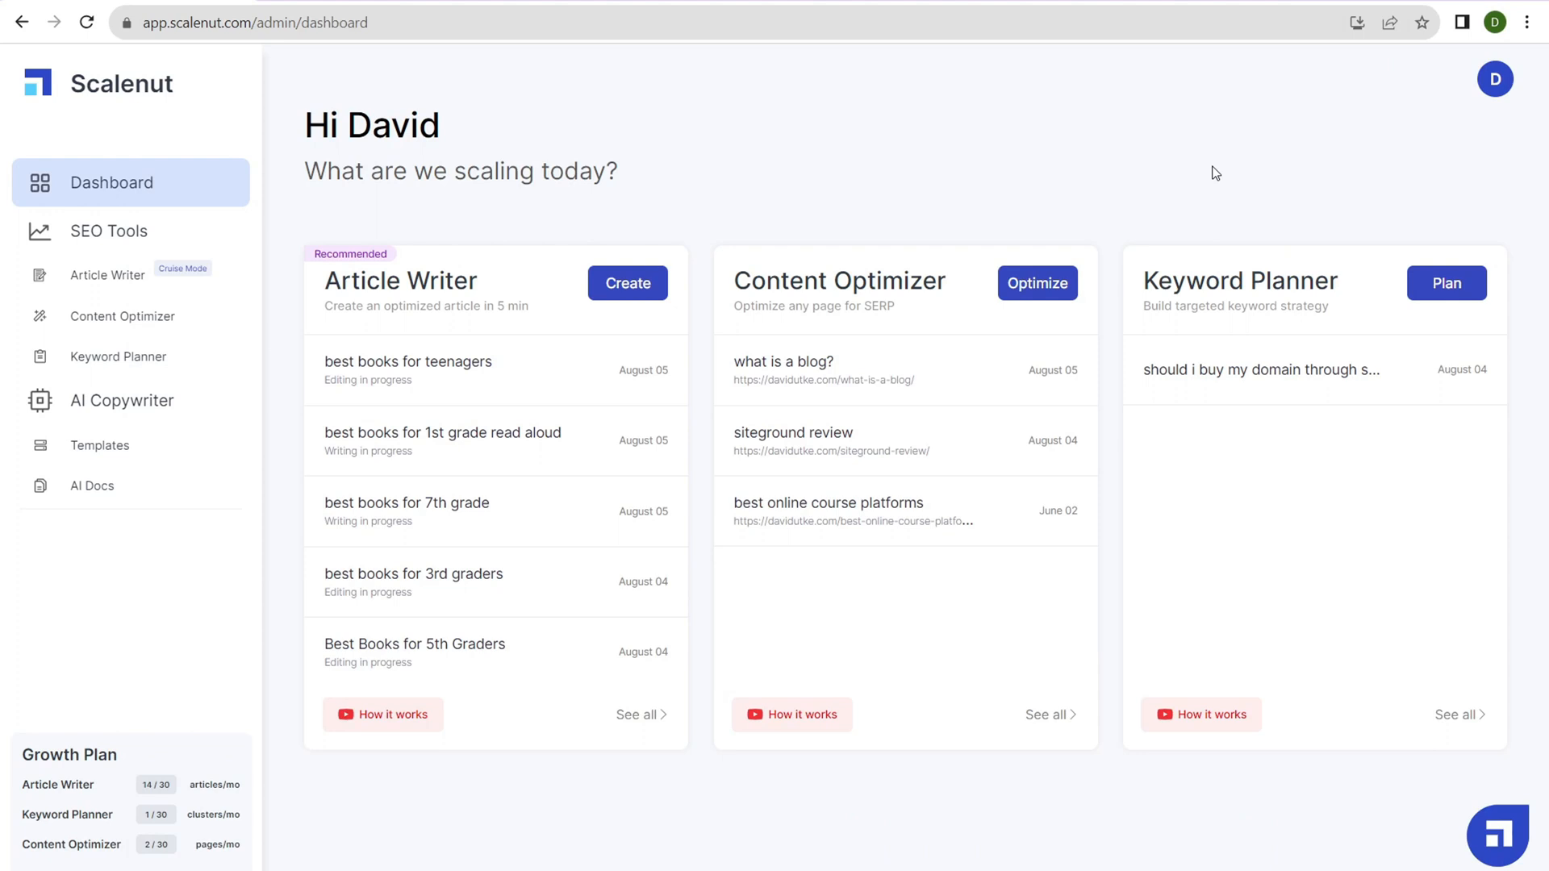
# Create a Keyword Planner report for 'how to teach english abroad' in the United States
pyautogui.click(1446, 283)
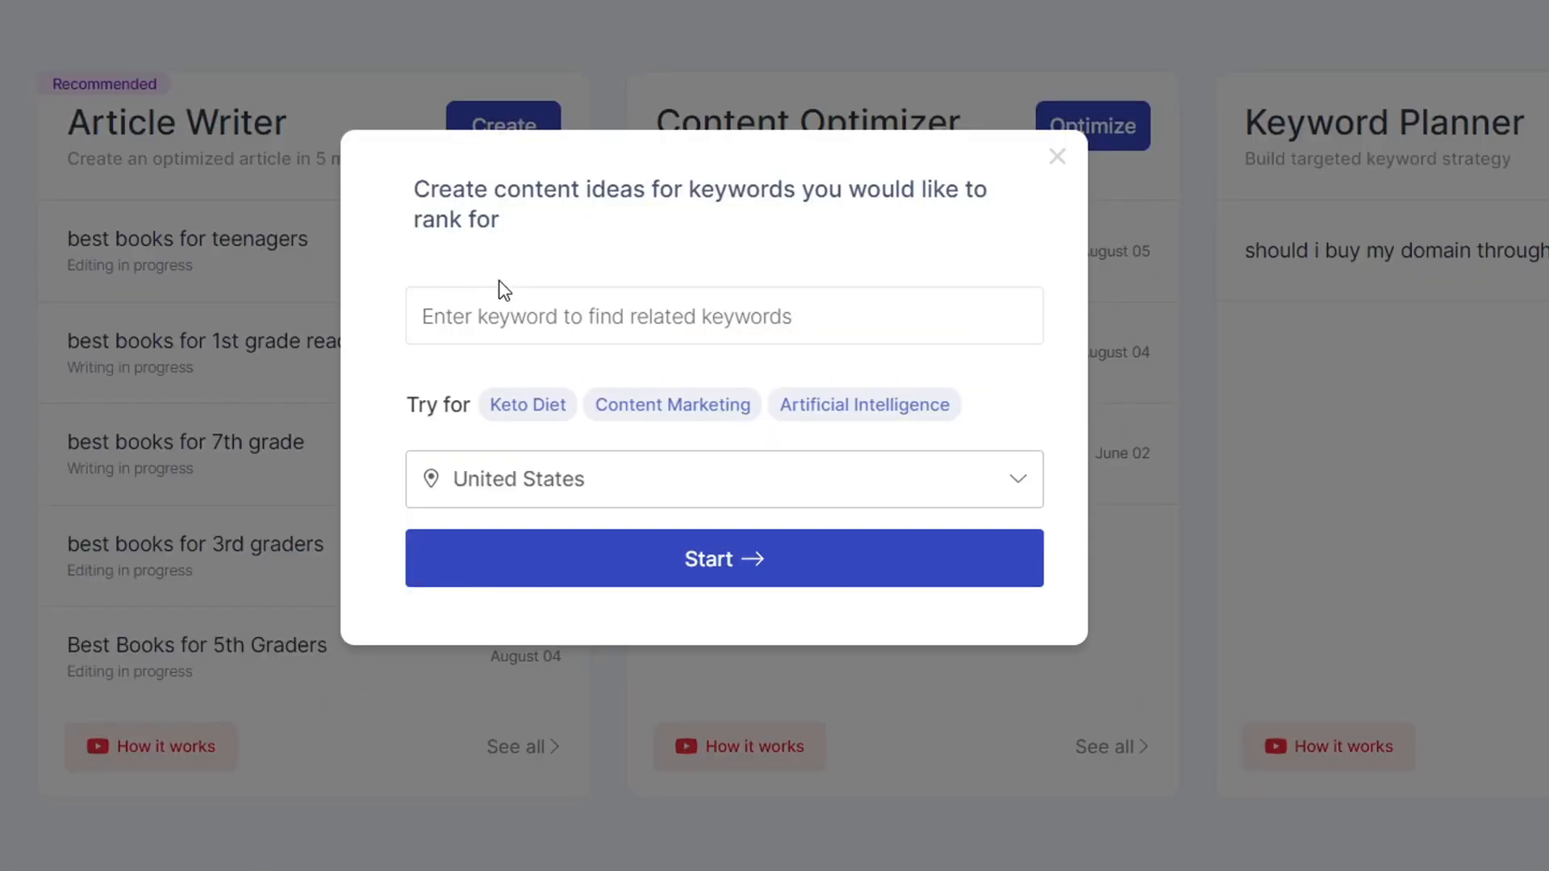
pyautogui.write('how to t')
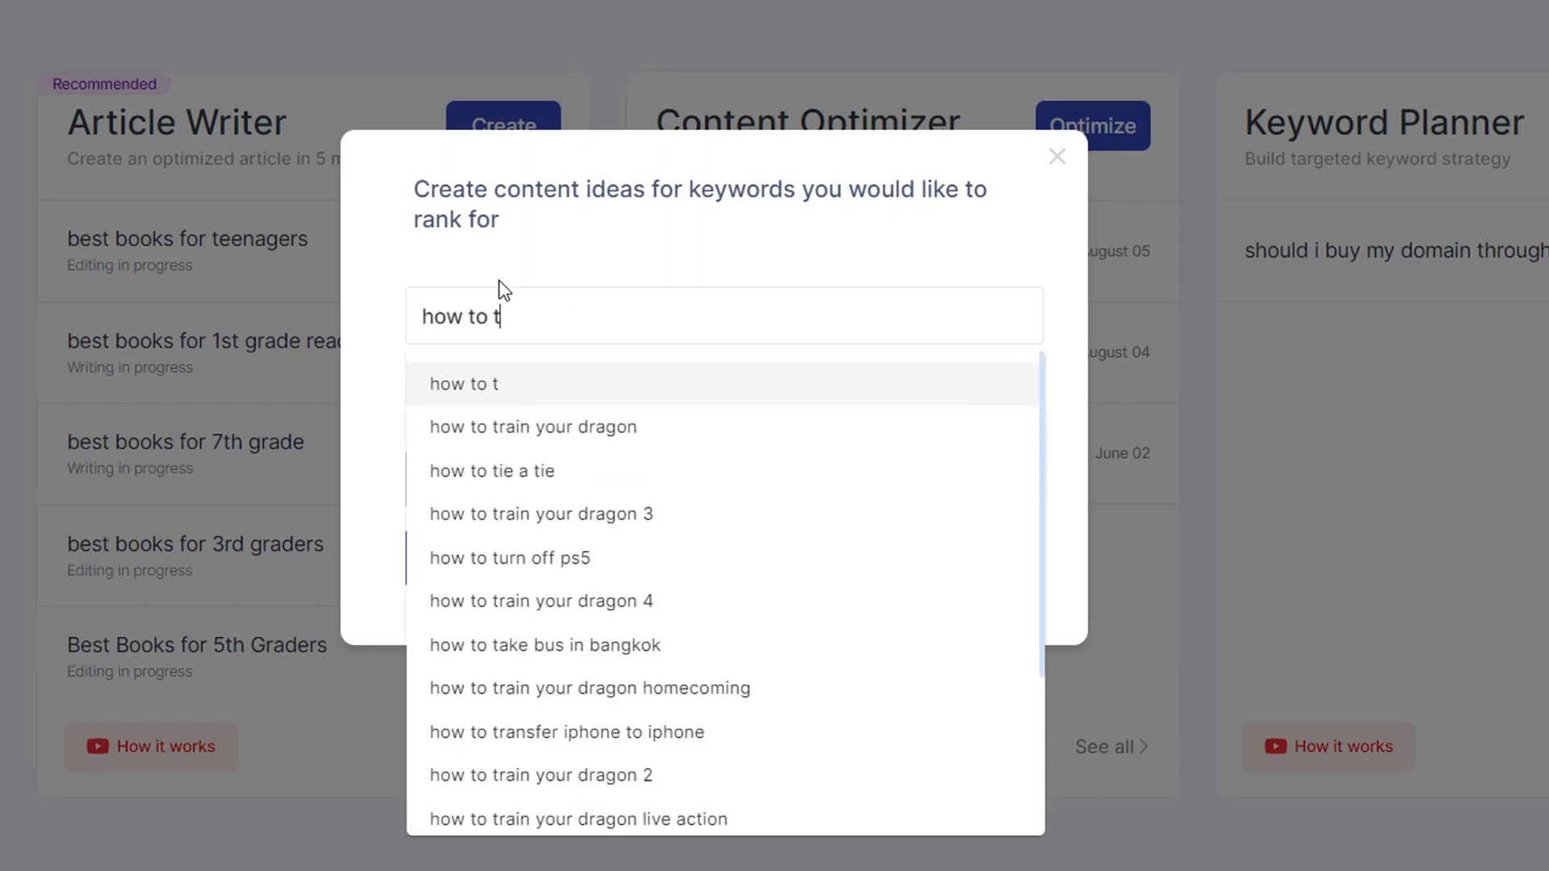
pyautogui.write('each english ab')
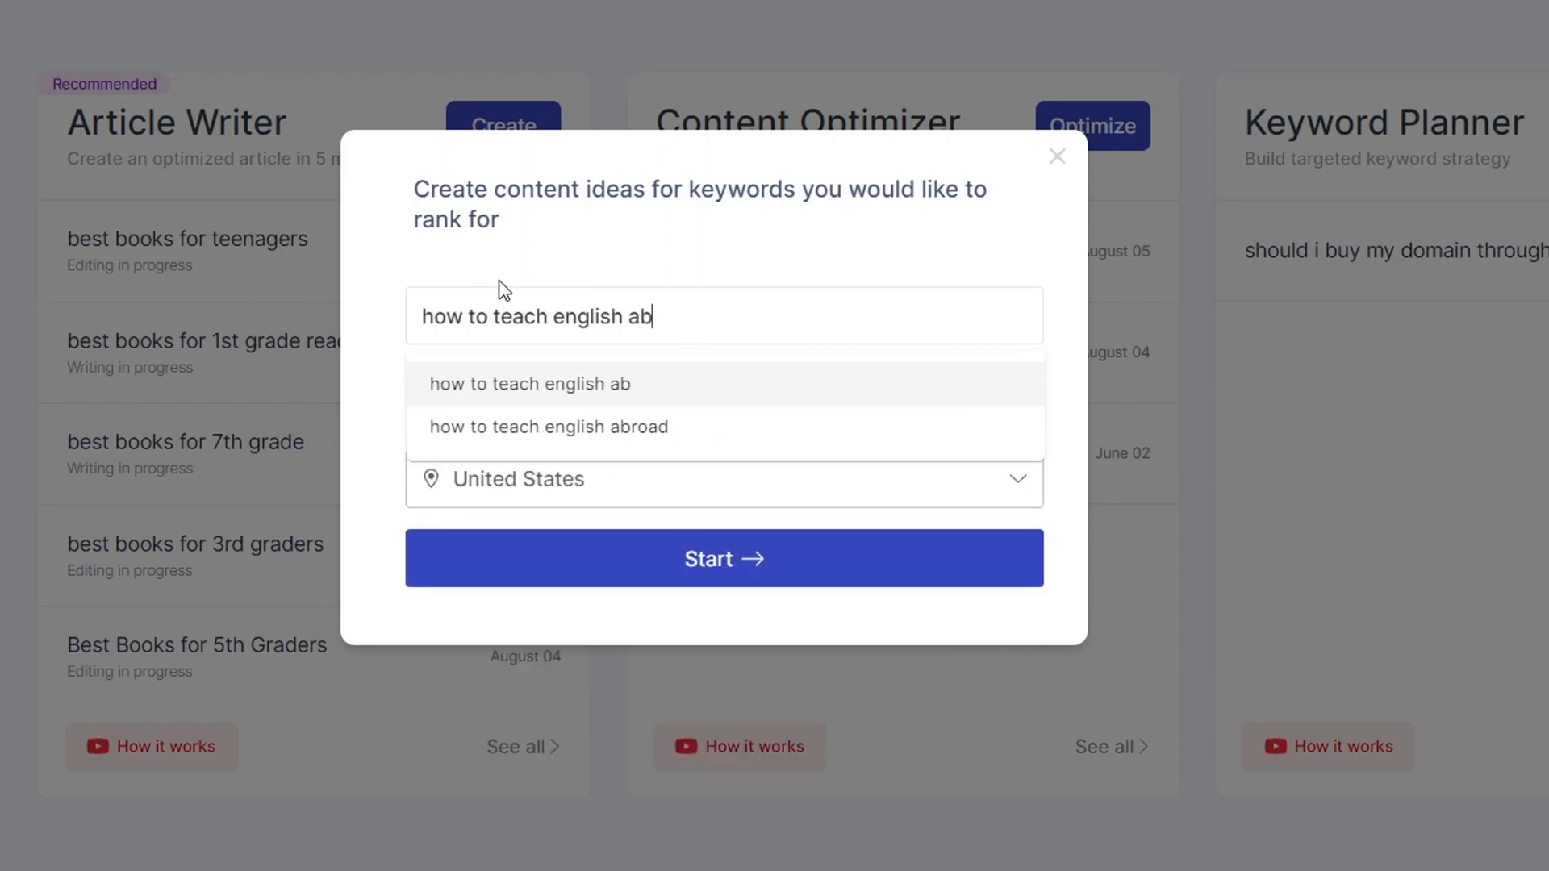
pyautogui.click(547, 427)
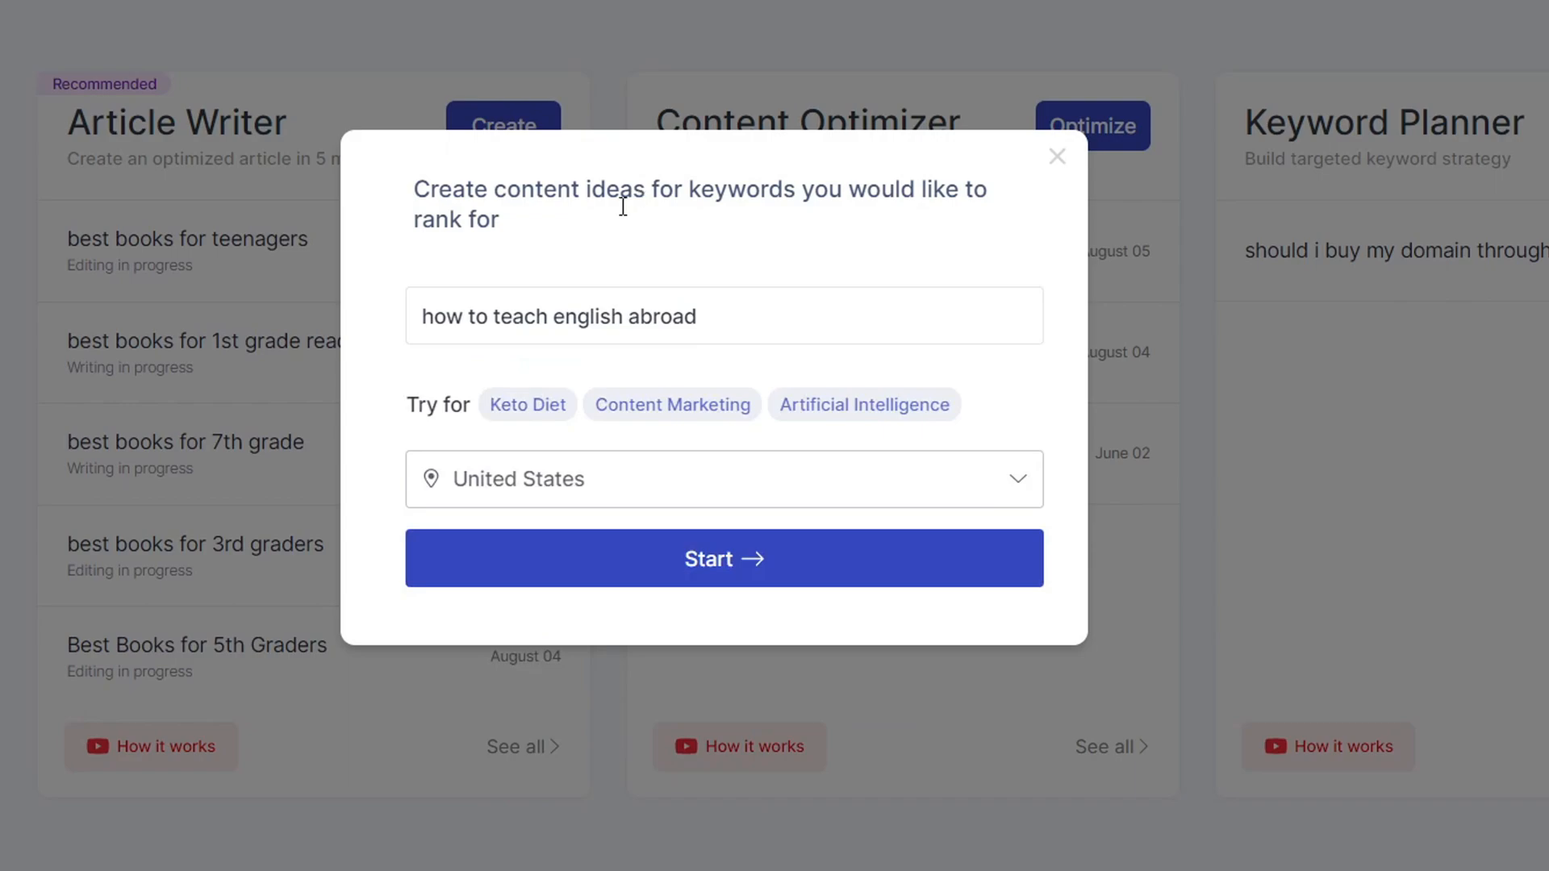
pyautogui.click(722, 558)
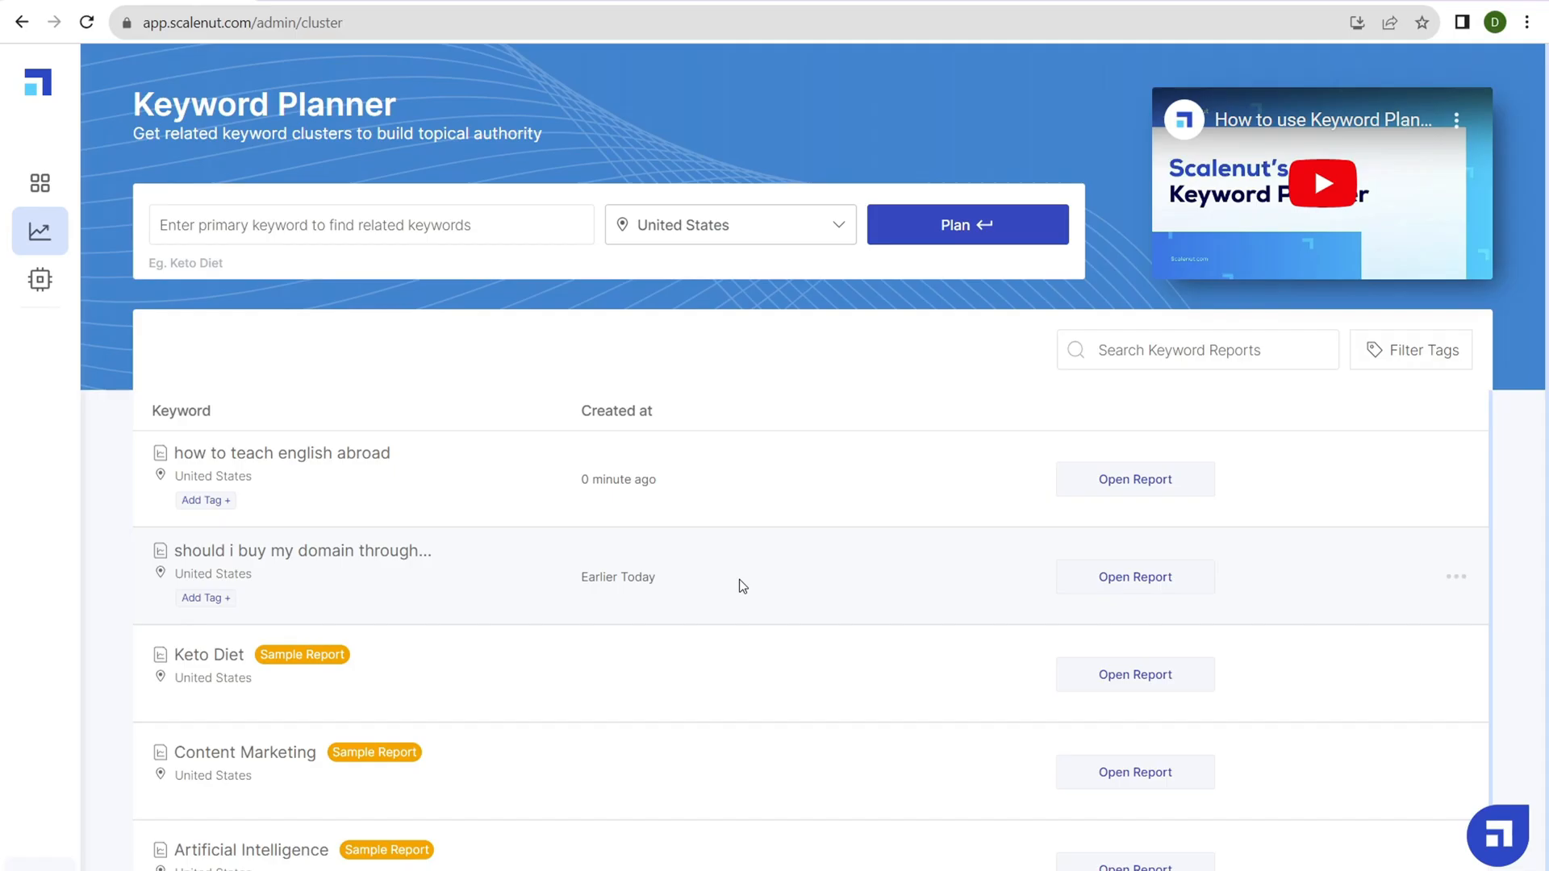
pyautogui.moveTo(1074, 445)
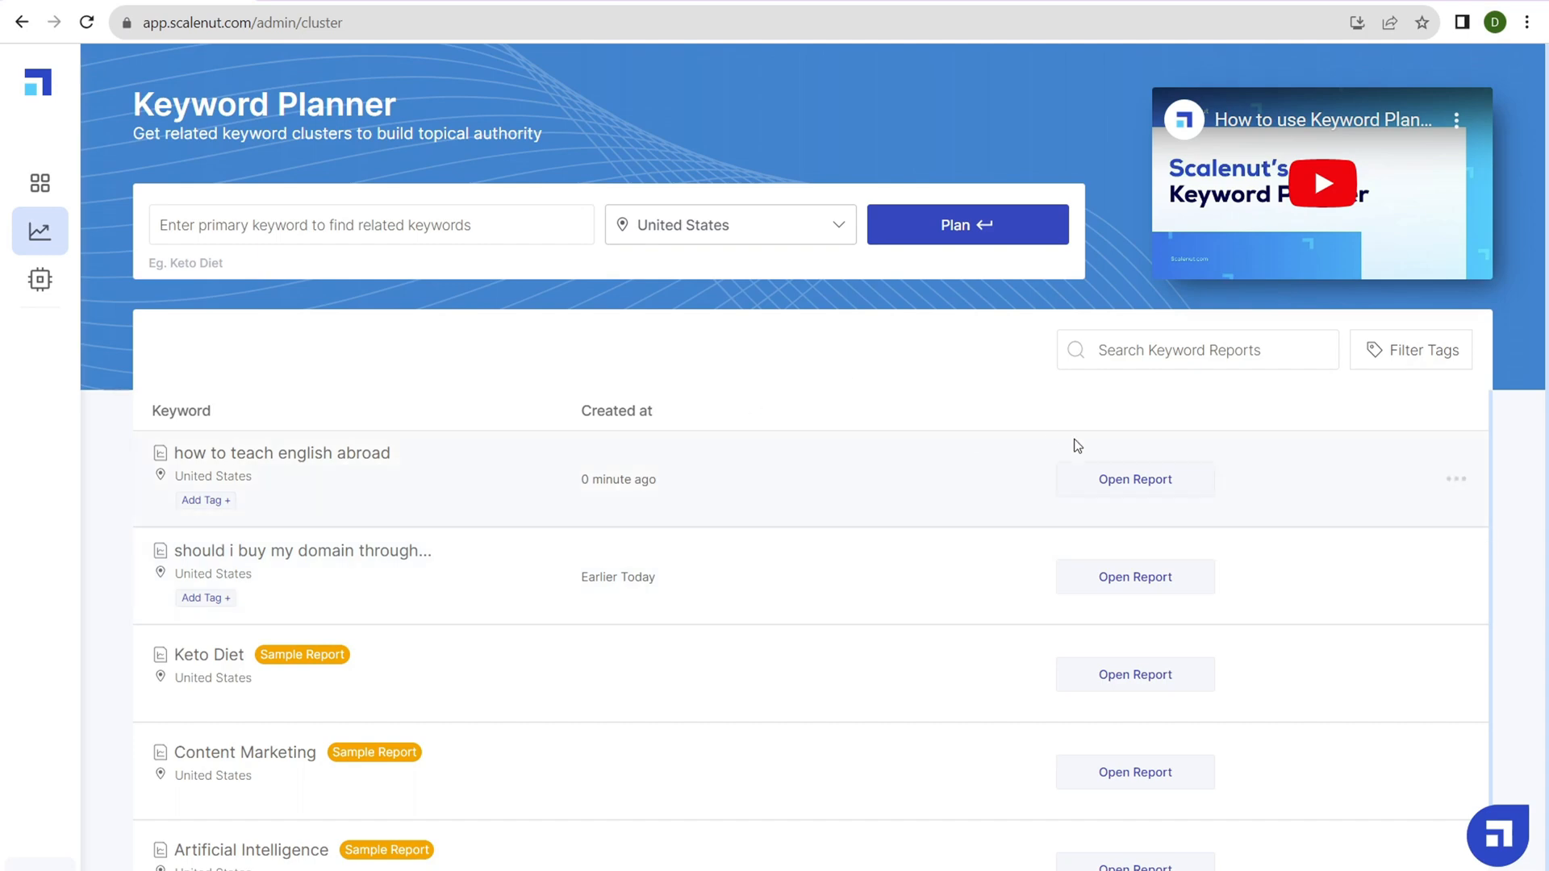
pyautogui.click(1134, 479)
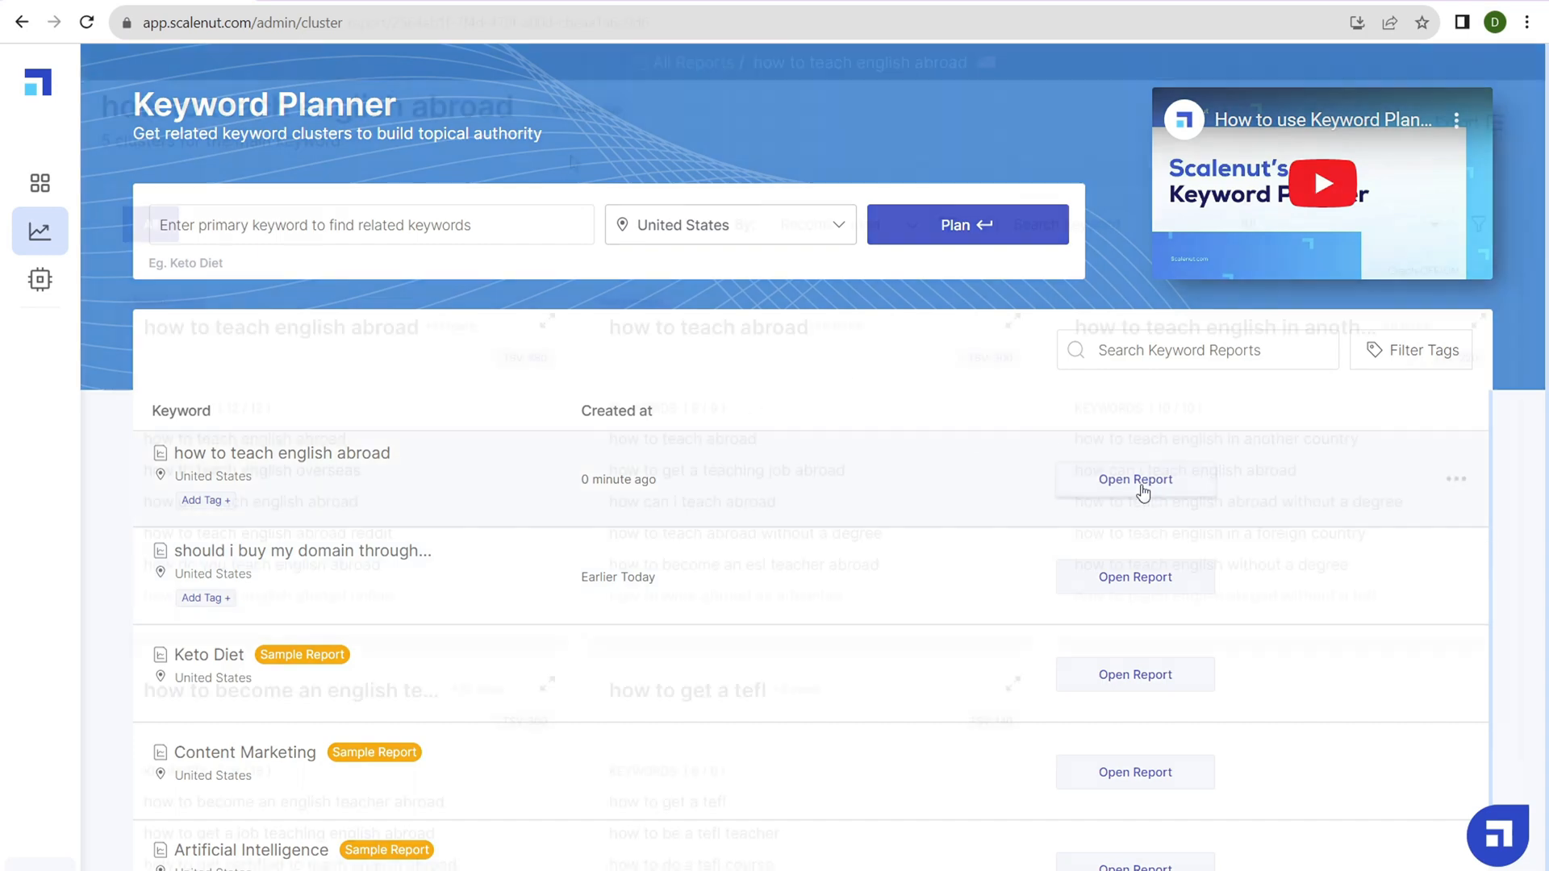
pyautogui.click(1135, 479)
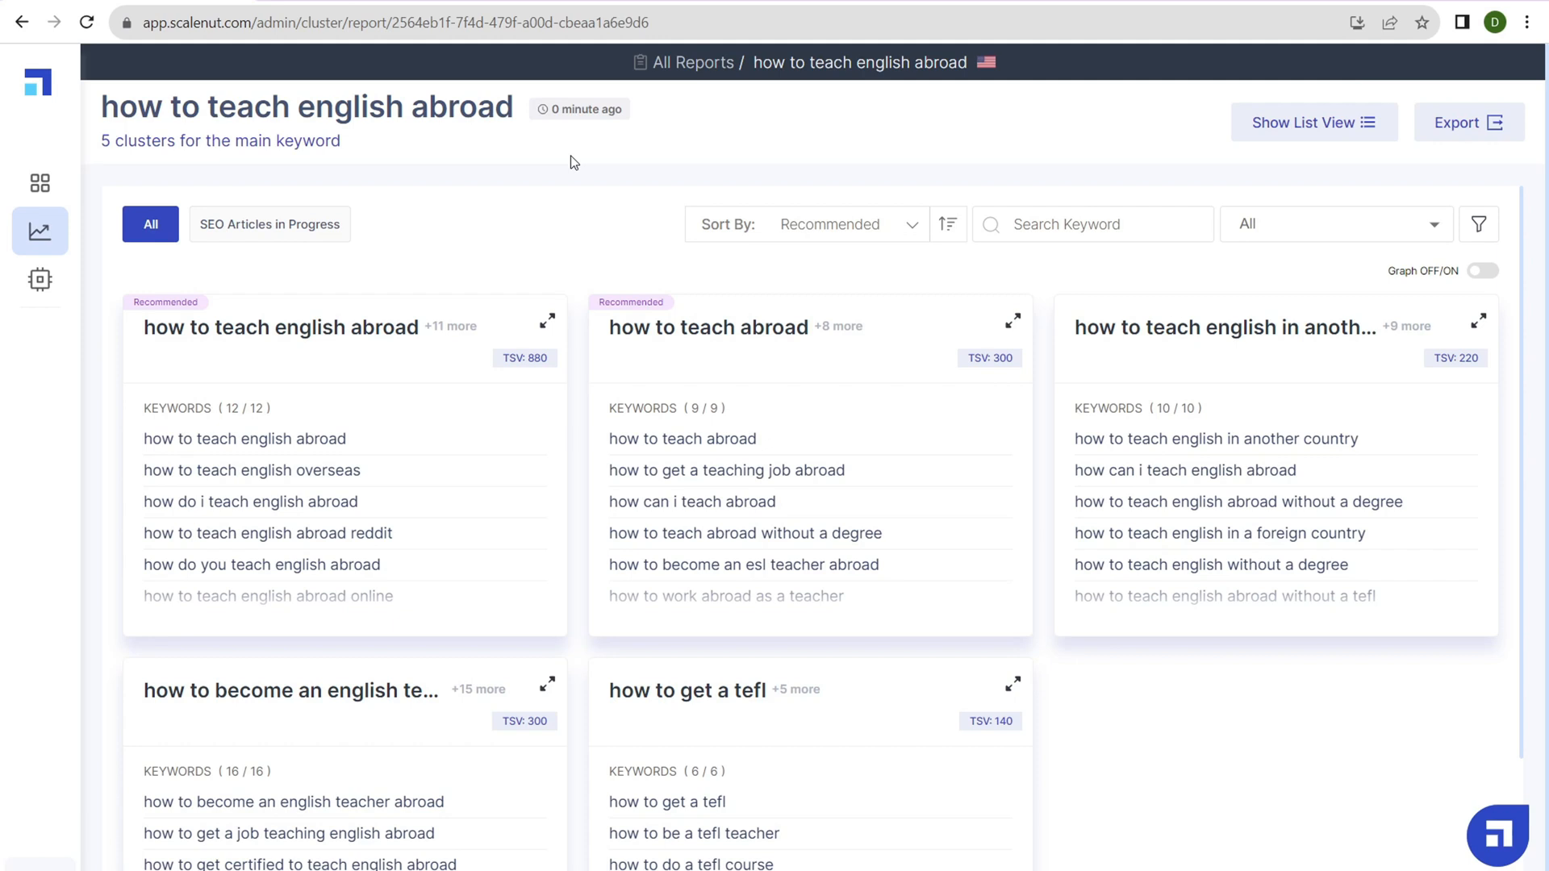
pyautogui.moveTo(261, 325)
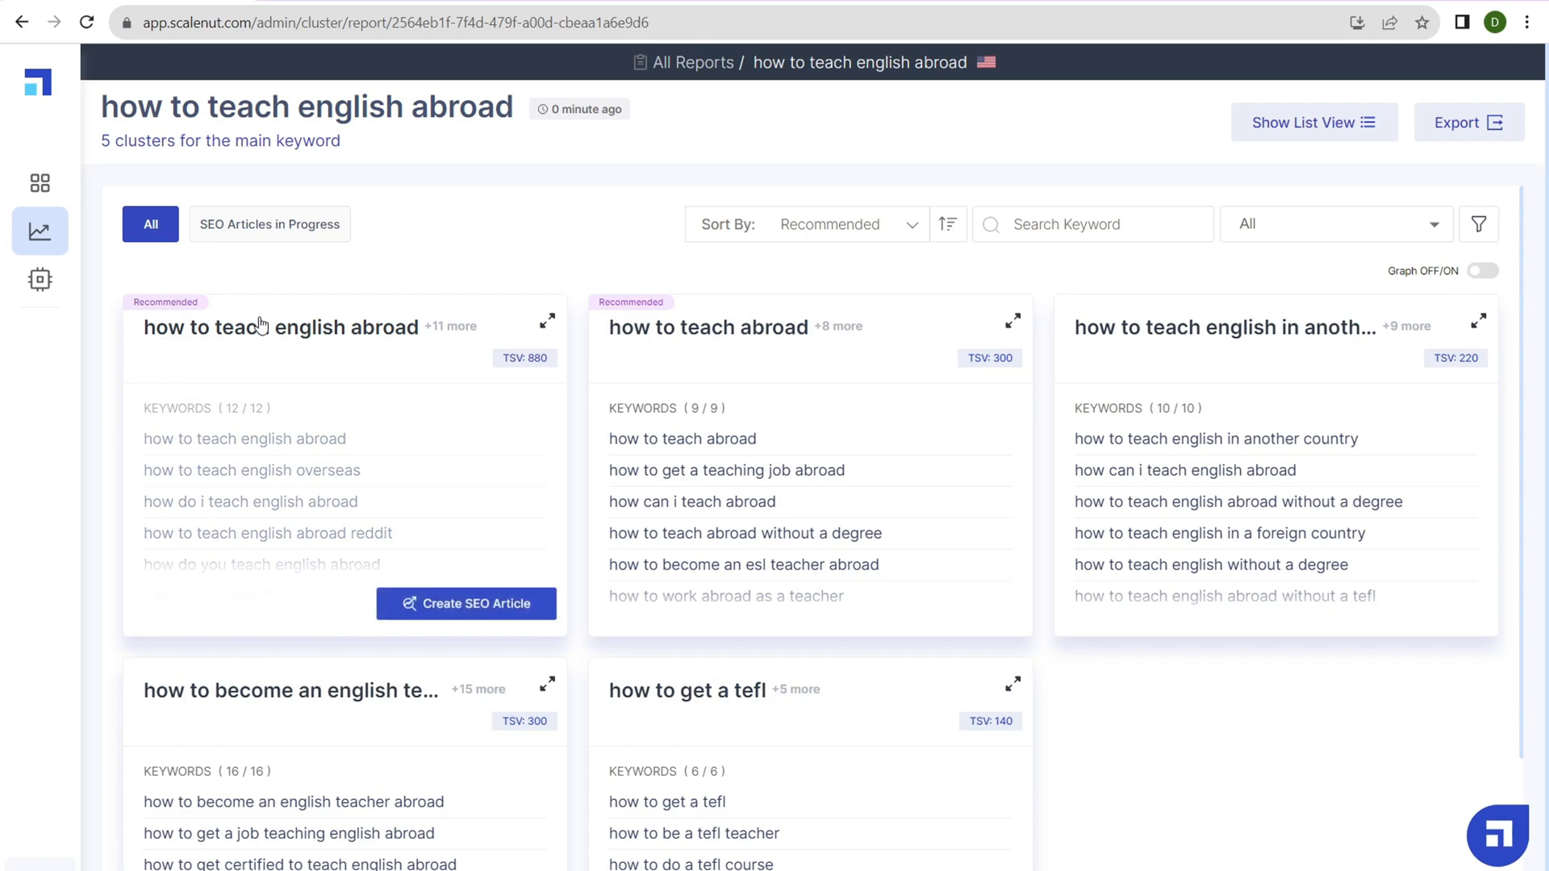
pyautogui.moveTo(291, 323)
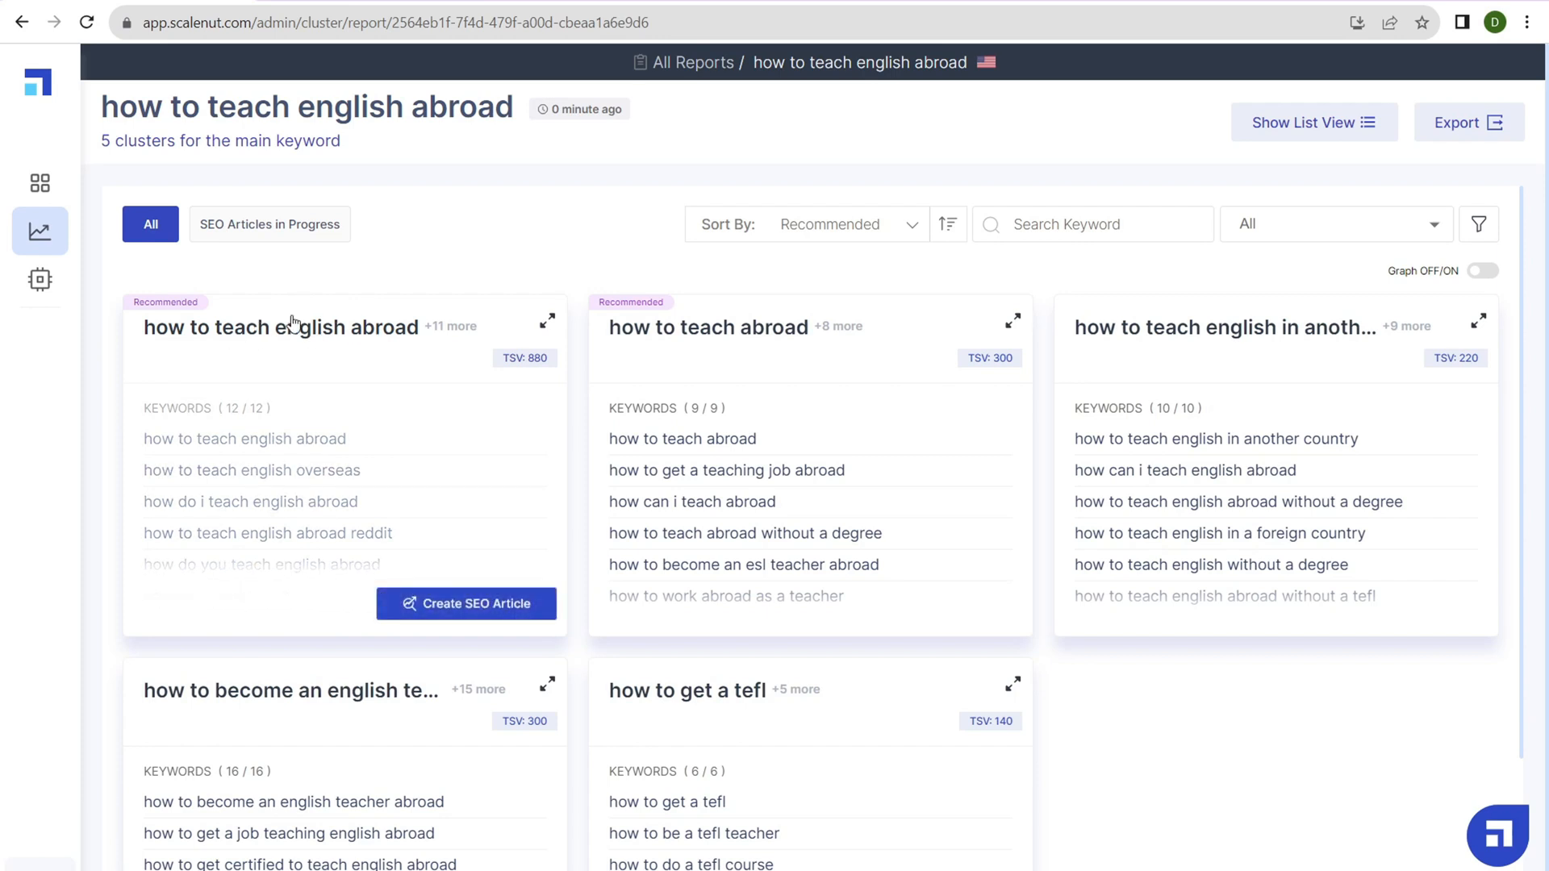
pyautogui.moveTo(583, 184)
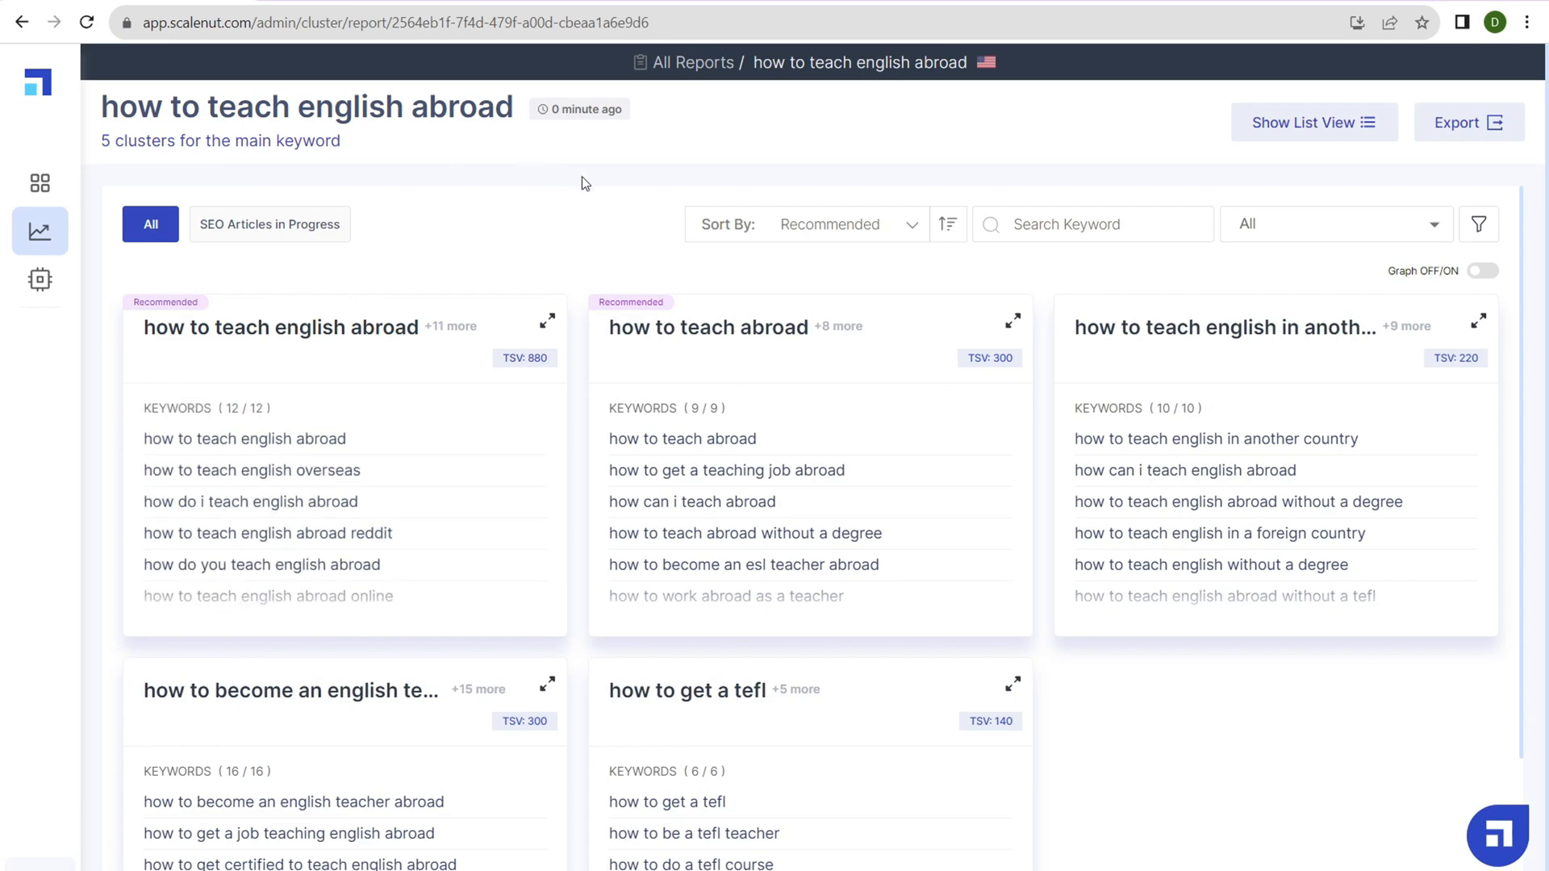
pyautogui.moveTo(1163, 307)
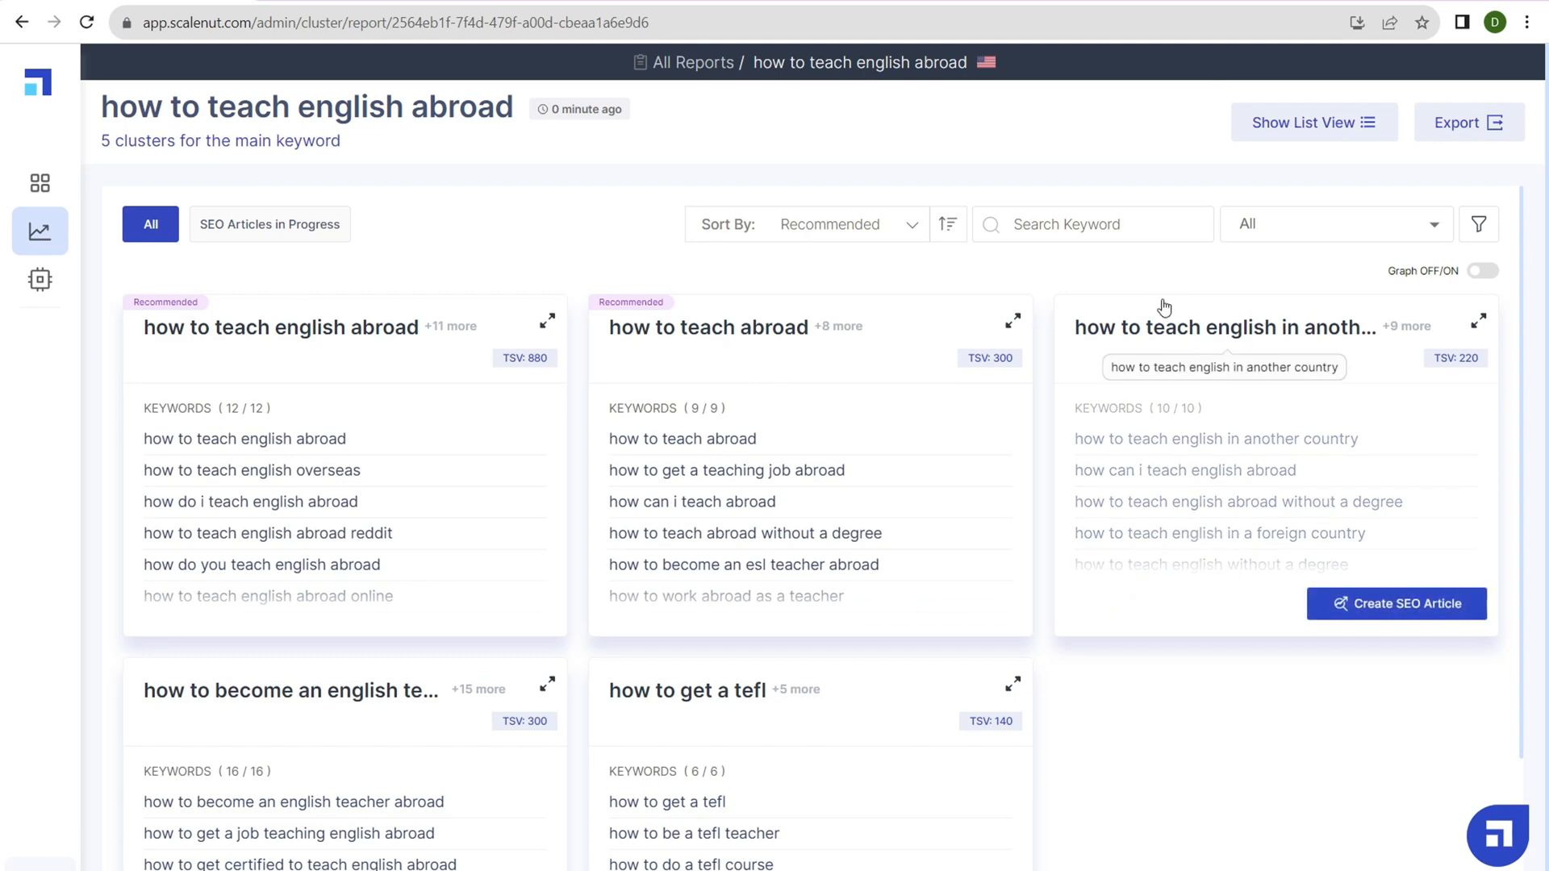
pyautogui.moveTo(679, 610)
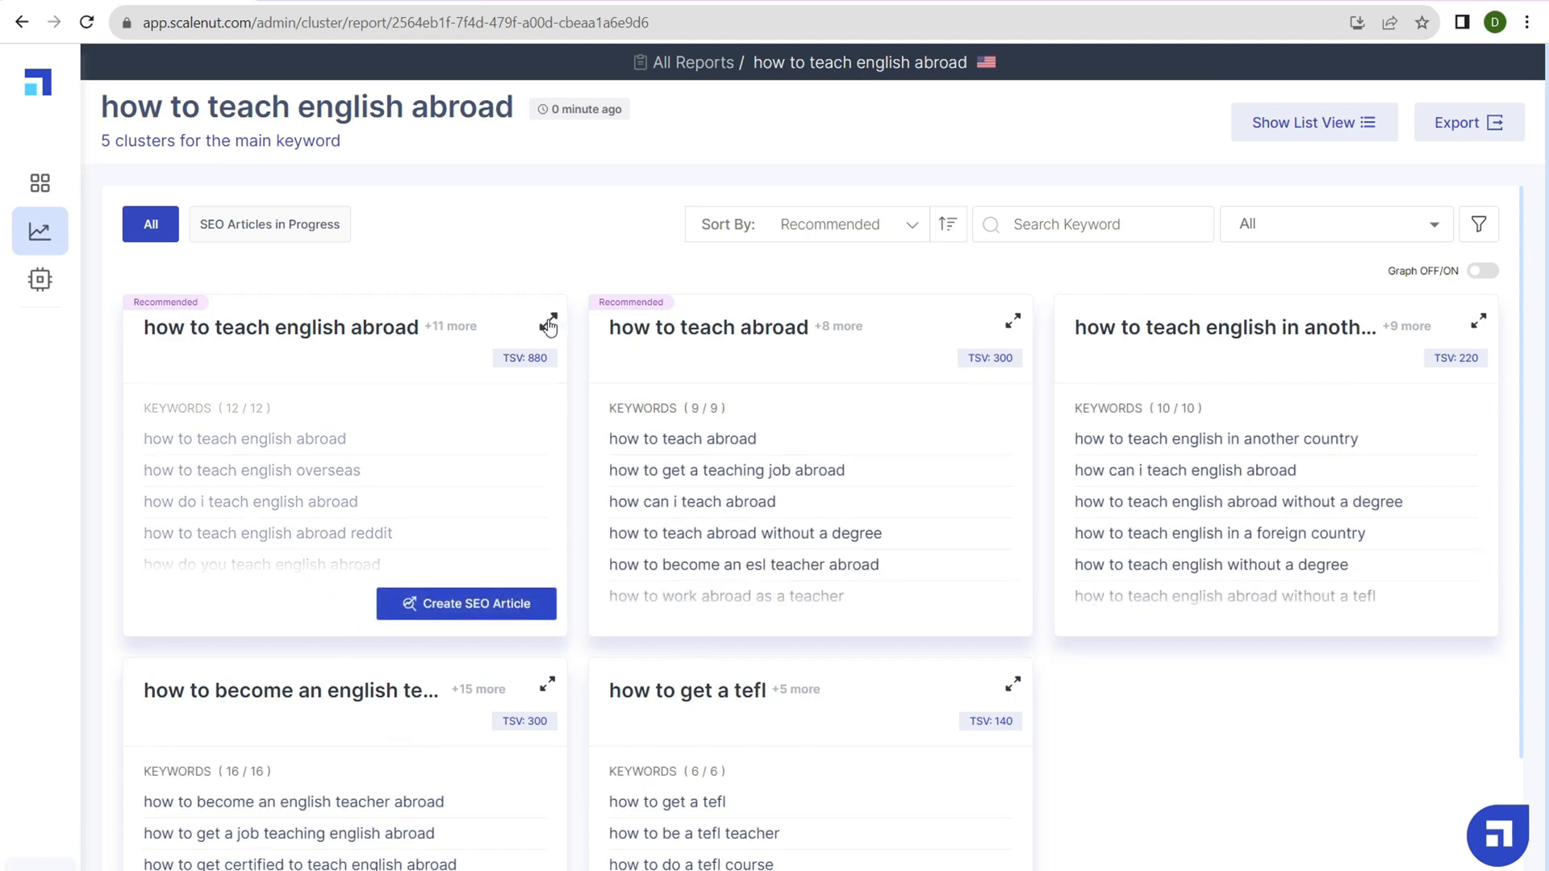
pyautogui.click(549, 323)
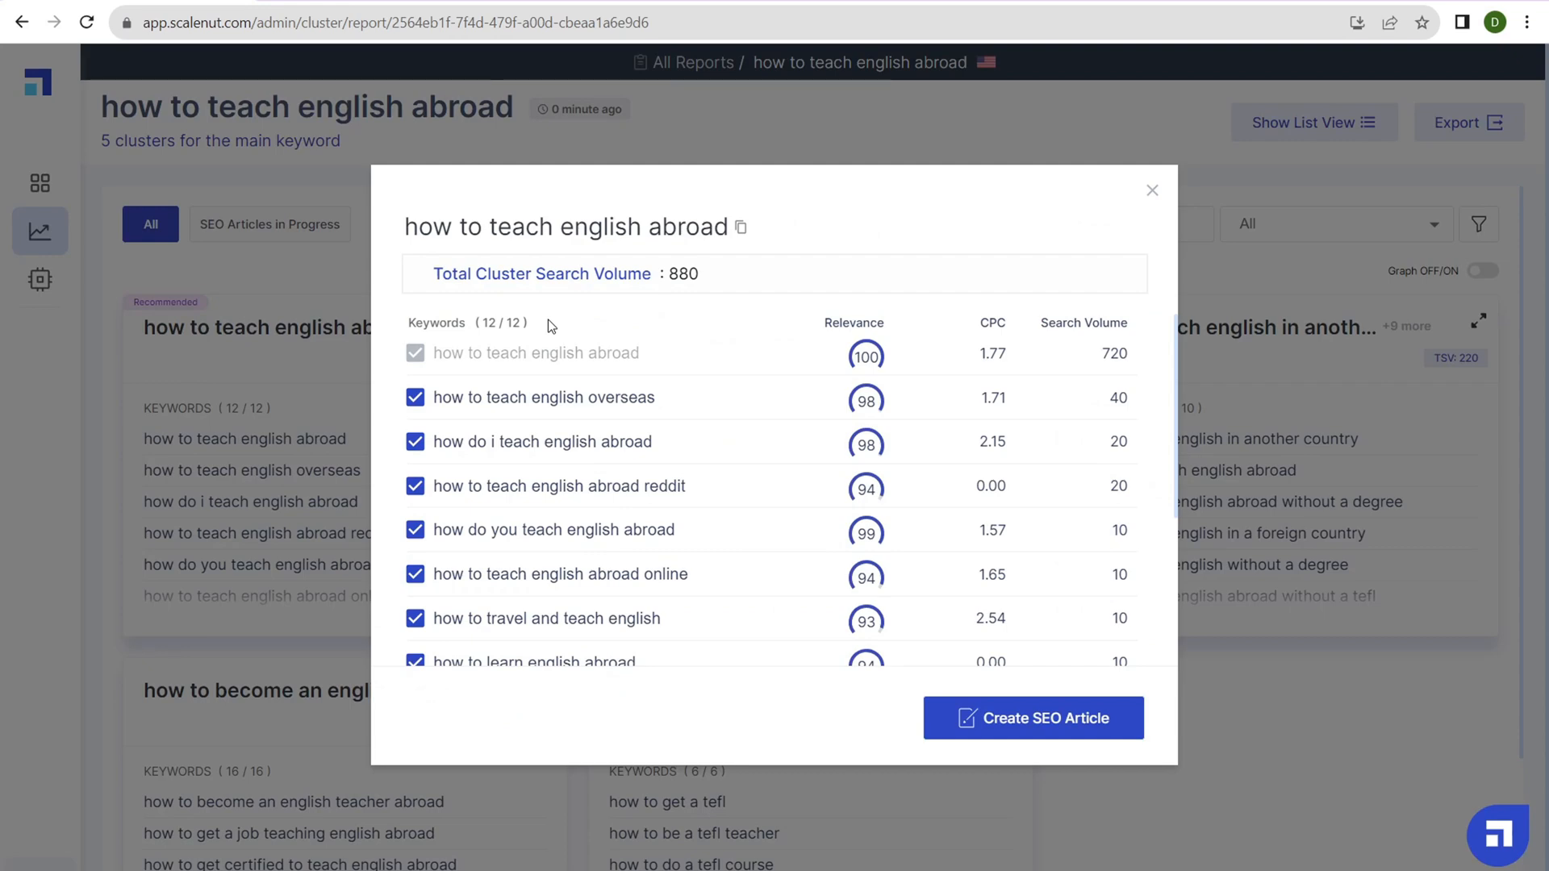
pyautogui.moveTo(1153, 192)
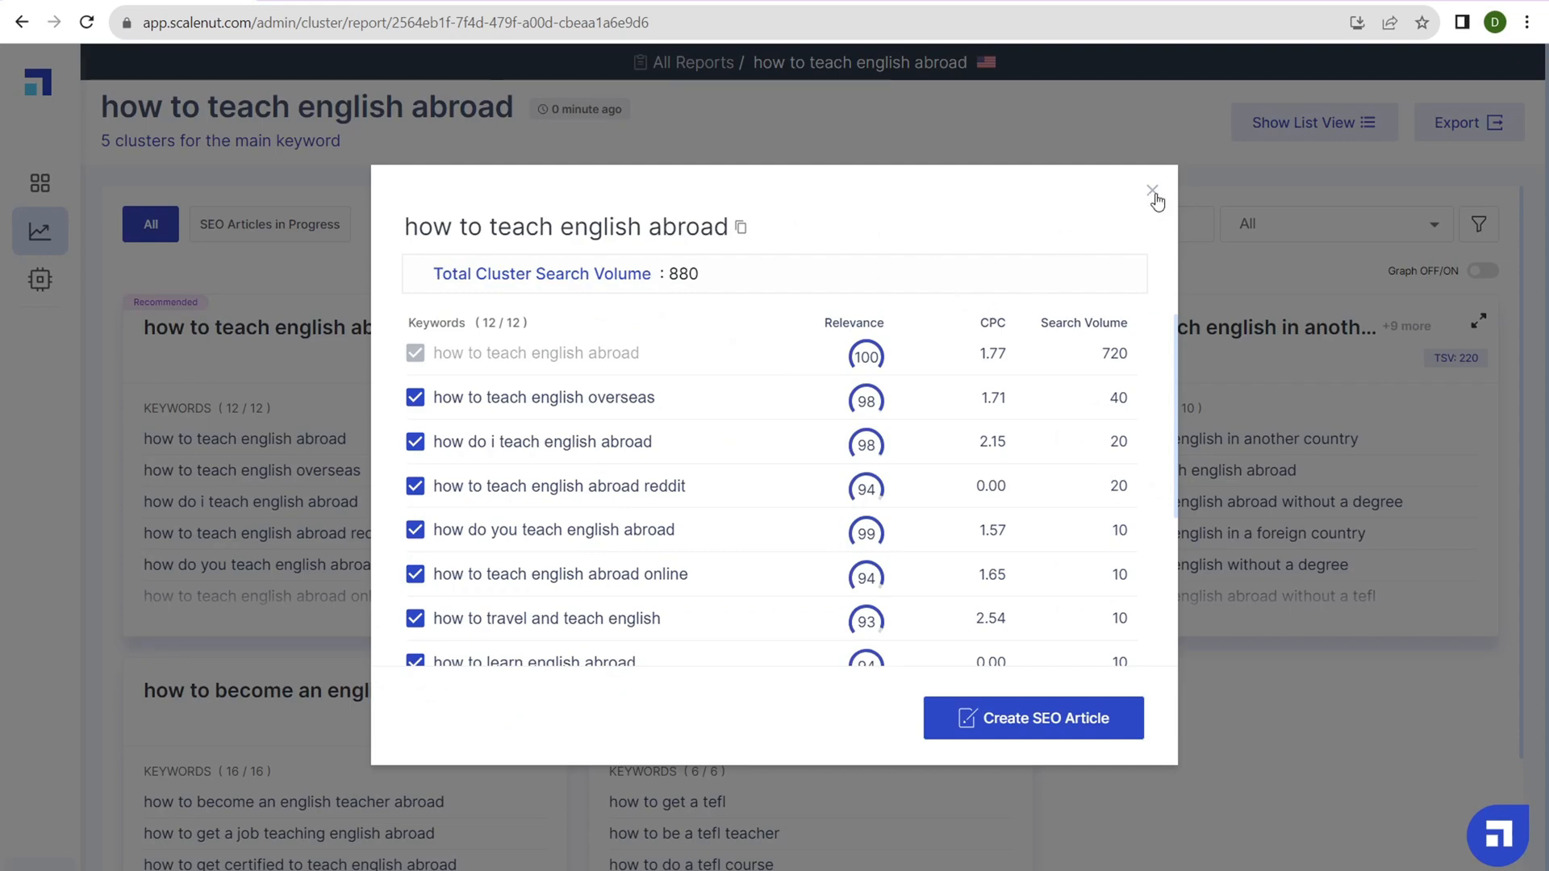
pyautogui.click(1152, 189)
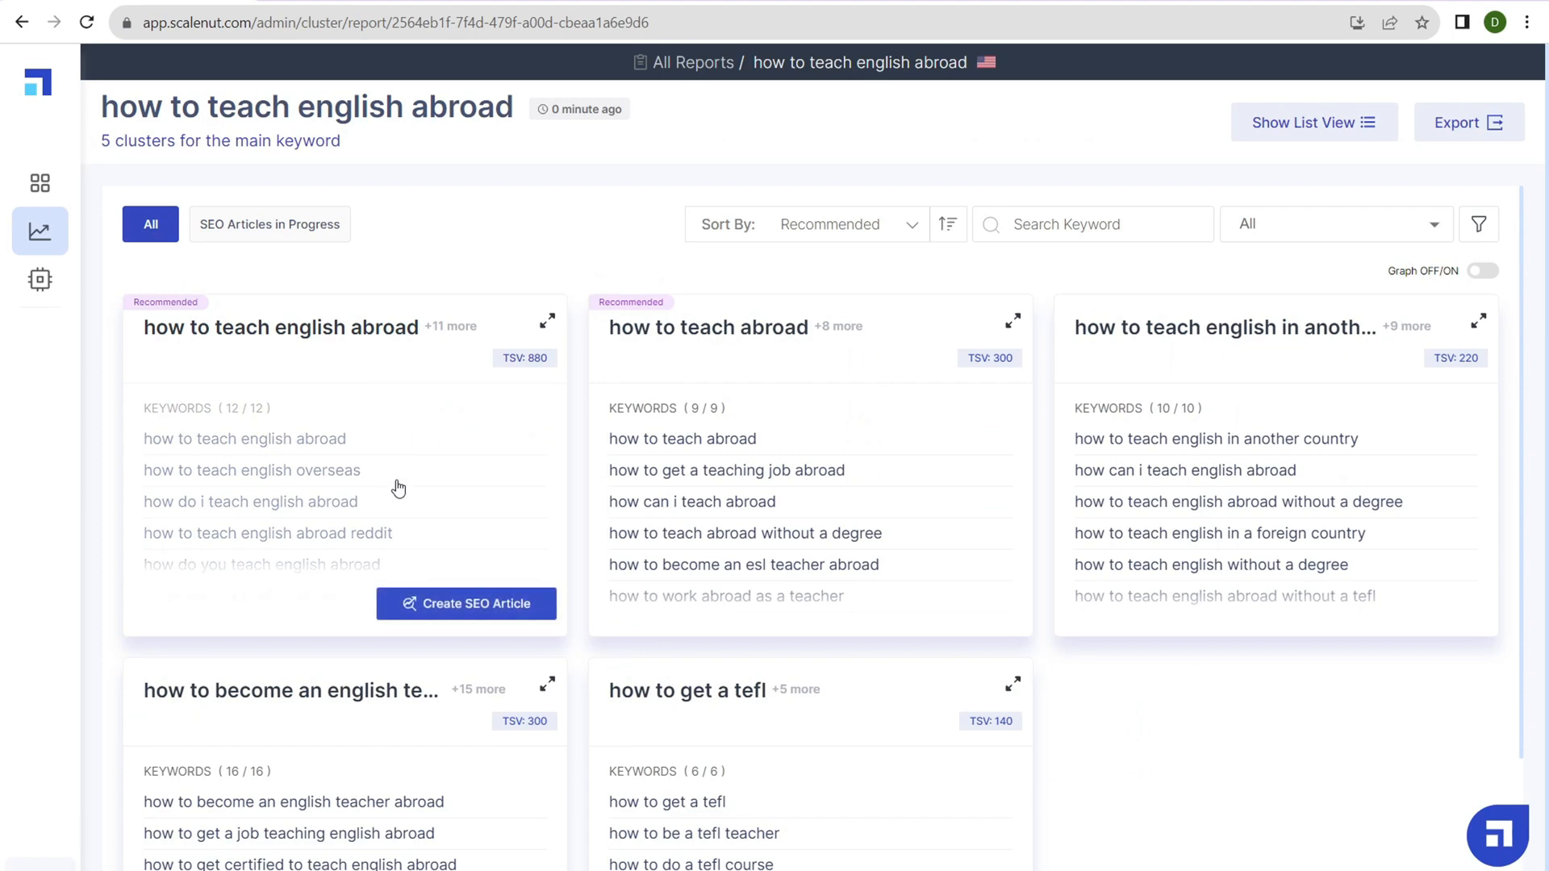
pyautogui.moveTo(466, 603)
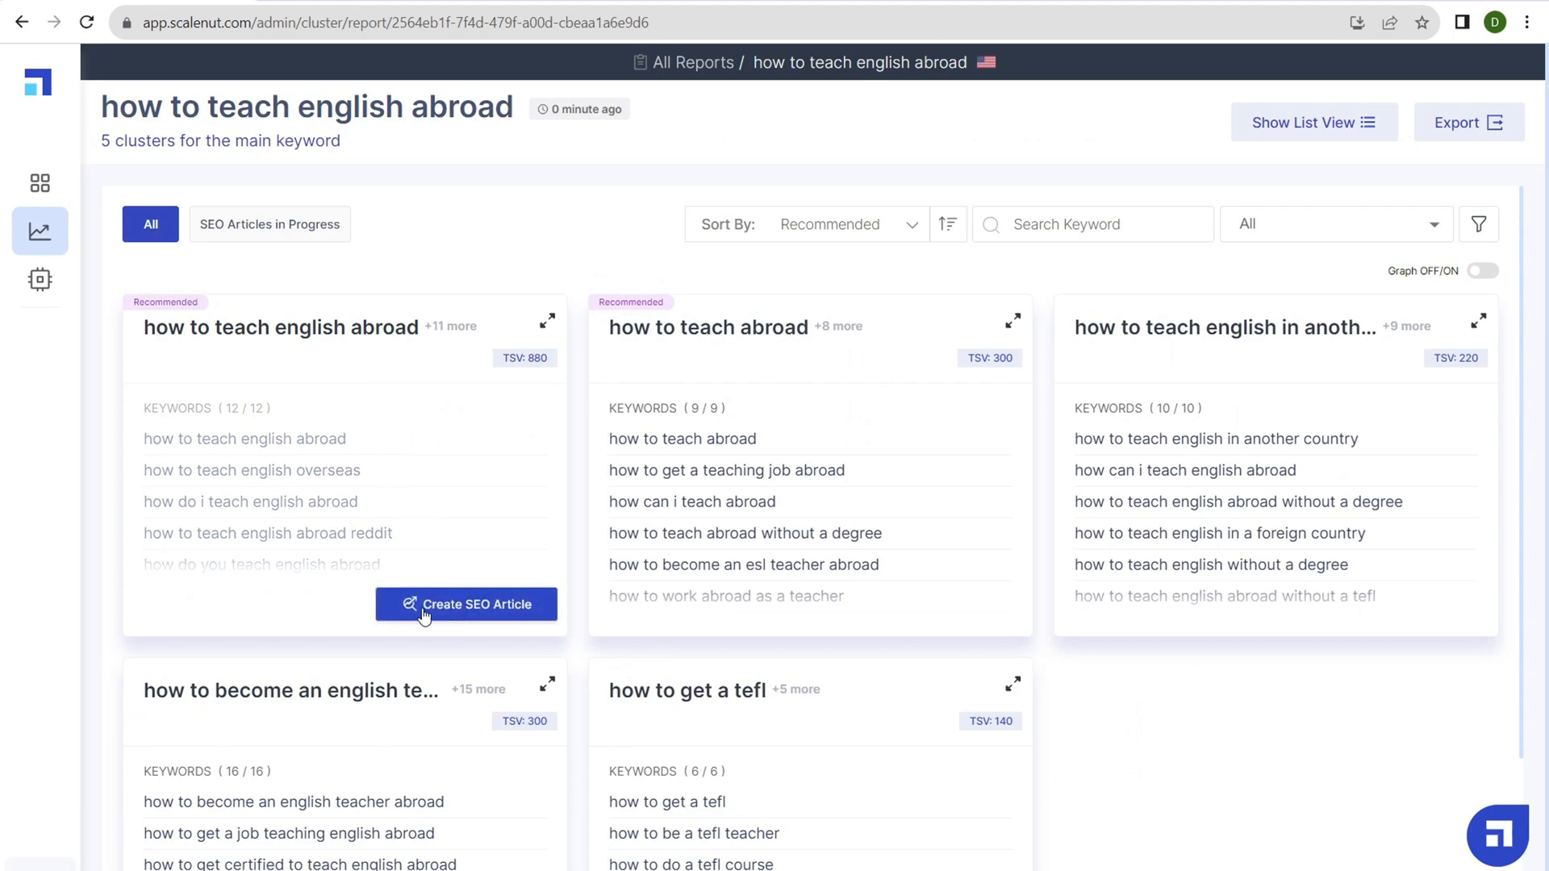
pyautogui.click(269, 224)
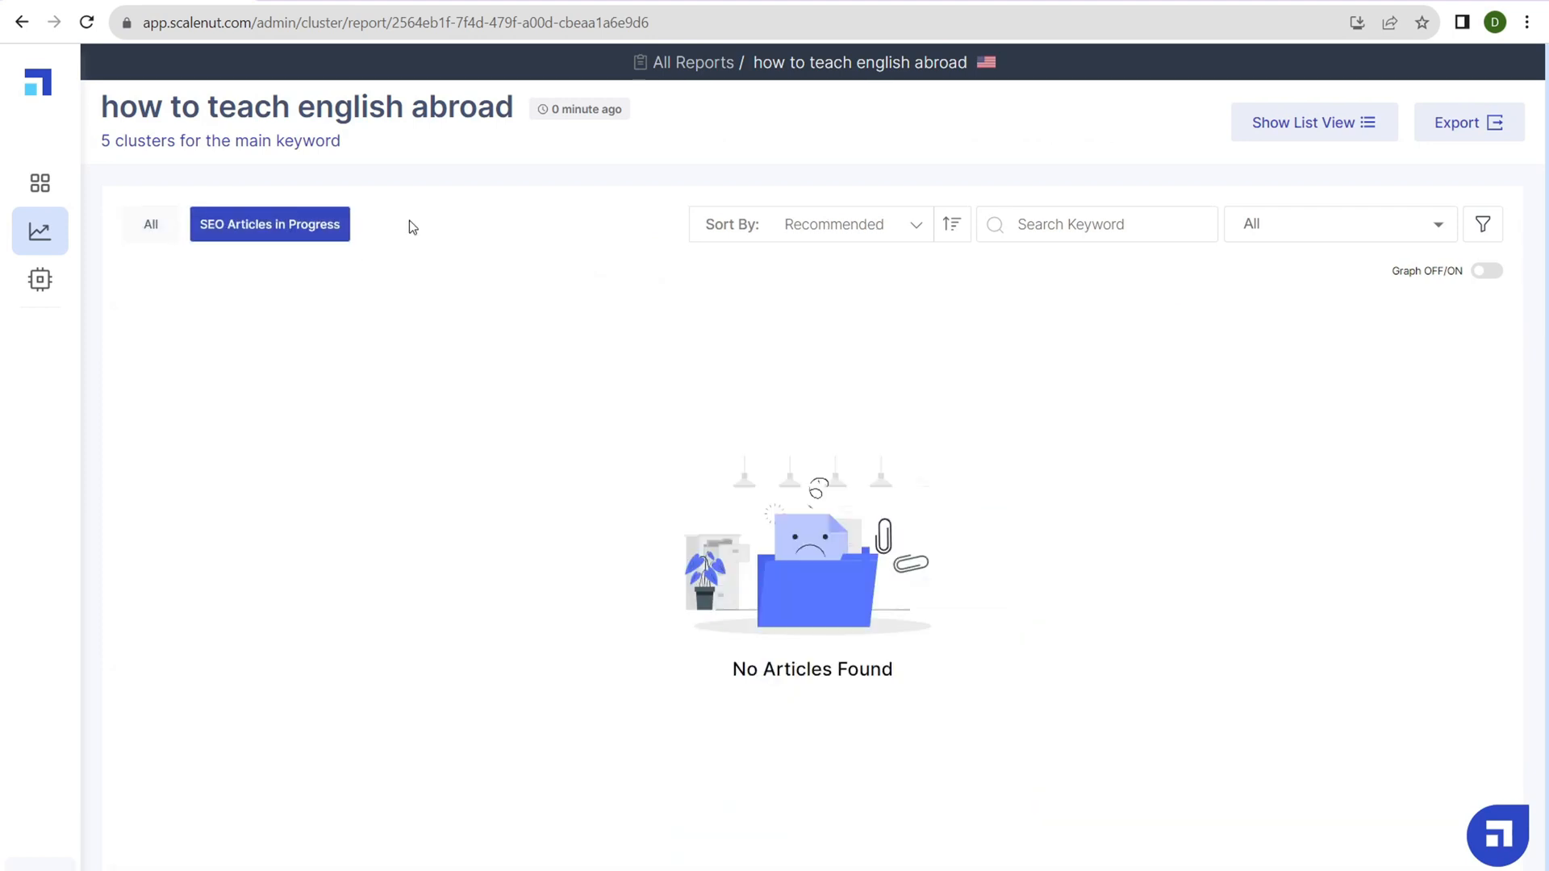
pyautogui.moveTo(764, 638)
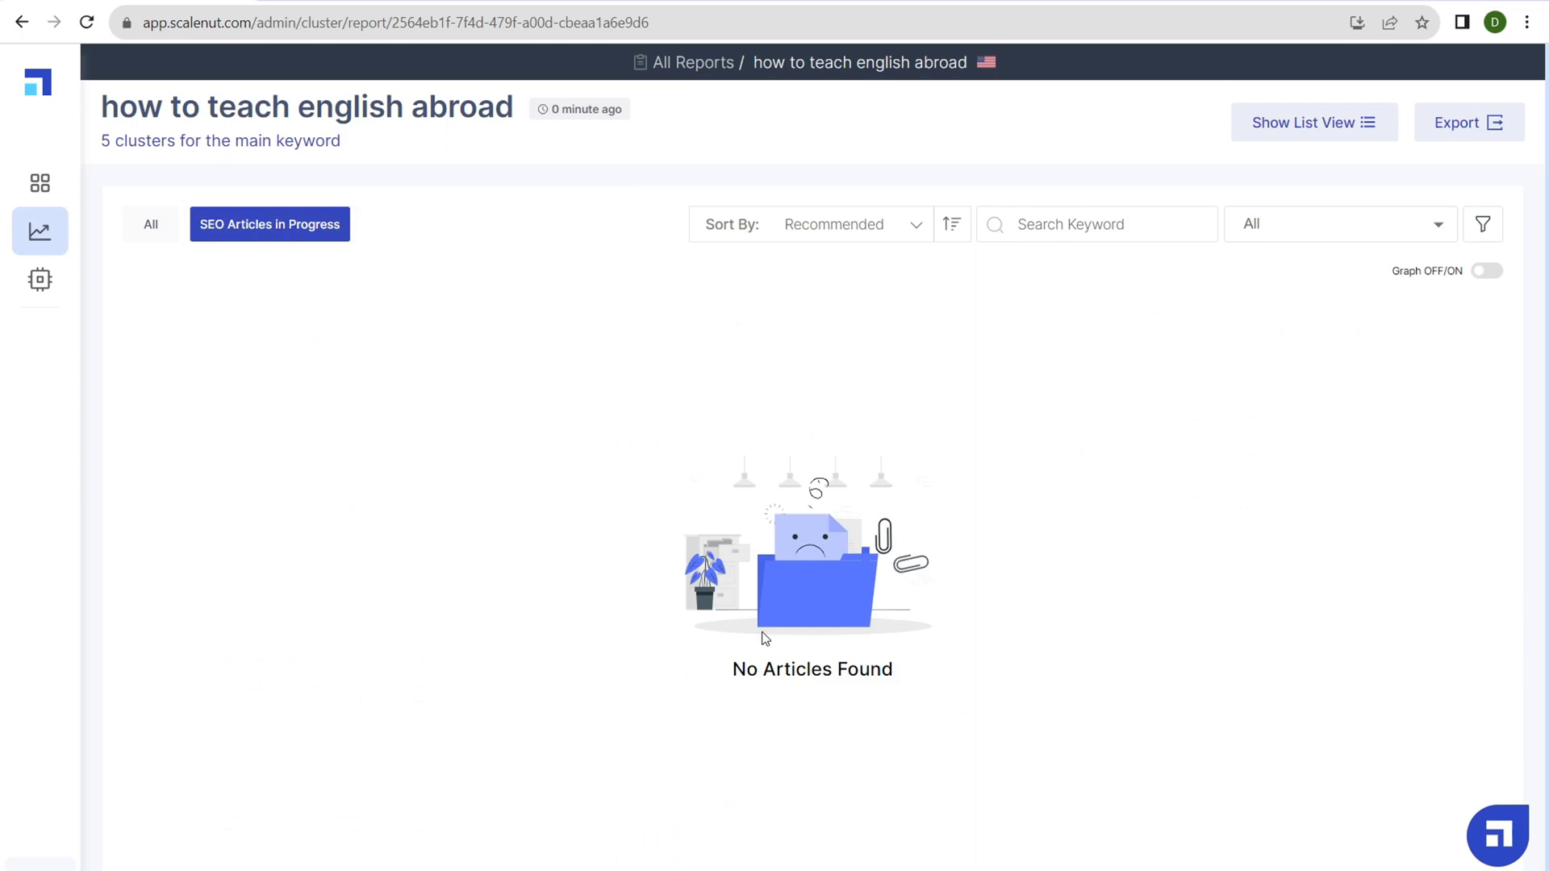
pyautogui.click(150, 225)
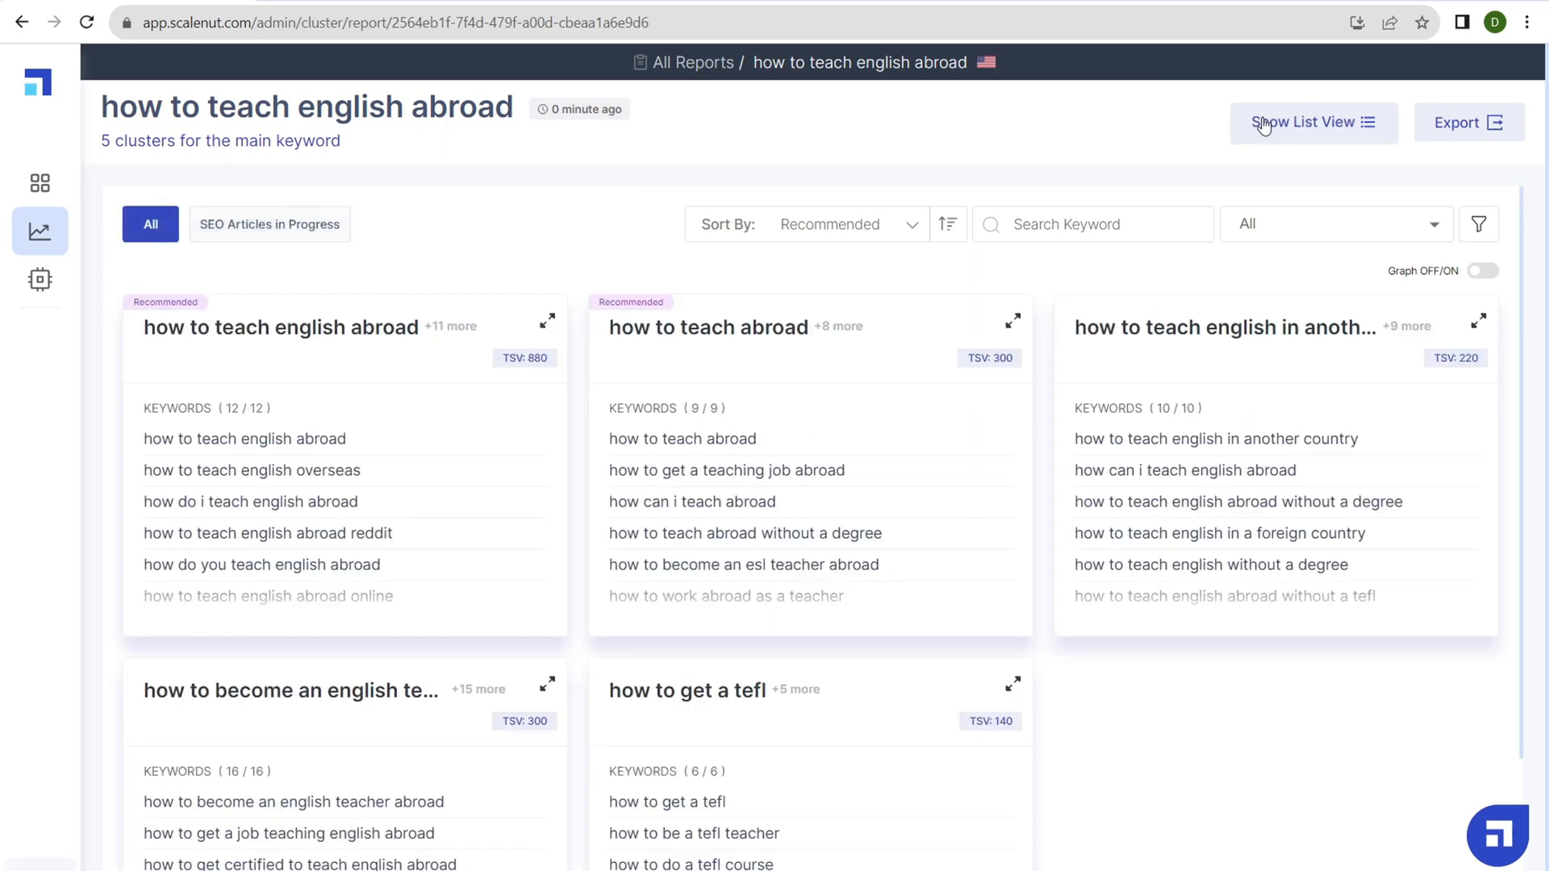
pyautogui.click(1312, 122)
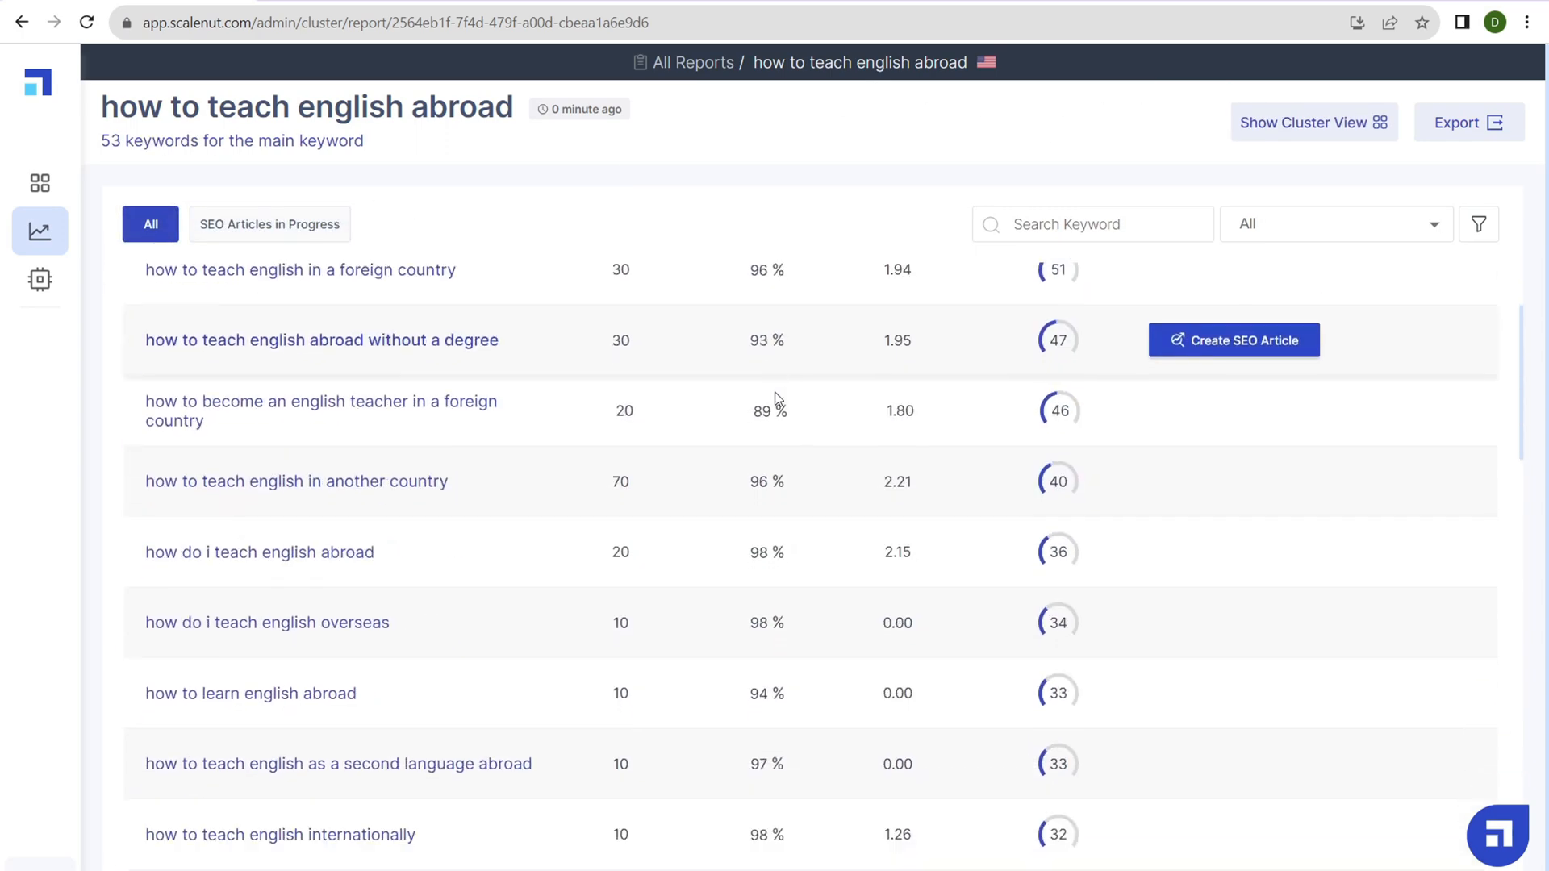
pyautogui.scroll(-3)
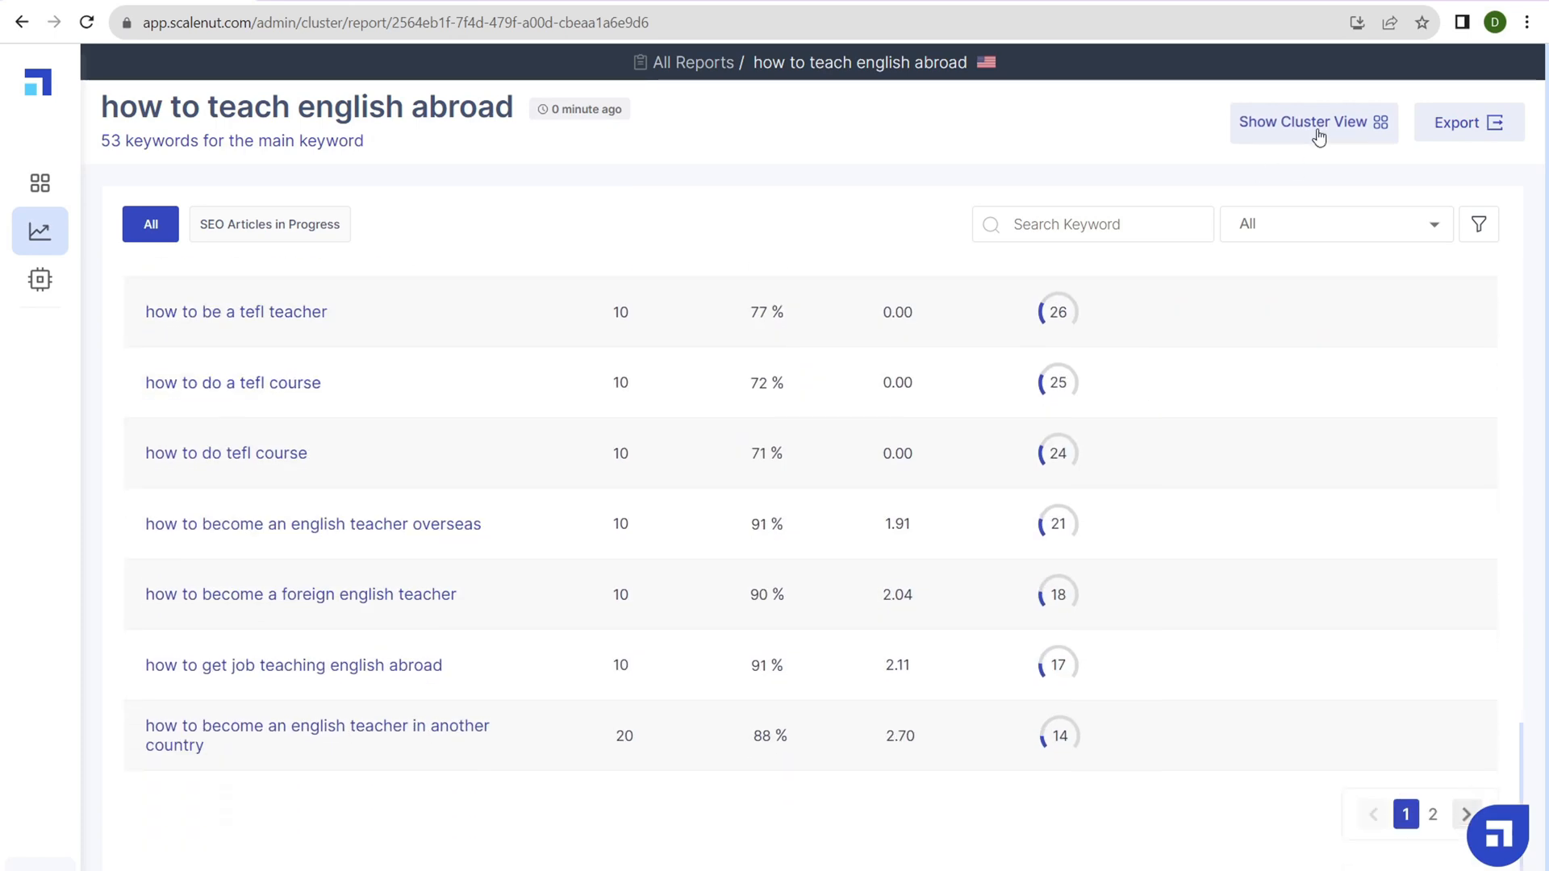
pyautogui.click(1312, 123)
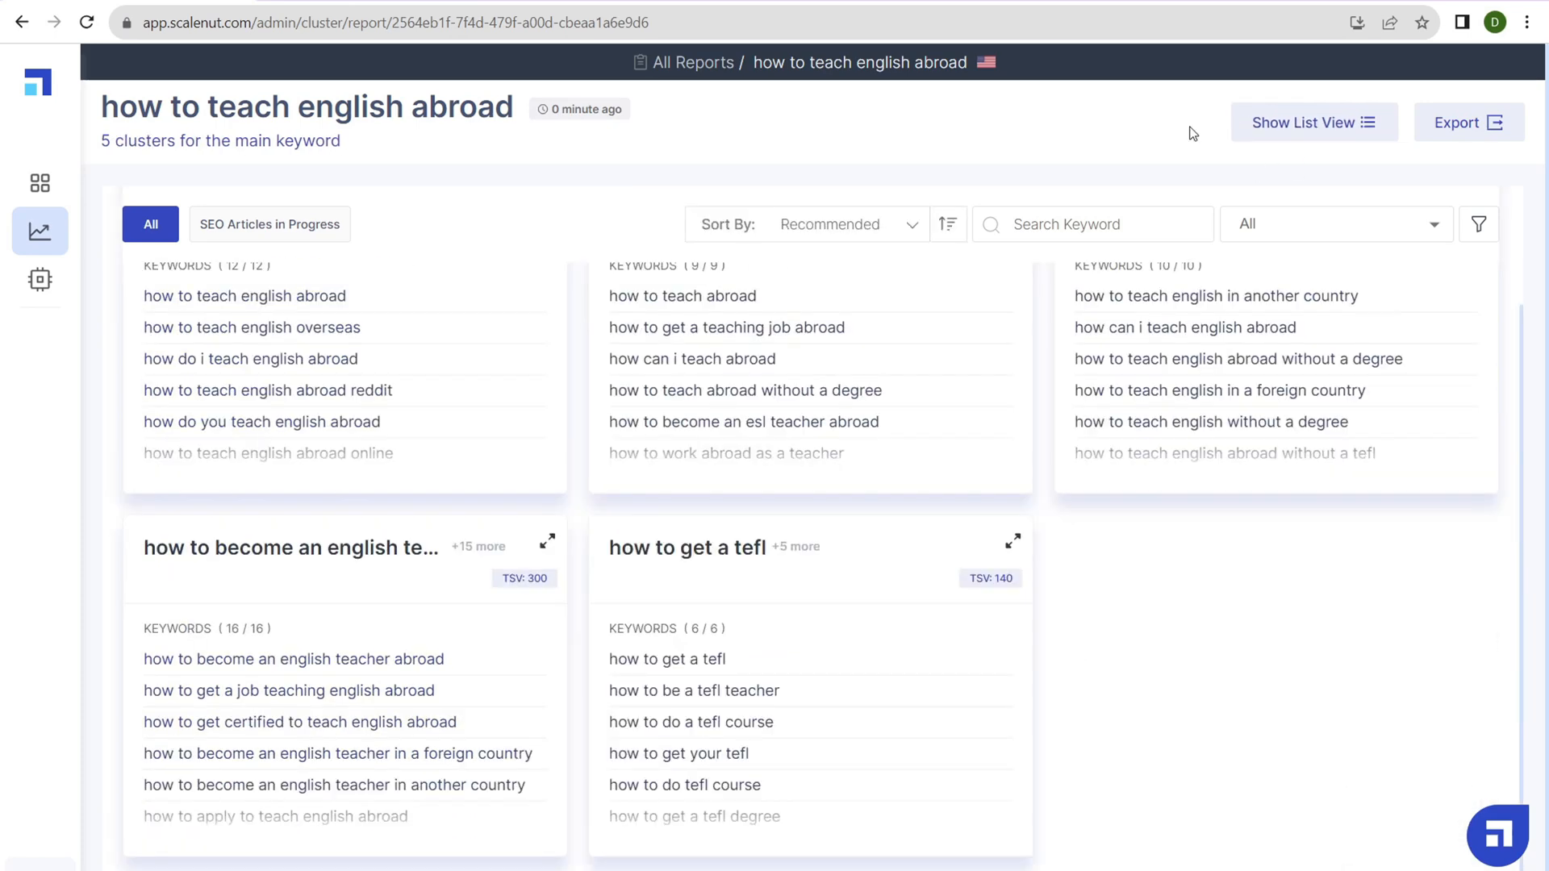
pyautogui.moveTo(1459, 123)
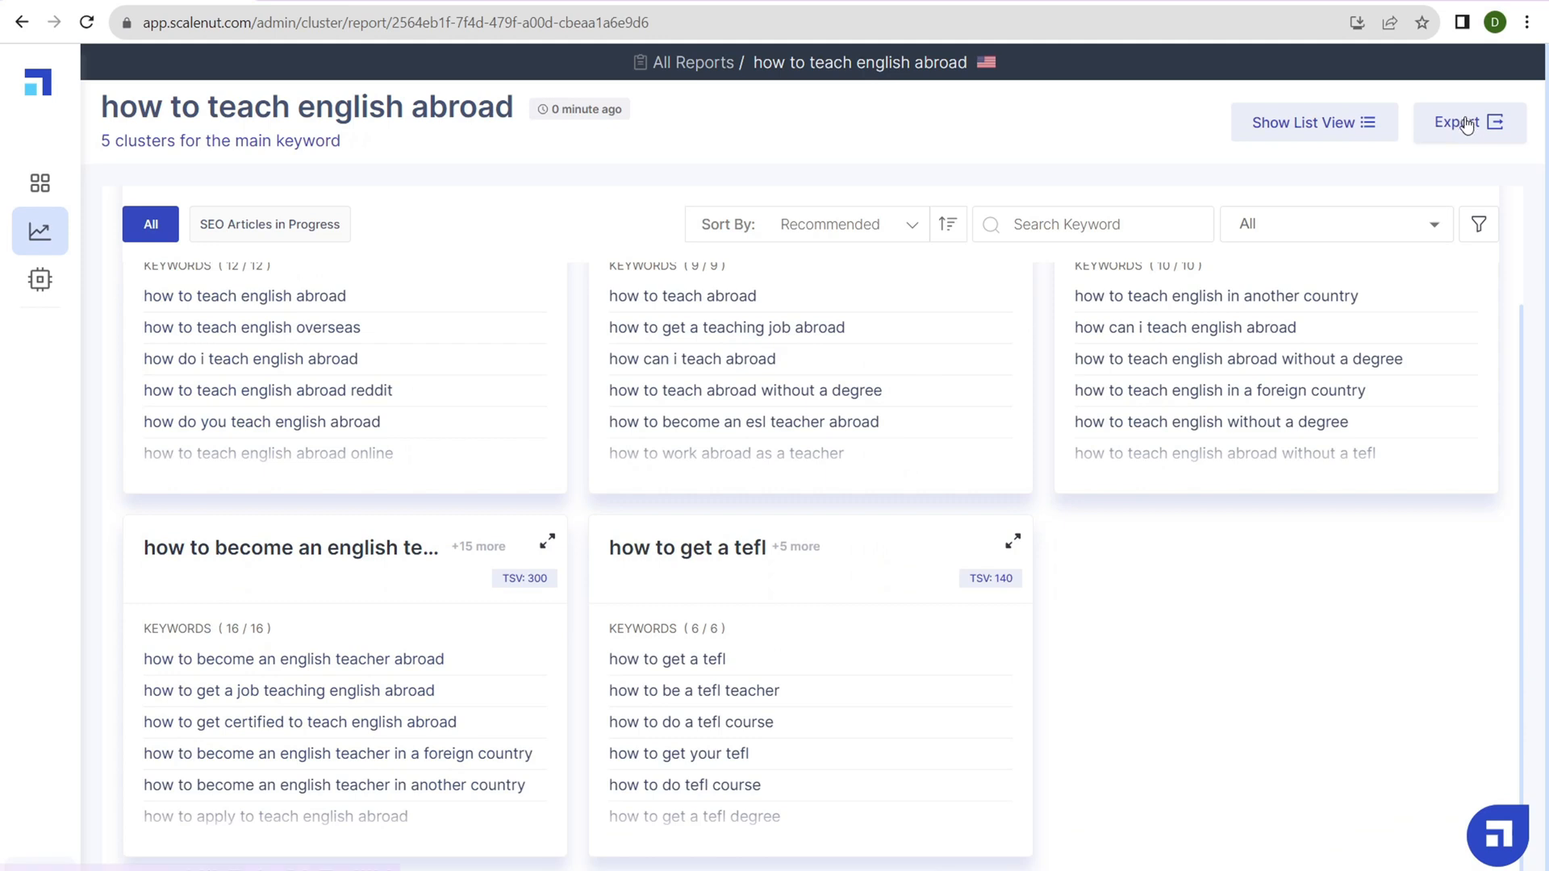
pyautogui.moveTo(1224, 590)
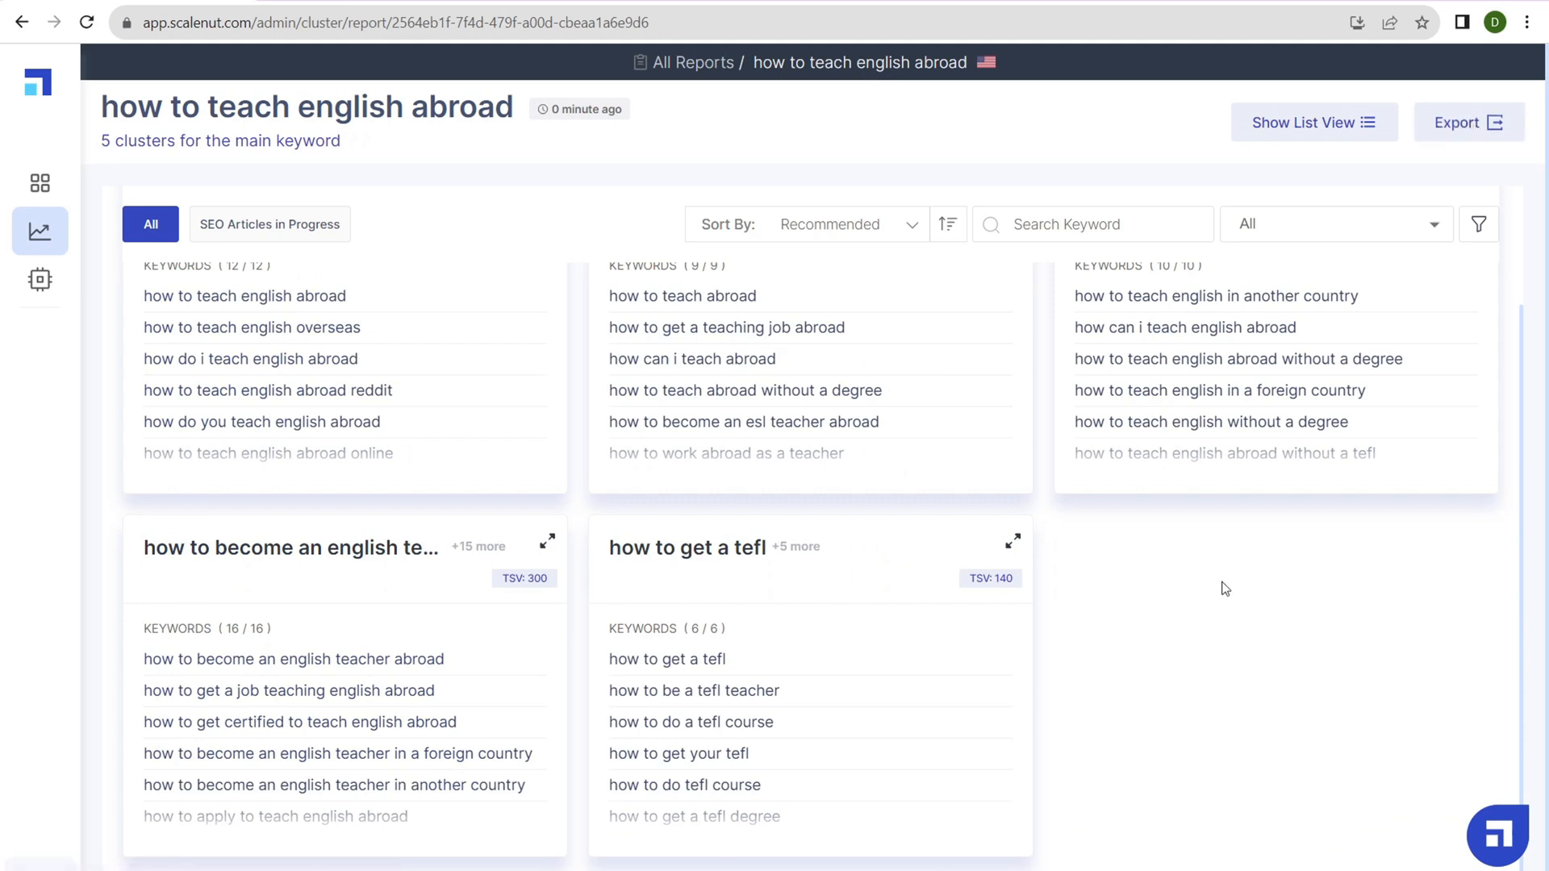
pyautogui.moveTo(853, 564)
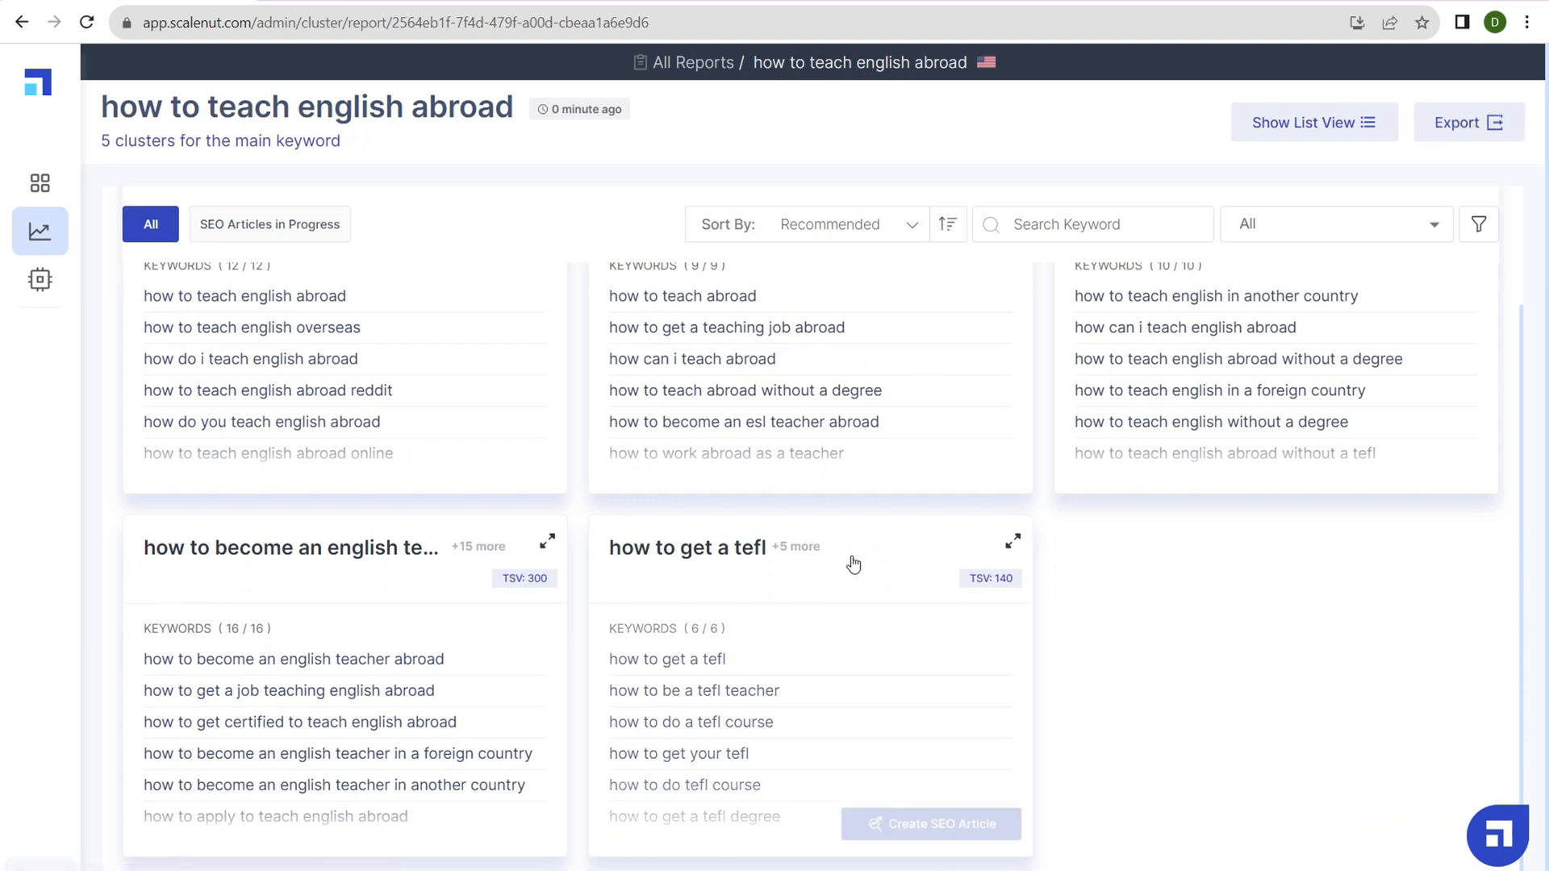
pyautogui.moveTo(789, 598)
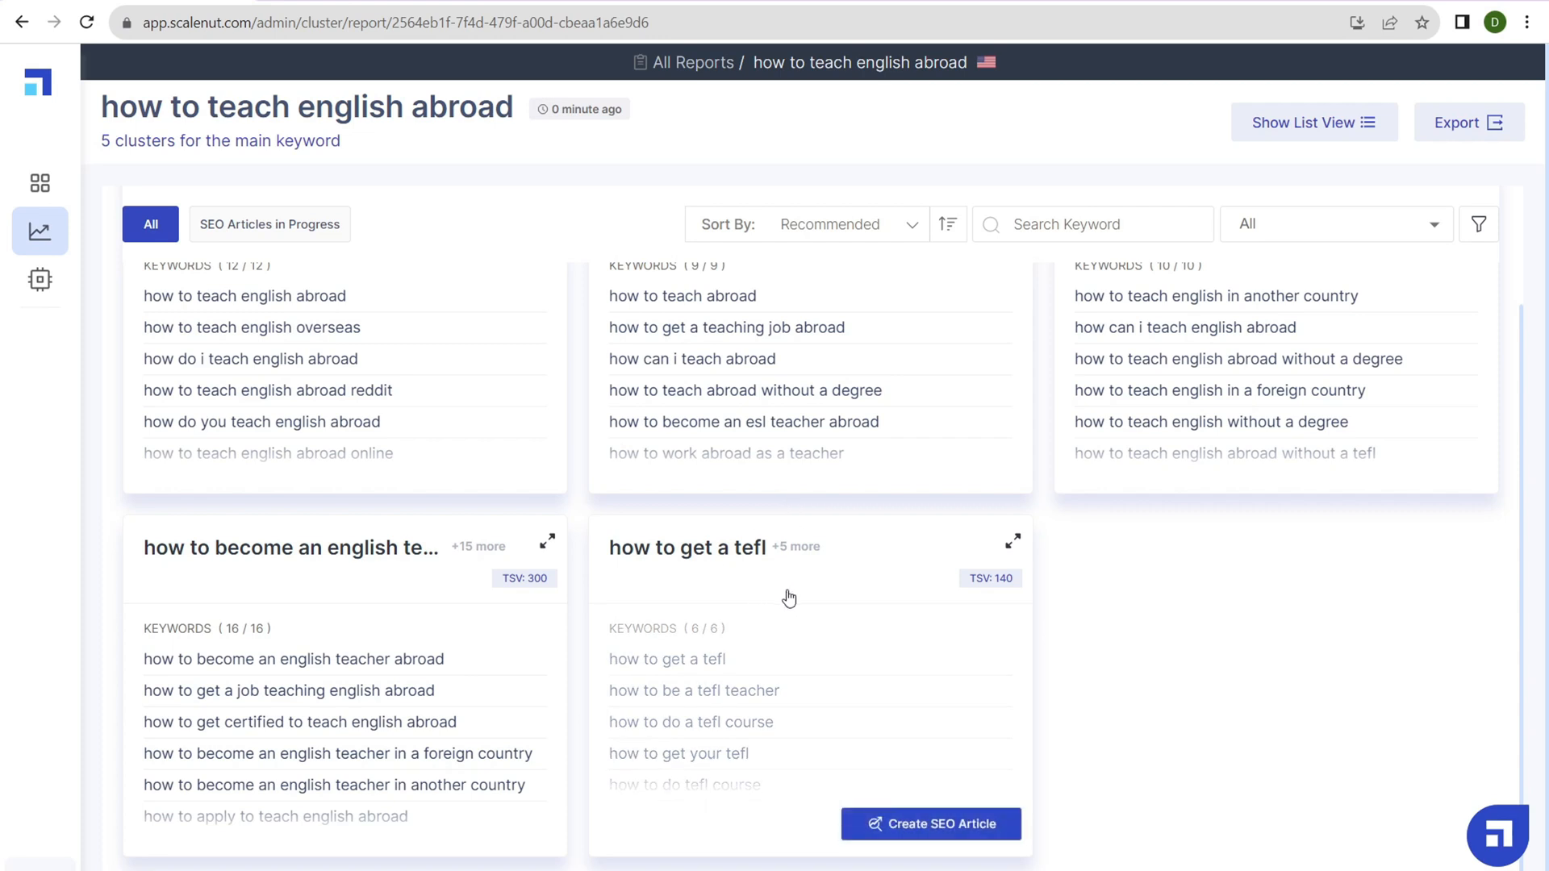
# Create an SEO article from the 'how to get a tefl' cluster, excluding 'how to be a tefl teacher'
pyautogui.click(1012, 541)
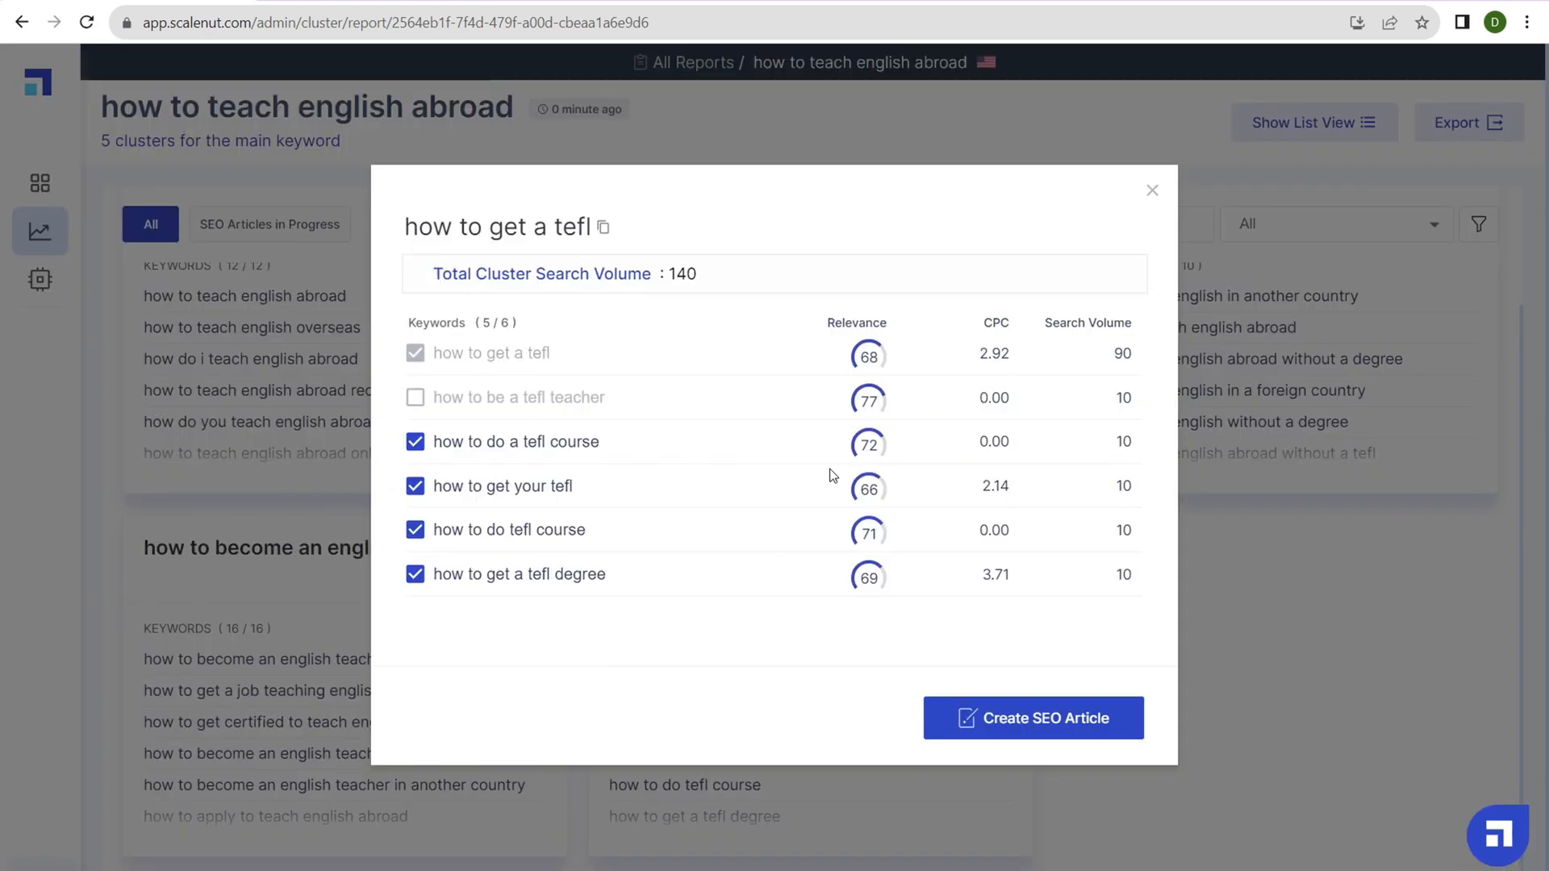
pyautogui.click(415, 397)
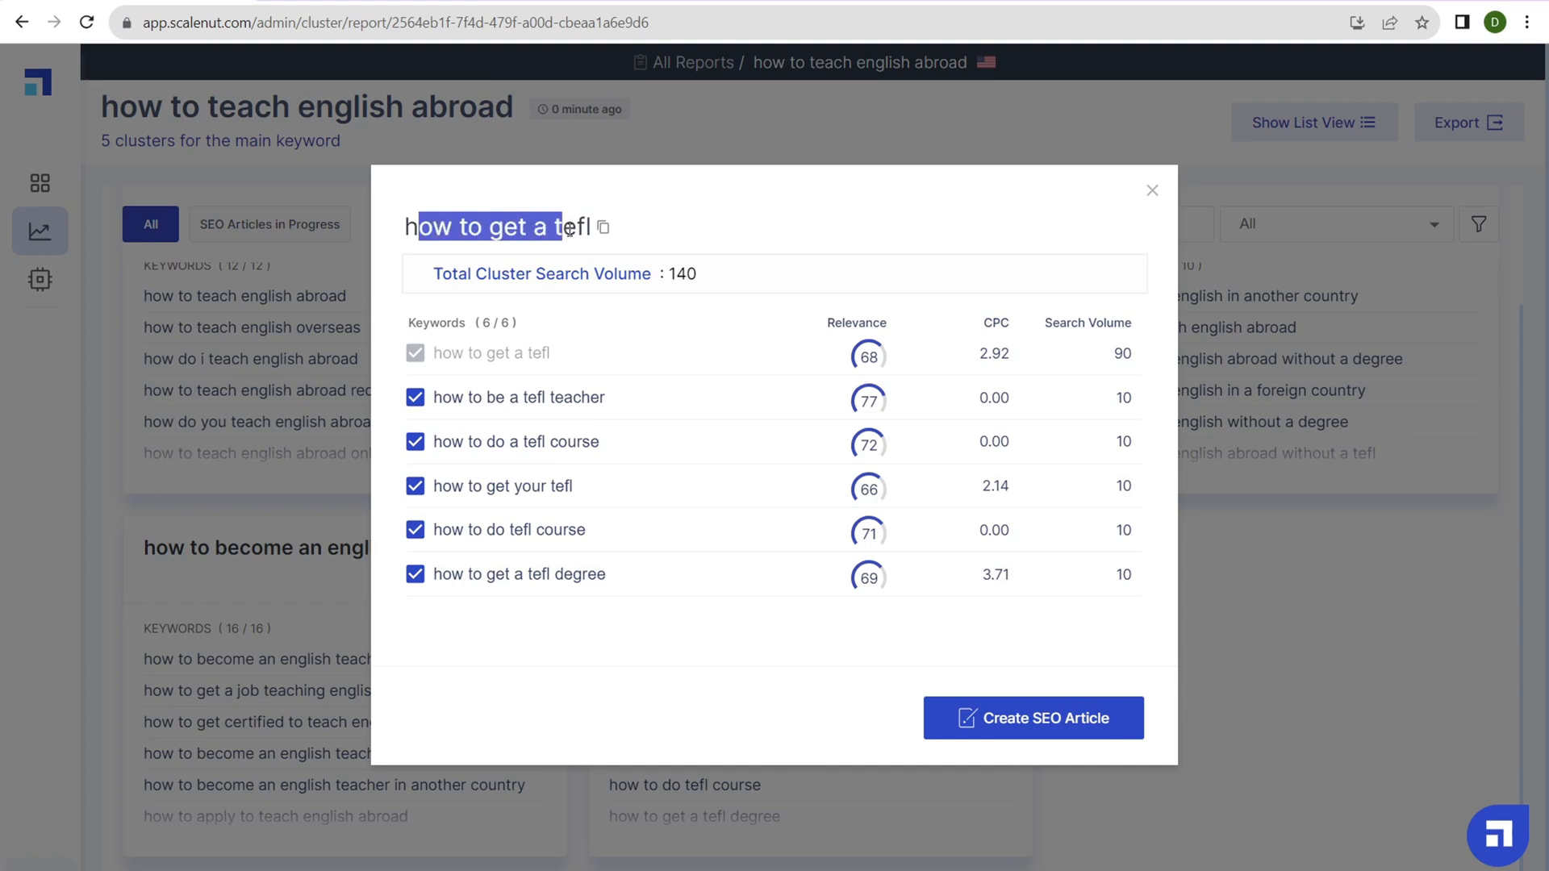
pyautogui.moveTo(602, 227)
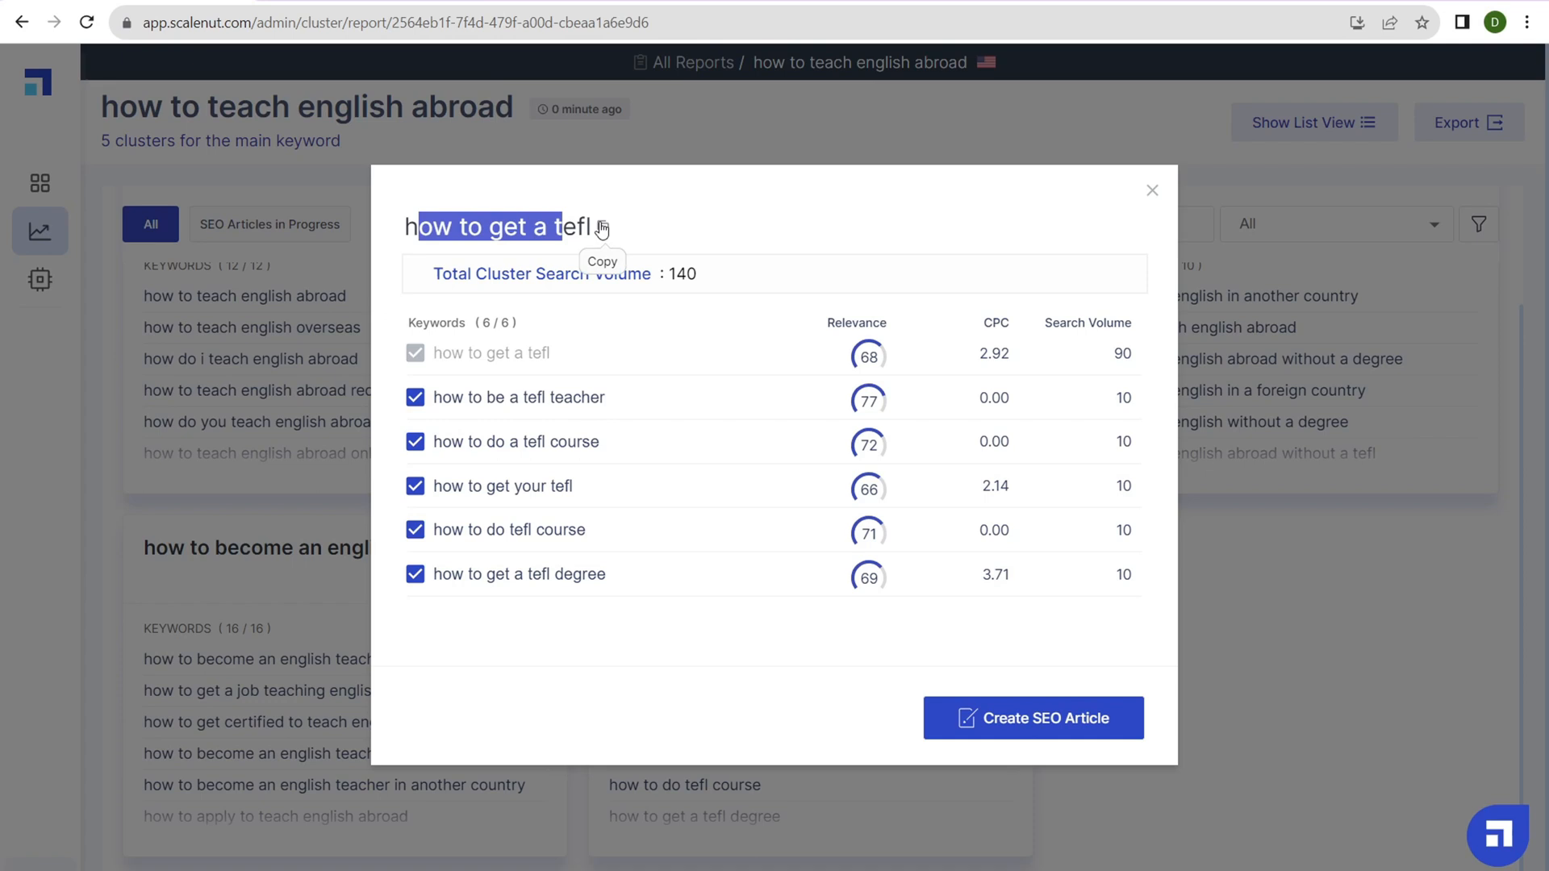
pyautogui.moveTo(541, 217)
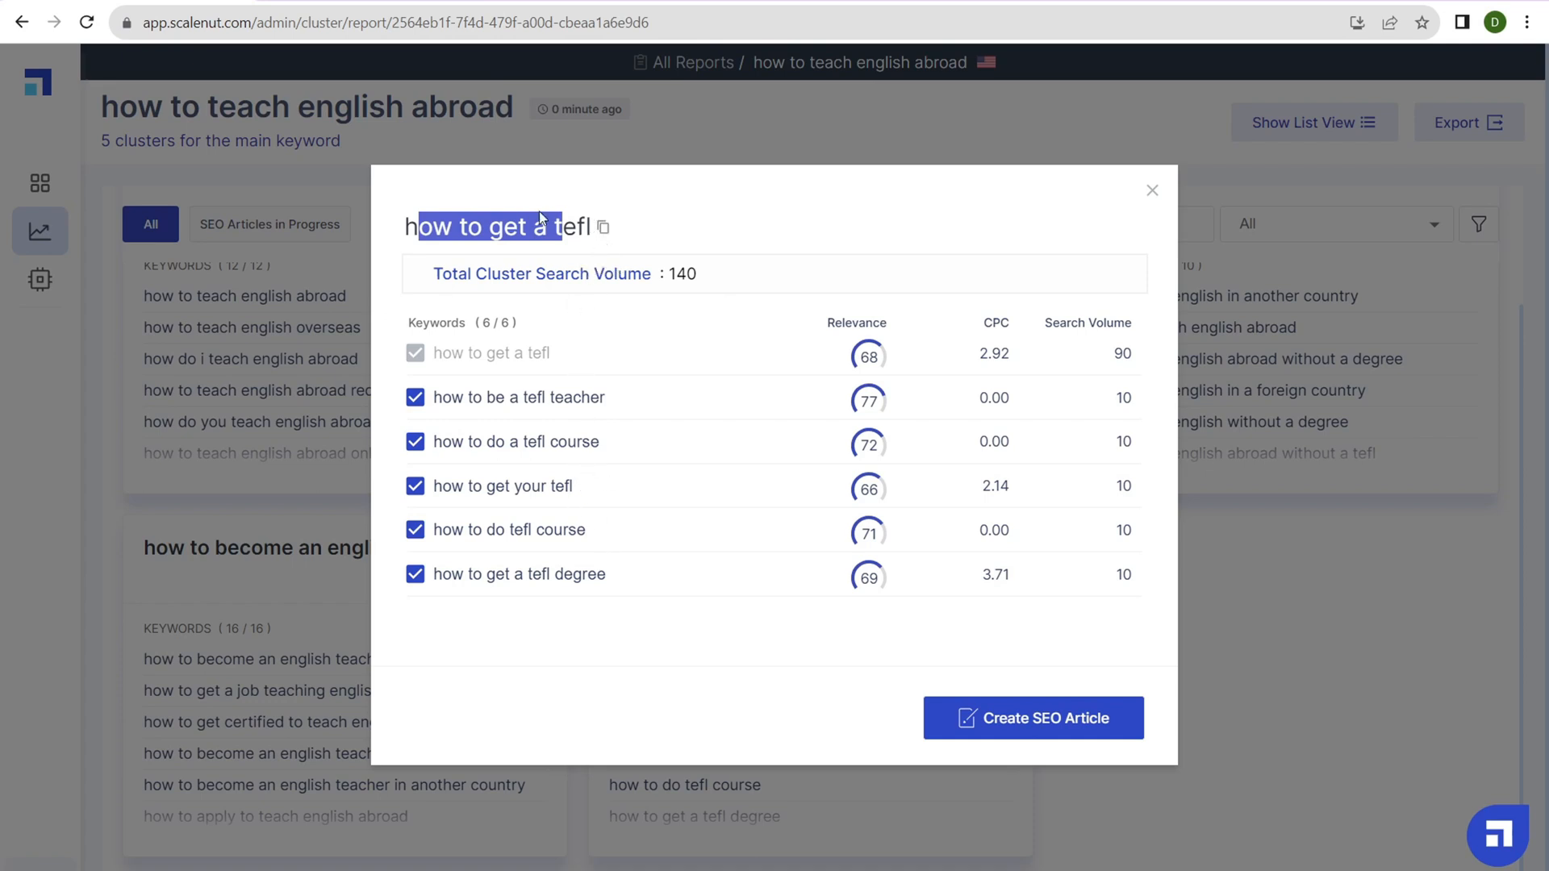
pyautogui.moveTo(485, 420)
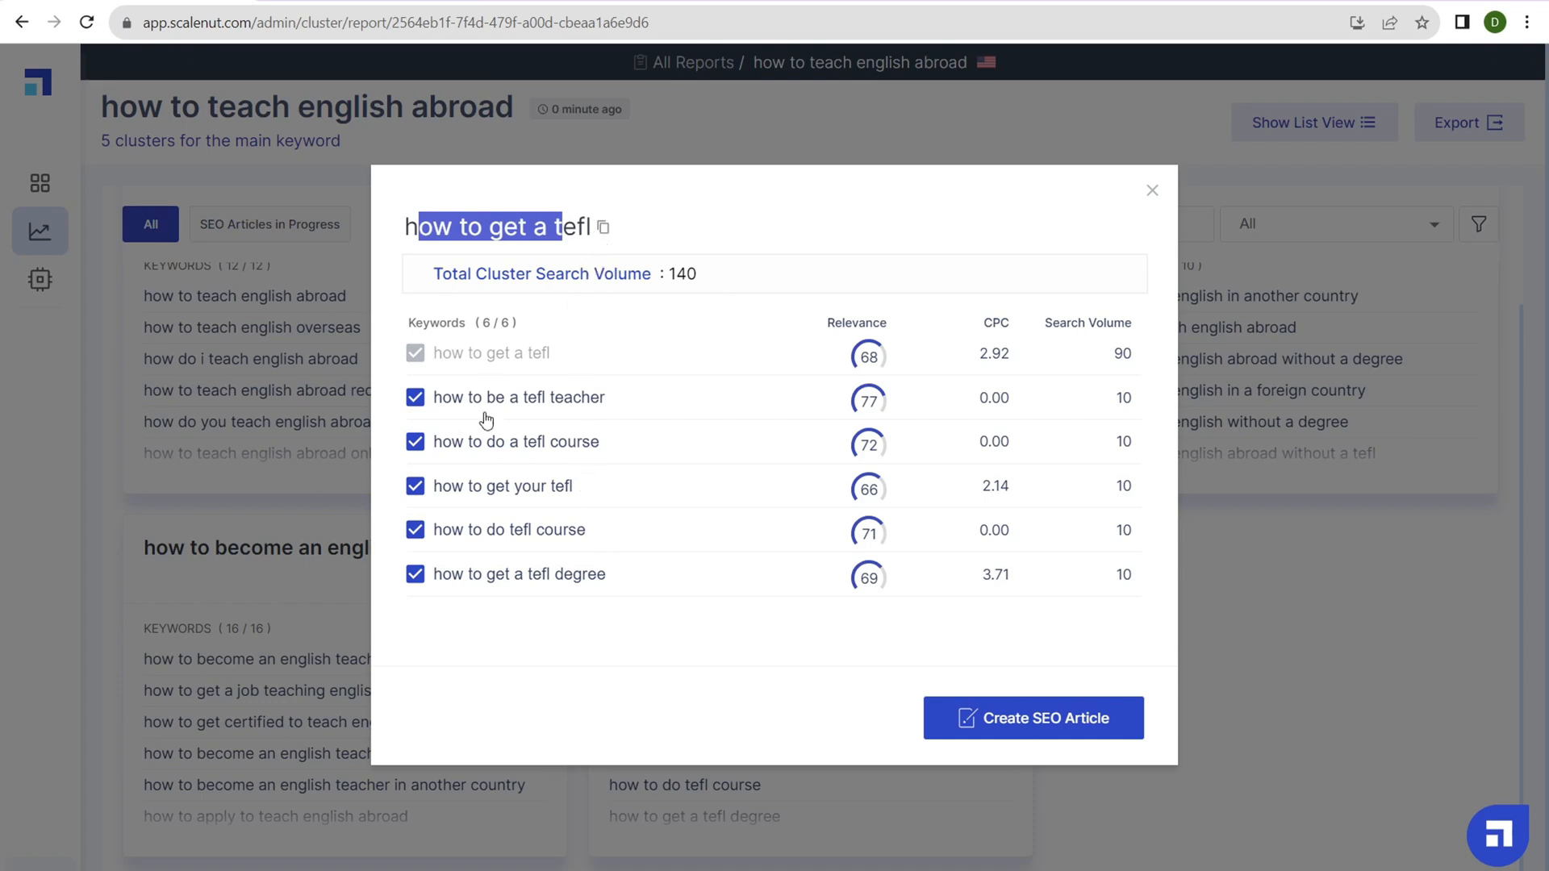
pyautogui.moveTo(425, 409)
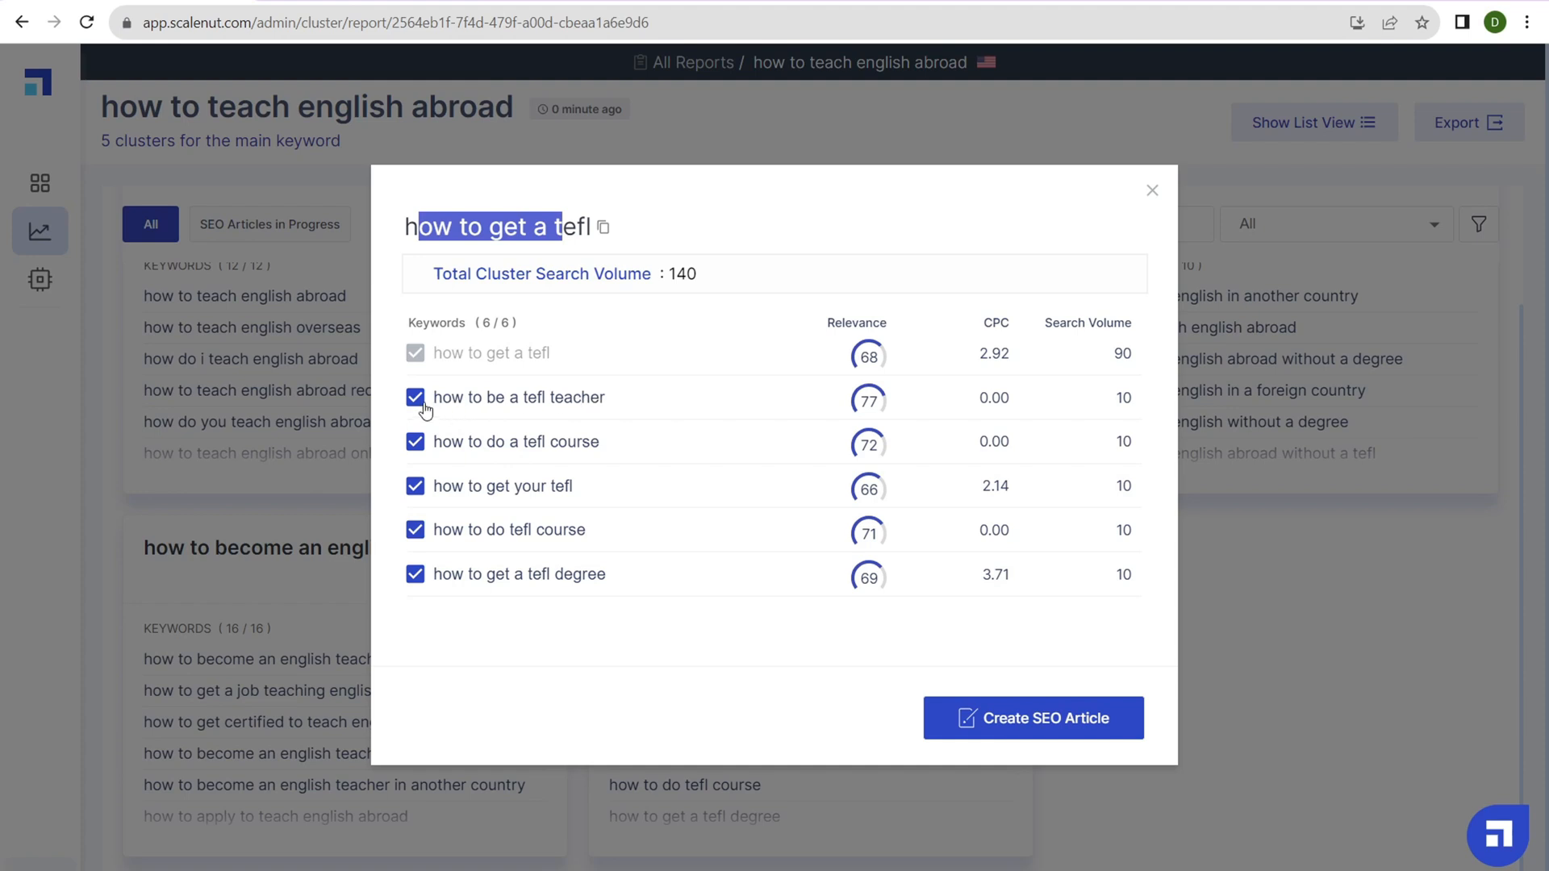
pyautogui.click(414, 397)
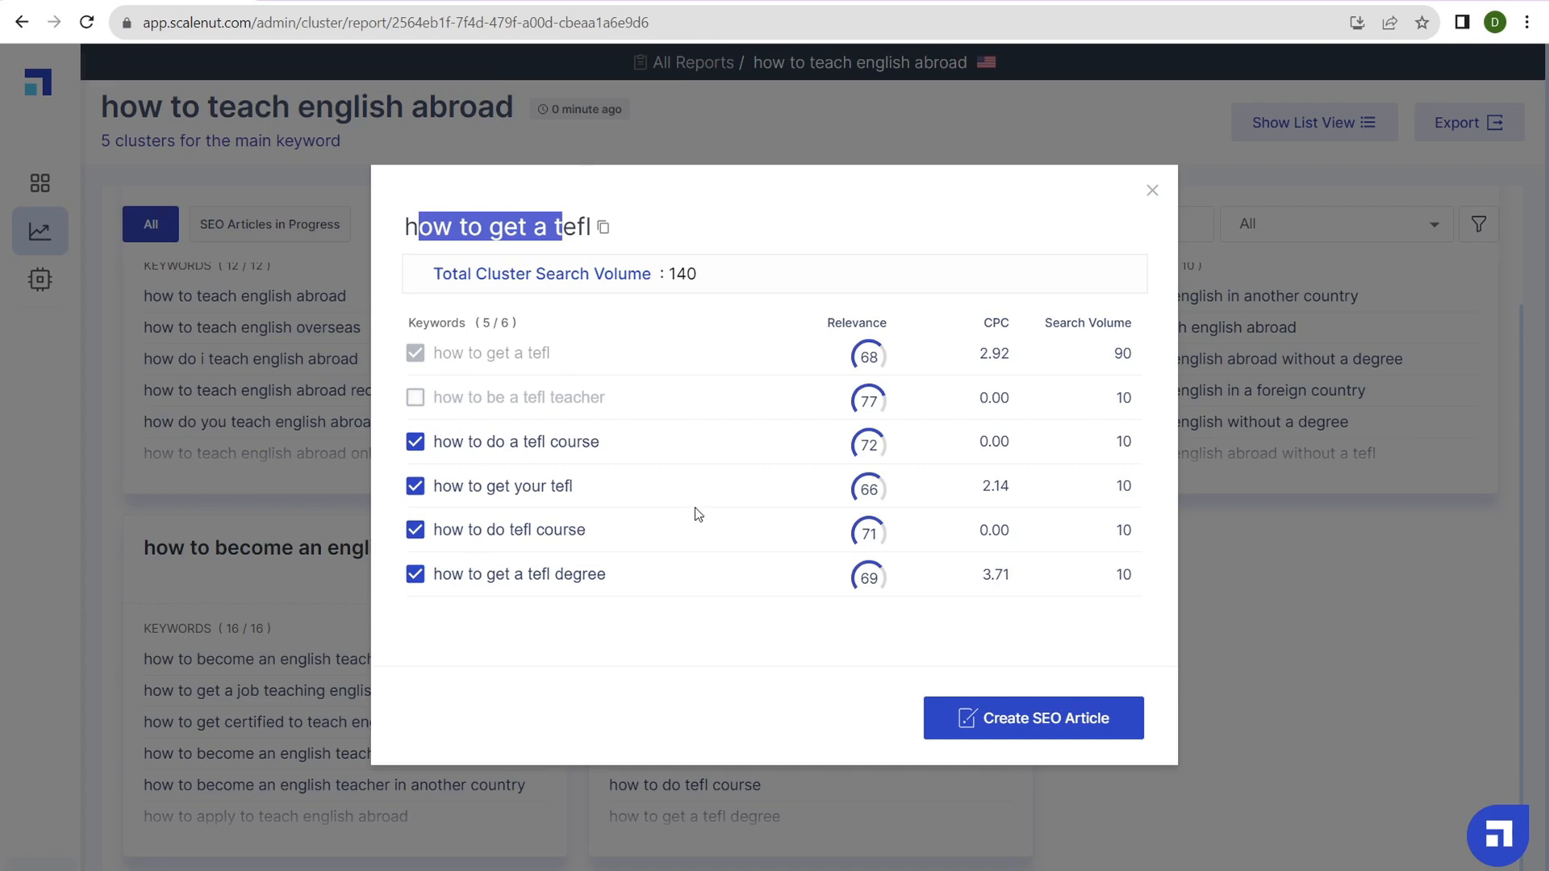
pyautogui.moveTo(1045, 725)
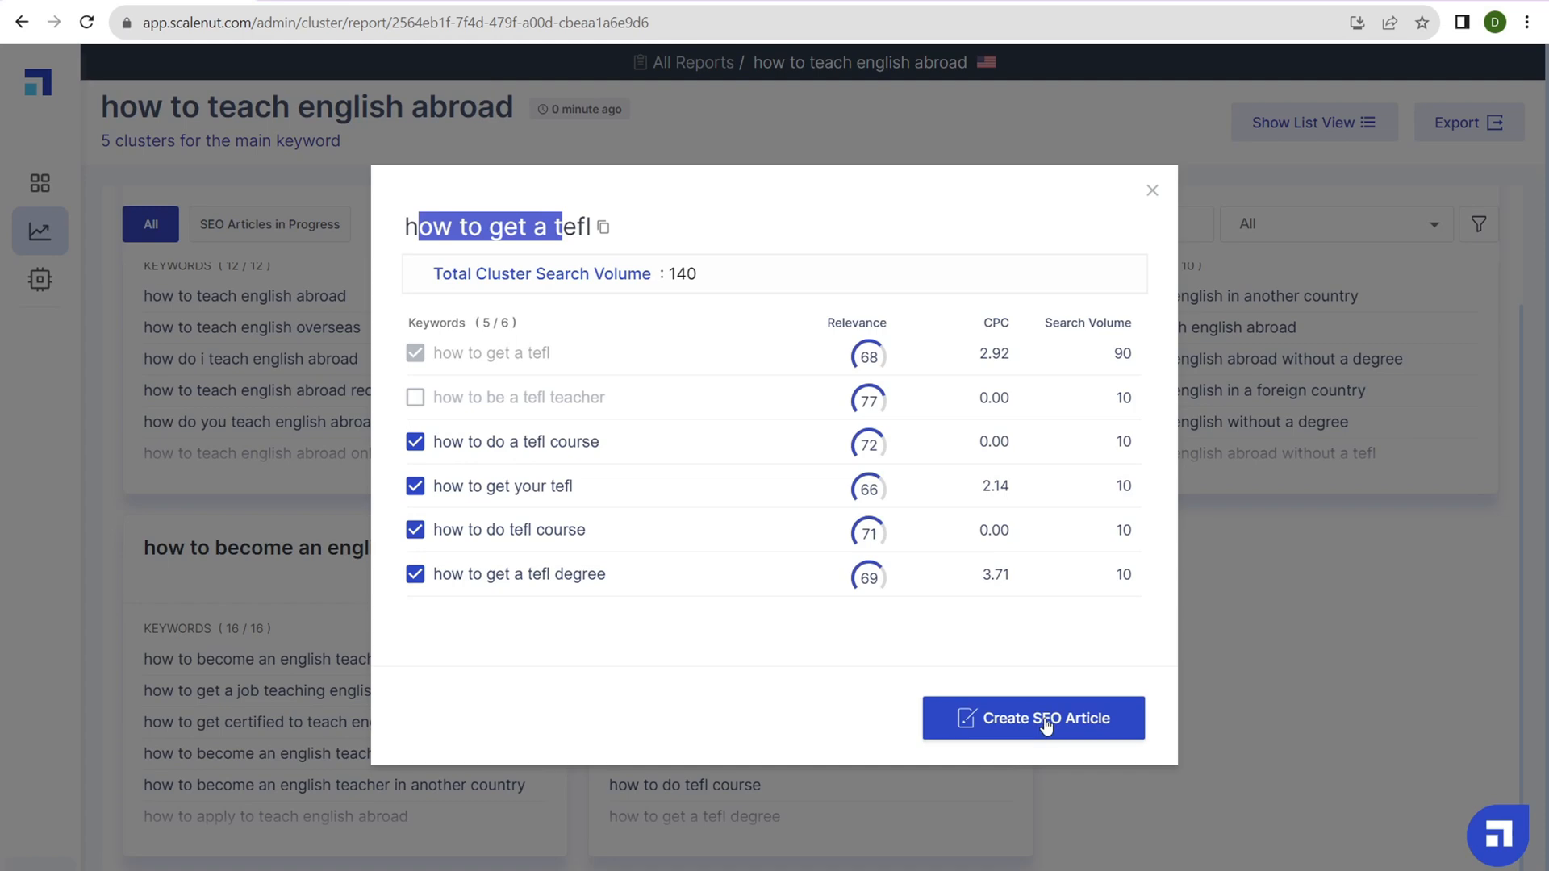
pyautogui.click(1034, 718)
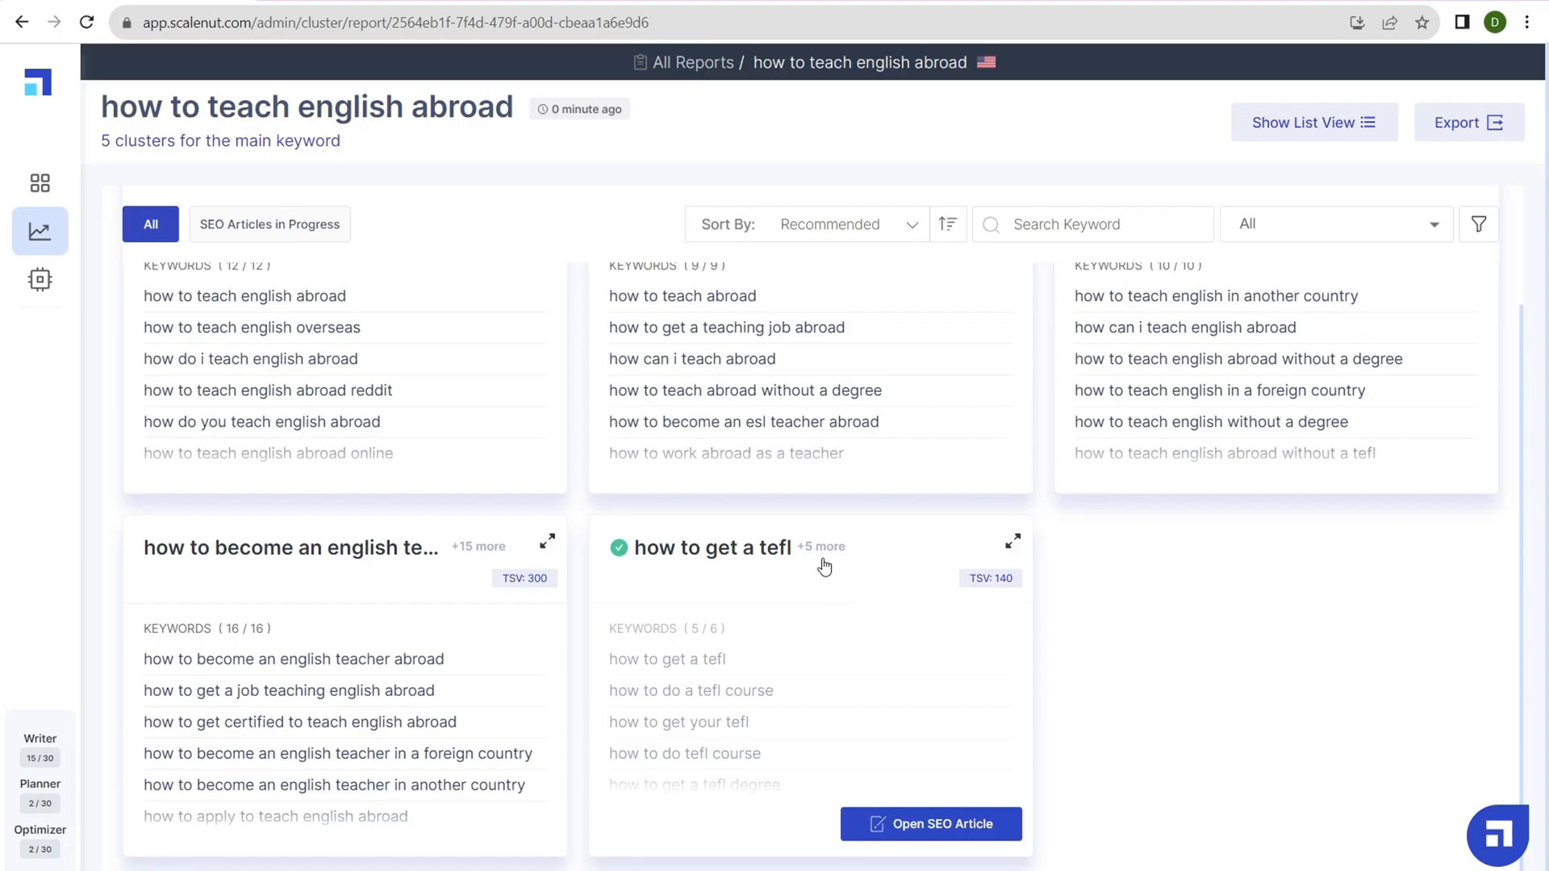
# Filter to SEO Articles in Progress and open the 'how to get a tefl' article workflow
pyautogui.click(268, 225)
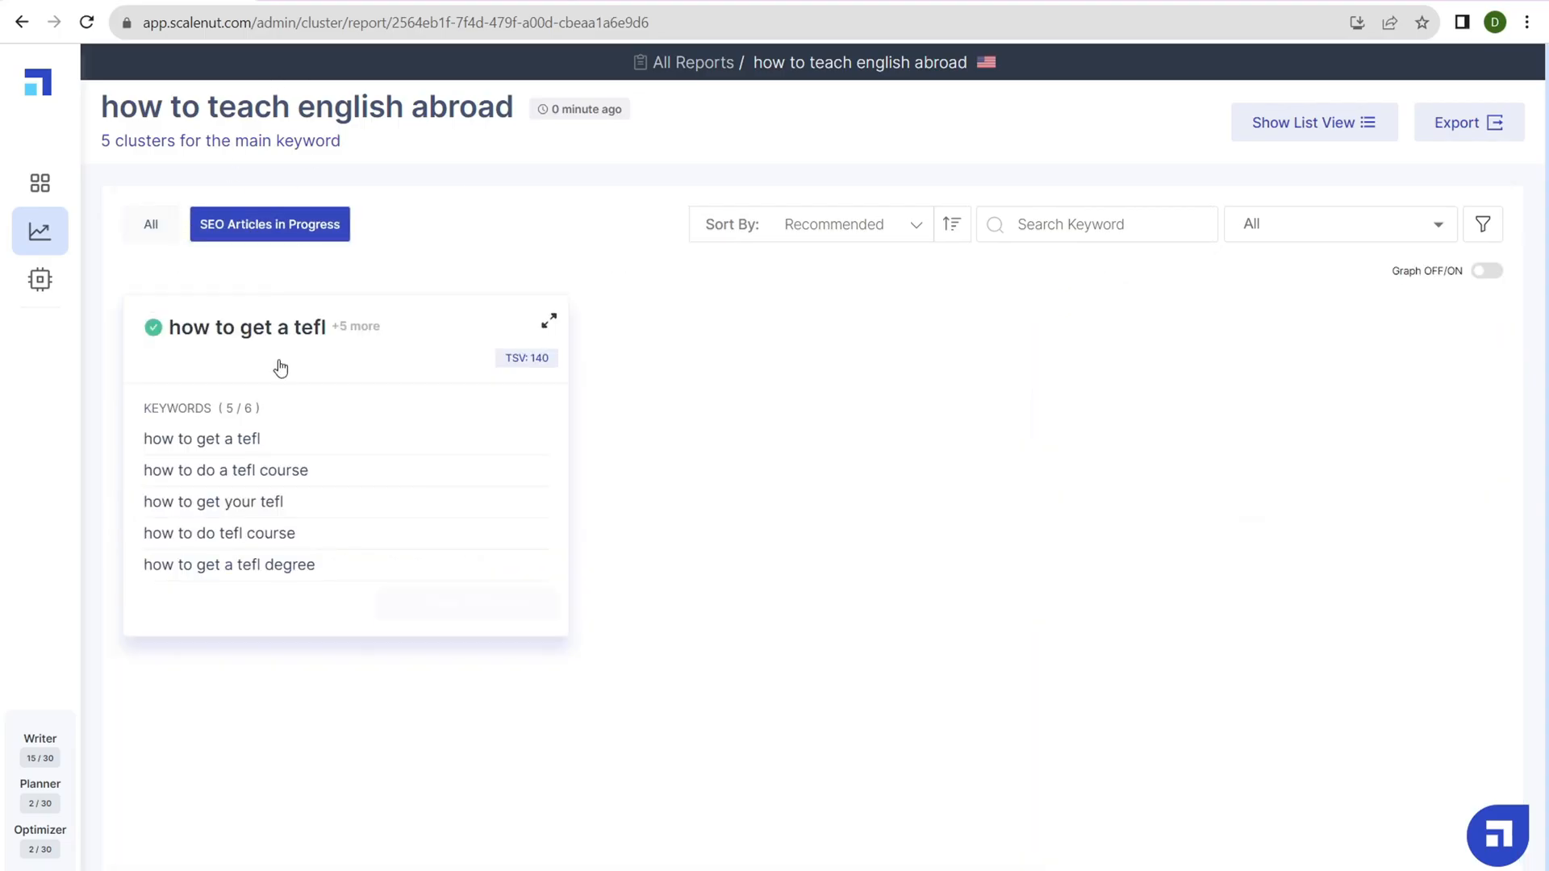
pyautogui.moveTo(466, 603)
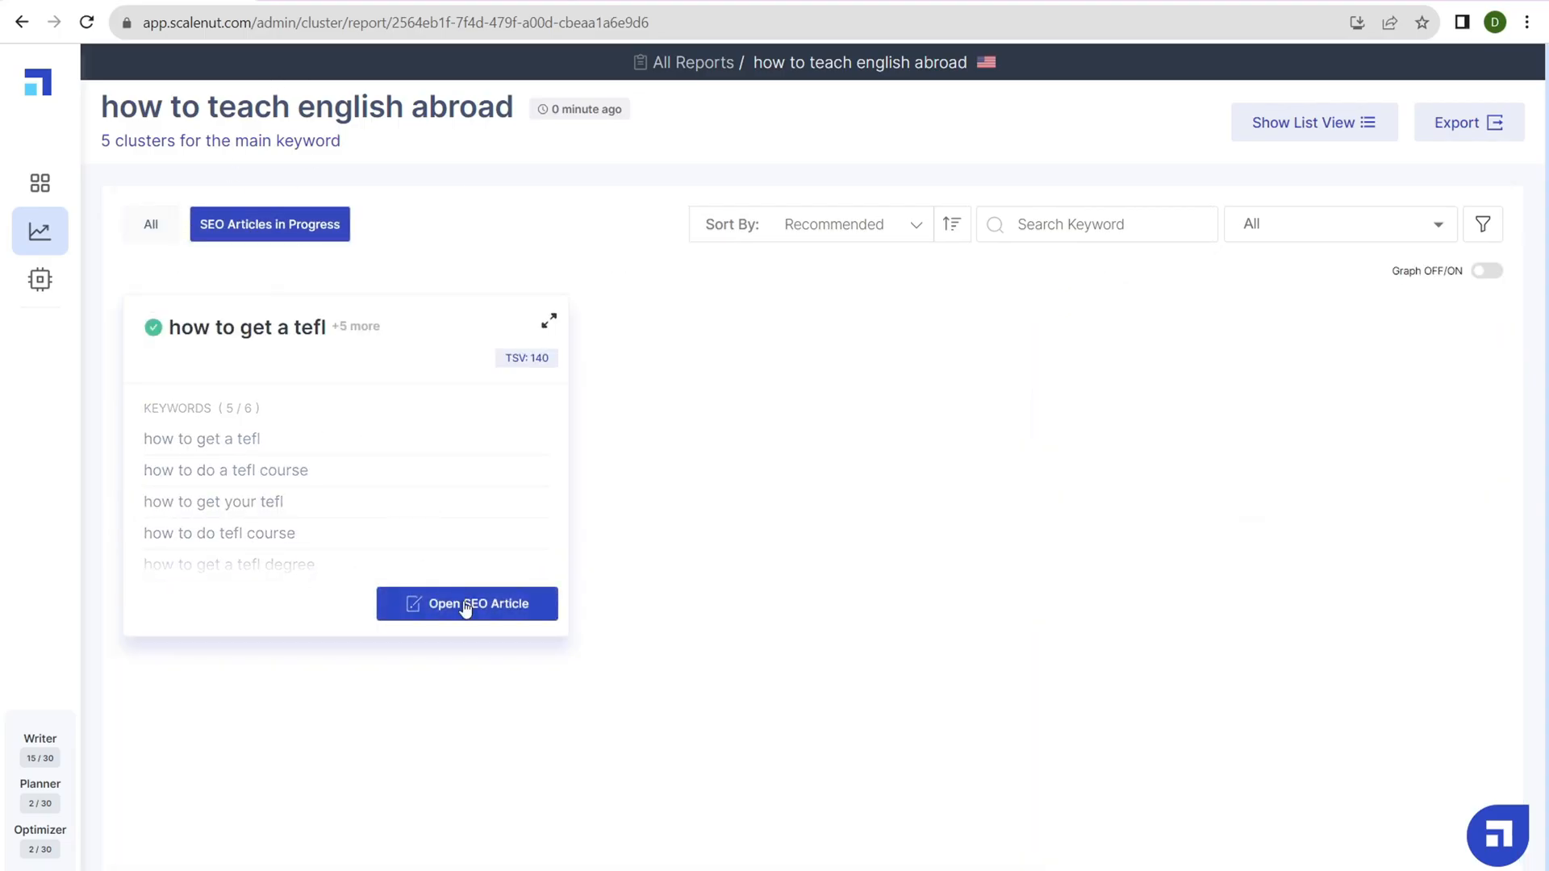
pyautogui.click(466, 604)
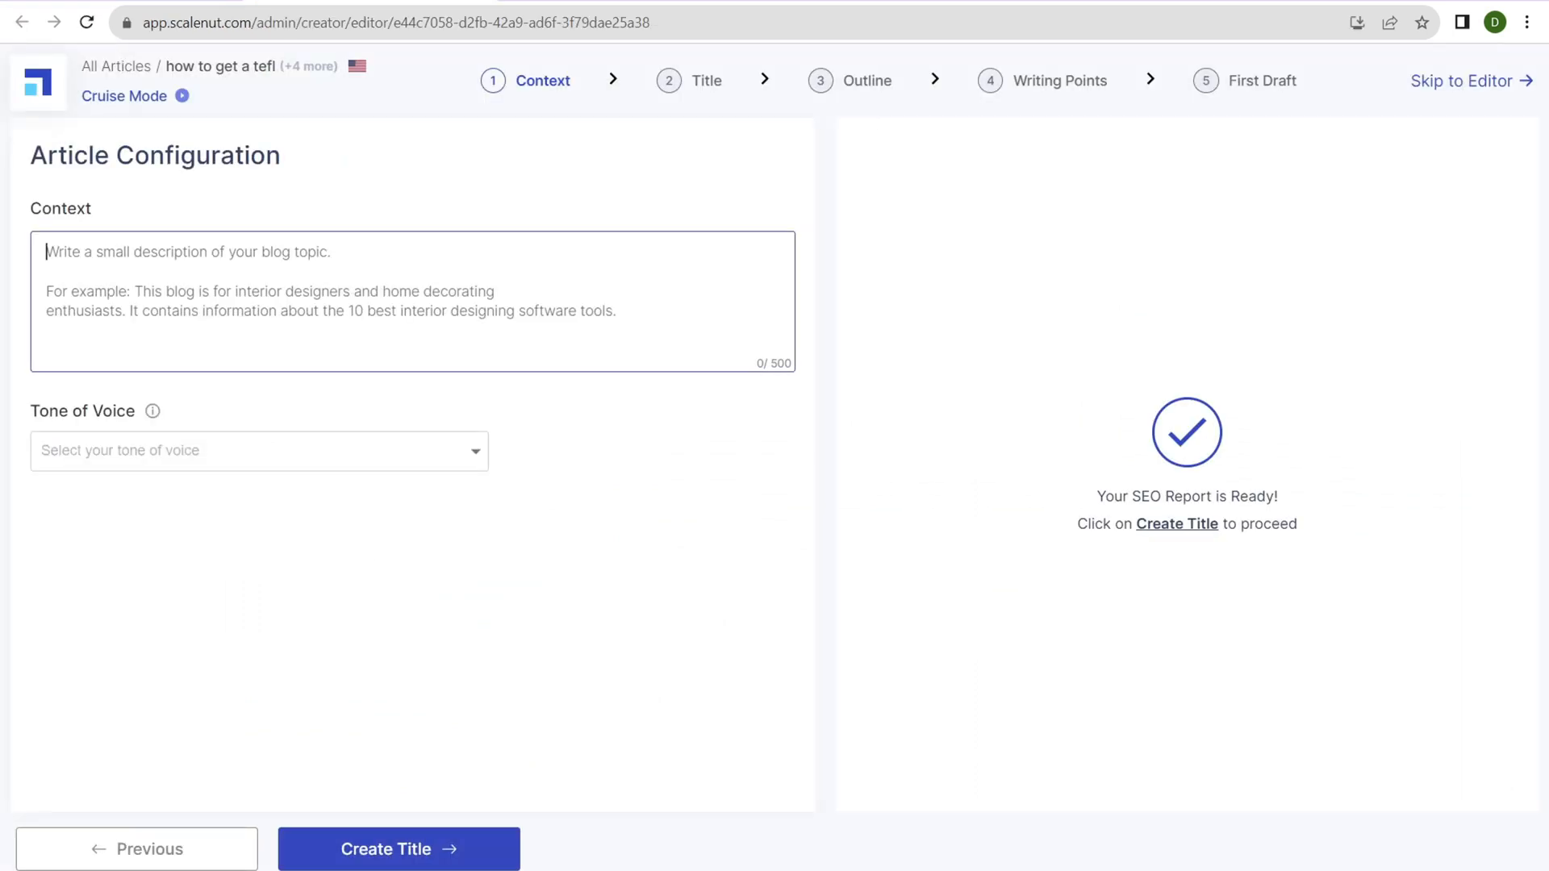